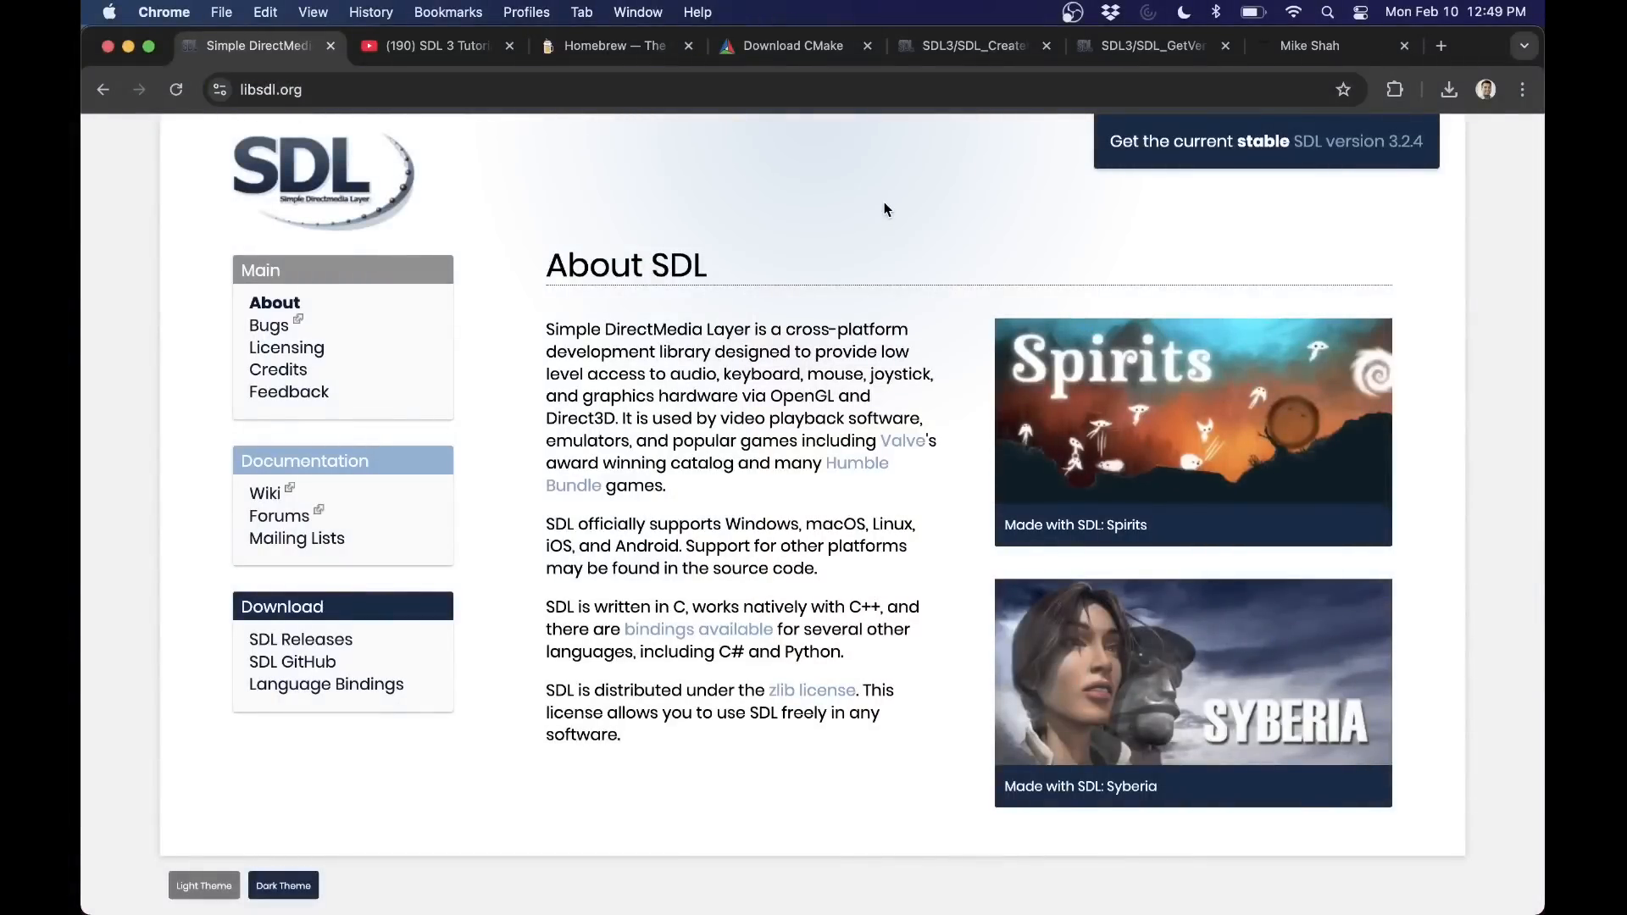
mouse_move(1434, 197)
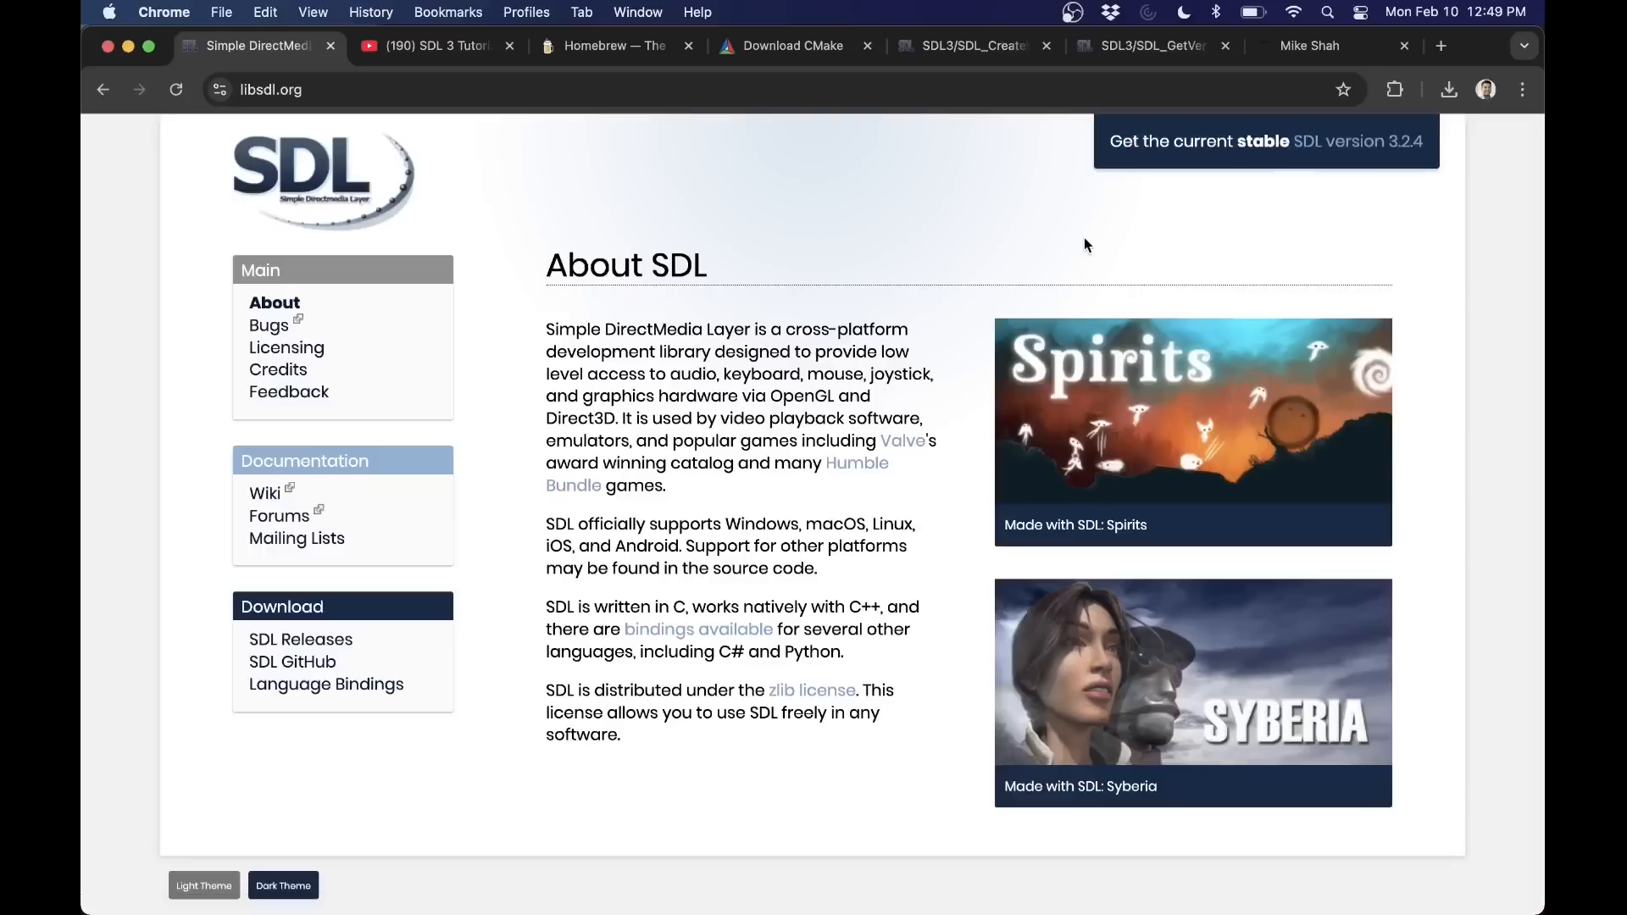
mouse_move(325, 668)
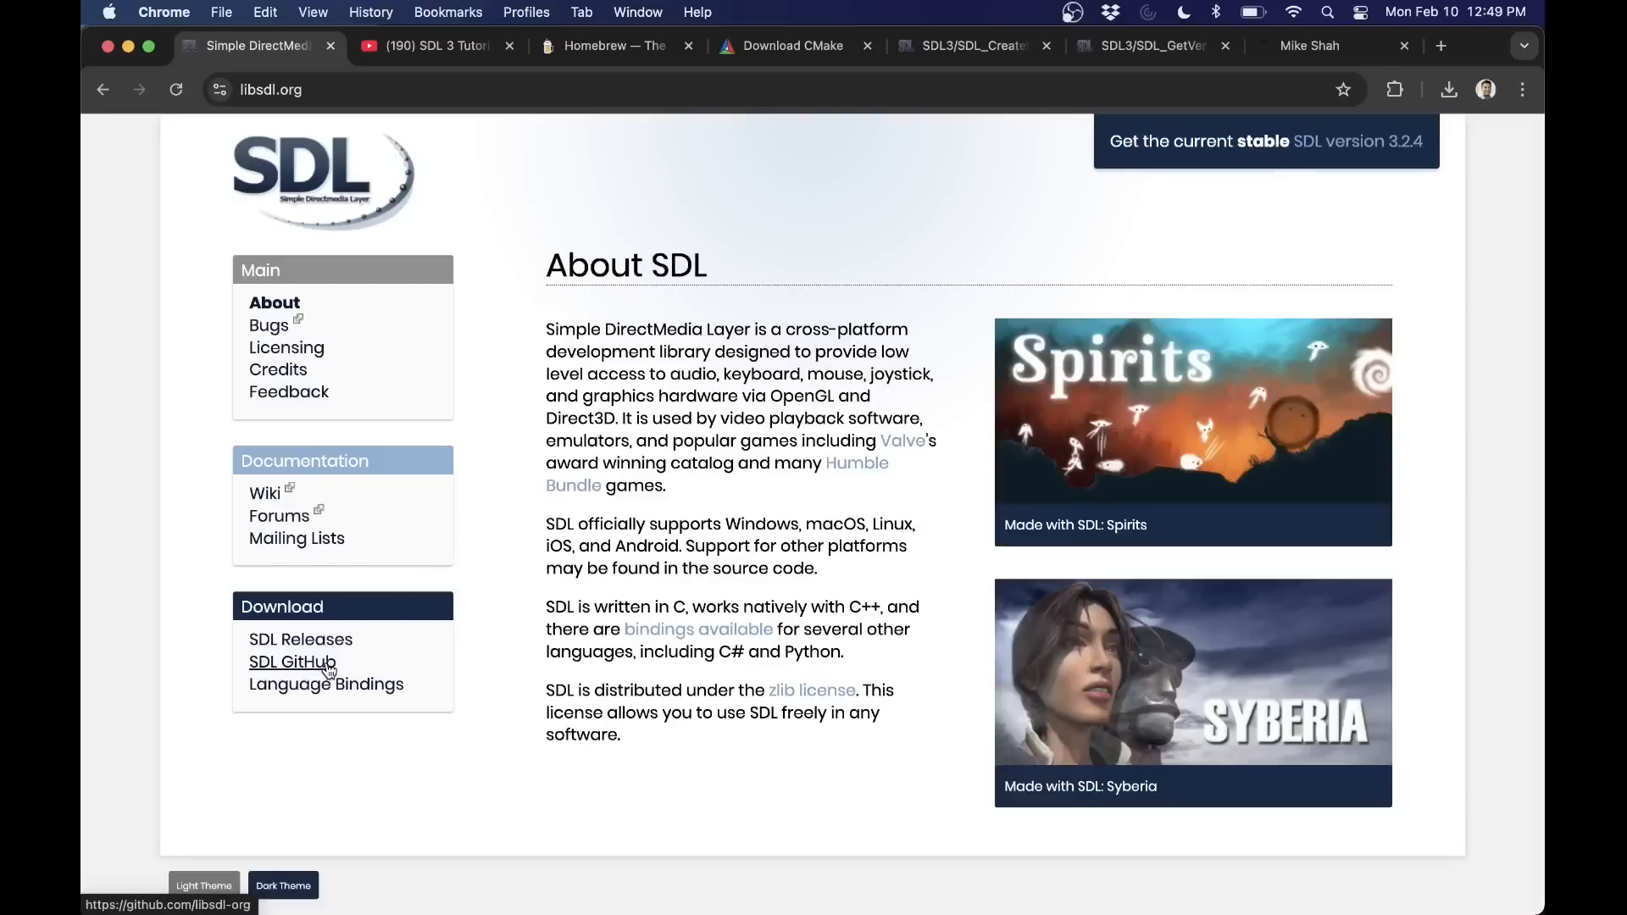
- Reach the libsdl-org/SDL repository from SDL's GitHub page and show its HTTPS clone options
click(292, 661)
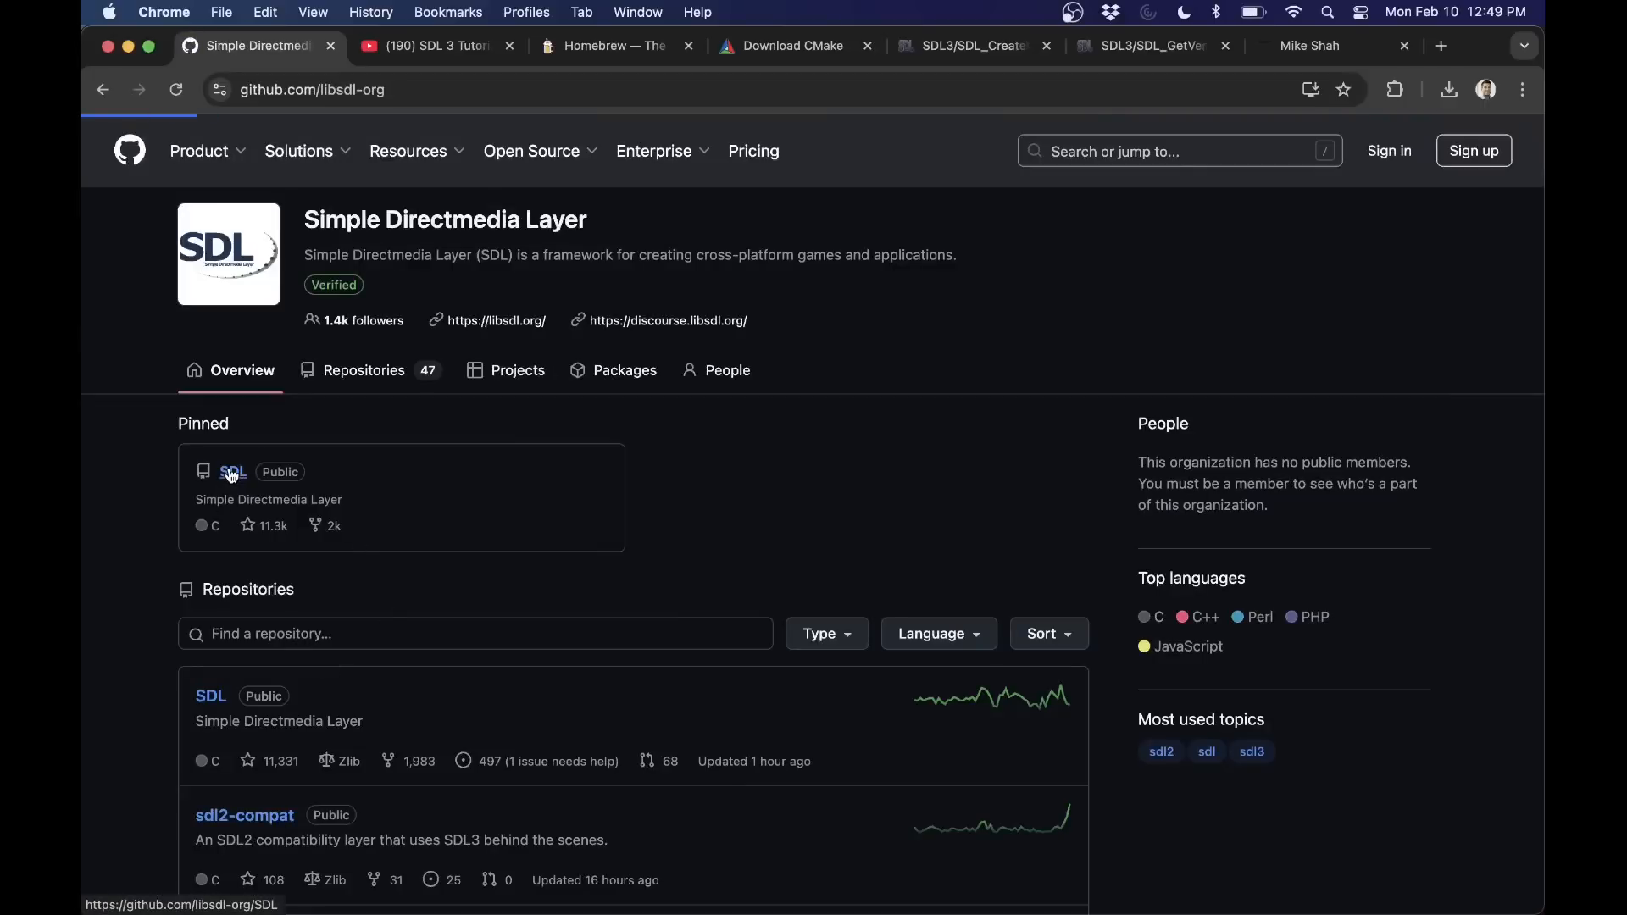
click(230, 471)
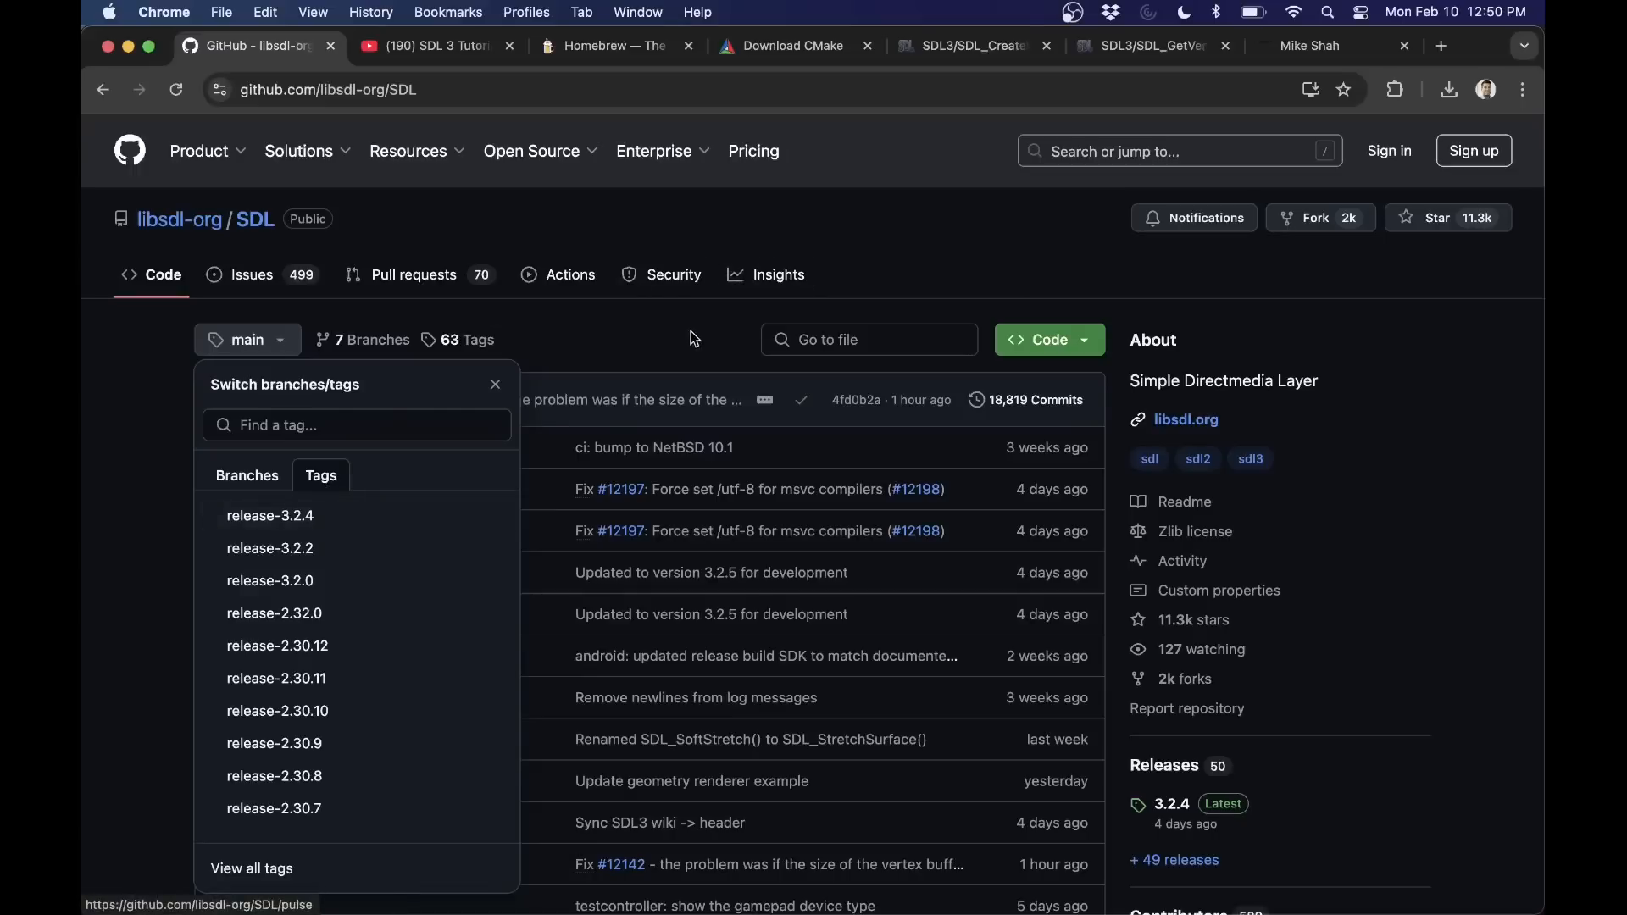
click(495, 385)
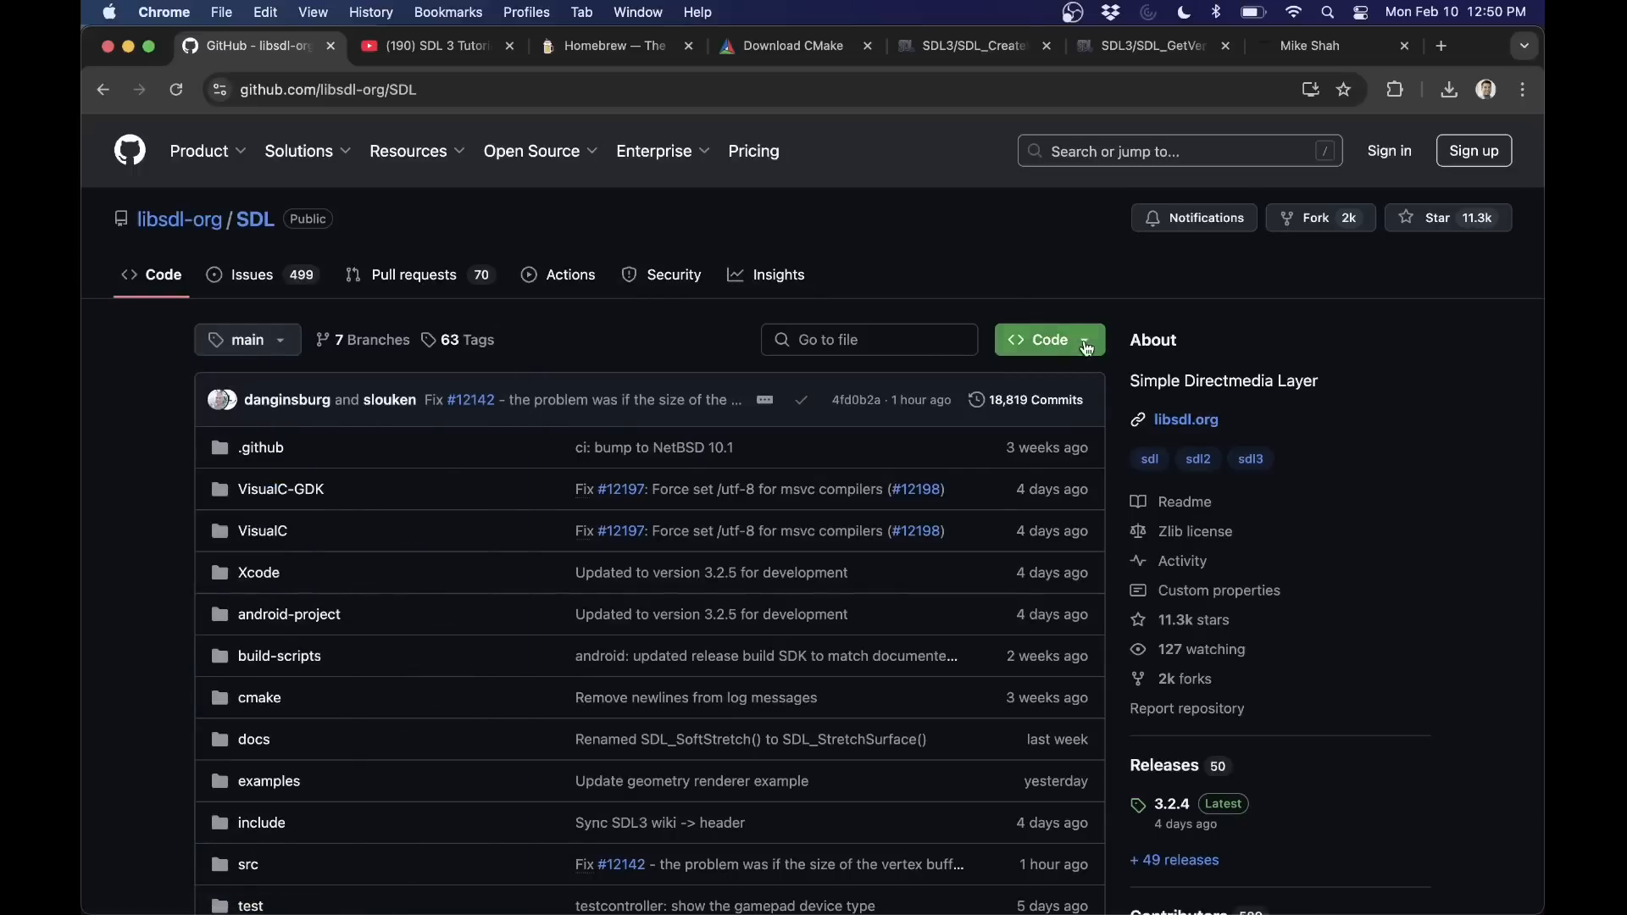
click(1049, 339)
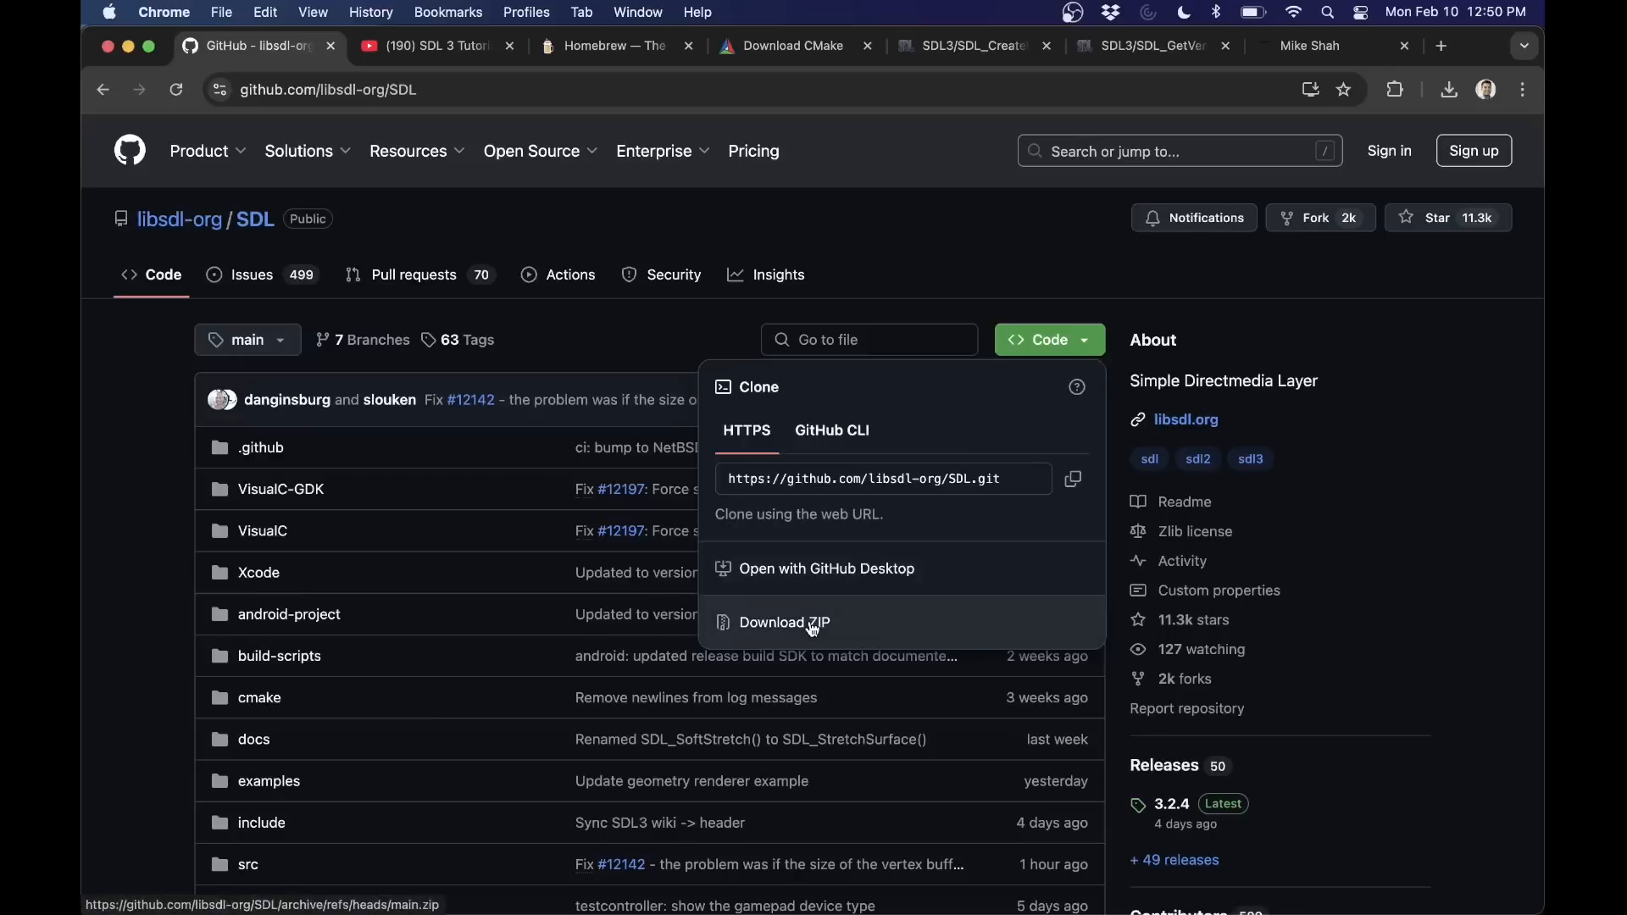
mouse_move(885, 454)
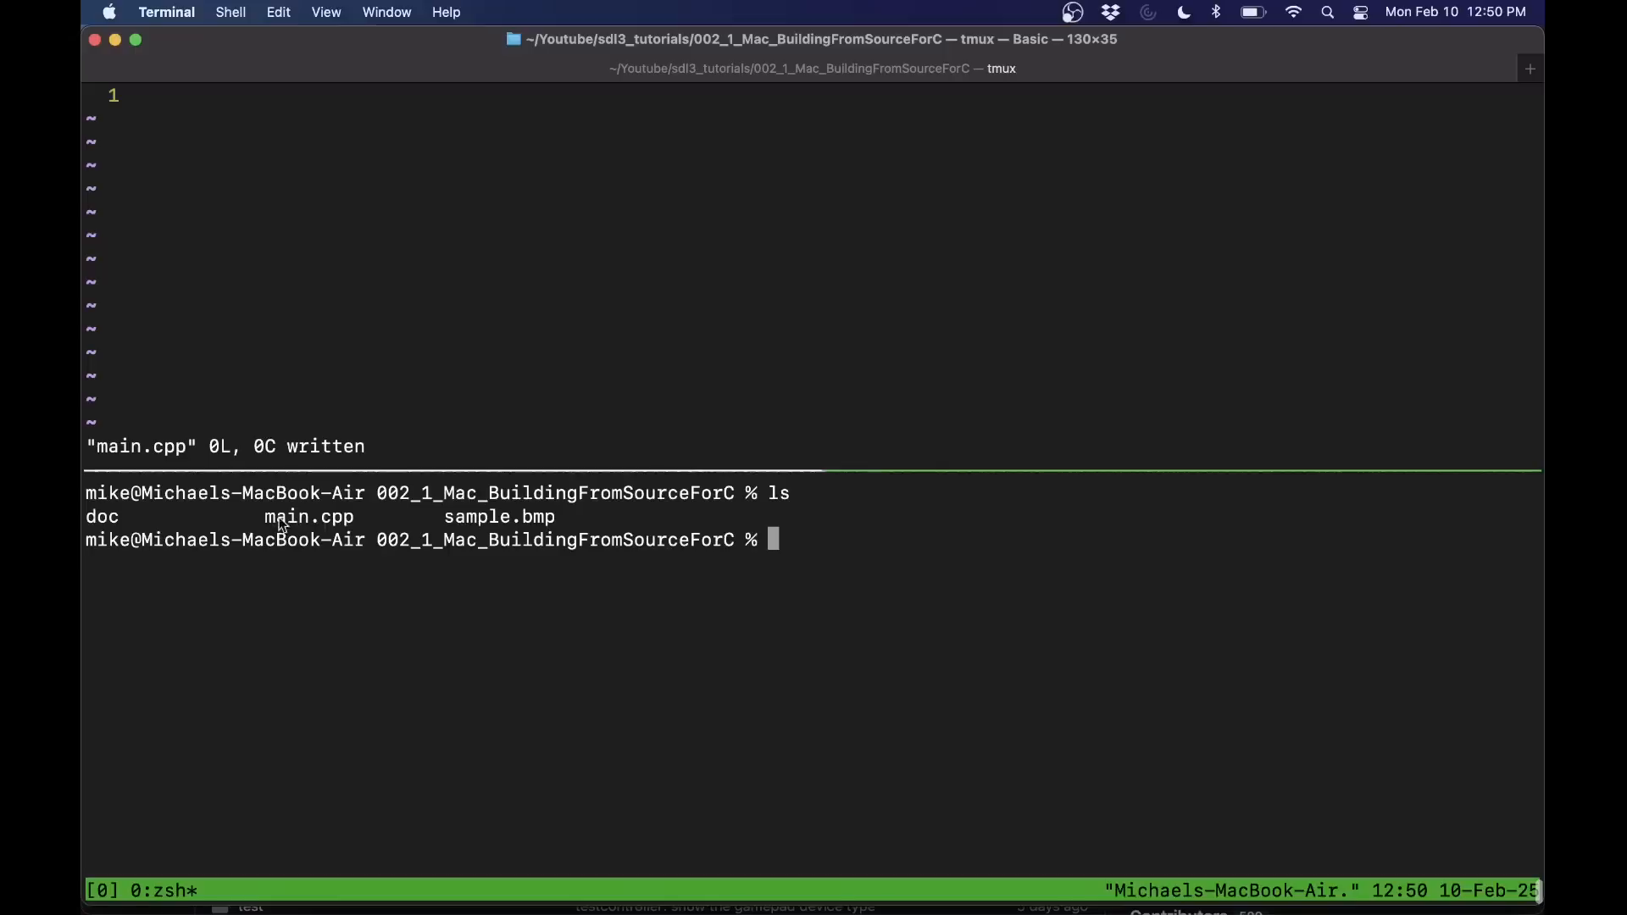
mouse_move(377, 235)
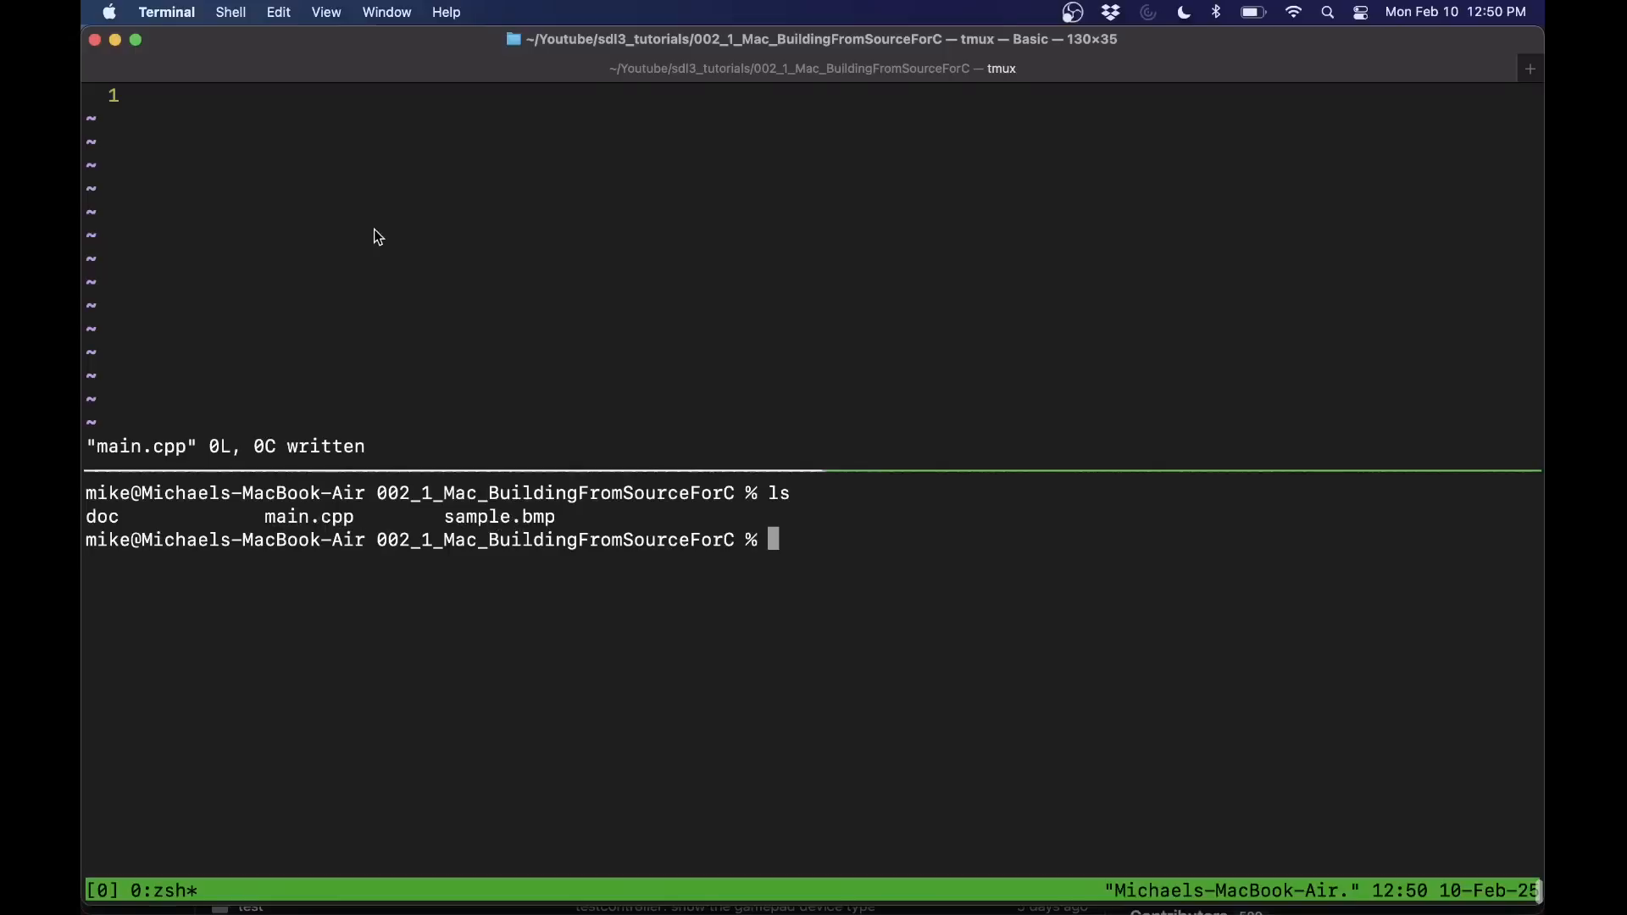
- Enter git clone with the pasted SDL repository URL at the project folder prompt
text(git clone)
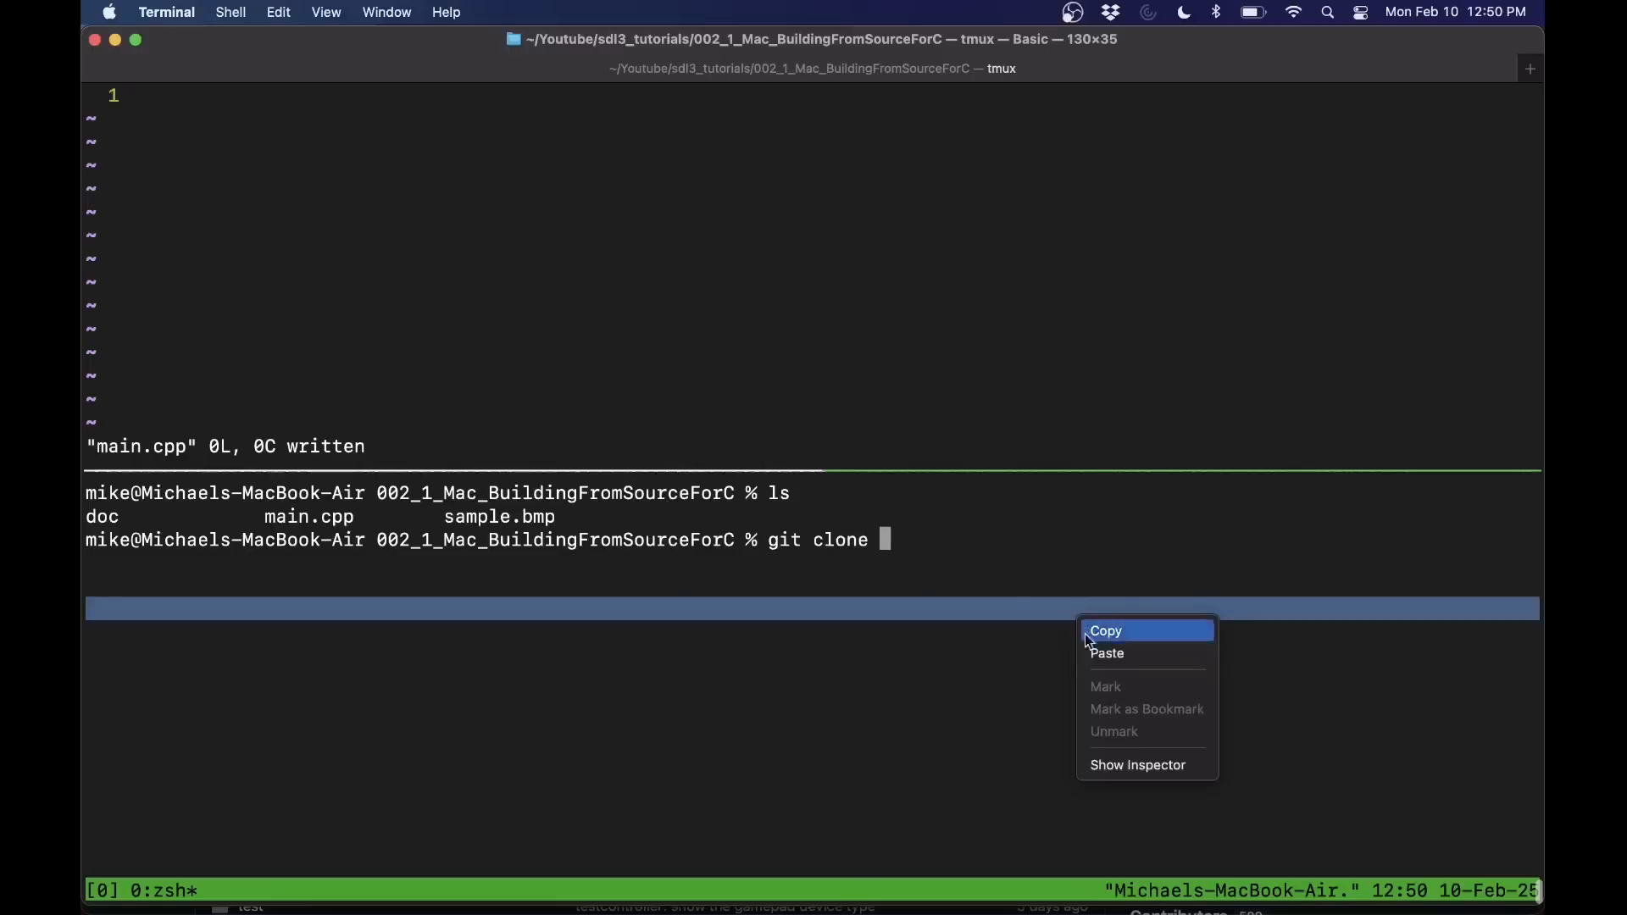
click(1106, 654)
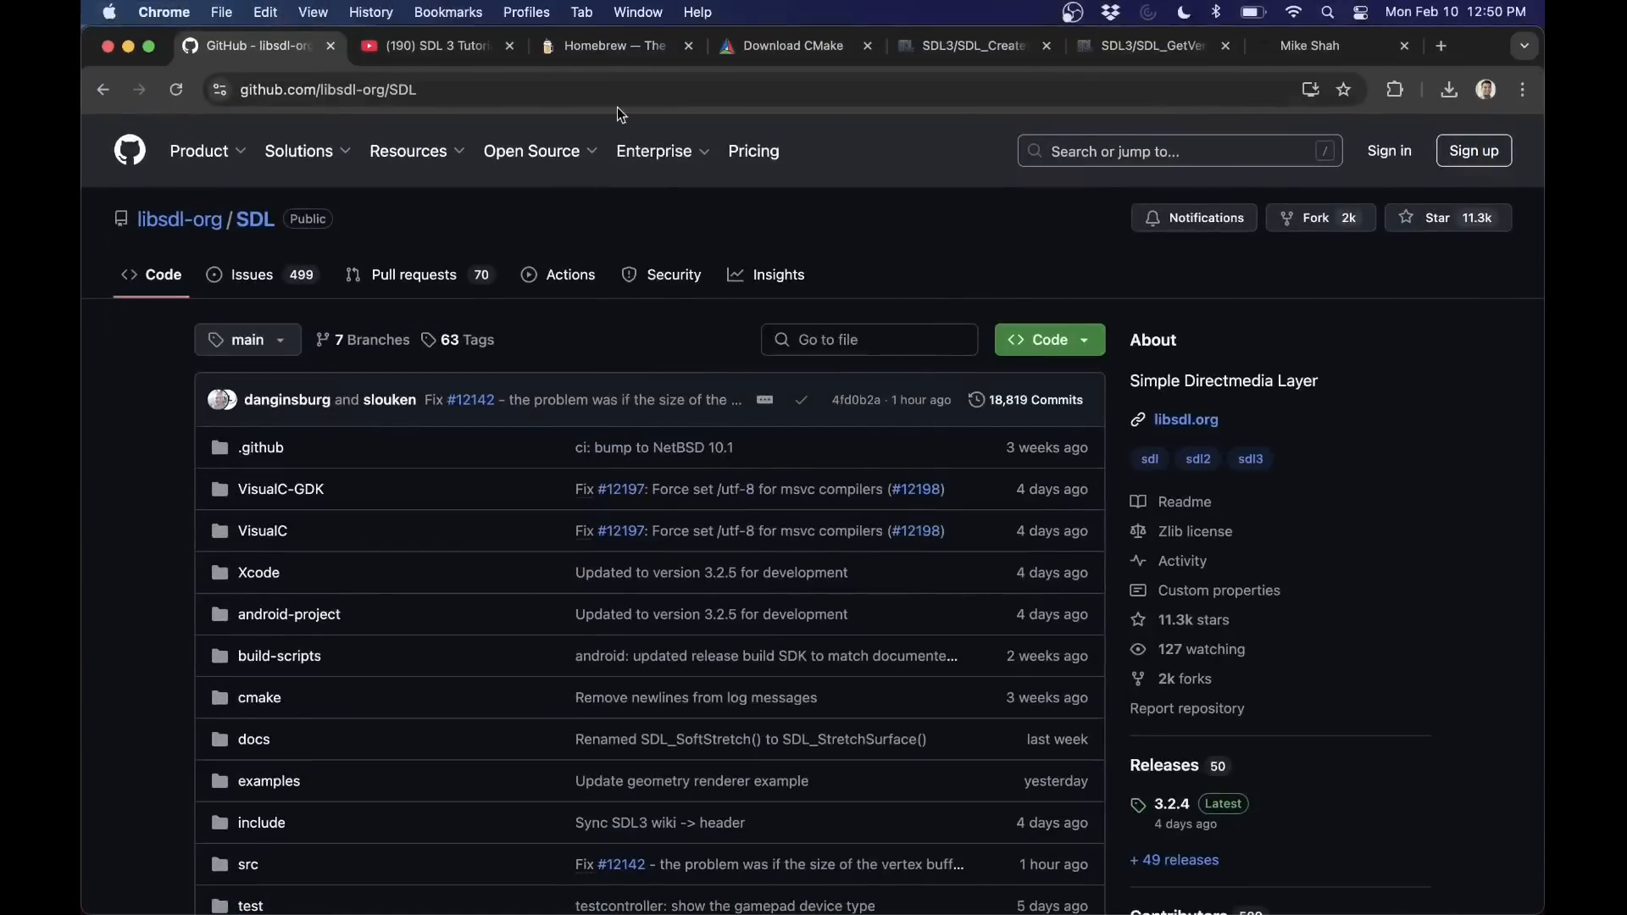
- Browse the CMake download page down to the Binary distributions list and back
click(793, 46)
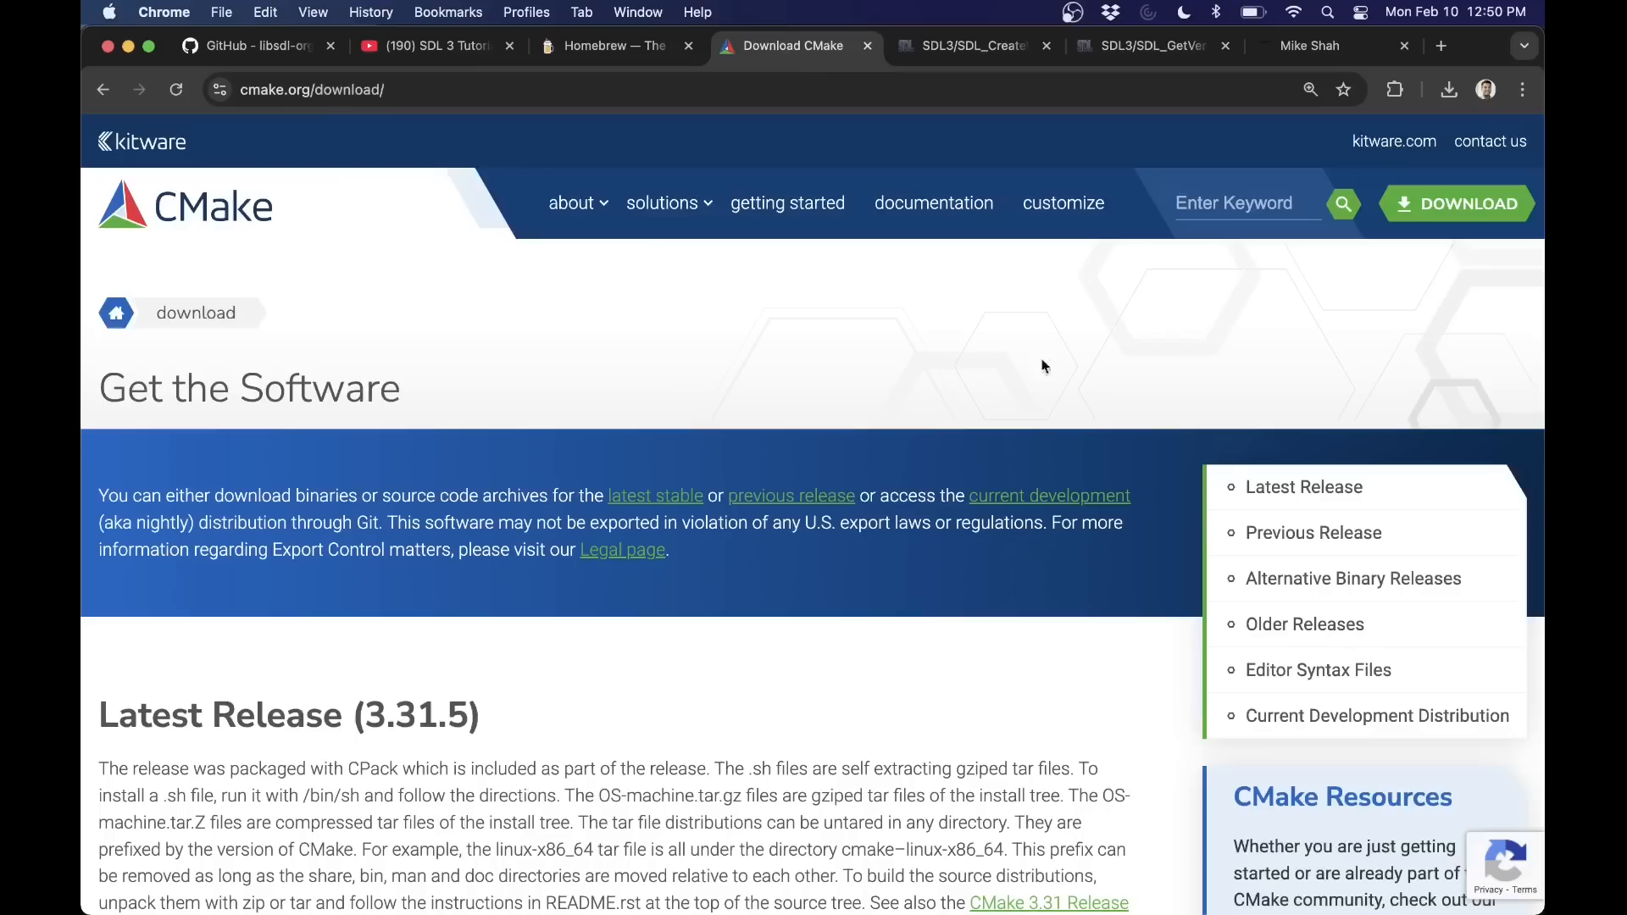
mouse_move(1167, 364)
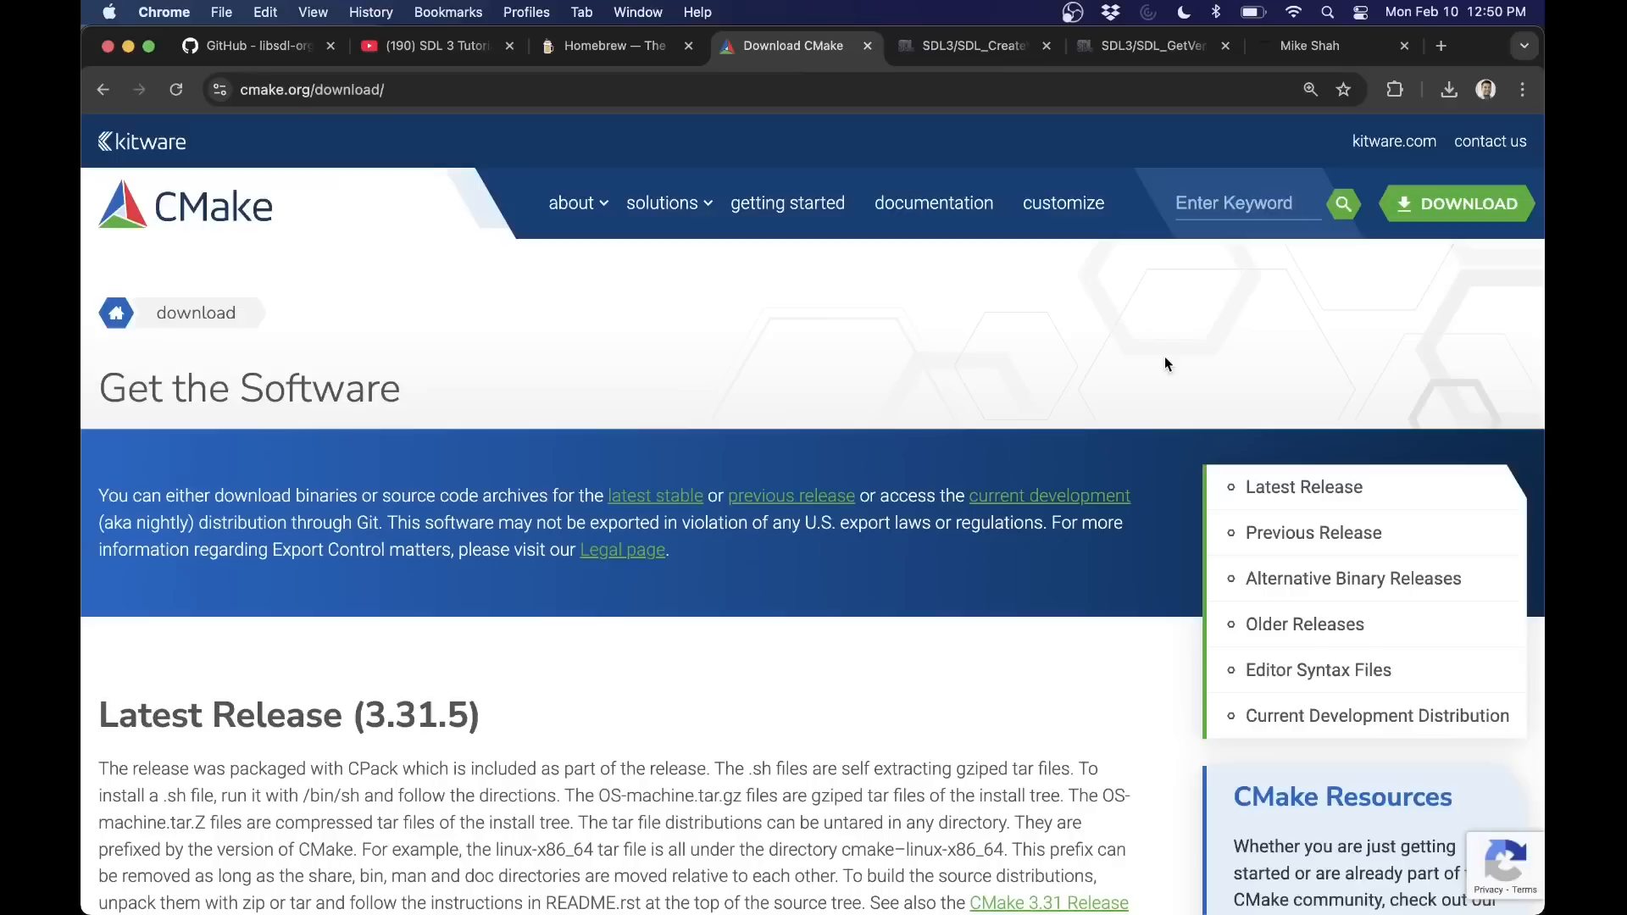
mouse_move(1478, 207)
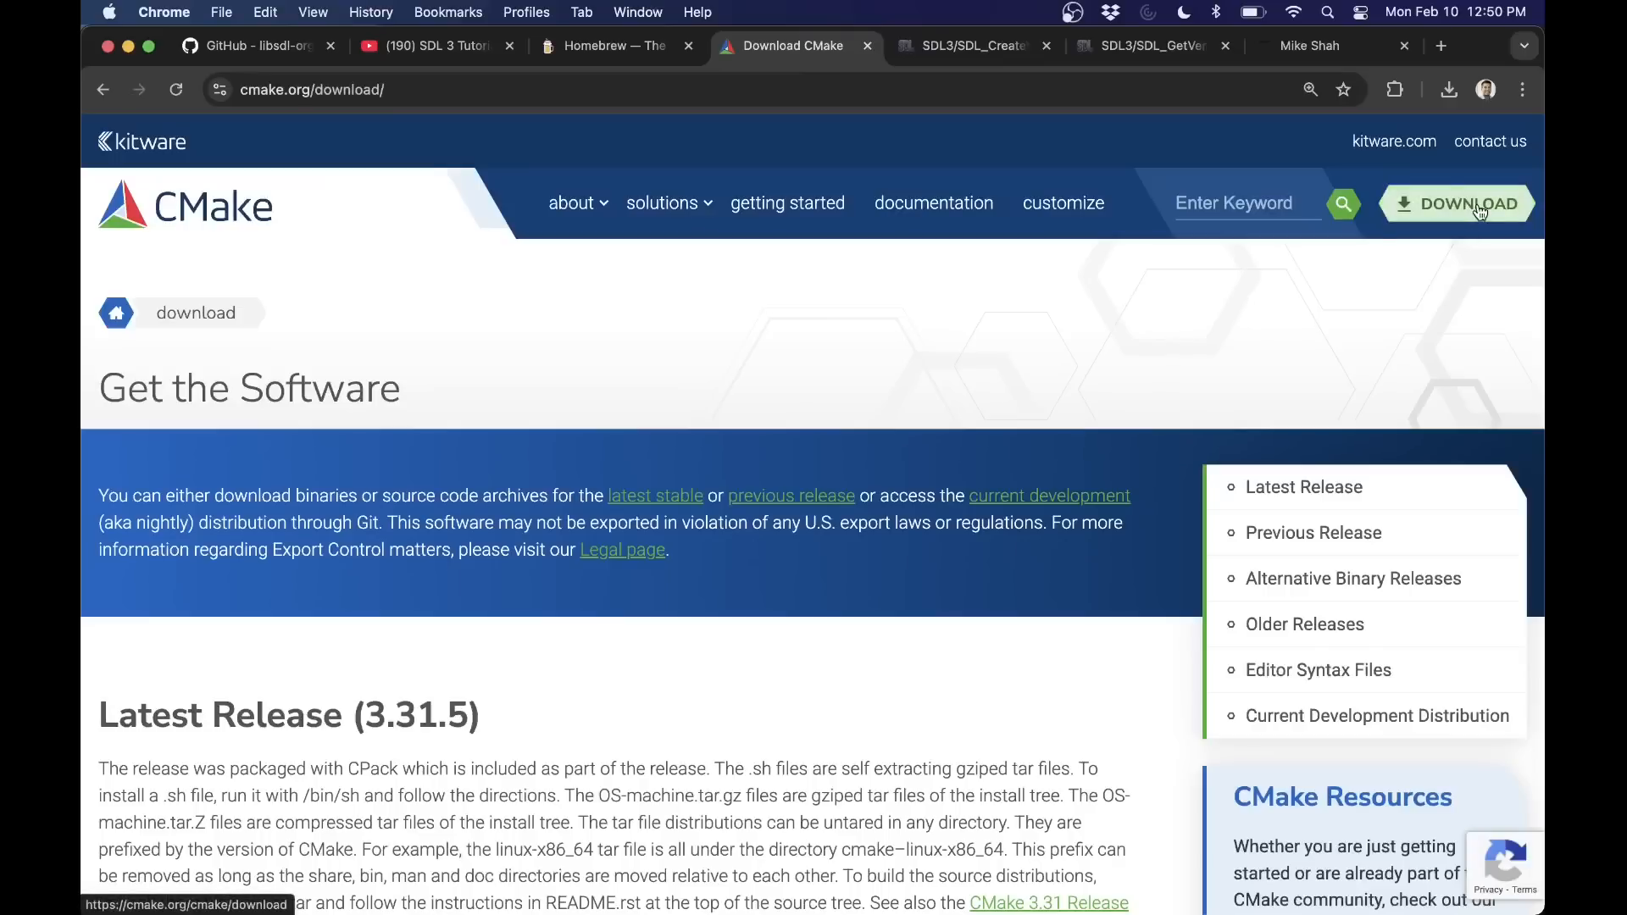
mouse_move(1098, 322)
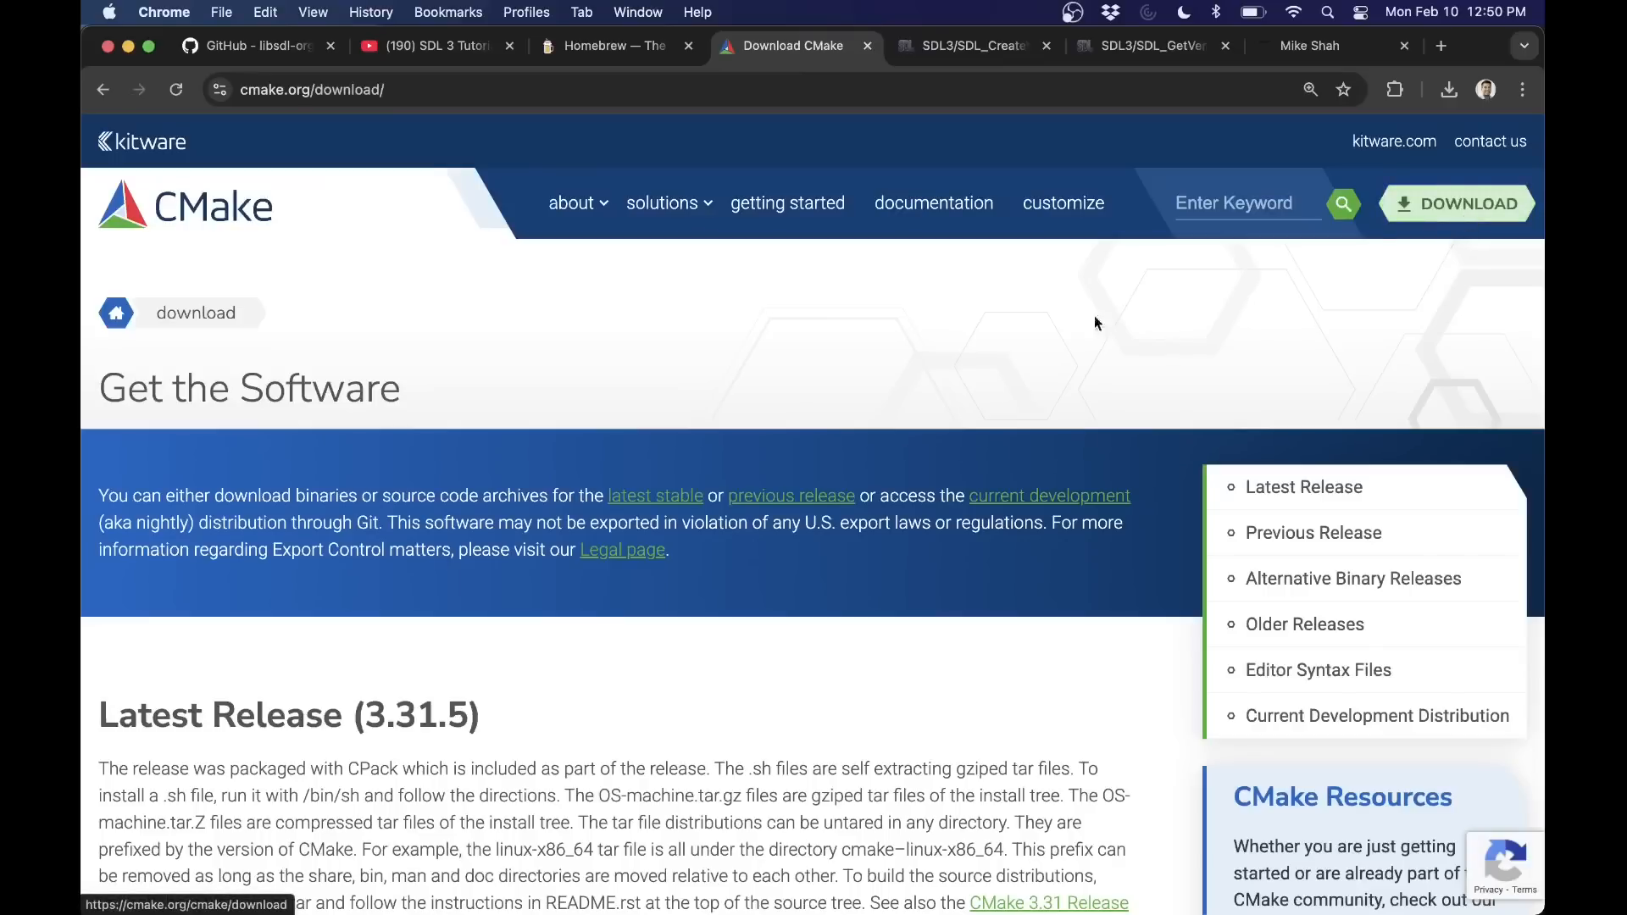
scroll(down, 3)
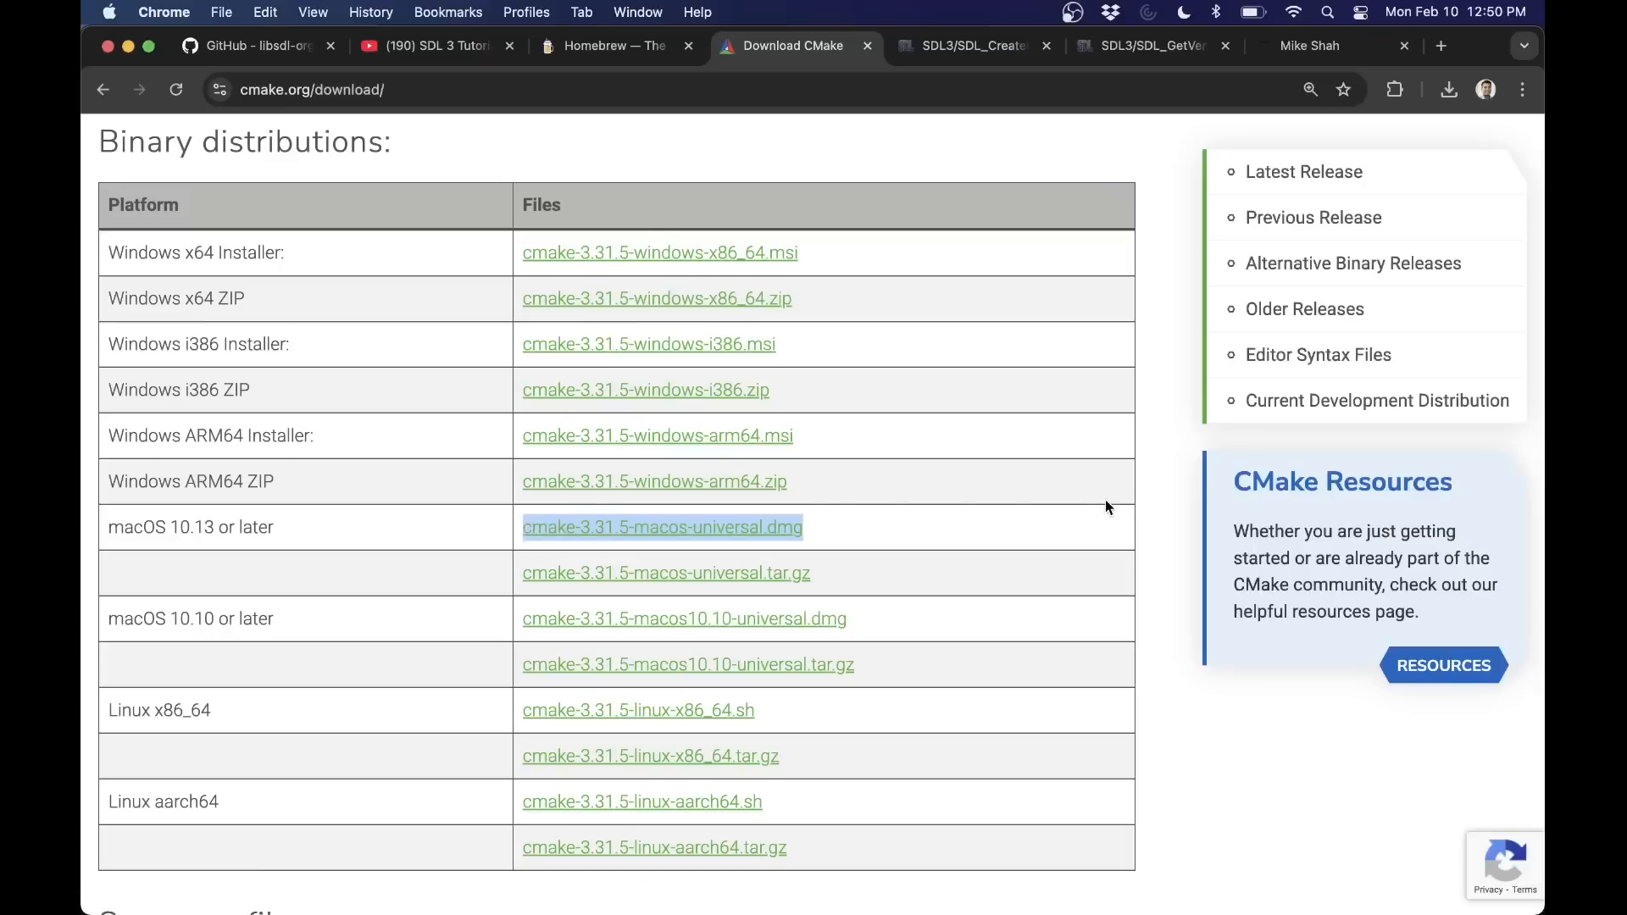
mouse_move(805, 509)
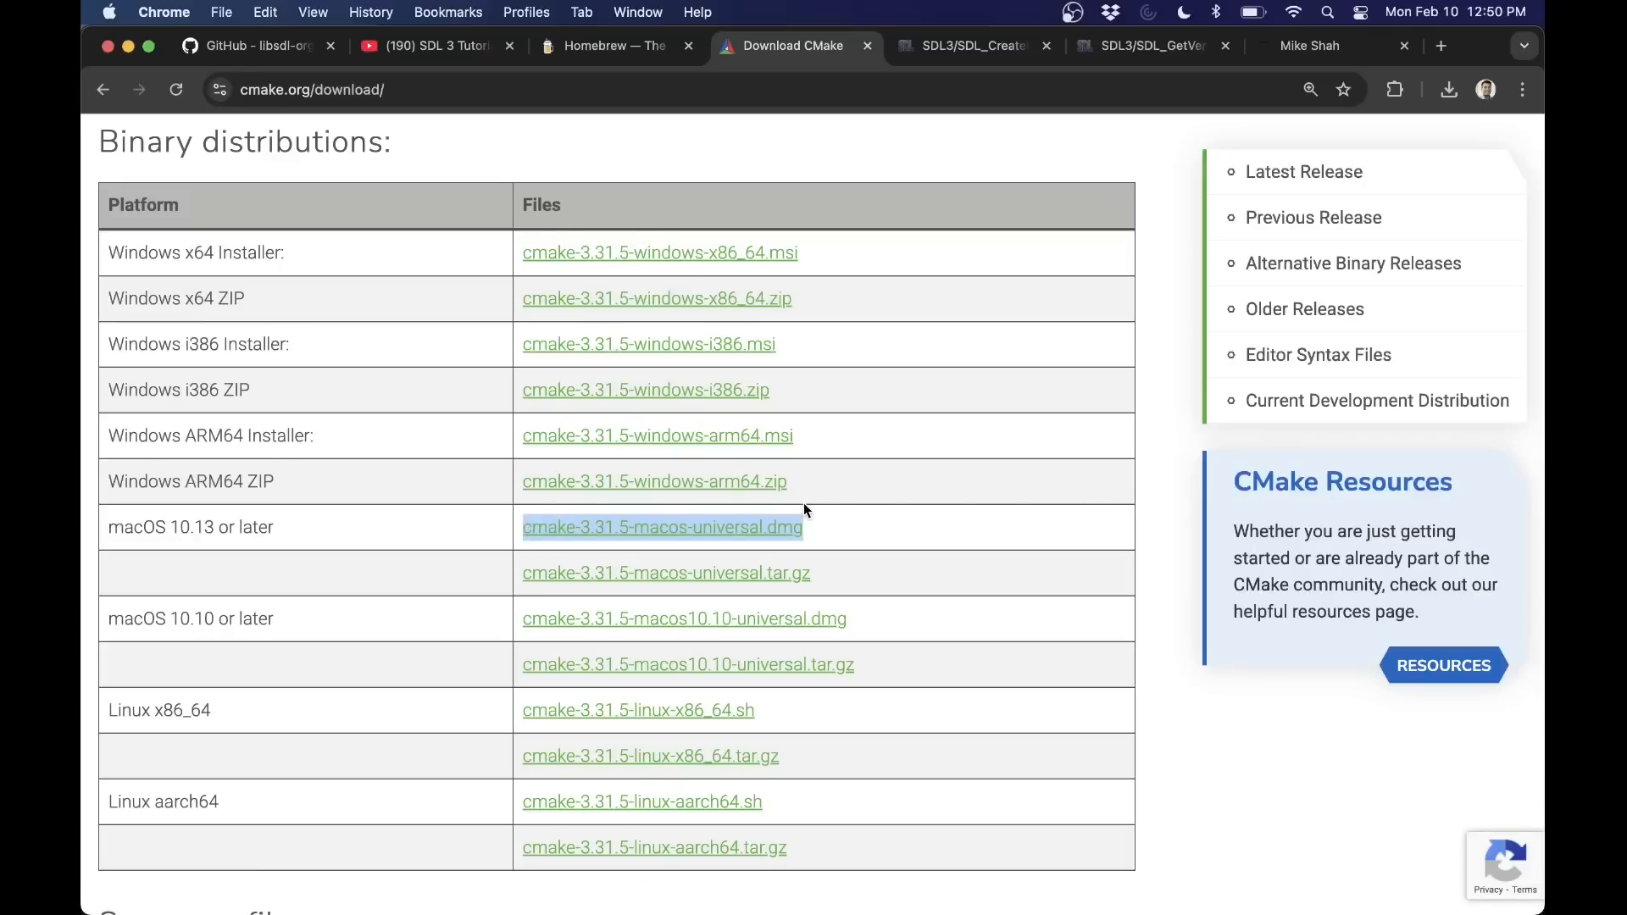
scroll(up, 3)
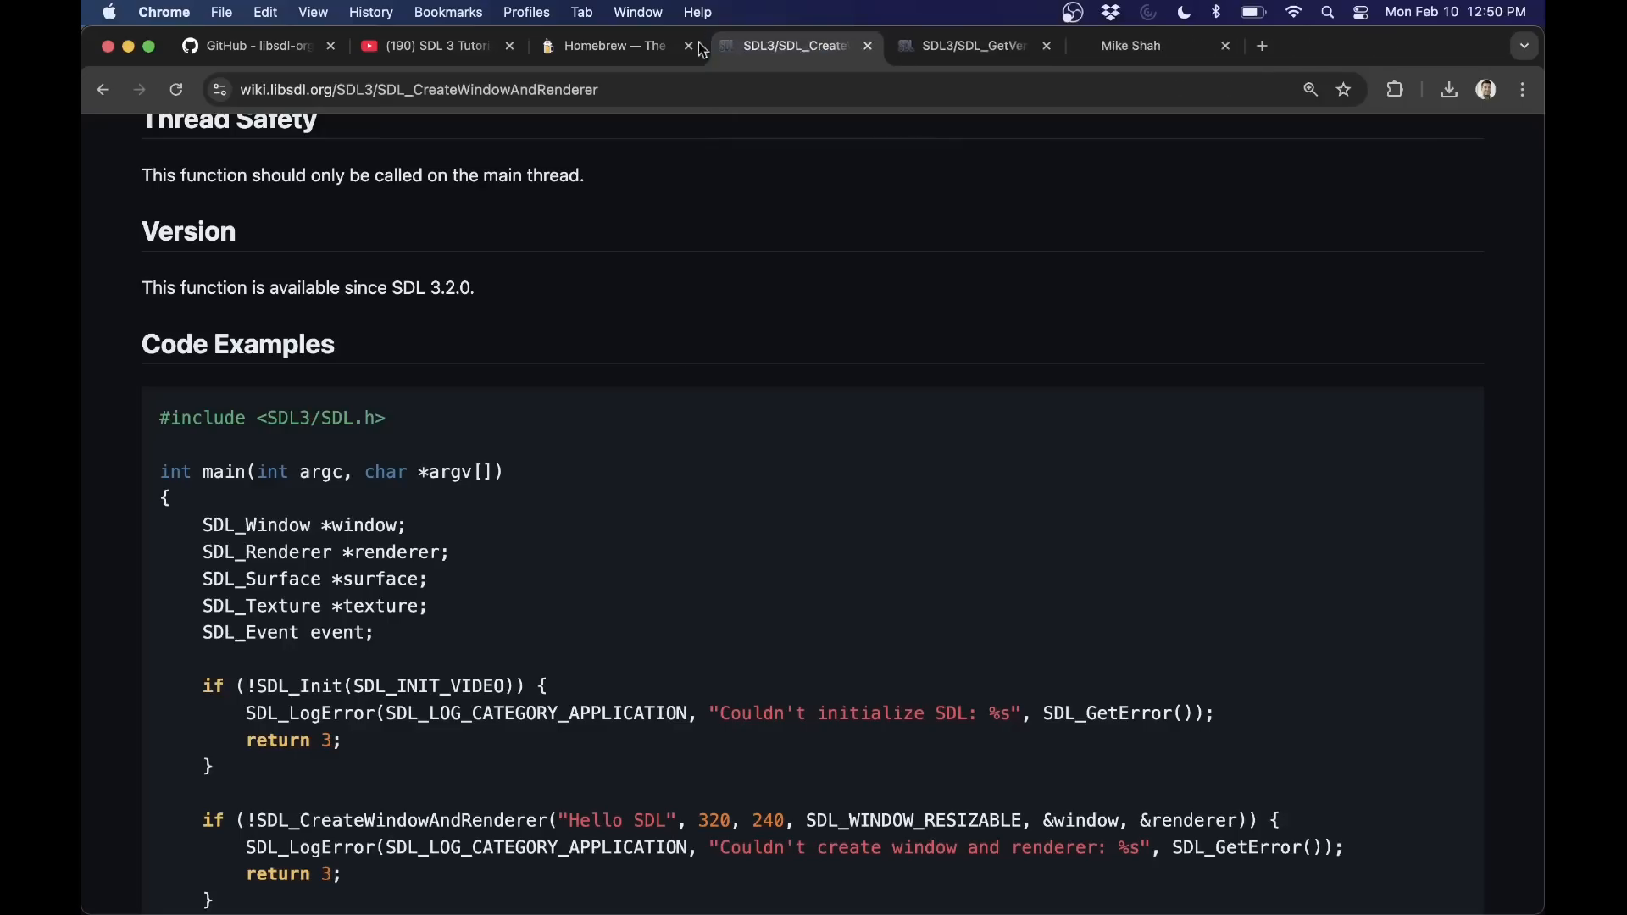
- Search Homebrew for pkg-con and view the pkgconf formula with its pkg-config alias
click(602, 46)
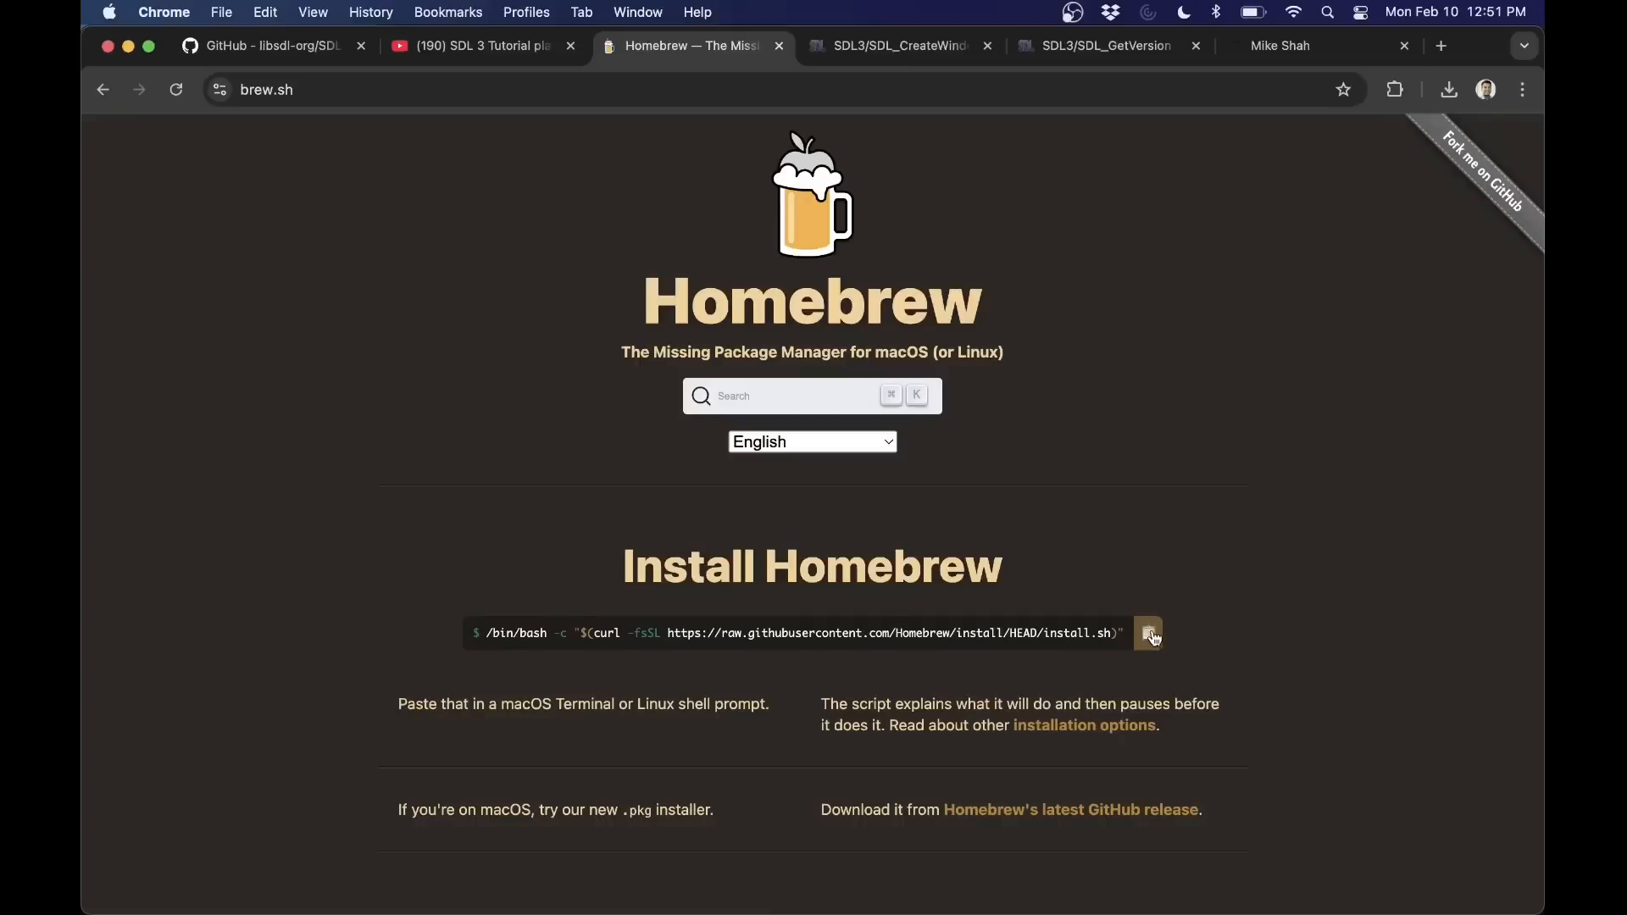
click(812, 397)
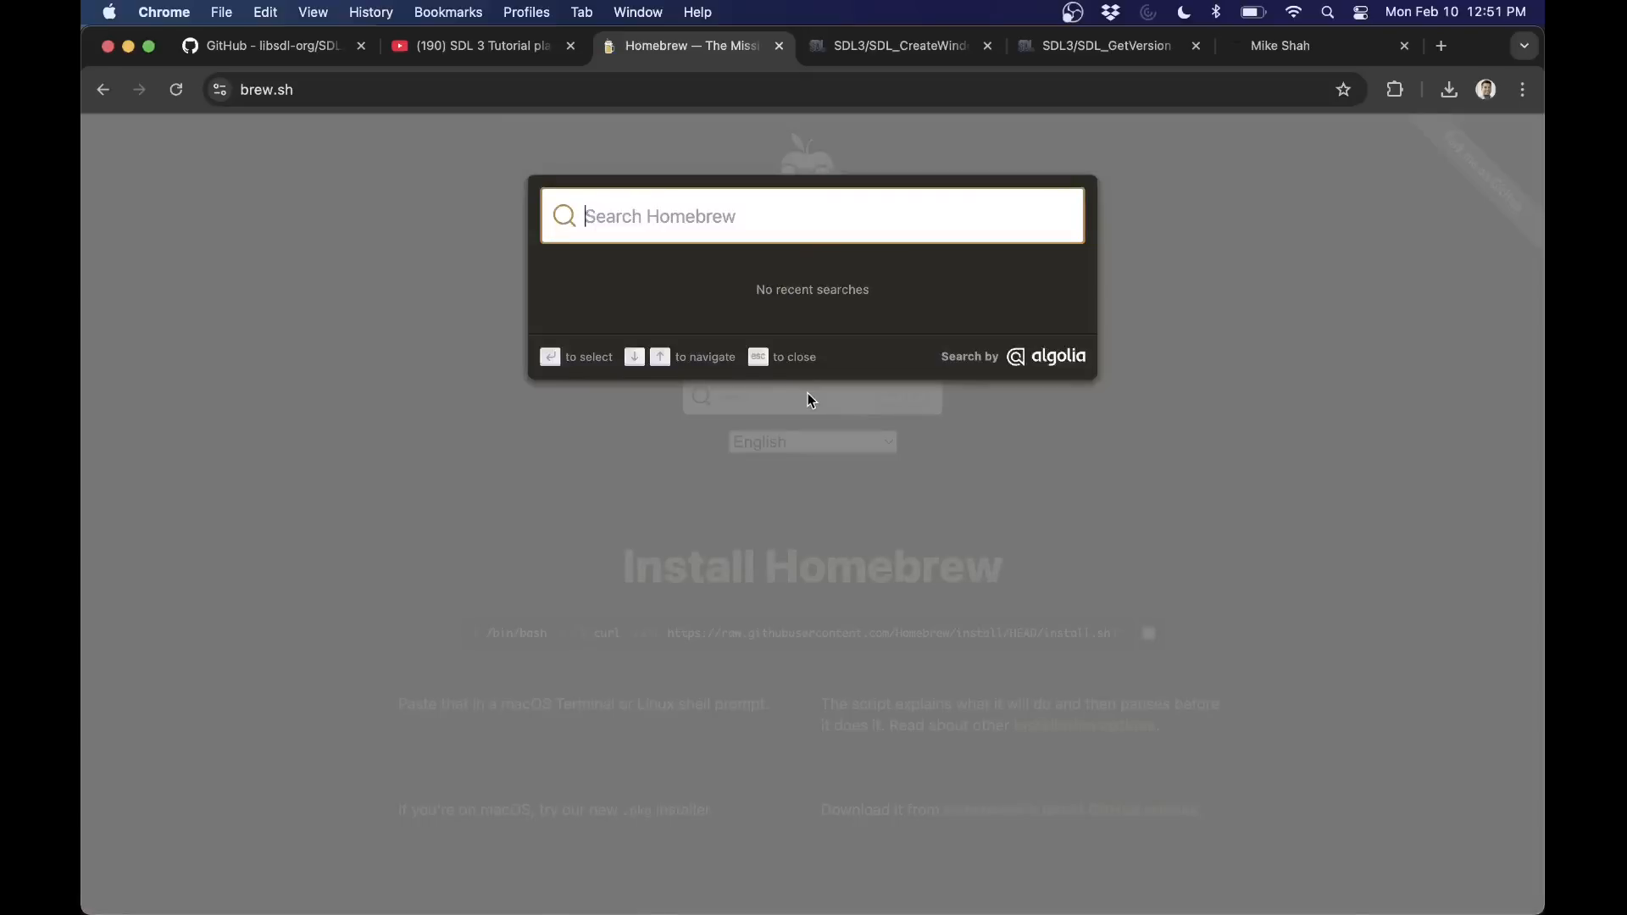
text(pkg-con)
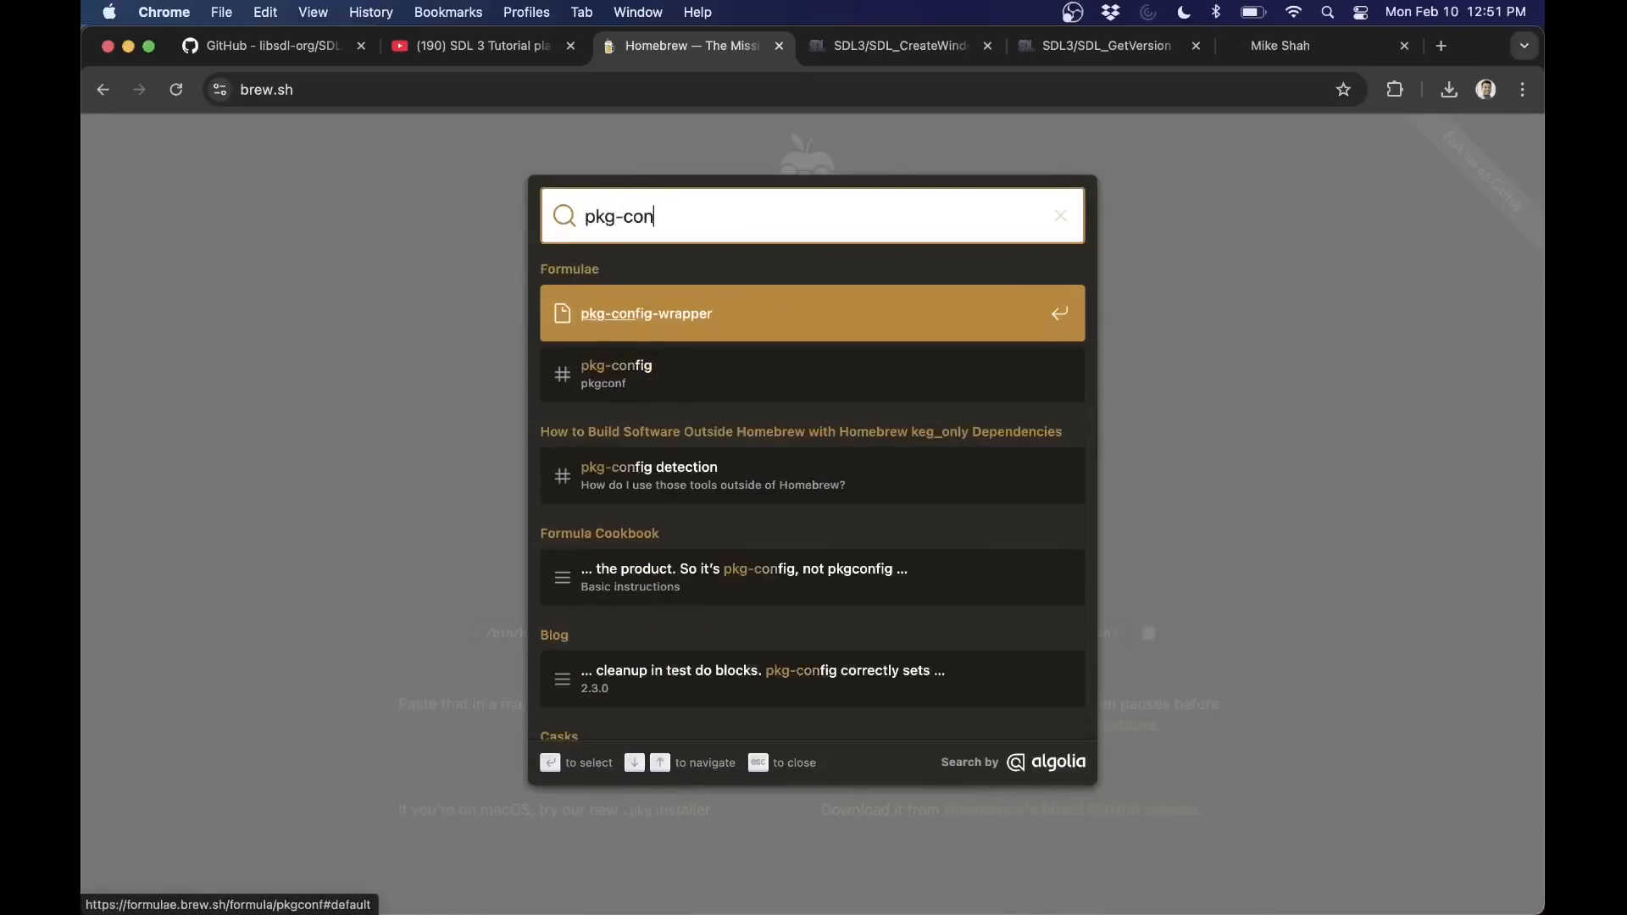
click(645, 313)
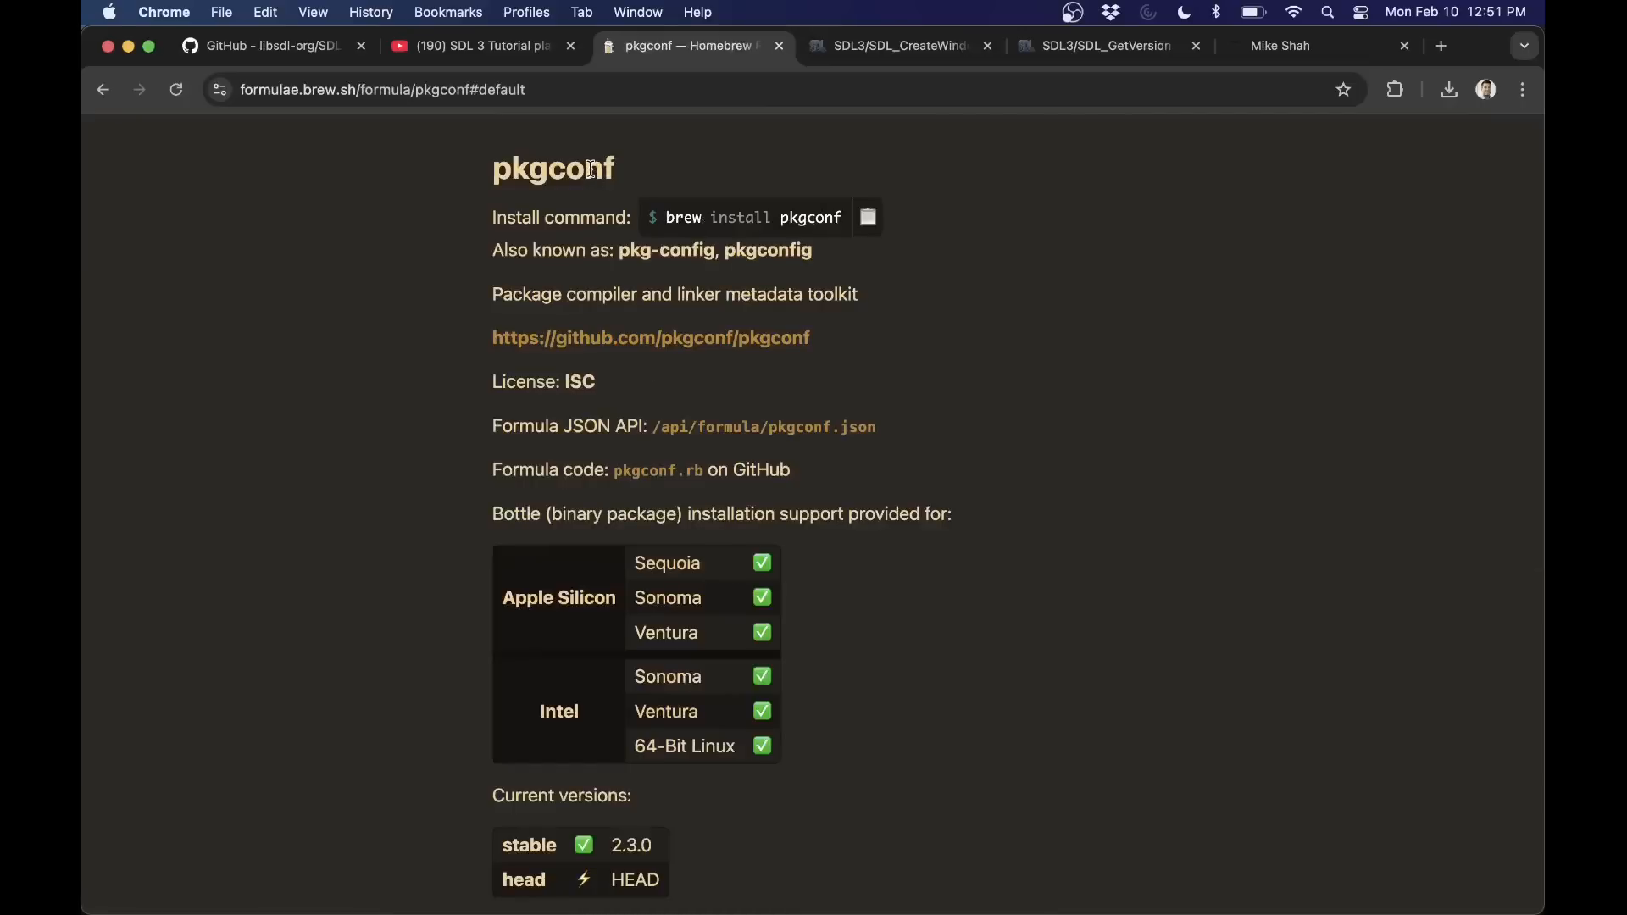
mouse_move(1007, 464)
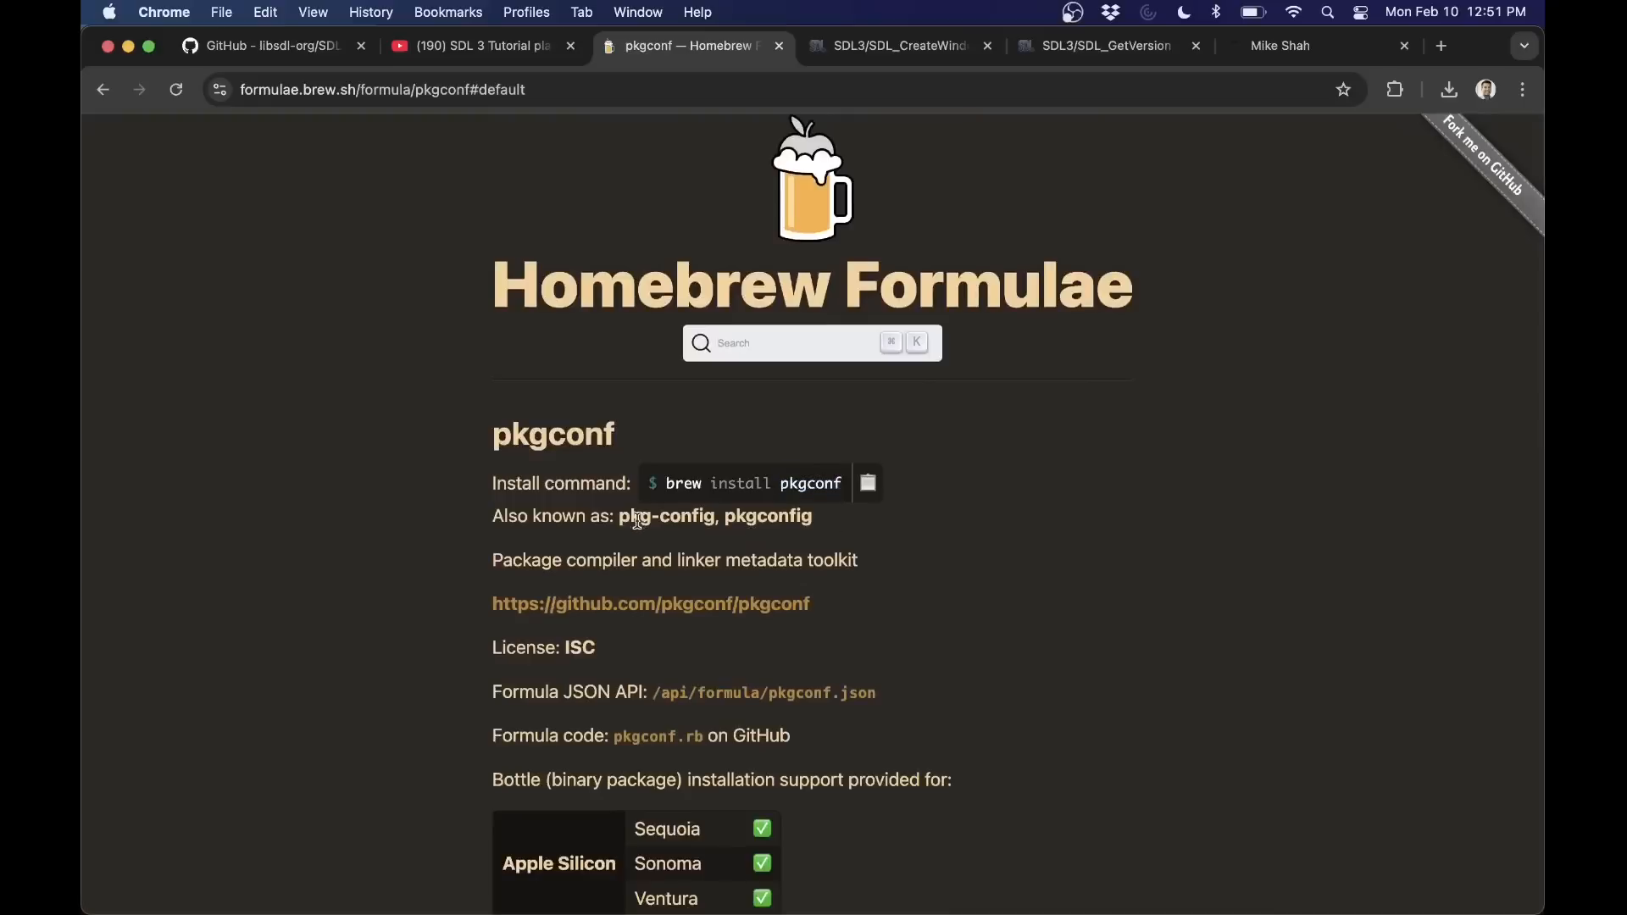
double_click(685, 515)
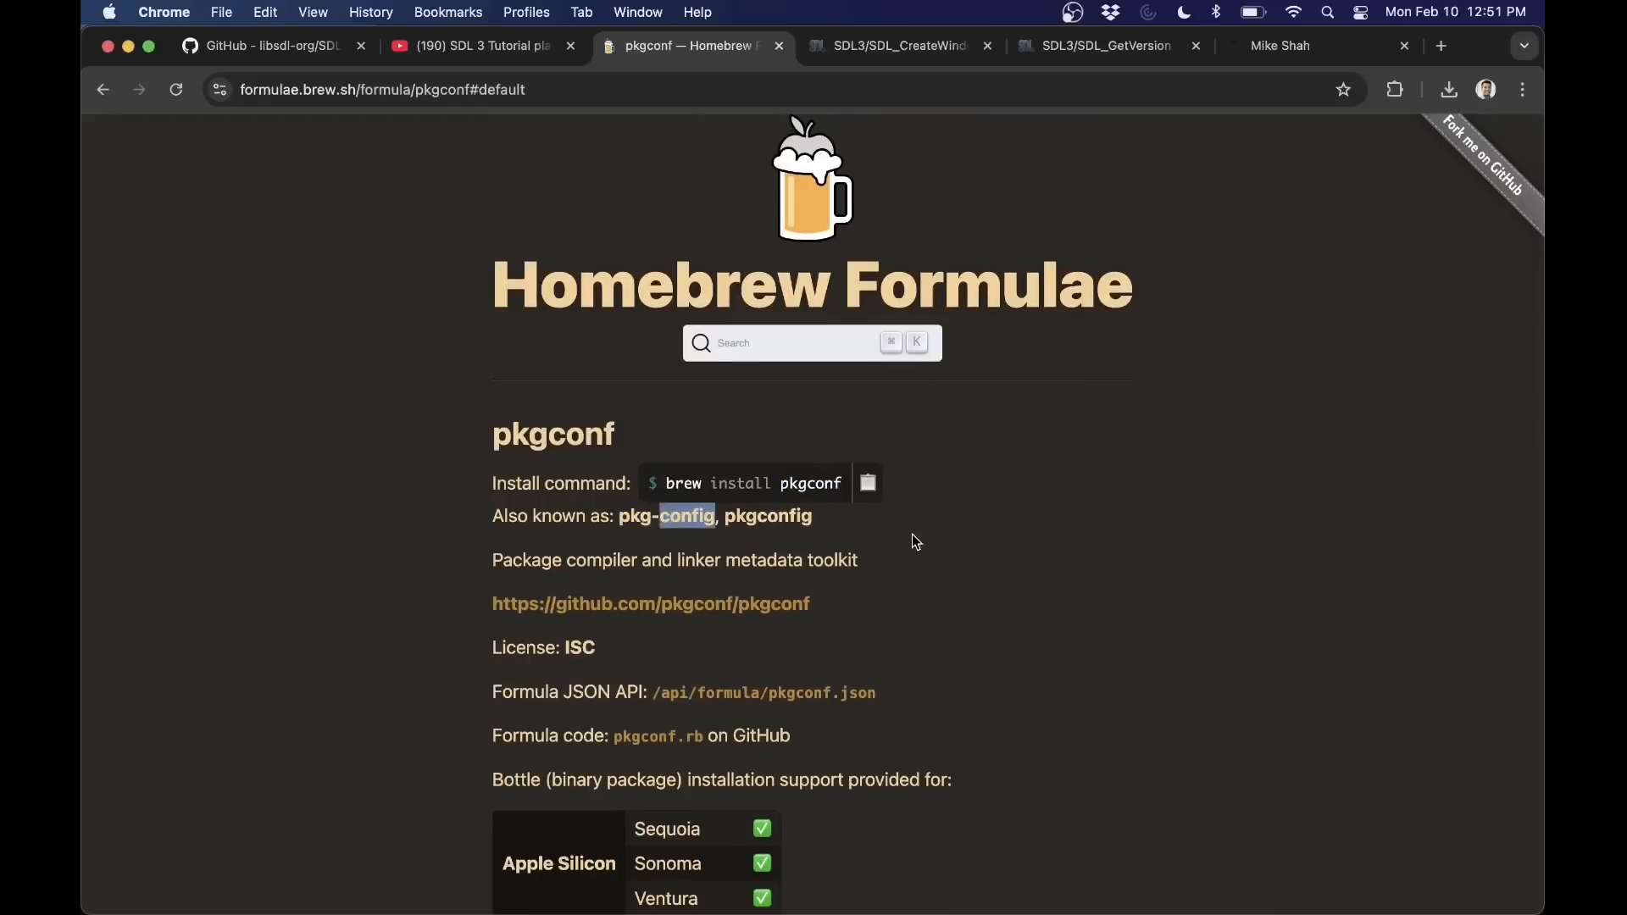
mouse_move(879, 525)
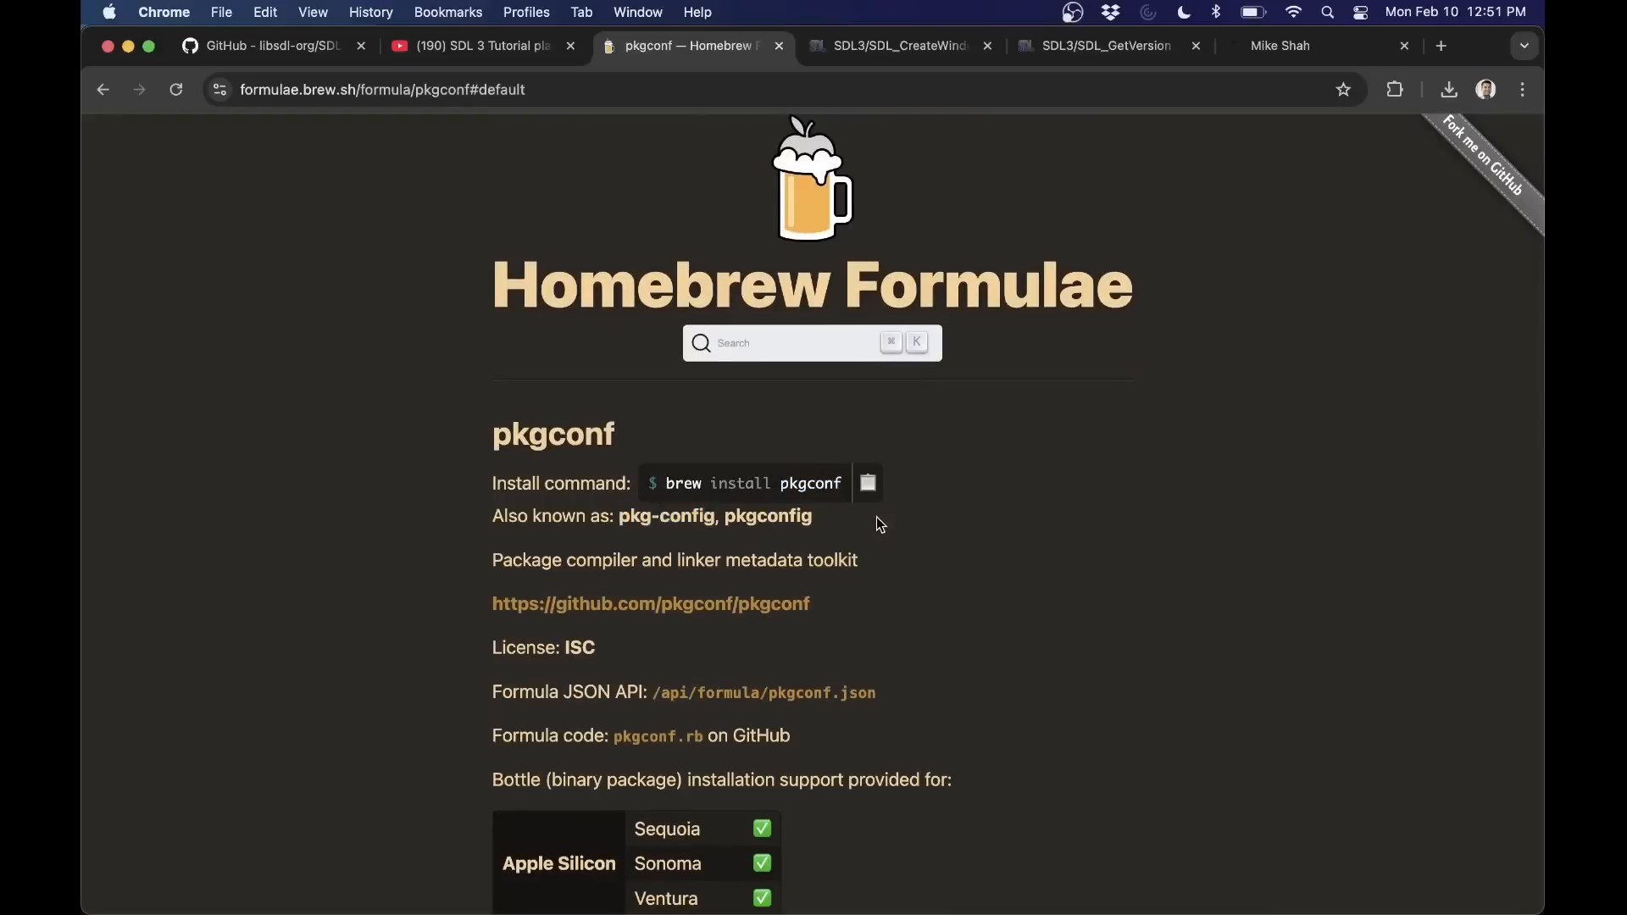
click(478, 45)
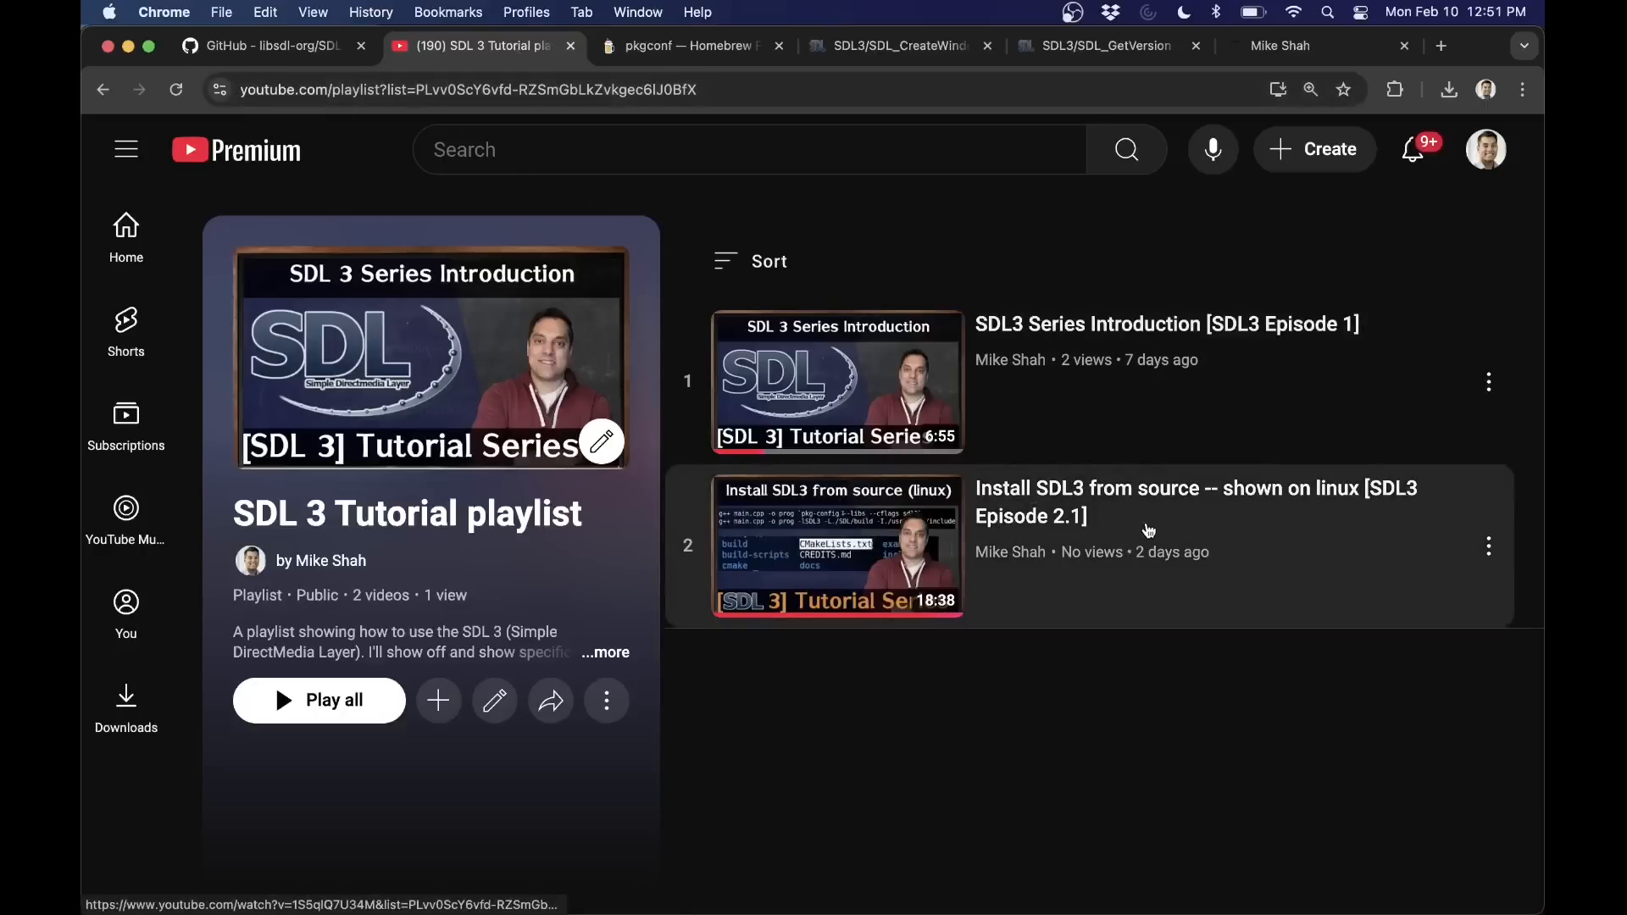
mouse_move(1105, 720)
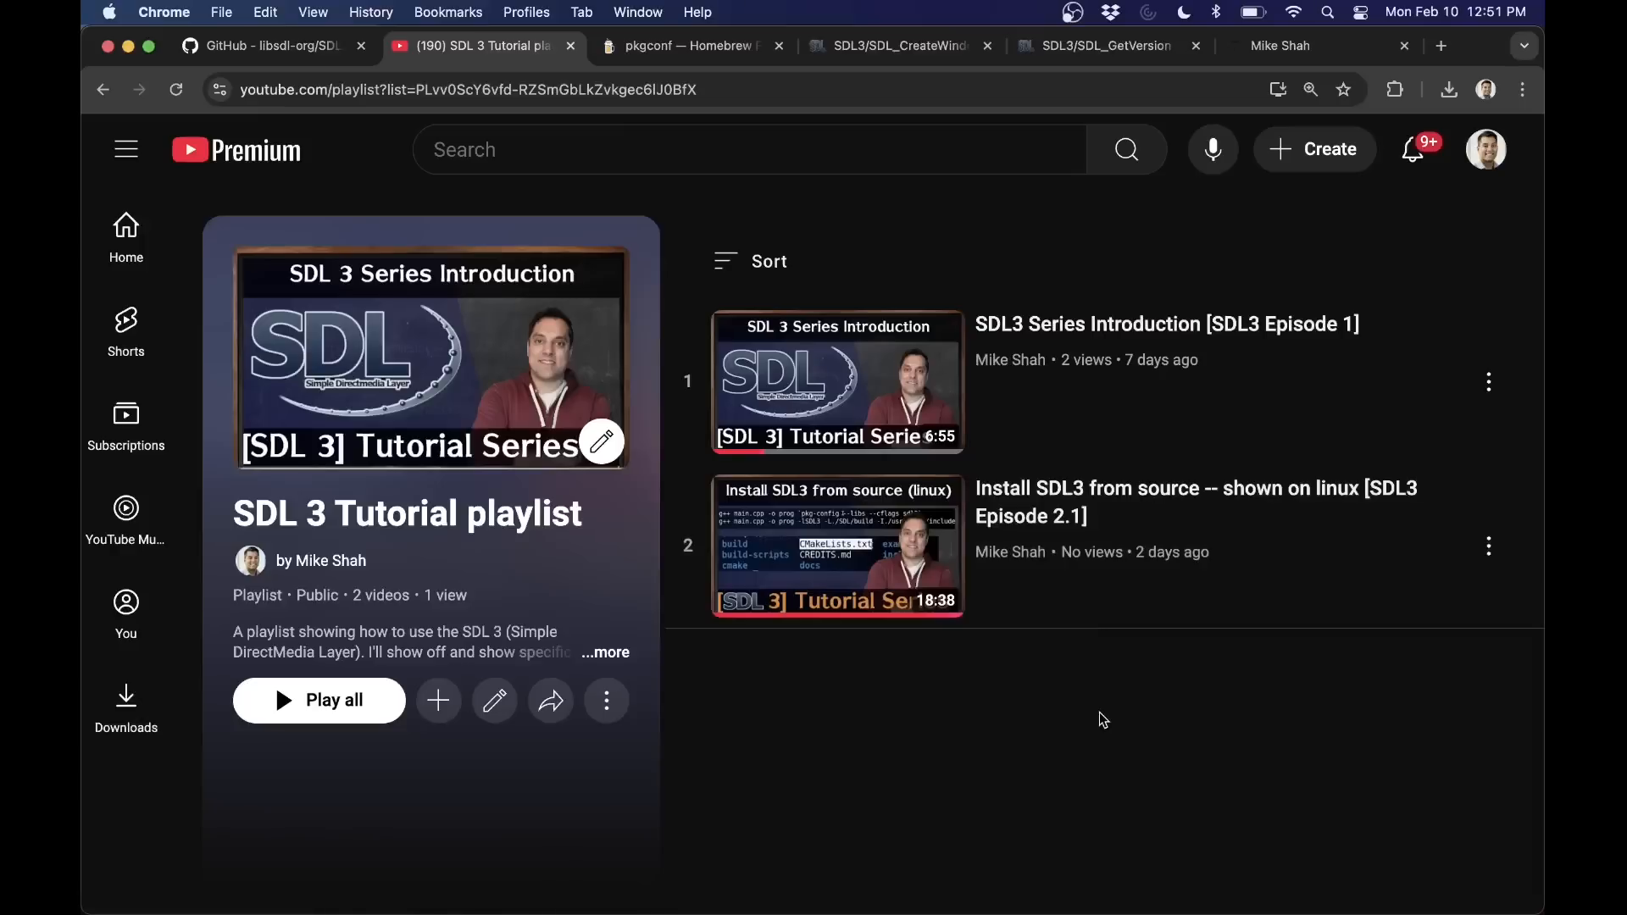
mouse_move(1145, 753)
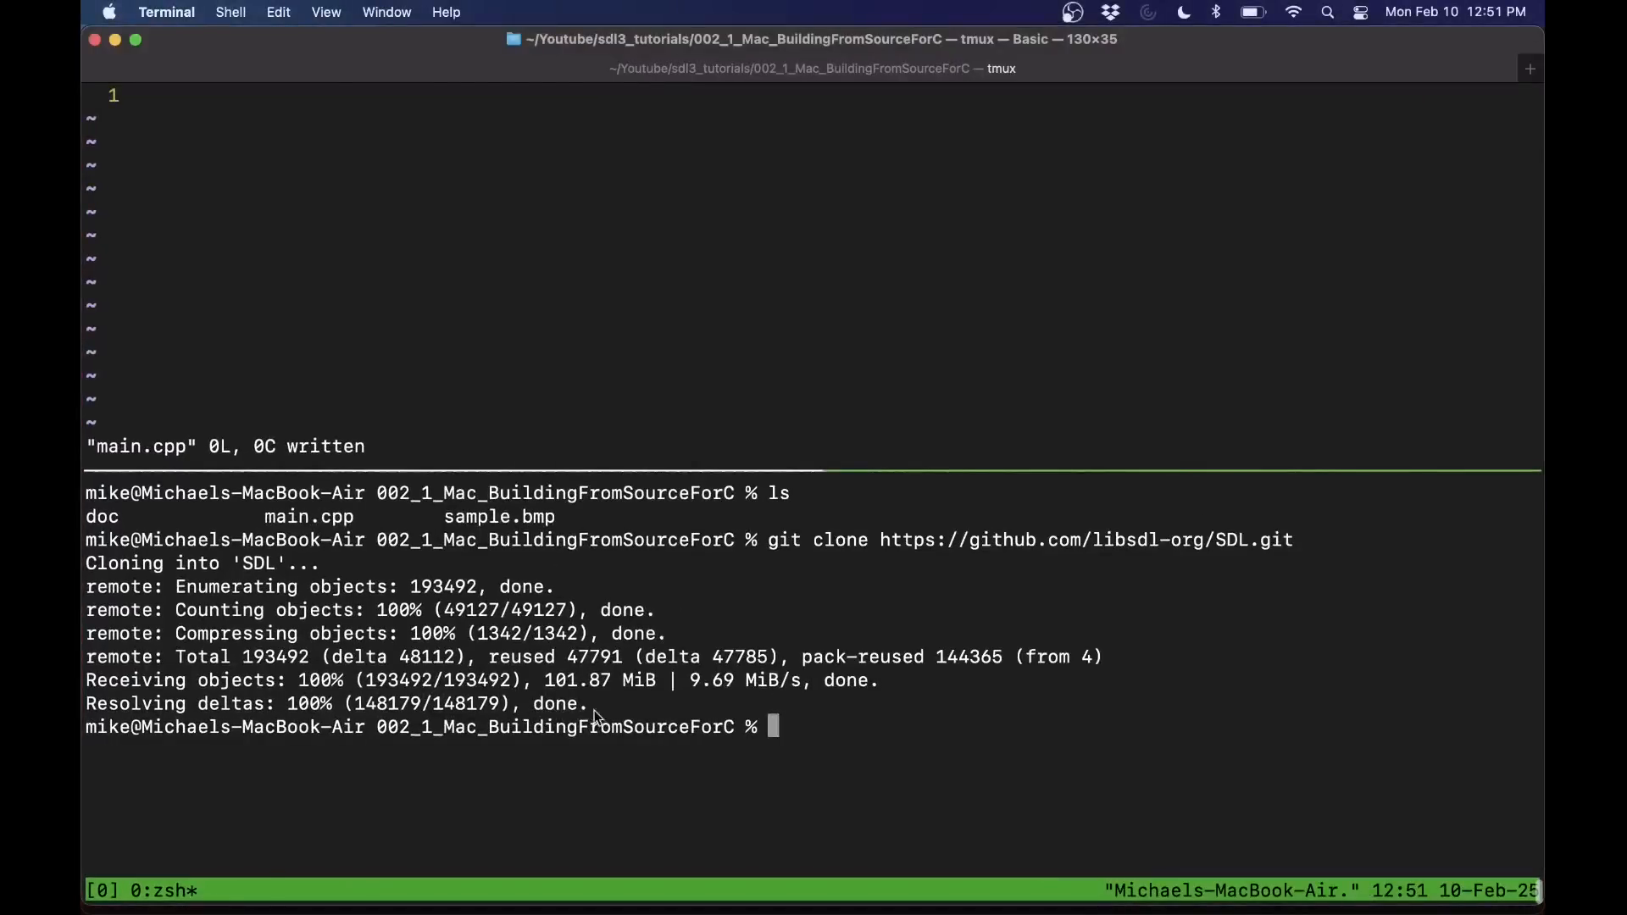
mouse_move(905, 757)
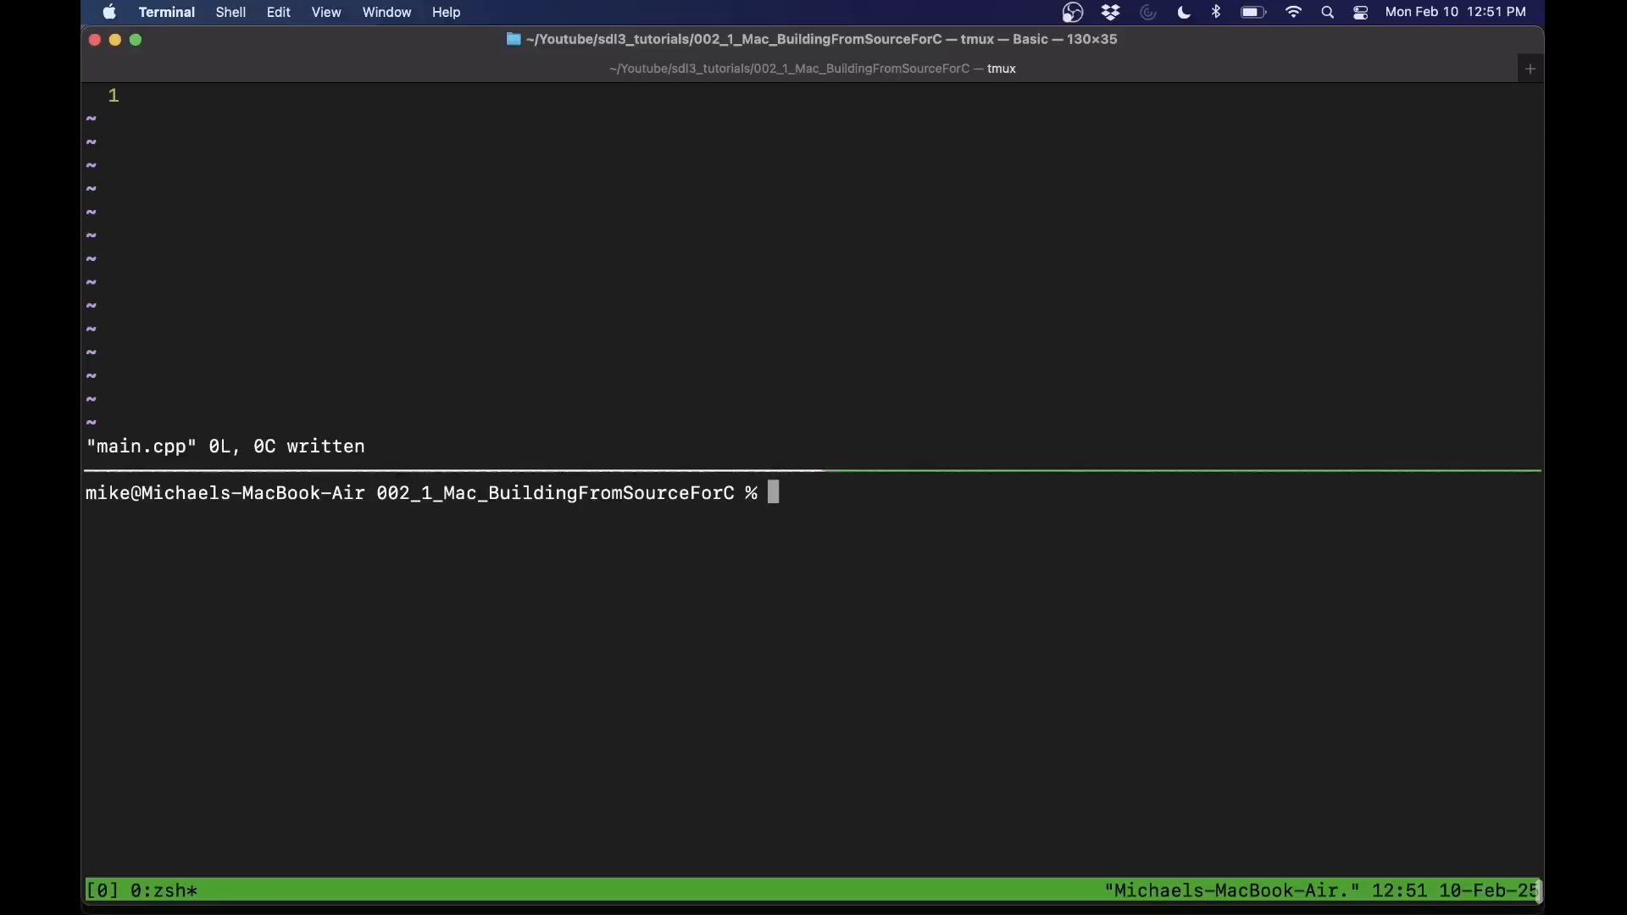
- List the SDL docs folder and read INTRO-cmake.md in vim down to the build and run steps
text(ls)
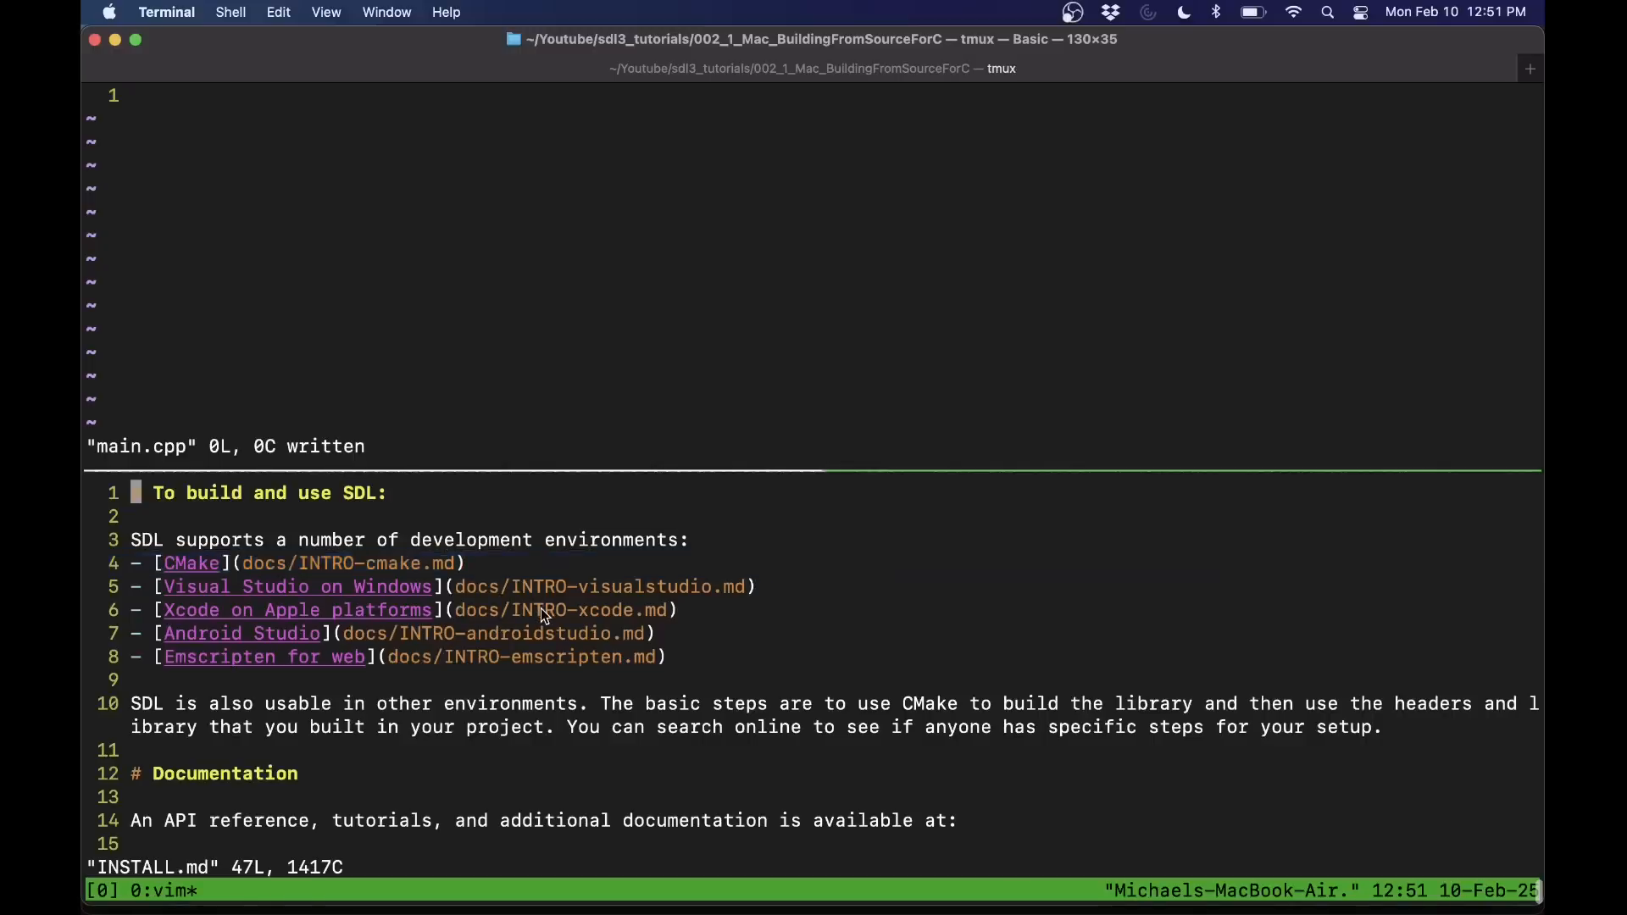
mouse_move(777, 620)
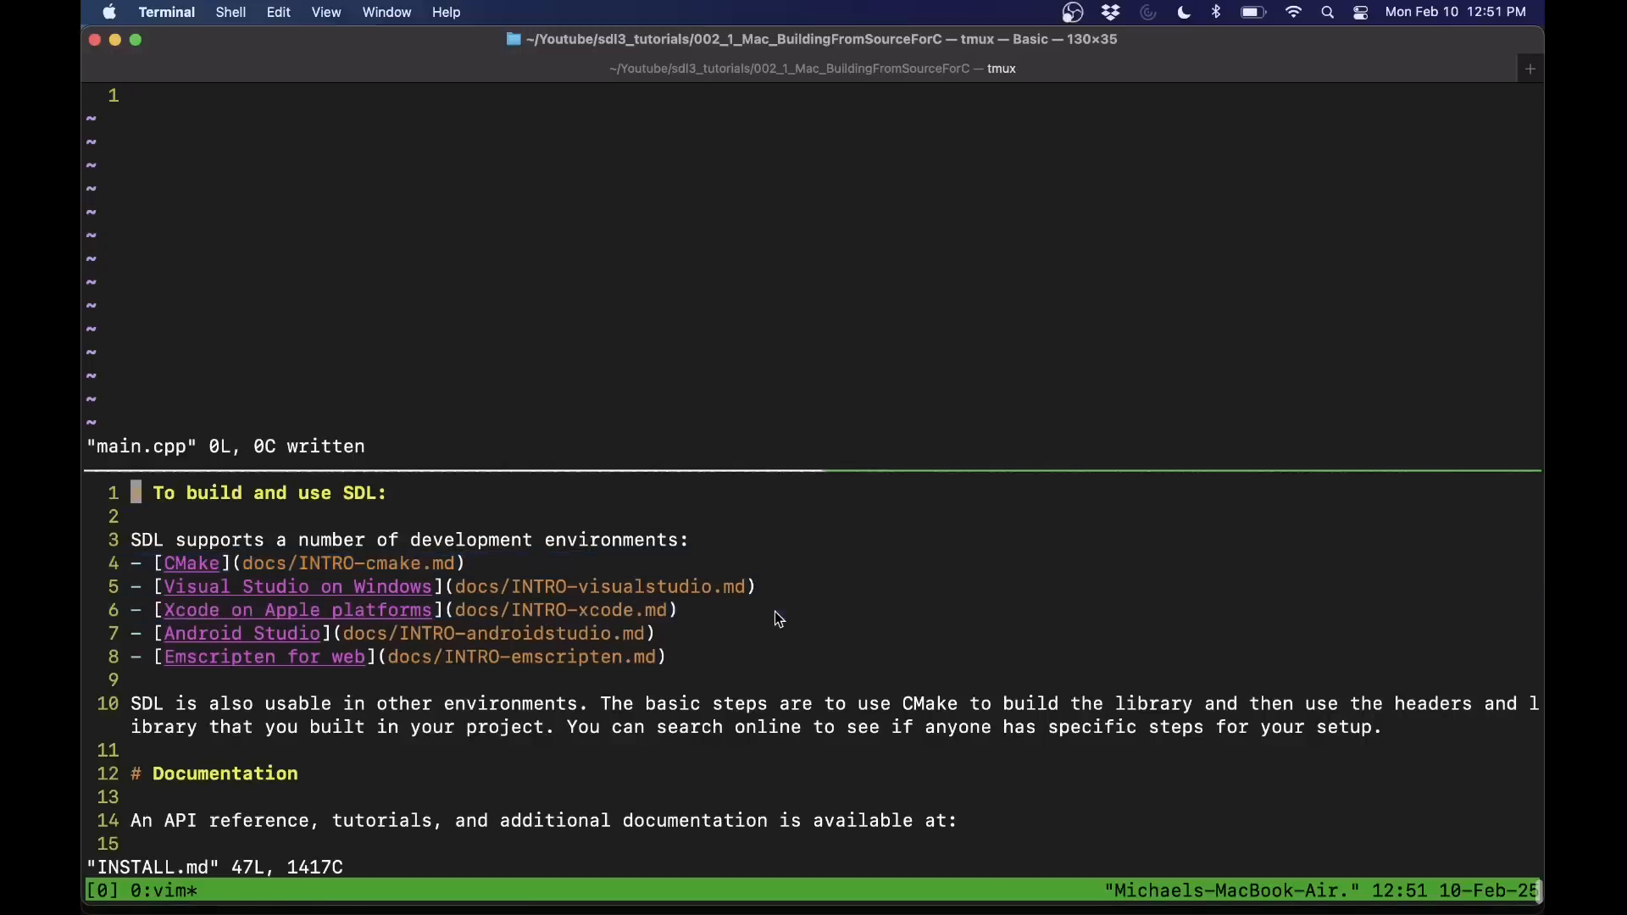
scroll(down, 3)
text(cd )
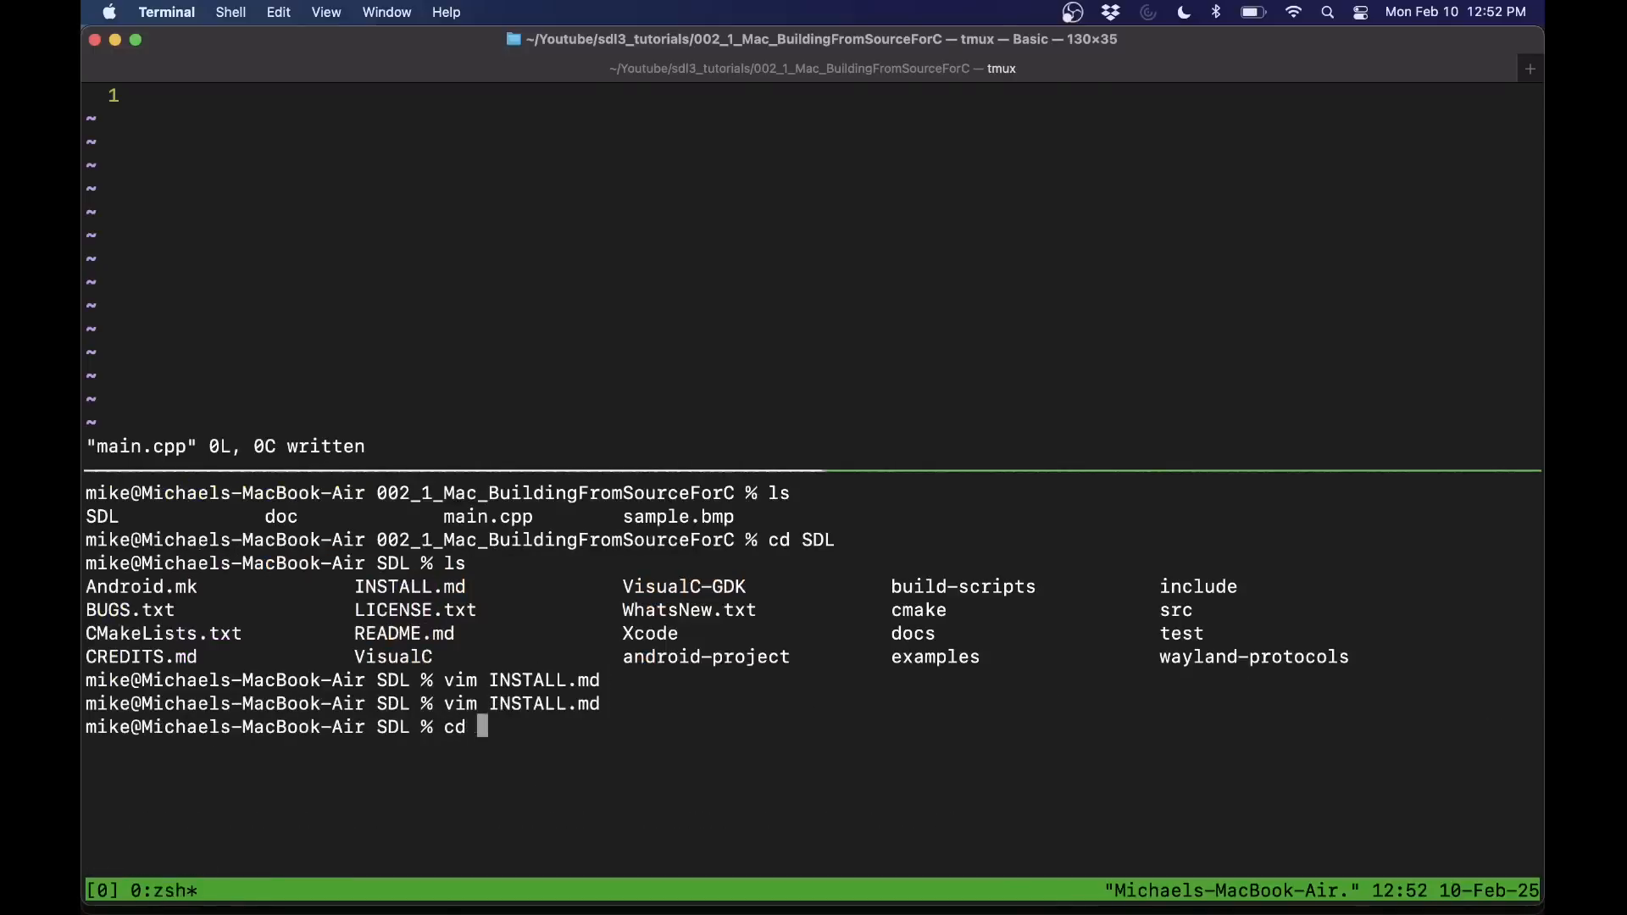
text(docs/In)
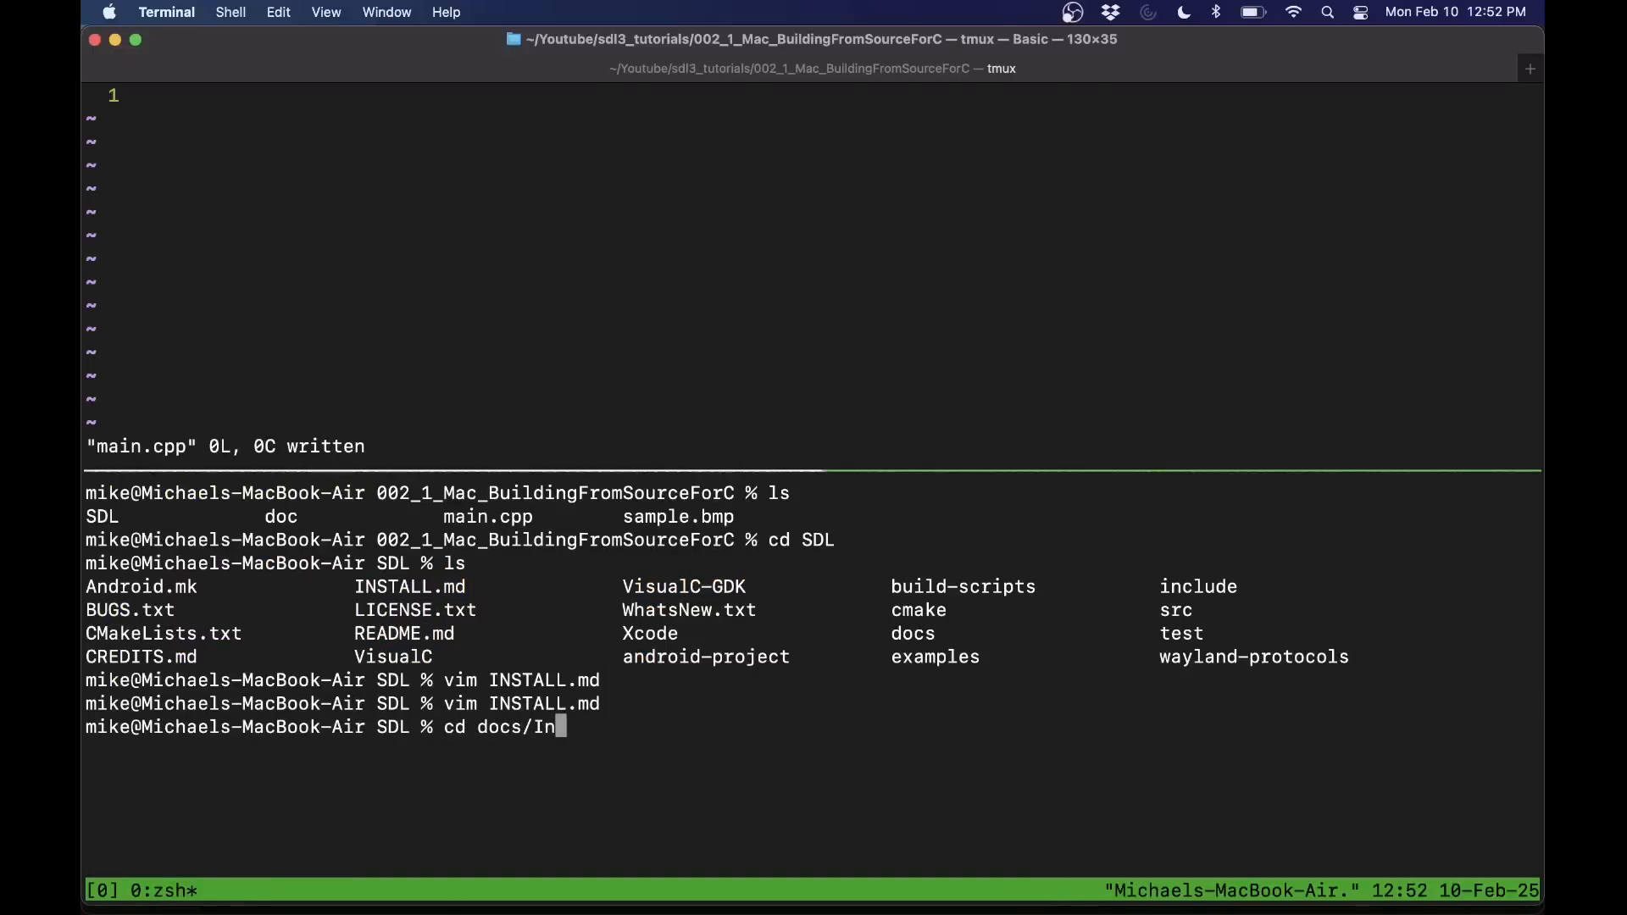
key(Backspace)
text(vim)
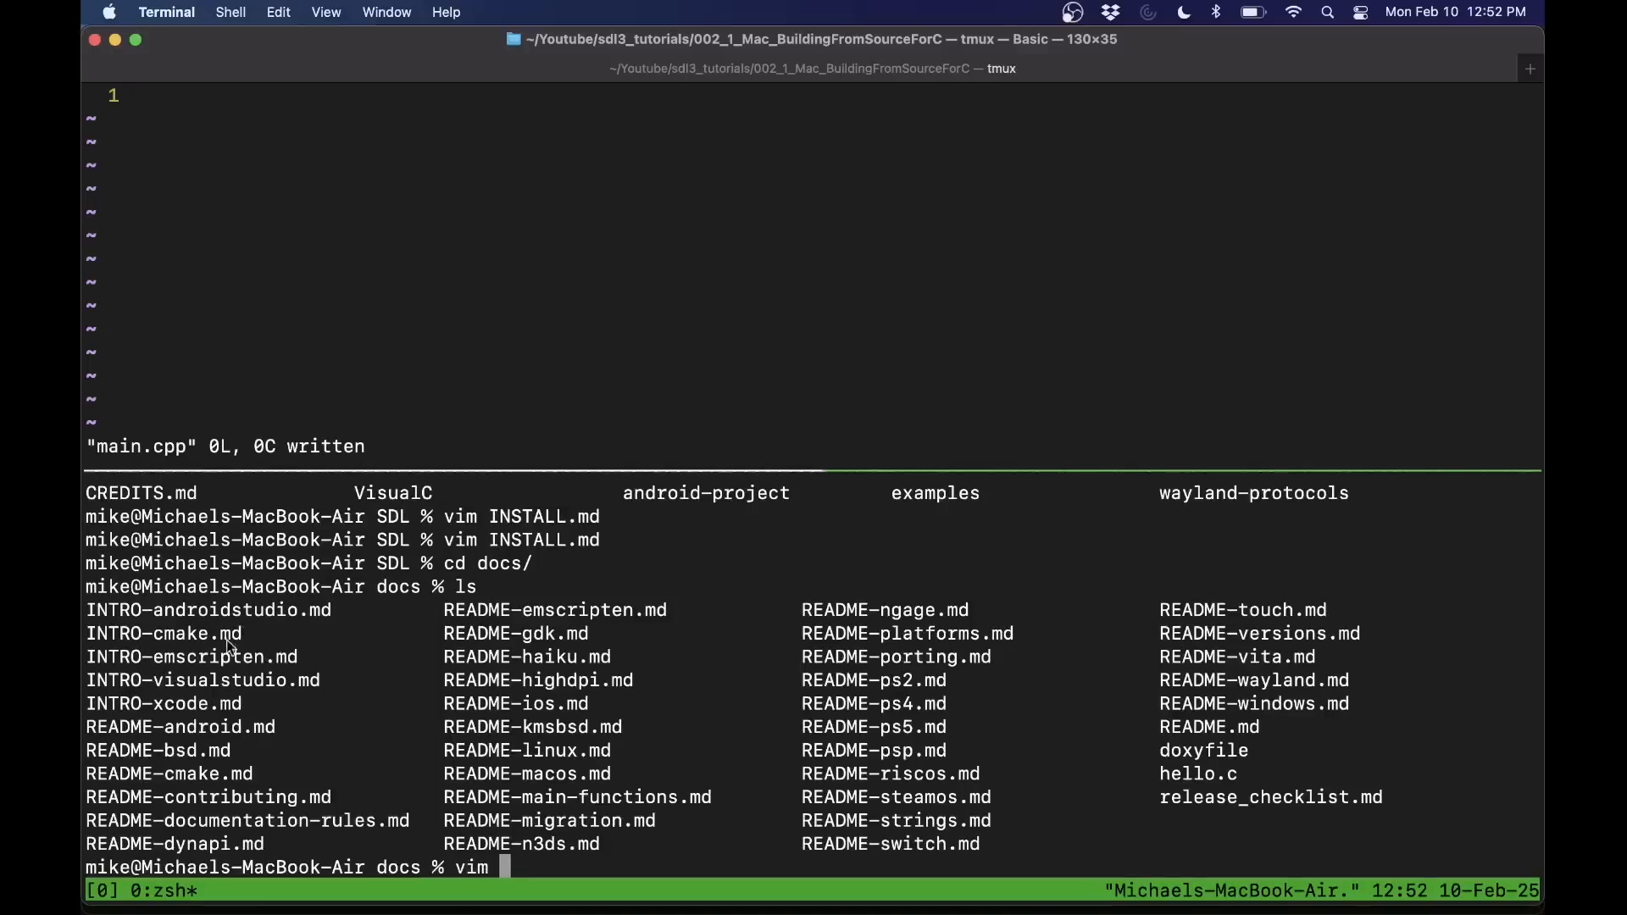
text(INTR)
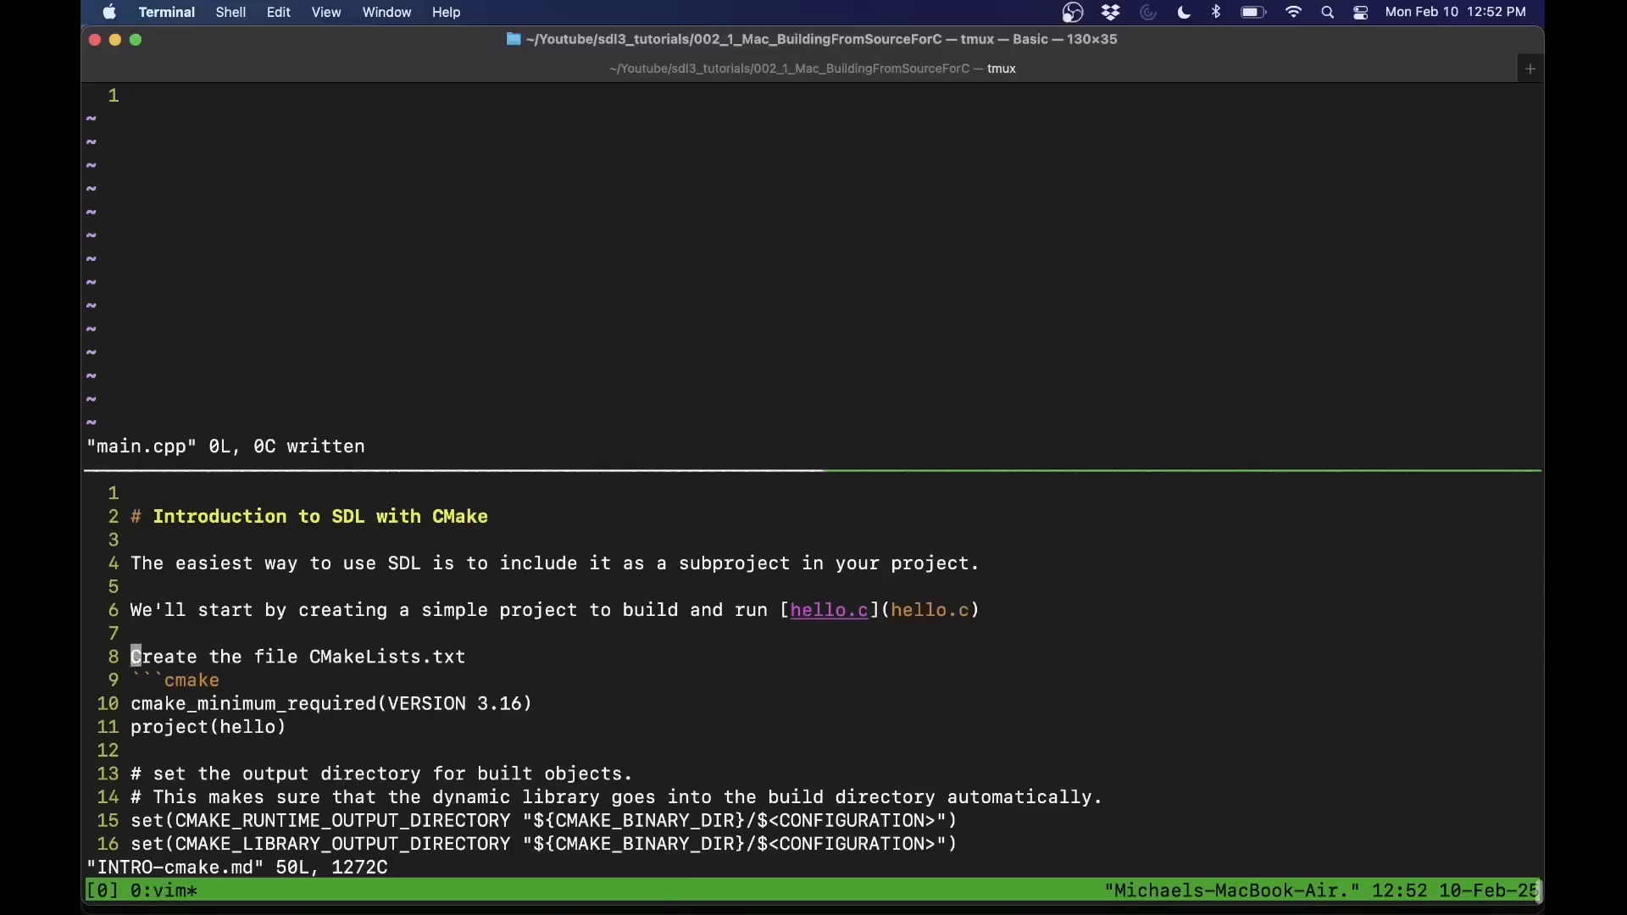
scroll(down, 3)
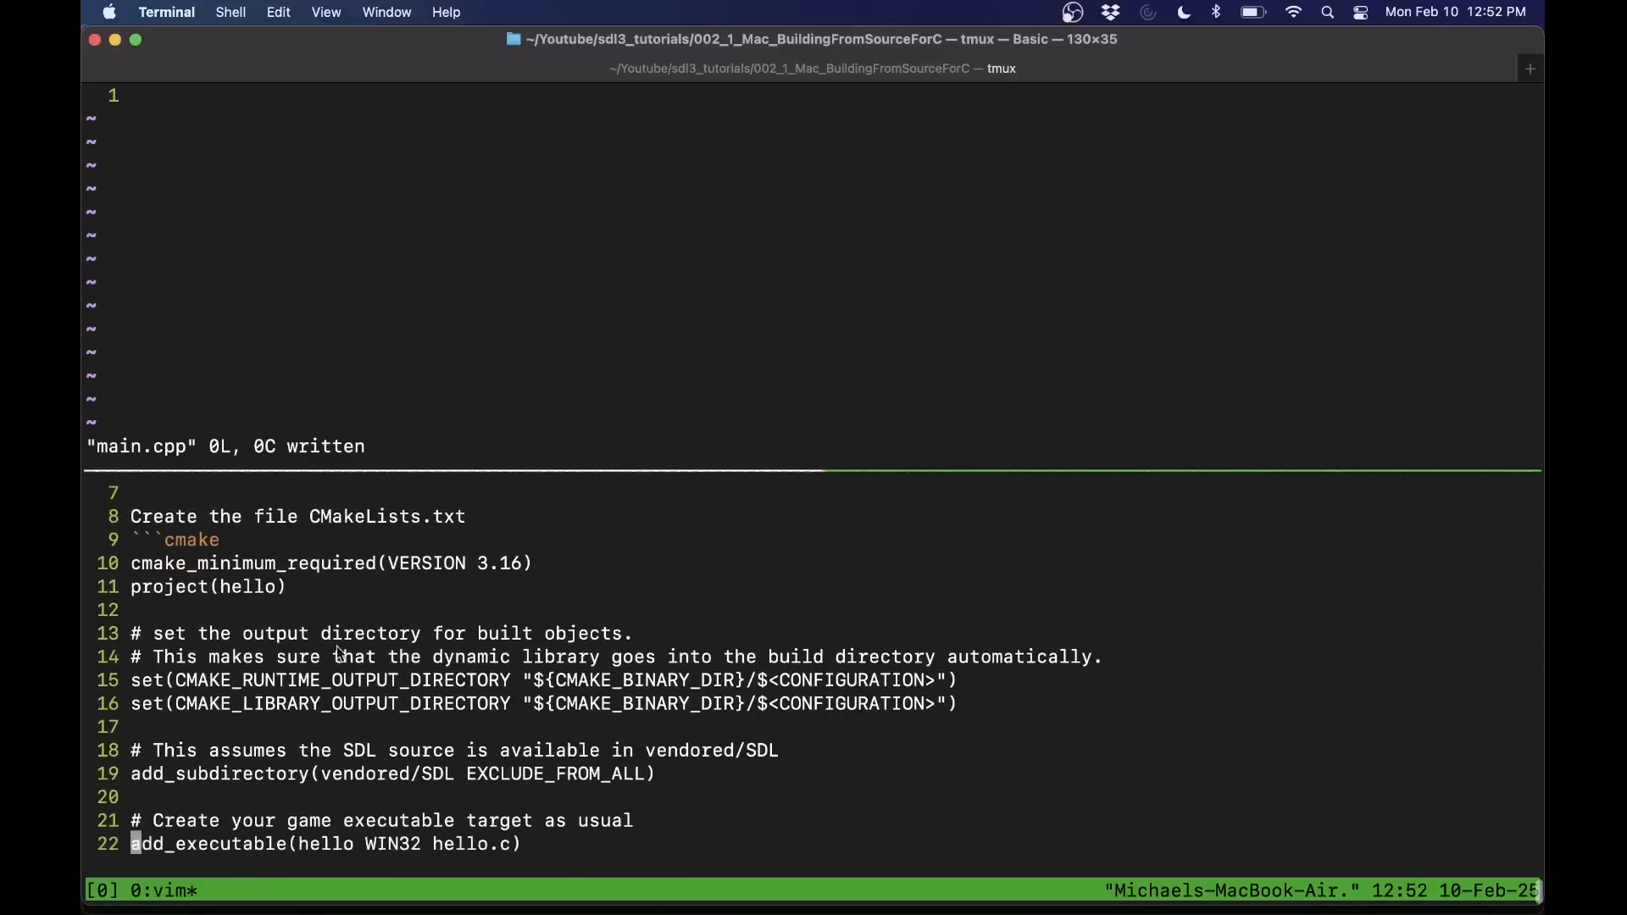
scroll(down, 3)
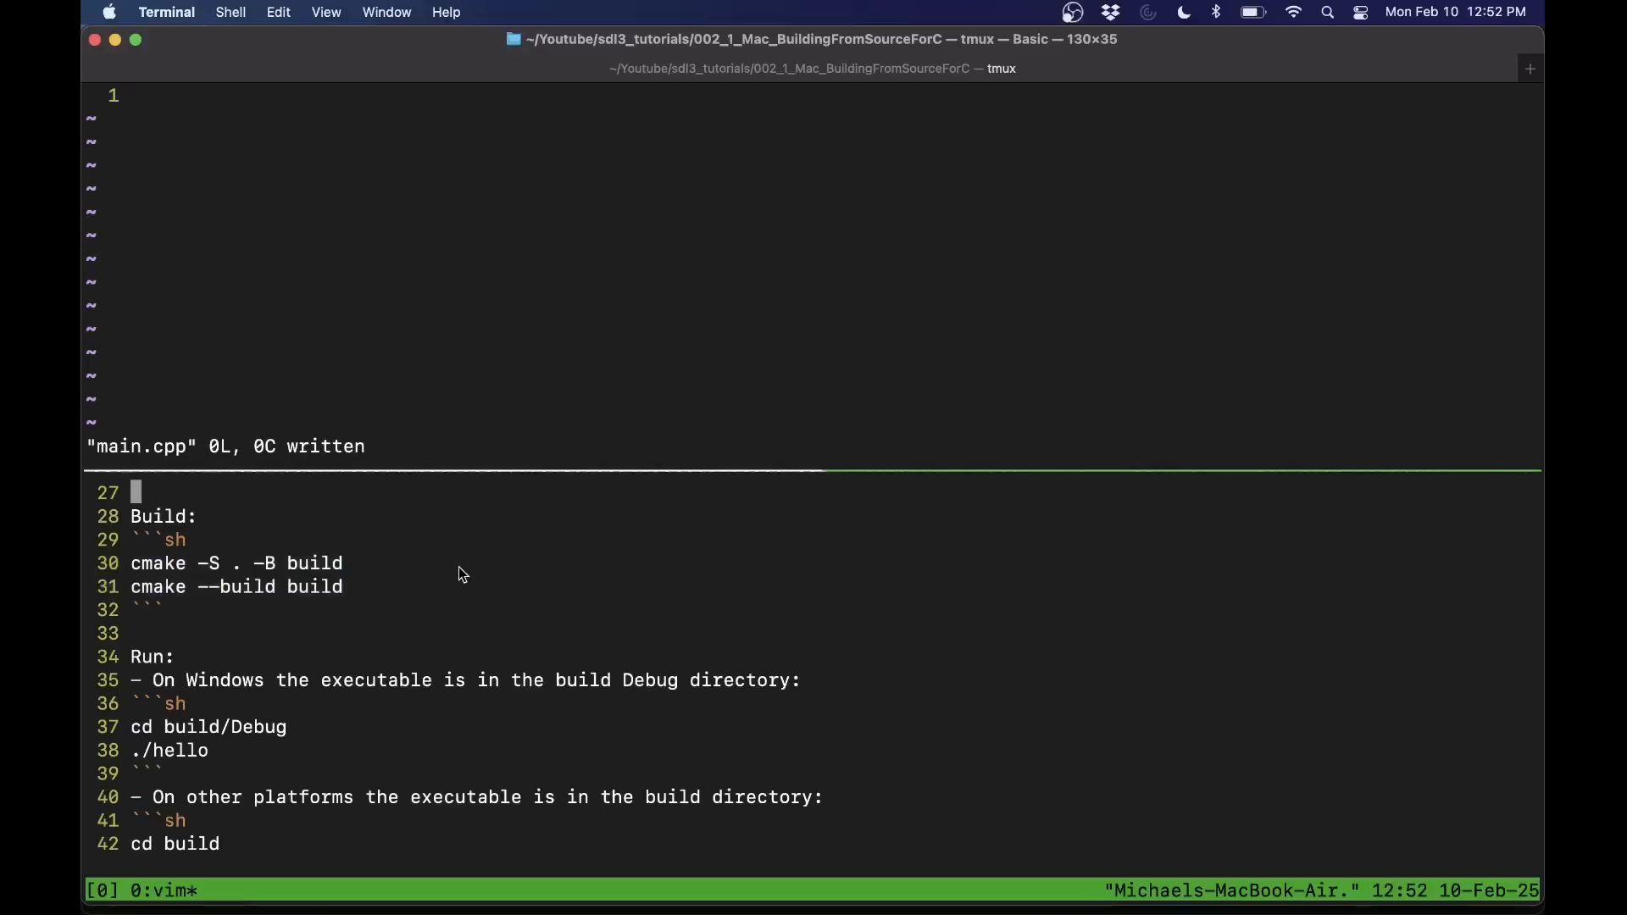
mouse_move(369, 590)
text(cd build)
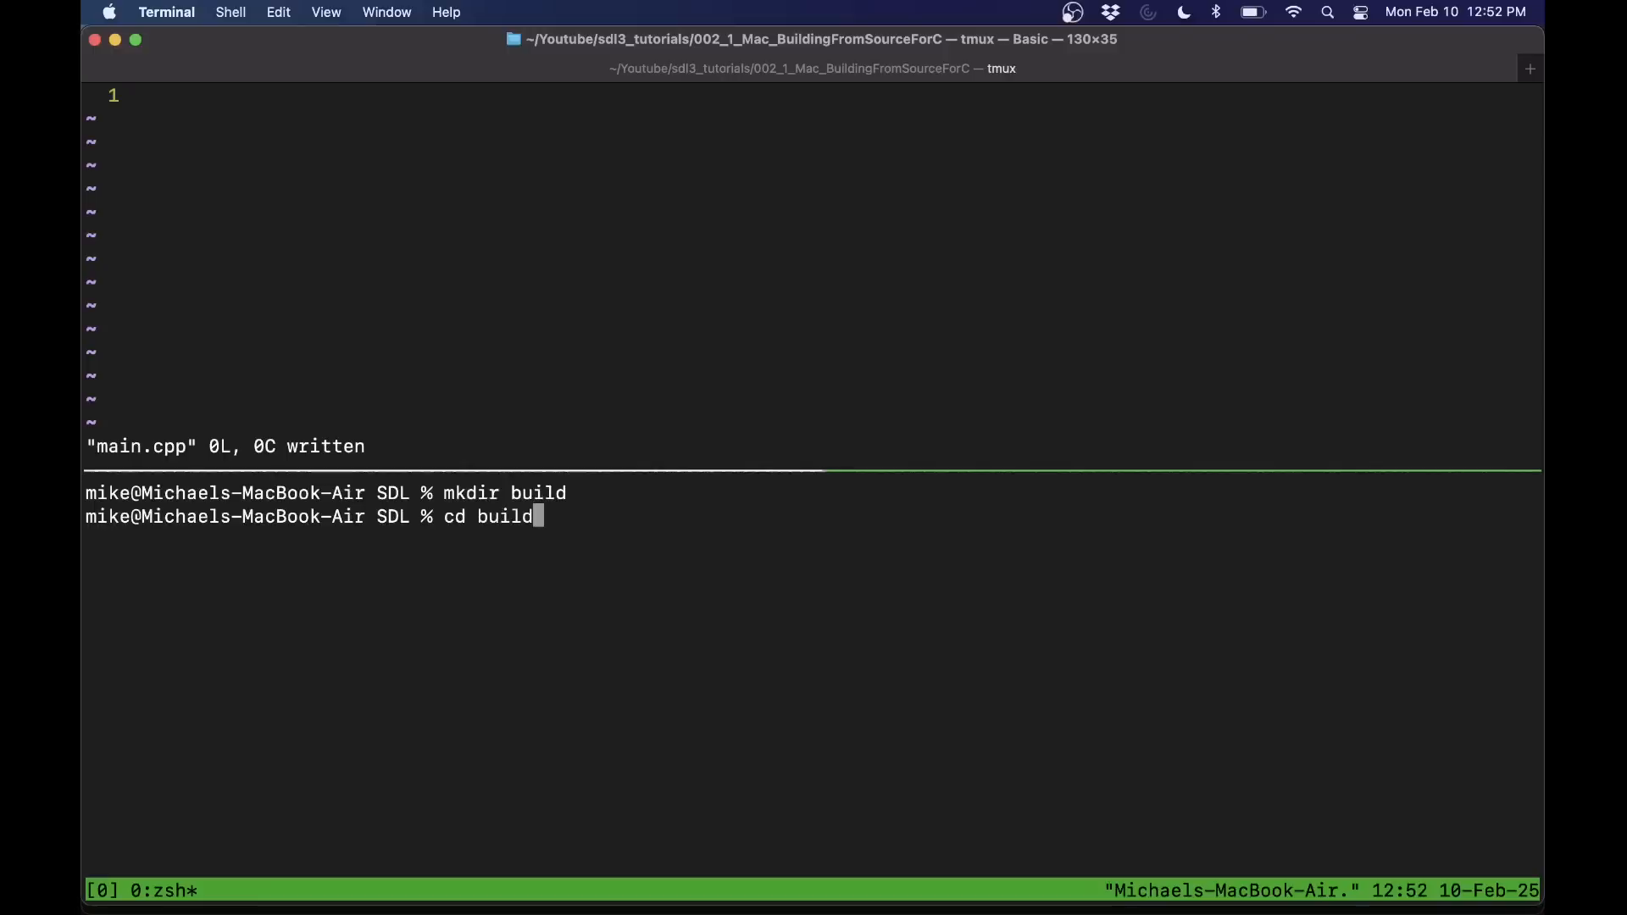
- From the new build folder, list the parent source and start cmake ../ to configure it
text(cmake)
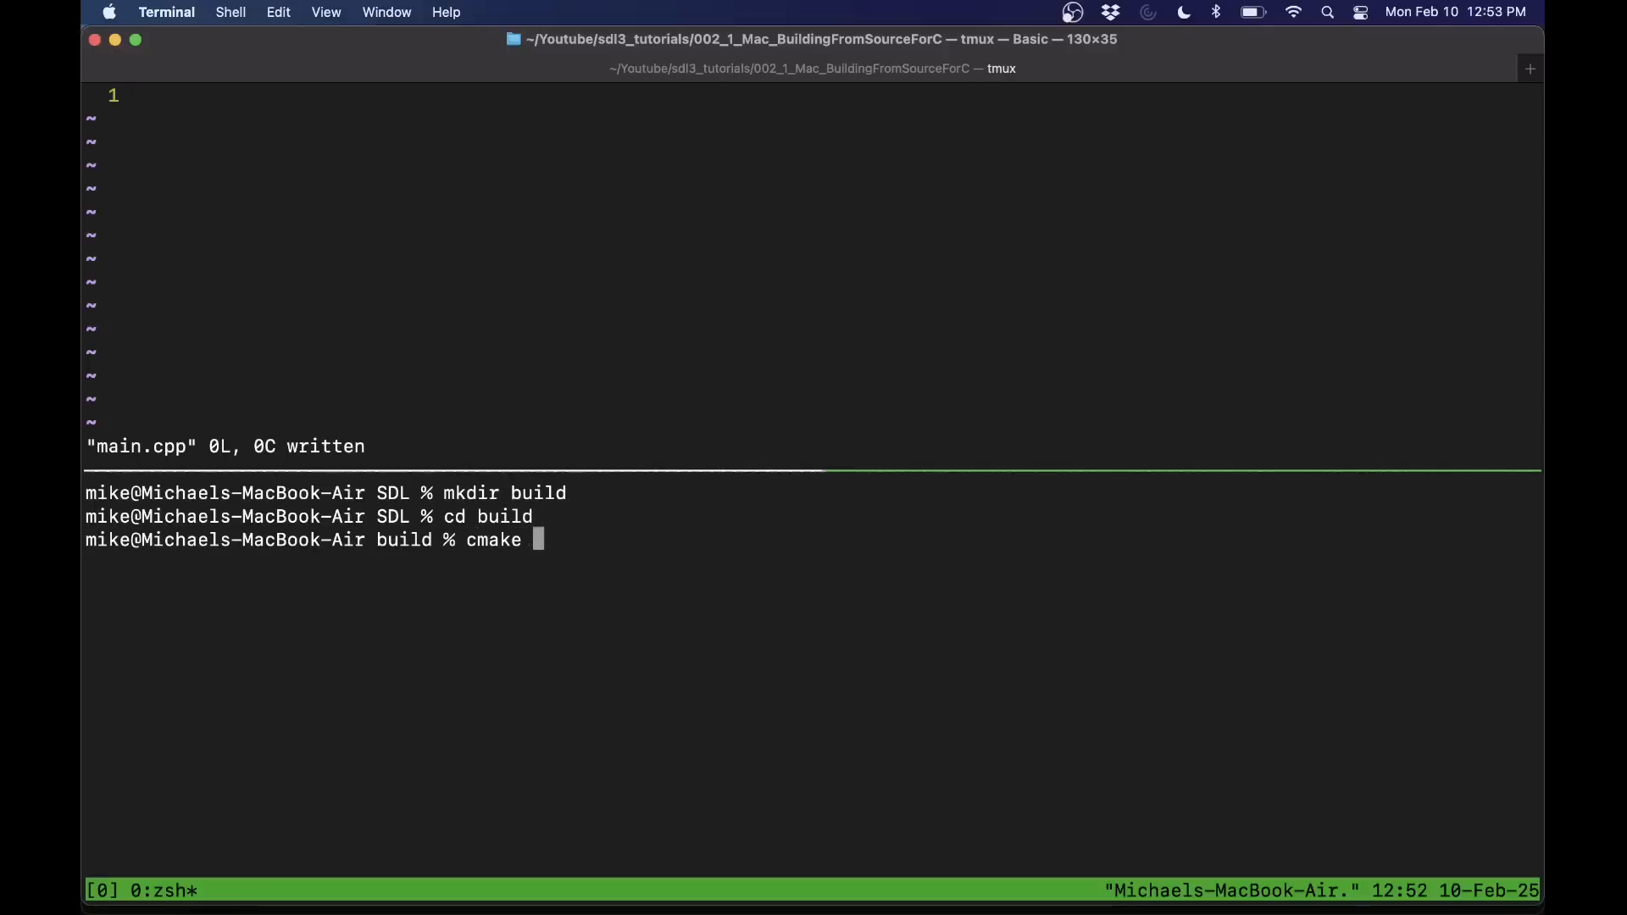
text(ls ..)
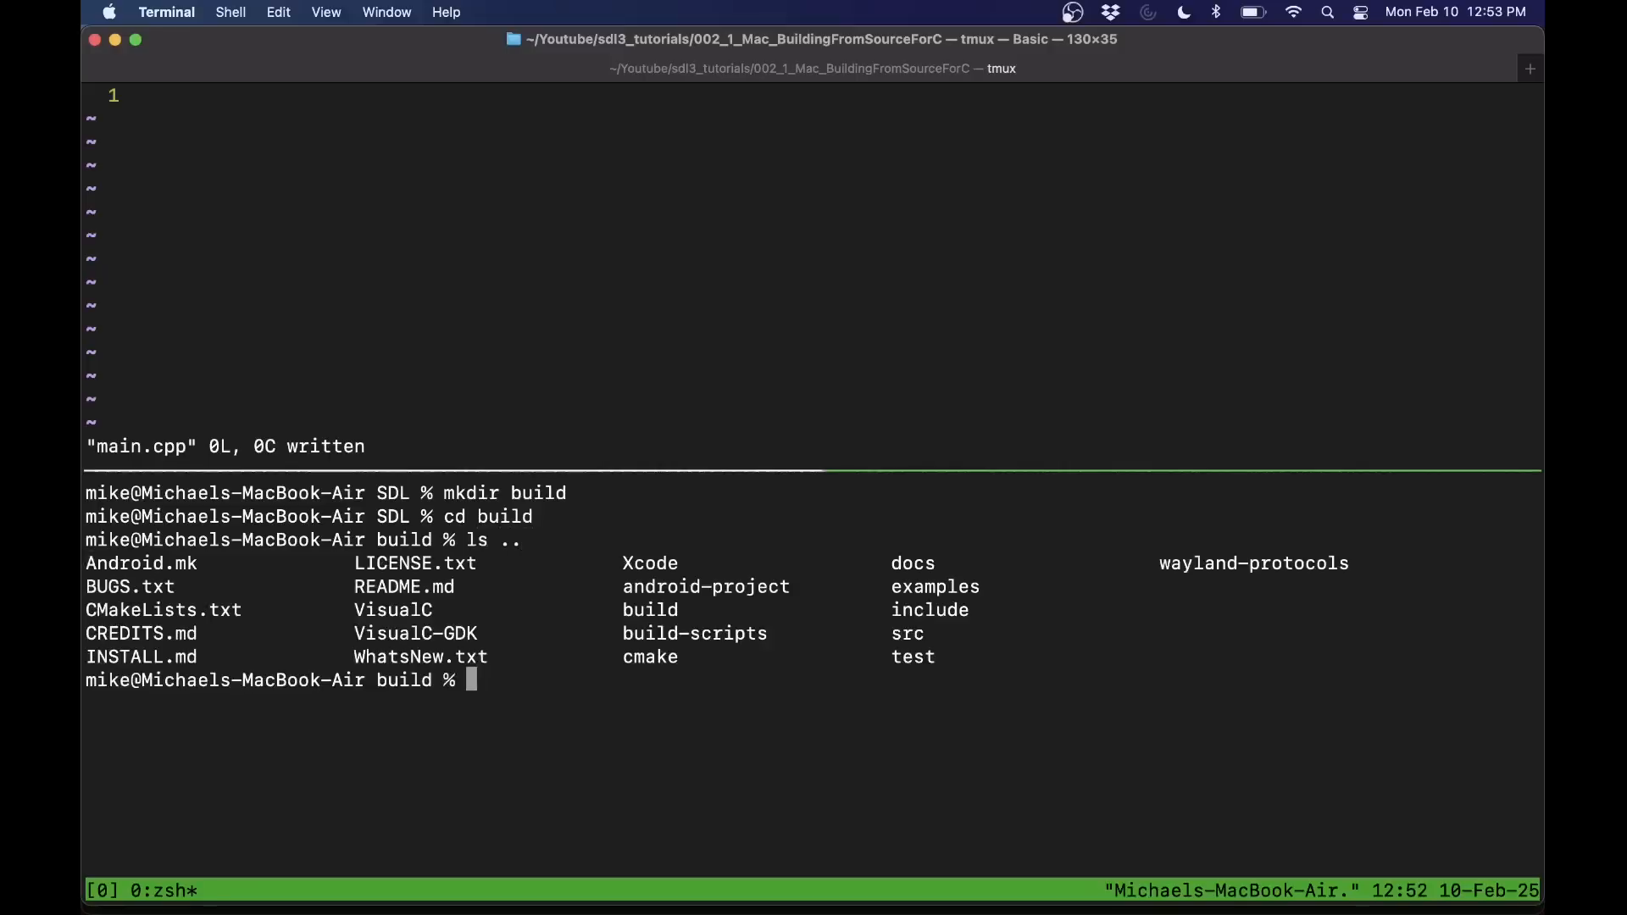
mouse_move(651, 664)
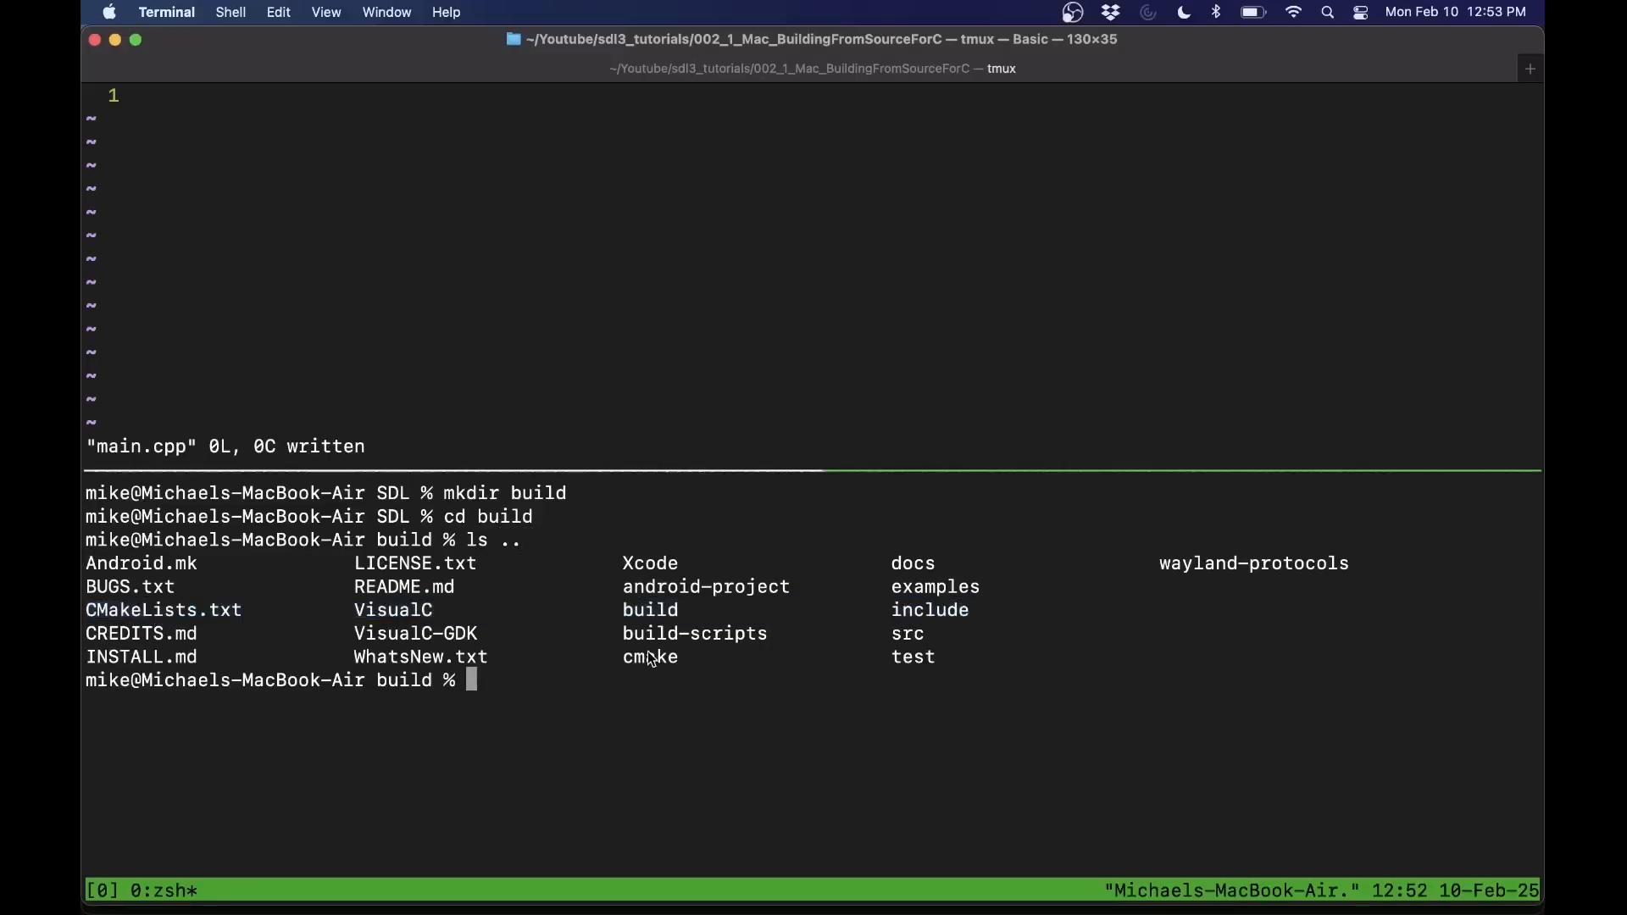
text(cmake ../)
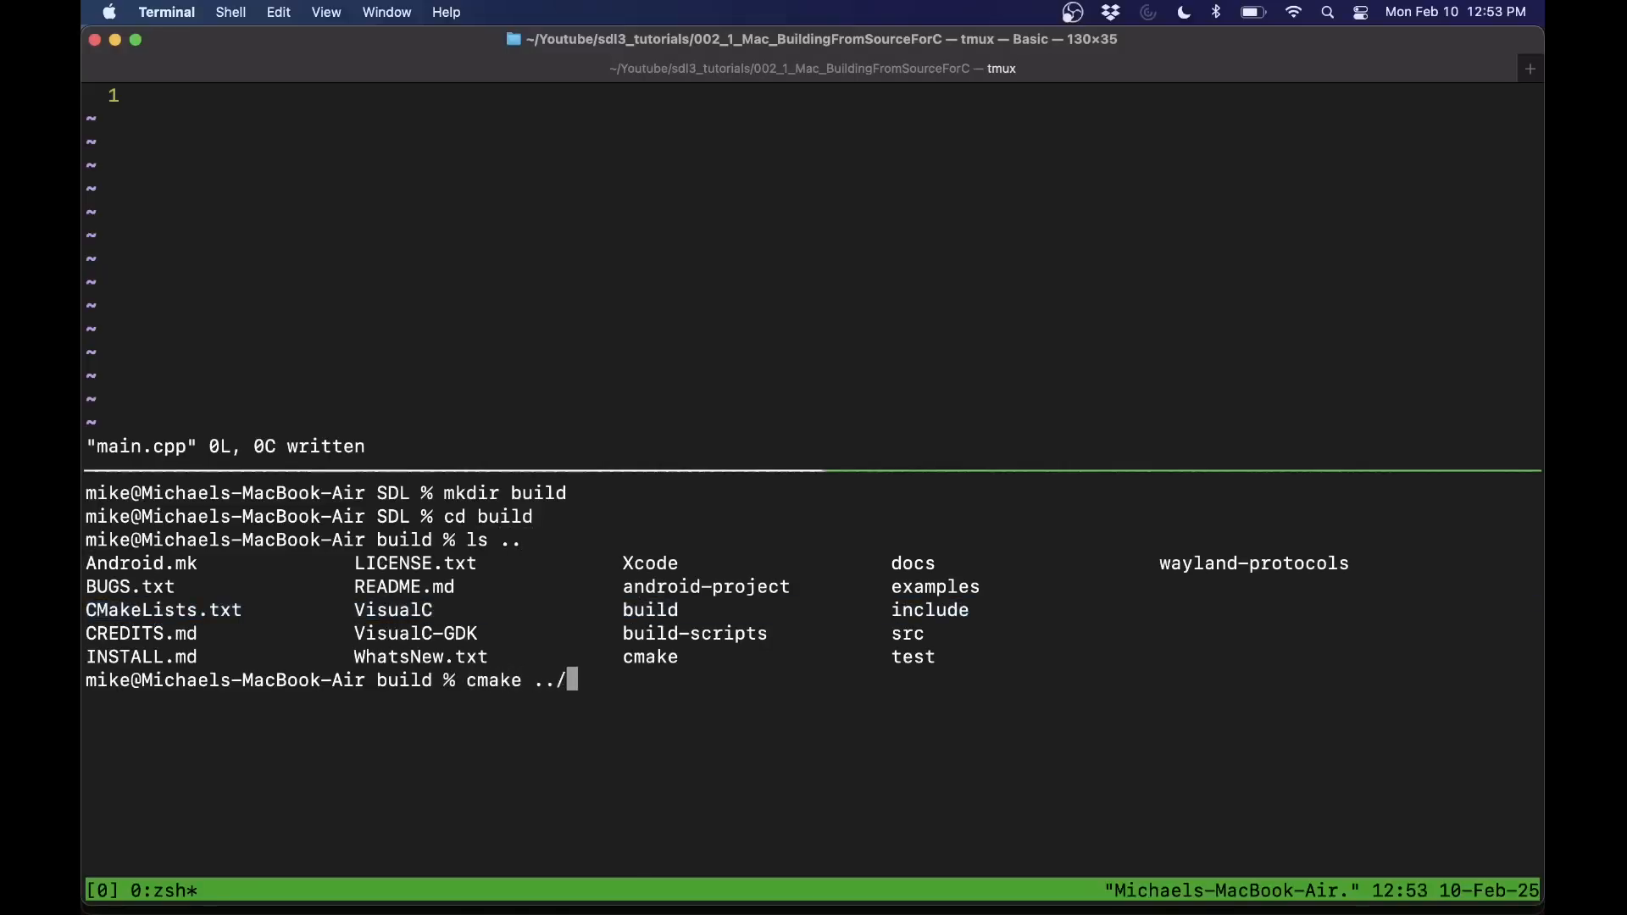
mouse_move(680, 758)
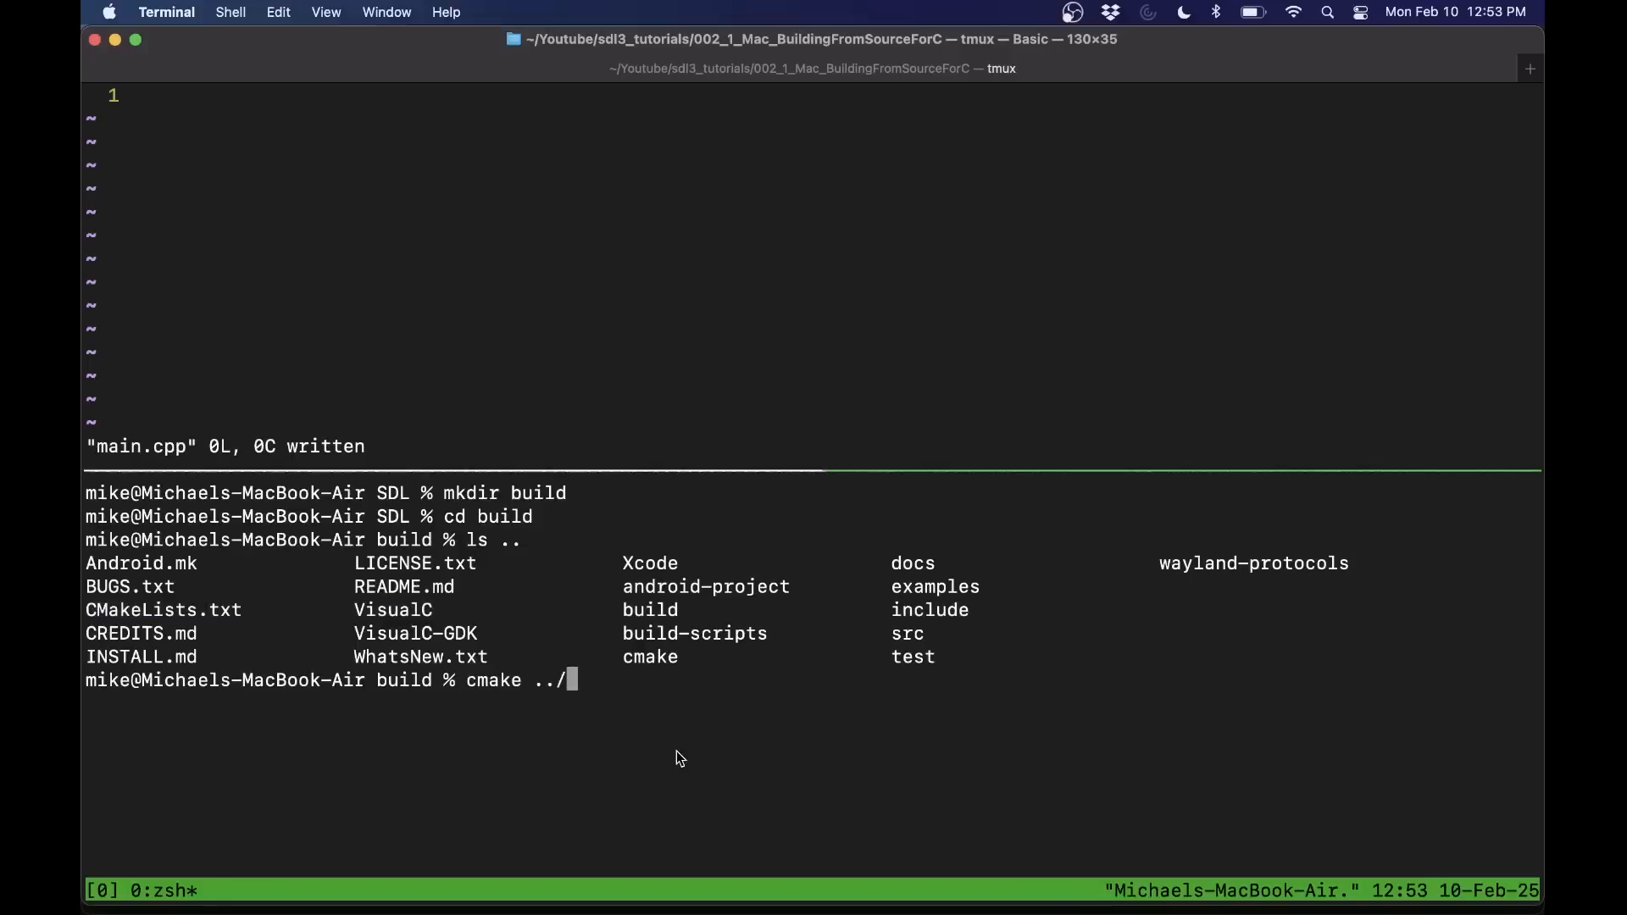
mouse_move(343, 624)
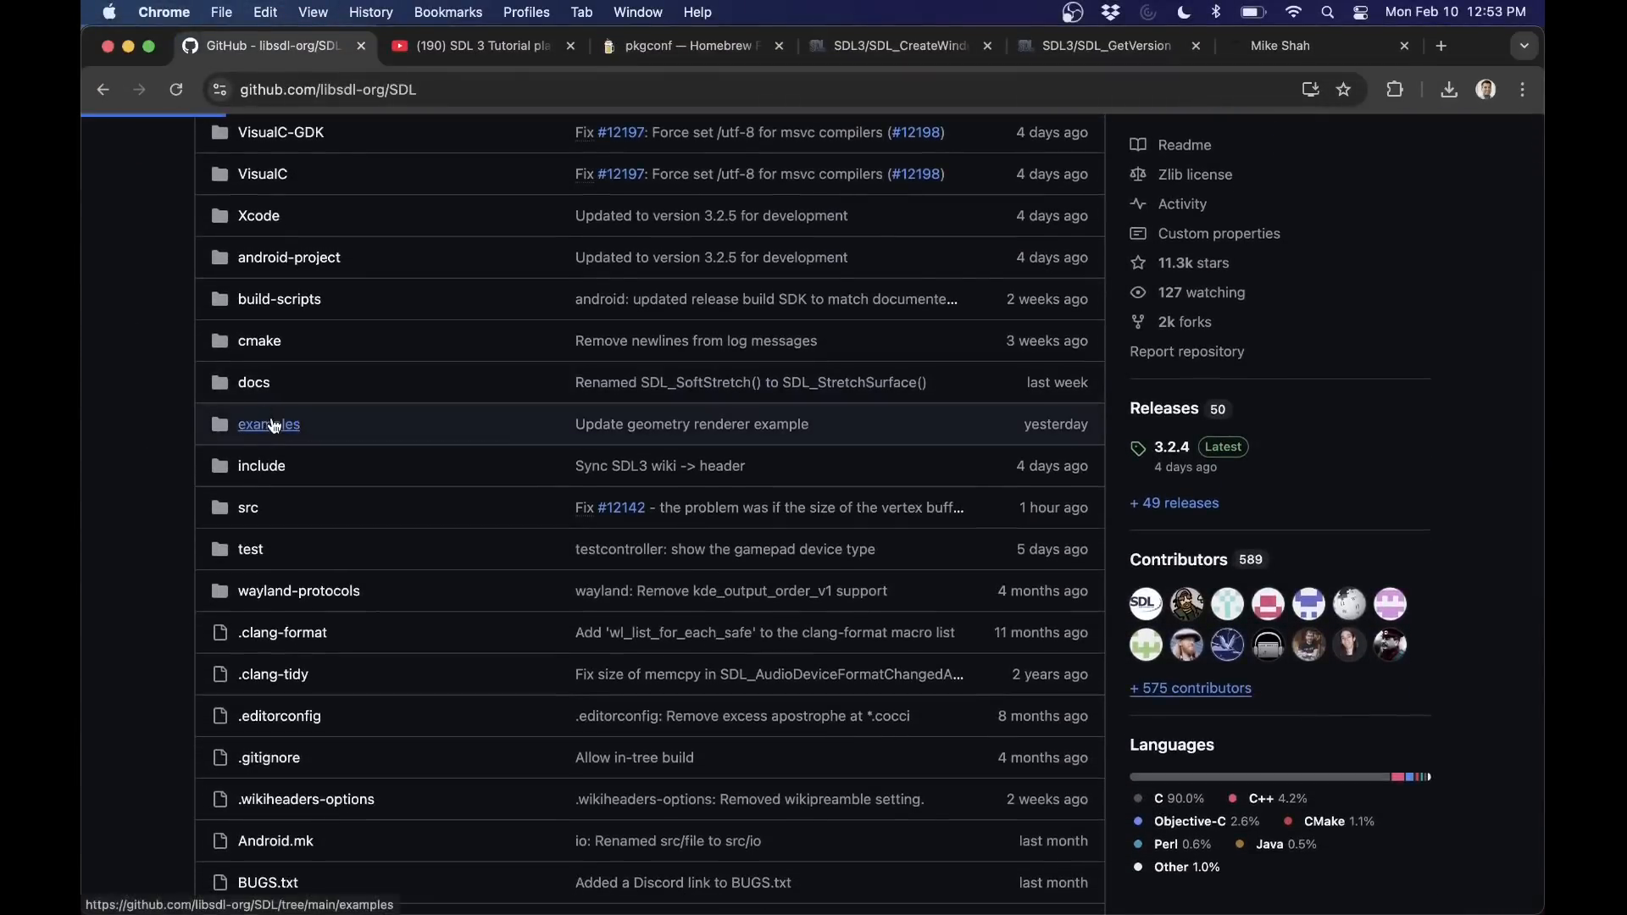
- View the examples folder of the SDL repository on GitHub
click(267, 423)
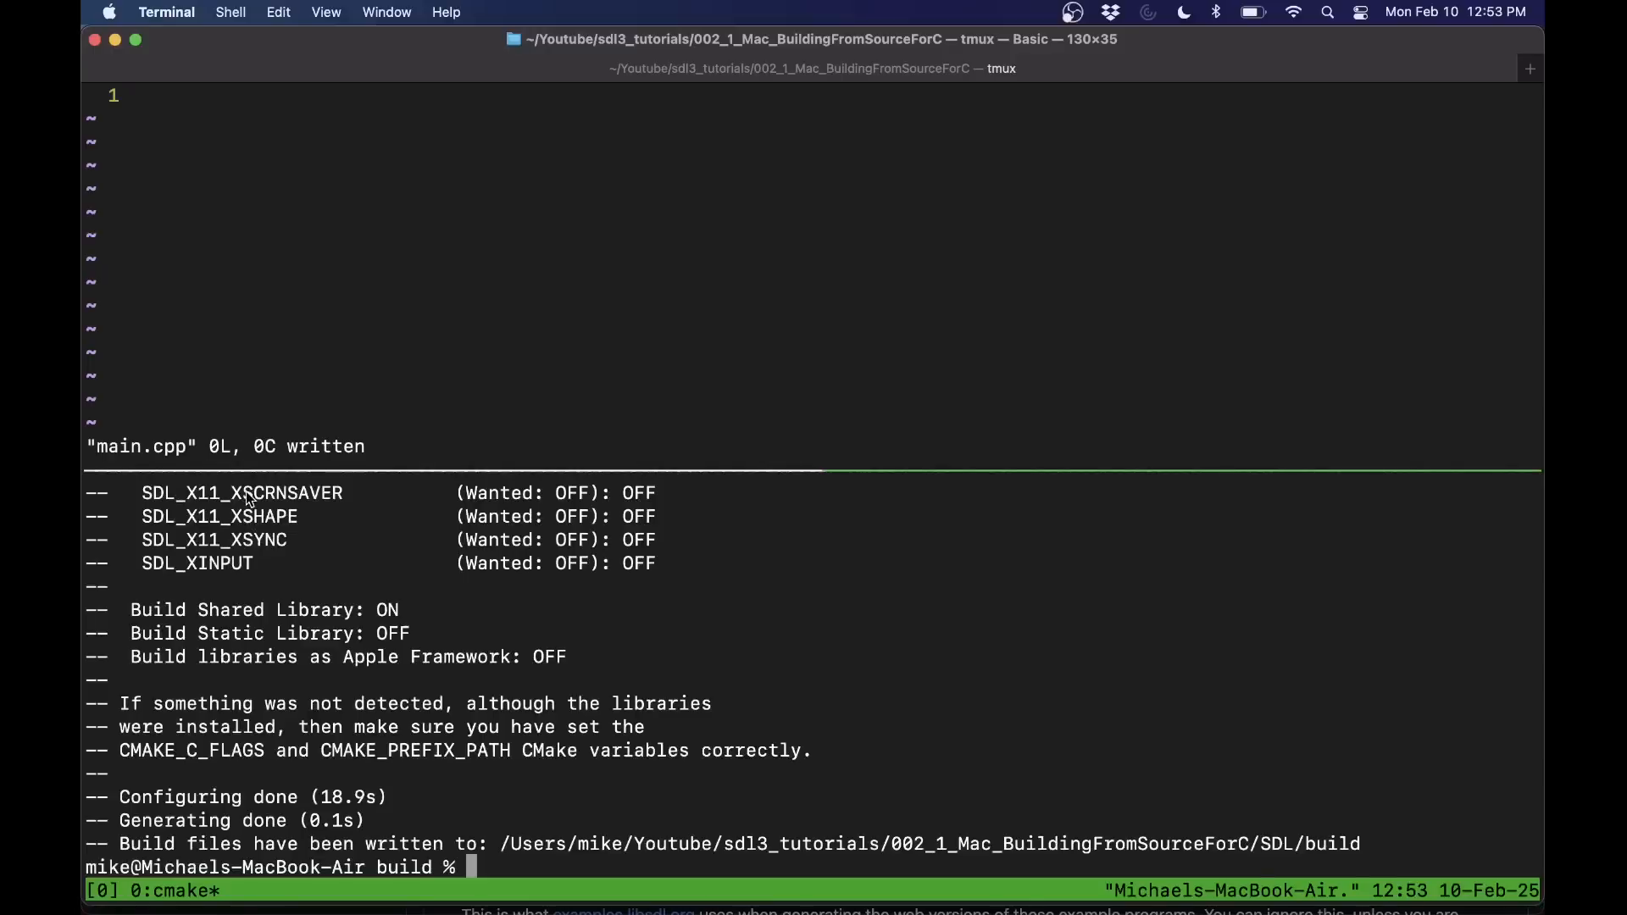
mouse_move(608, 664)
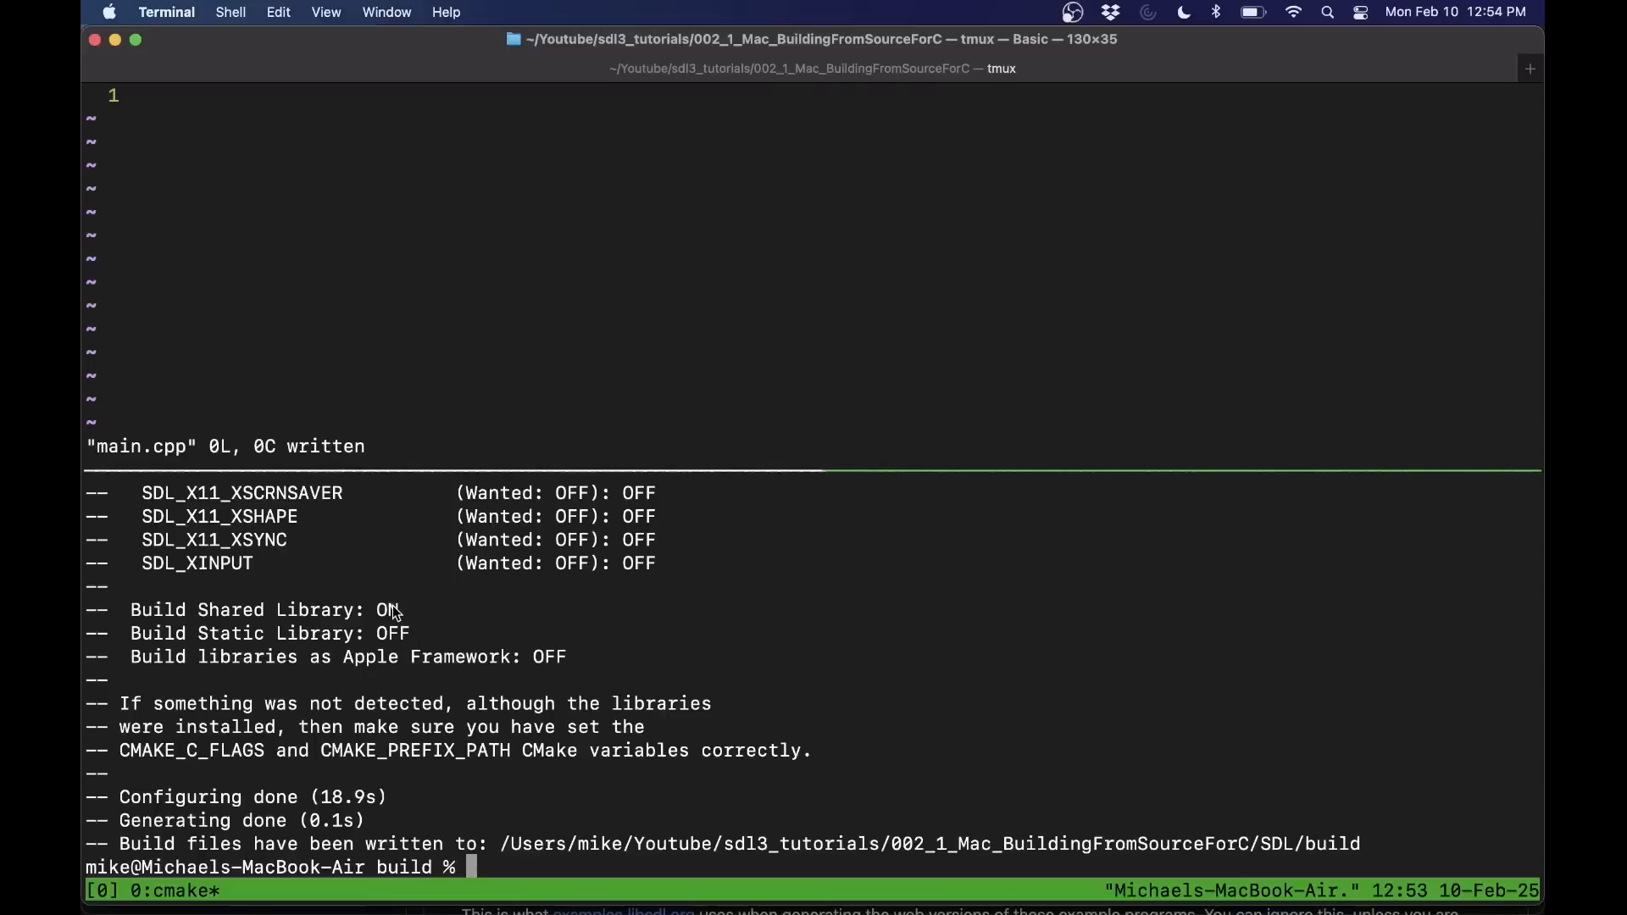
mouse_move(412, 710)
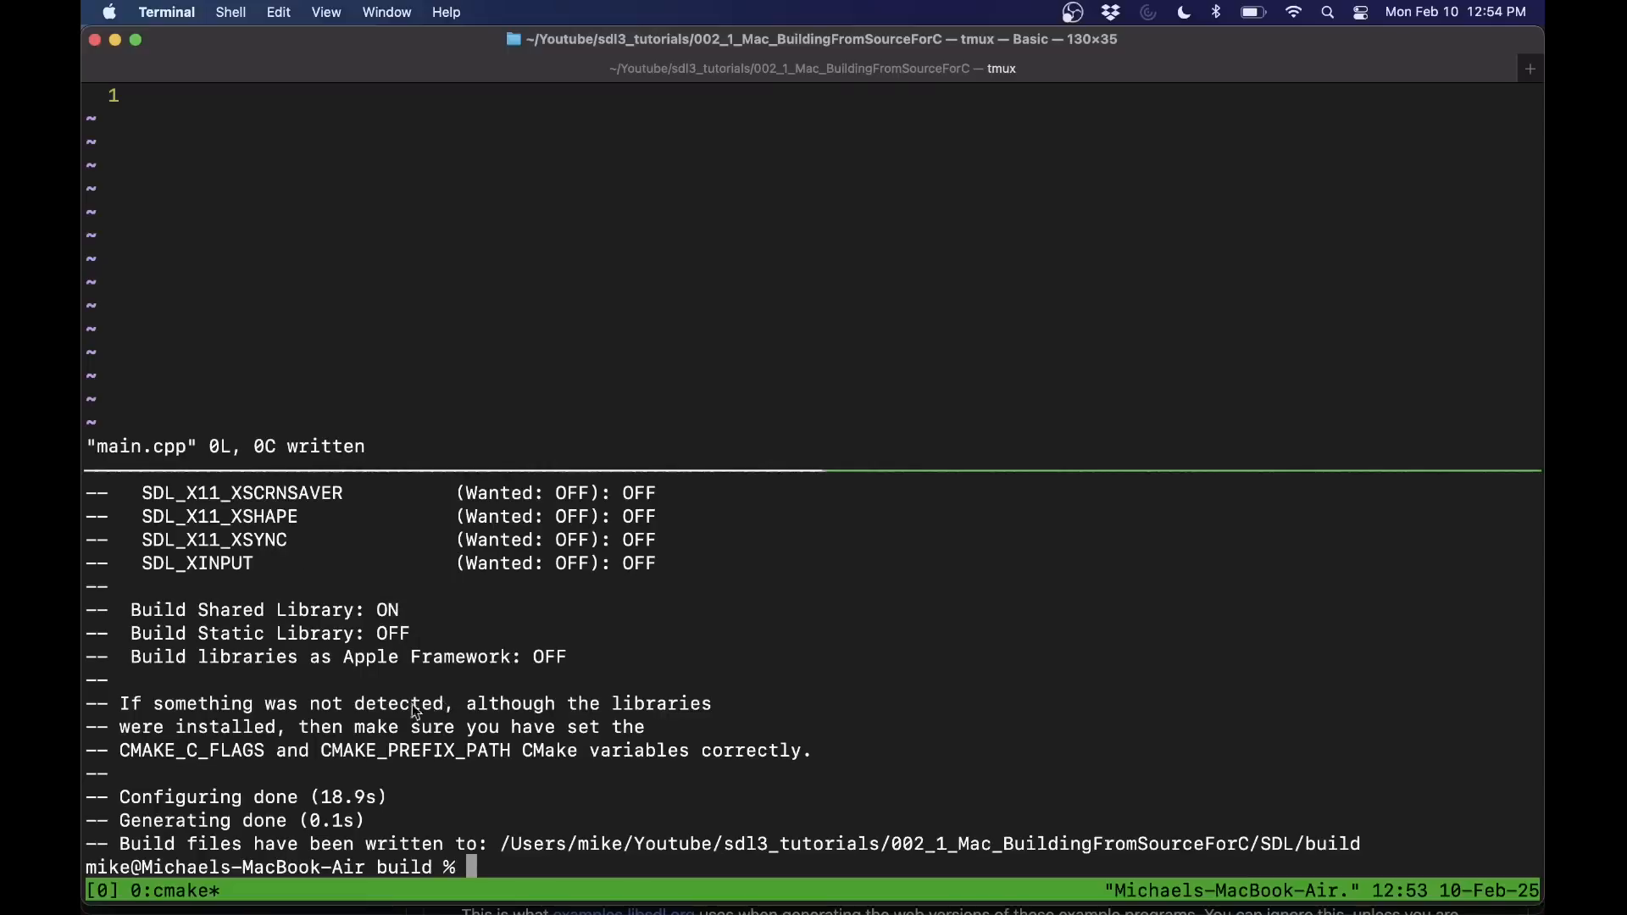
mouse_move(403, 749)
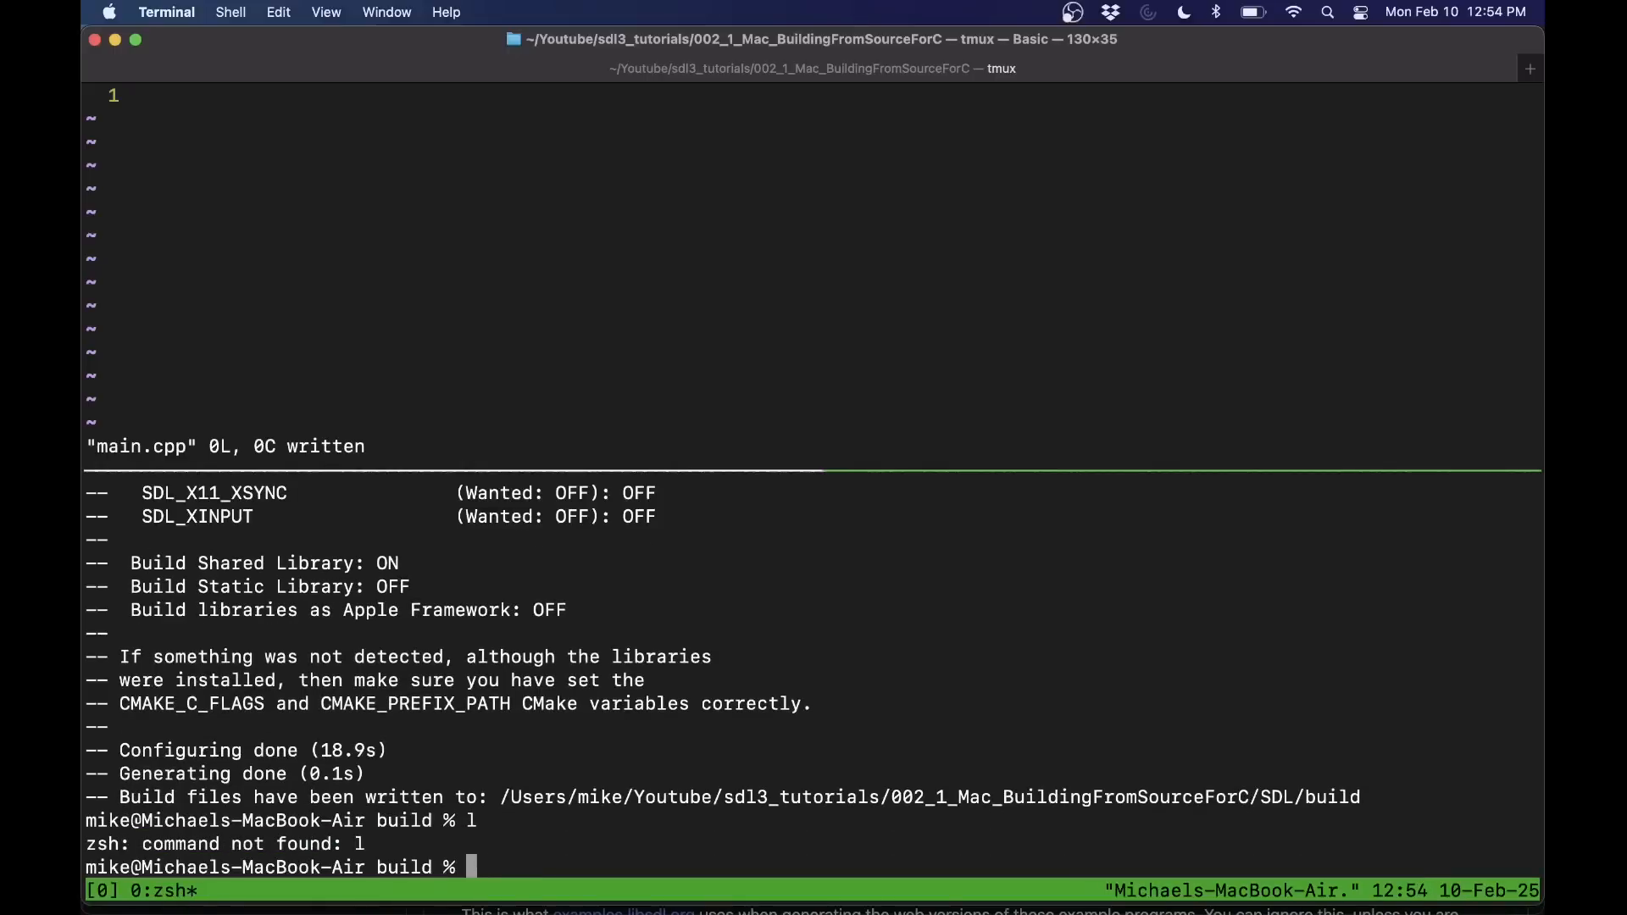
- List the build folder and point out the generated Makefile and sdl3.pc
text(ls)
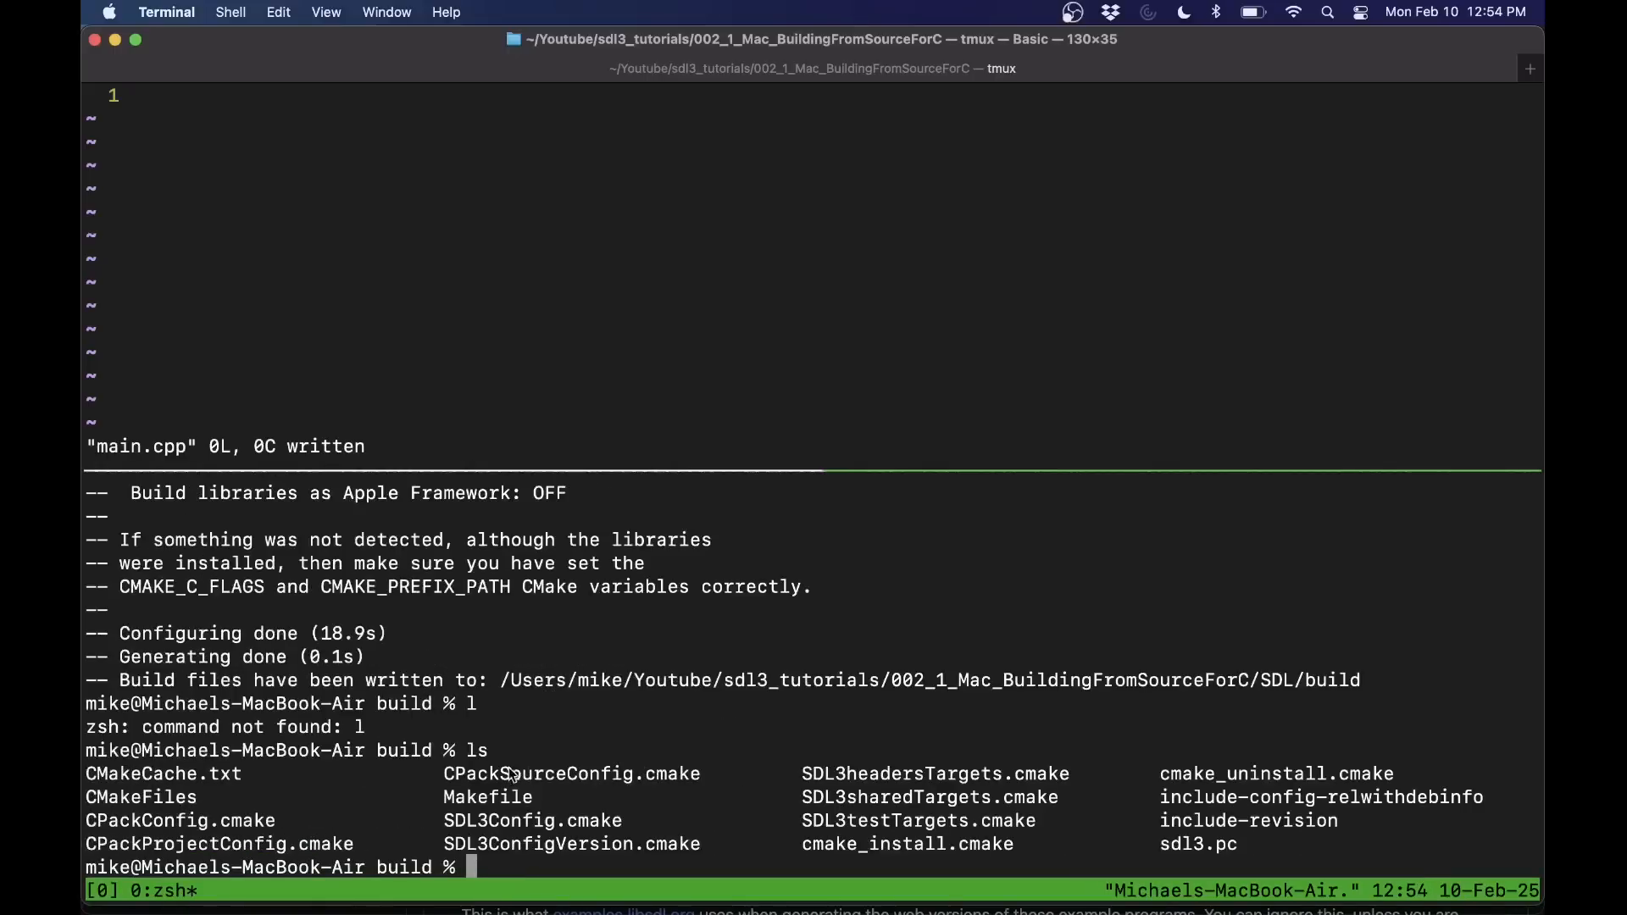
double_click(487, 796)
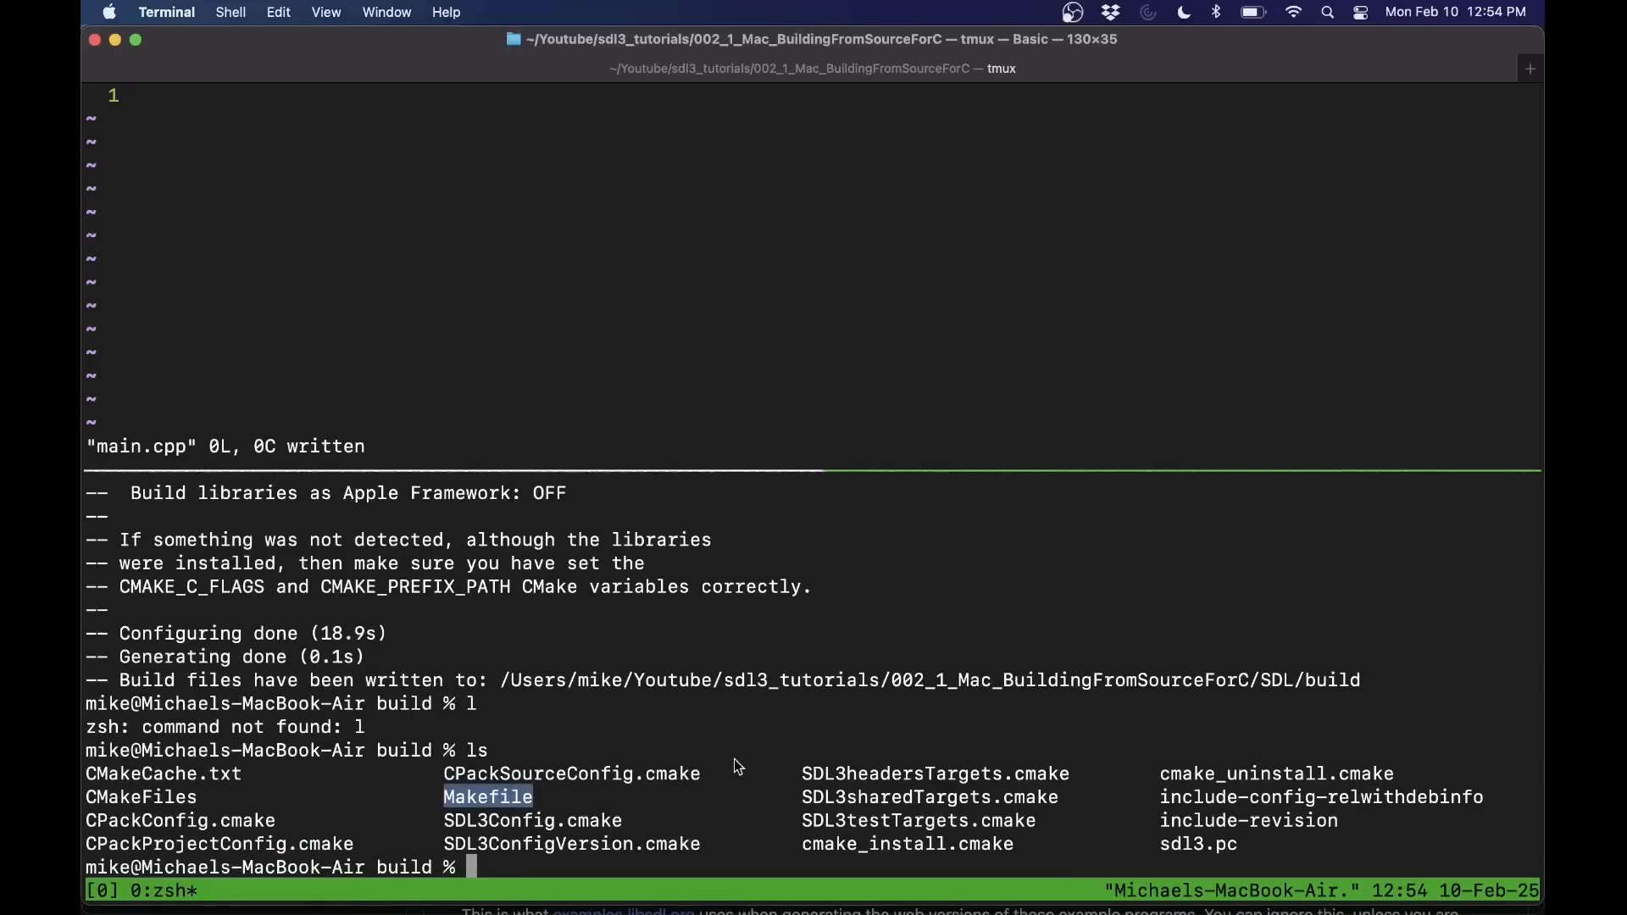
mouse_move(1165, 850)
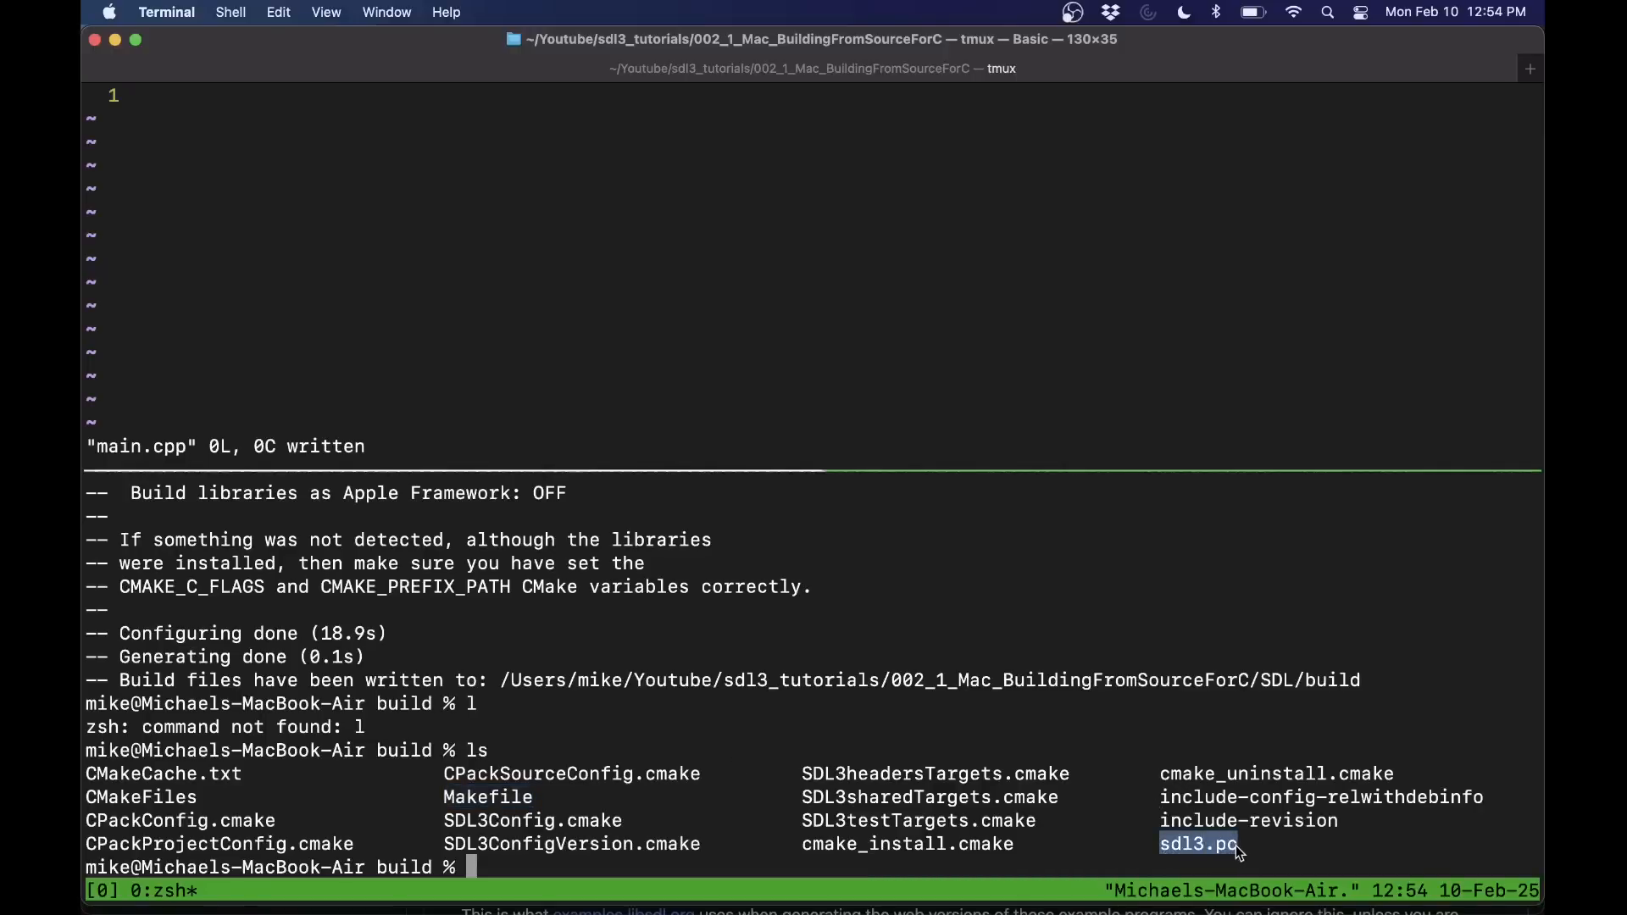
mouse_move(1232, 854)
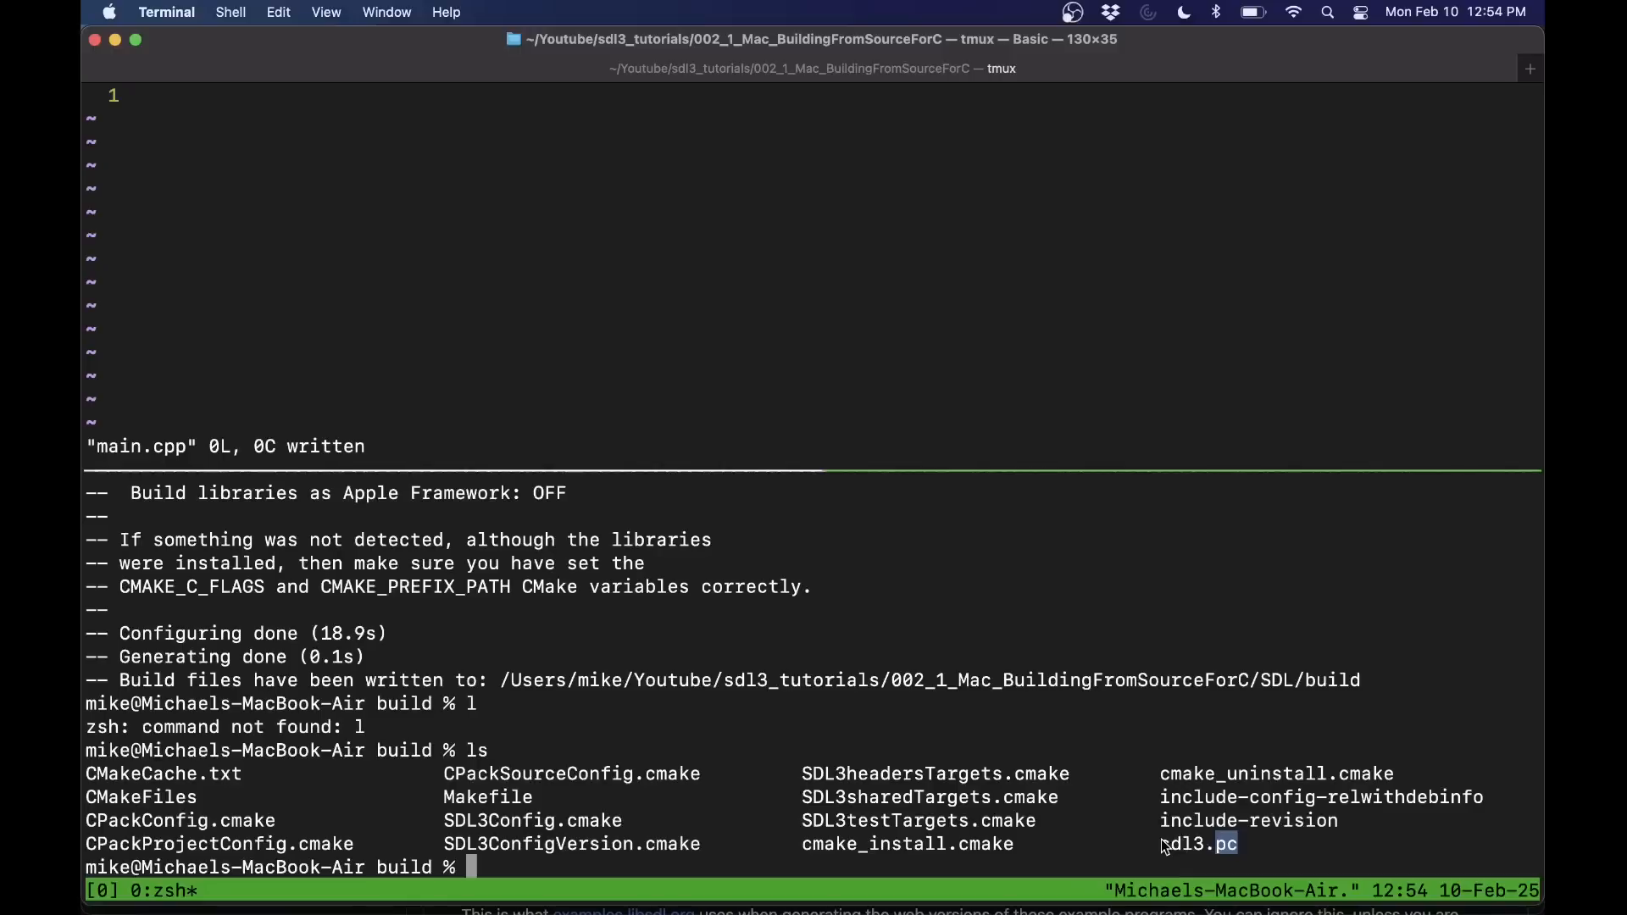
double_click(1193, 844)
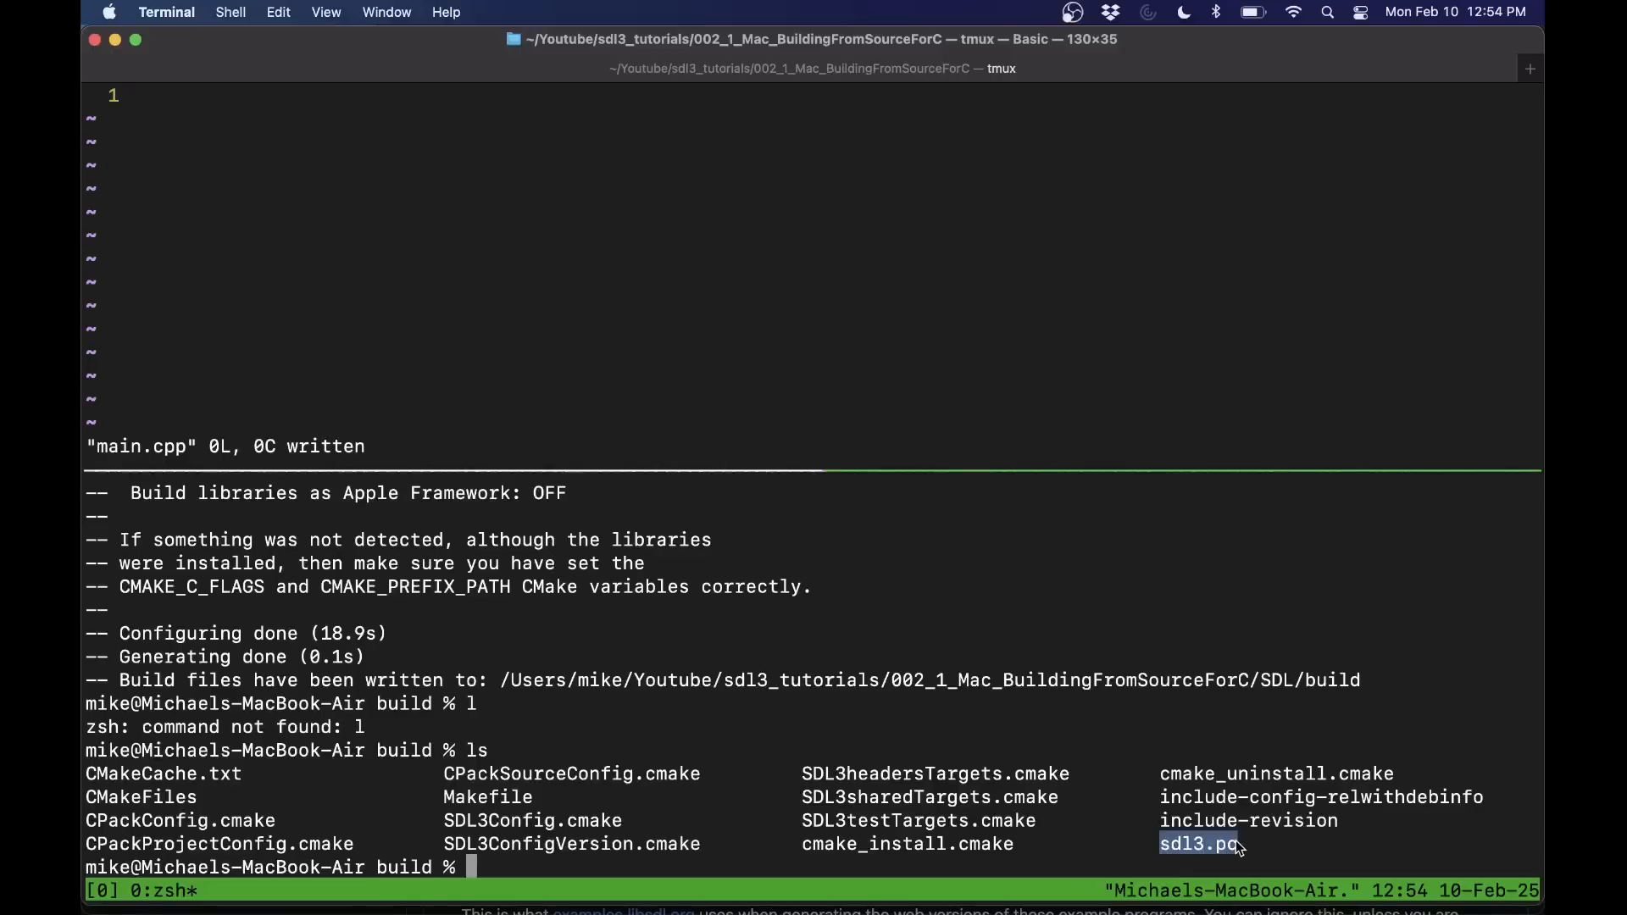
- Compile SDL with make -j 16 and confirm libSDL3.0.dylib appears in the listing
text(make -j 1)
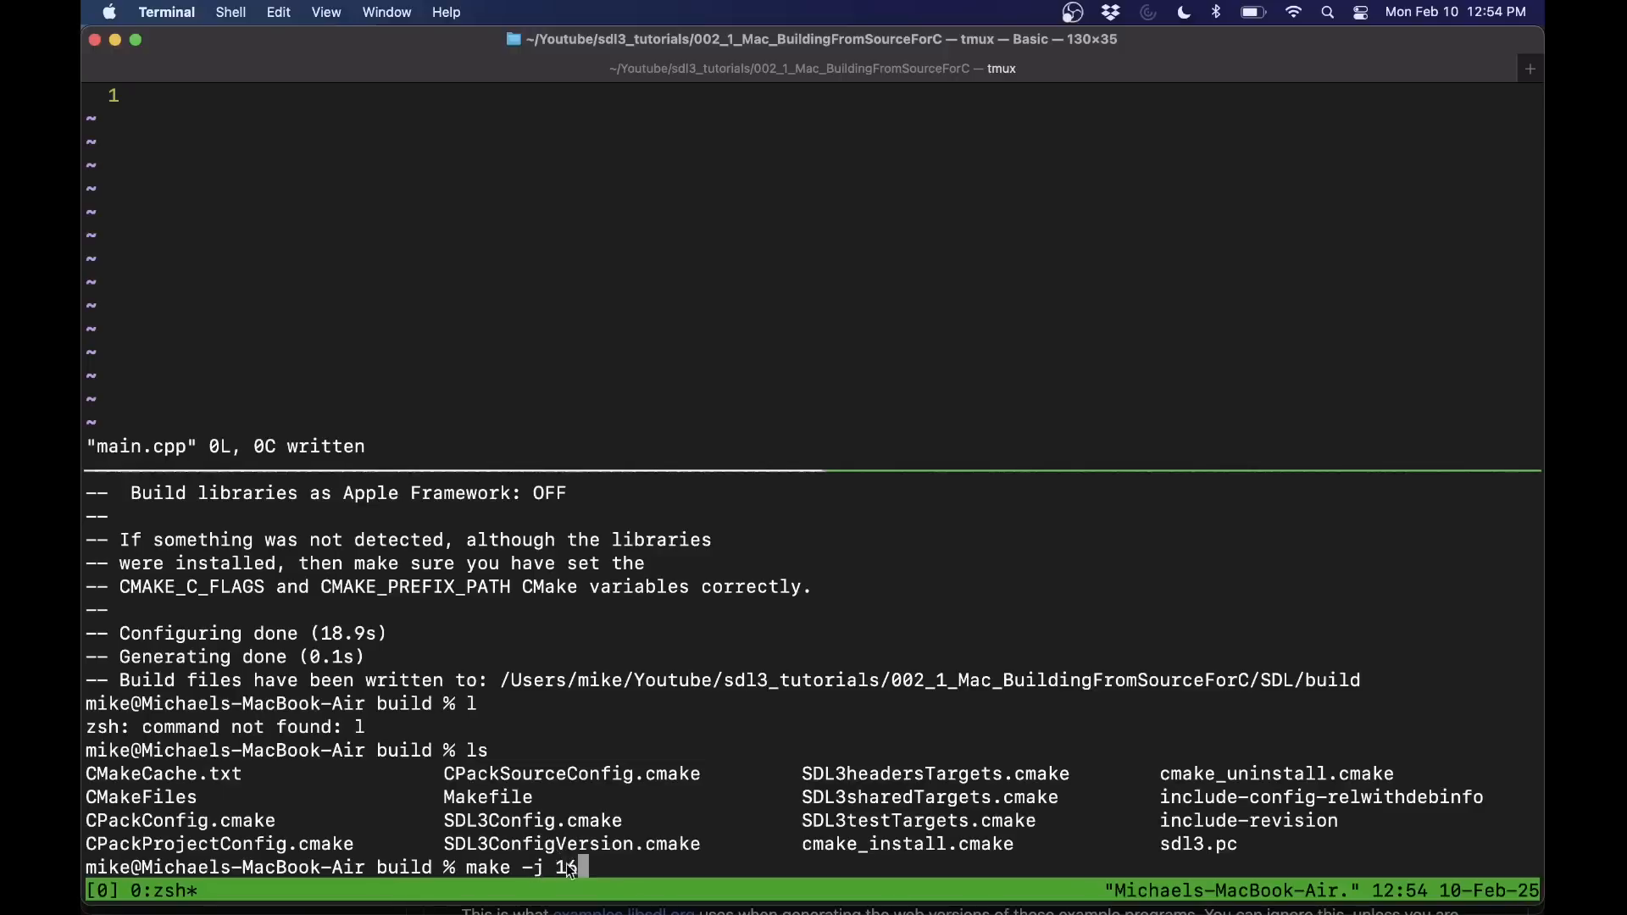
text(6)
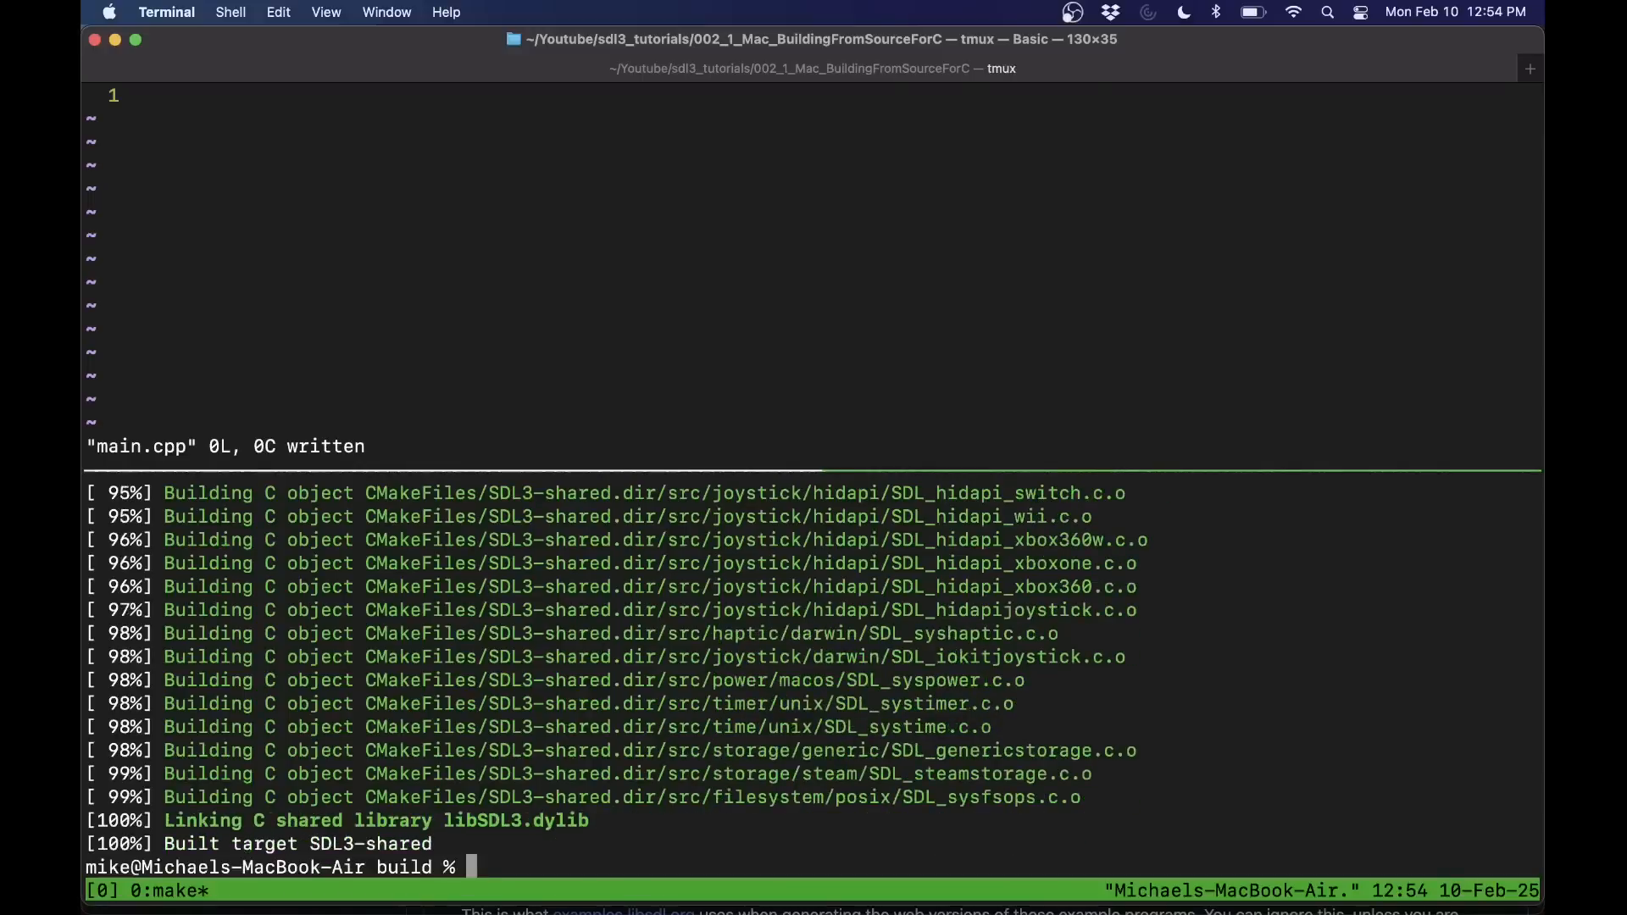
text(ls)
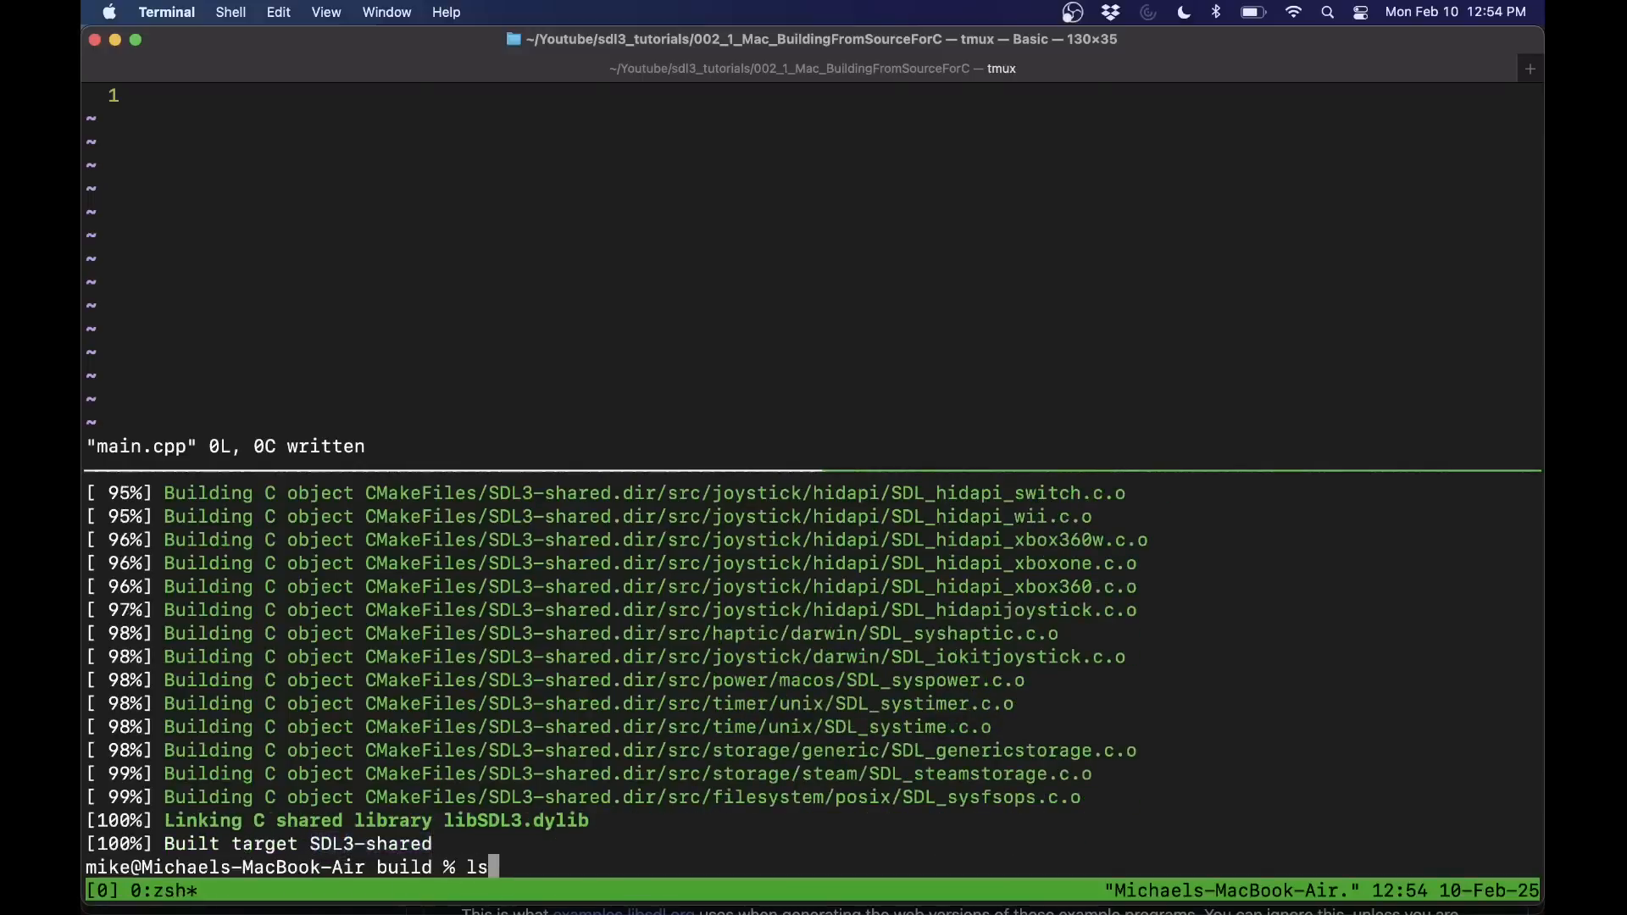
key(Return)
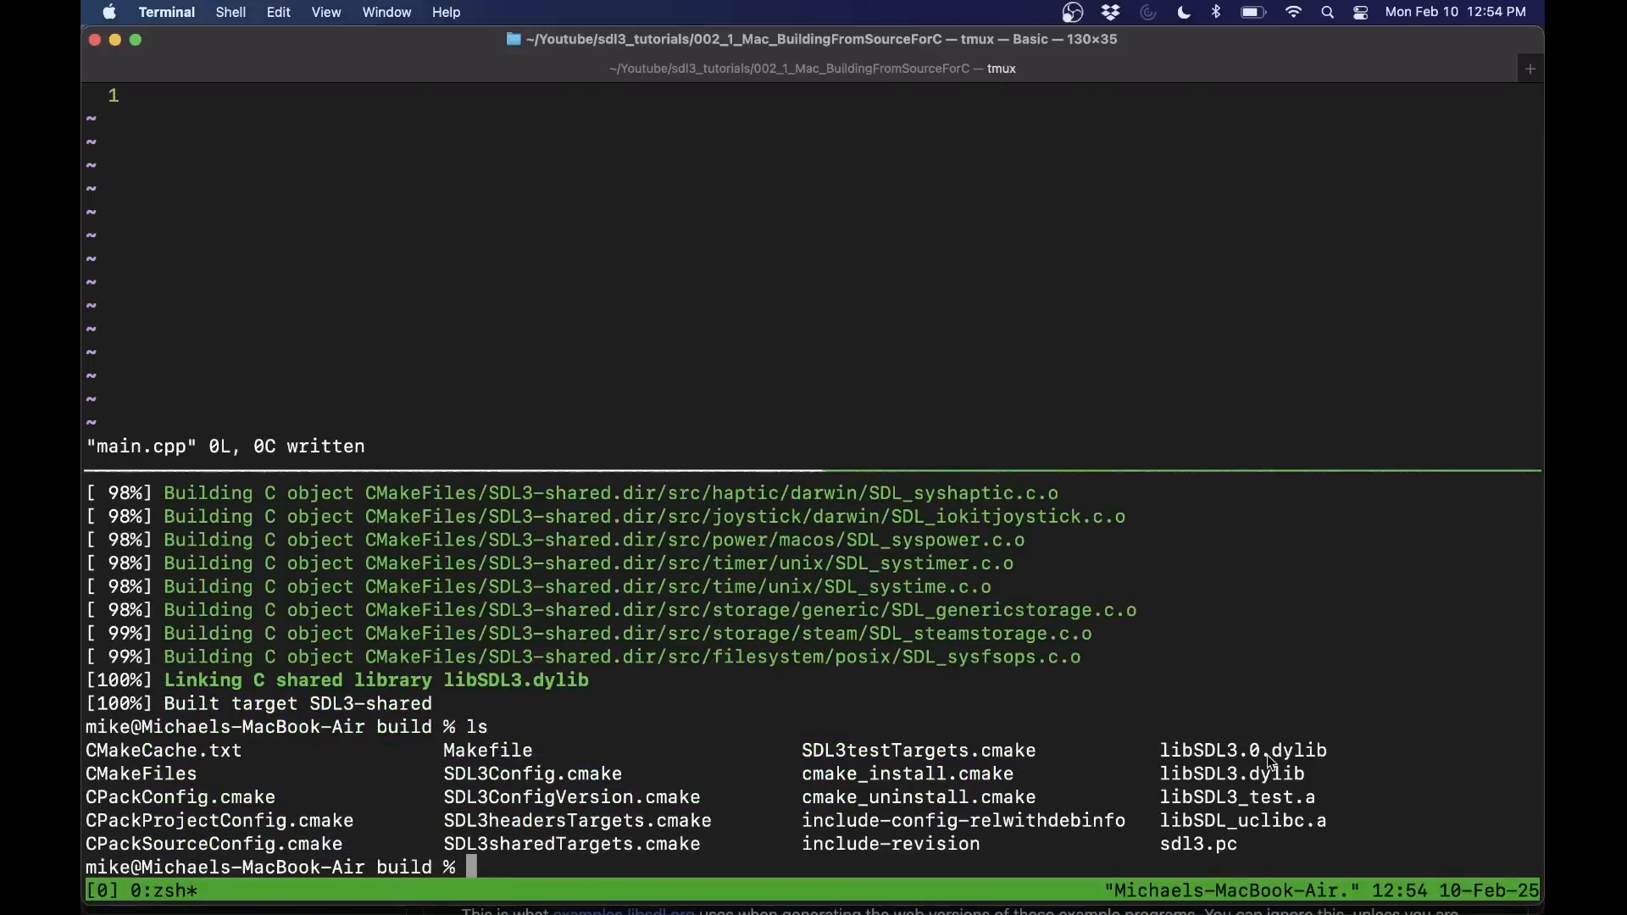
double_click(1302, 750)
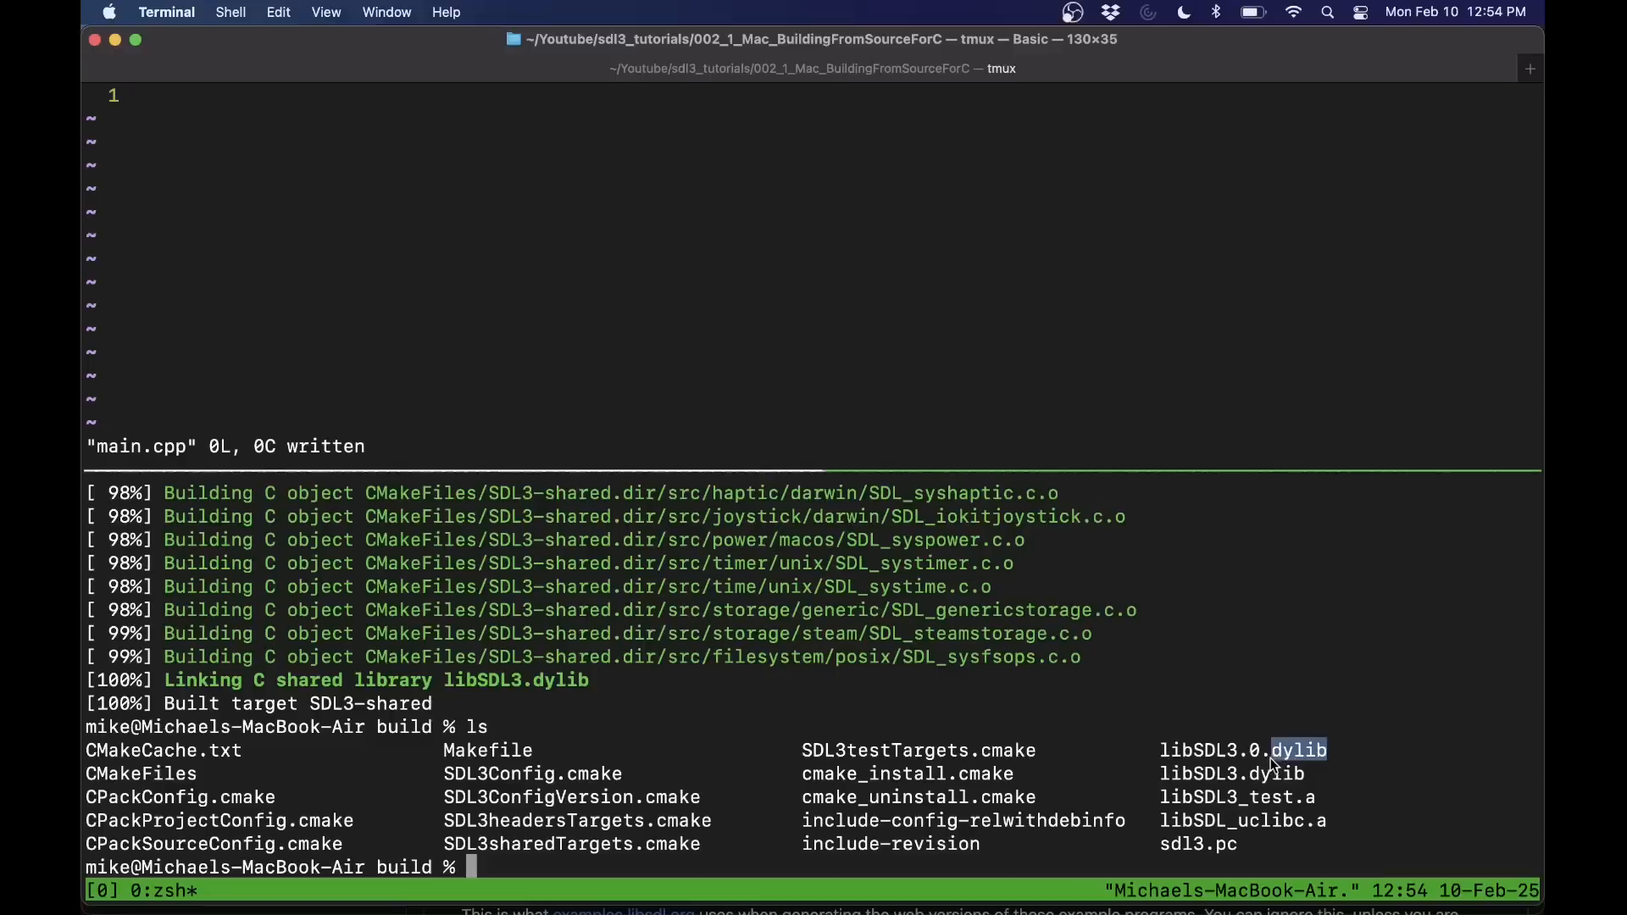
mouse_move(1255, 781)
text(ls)
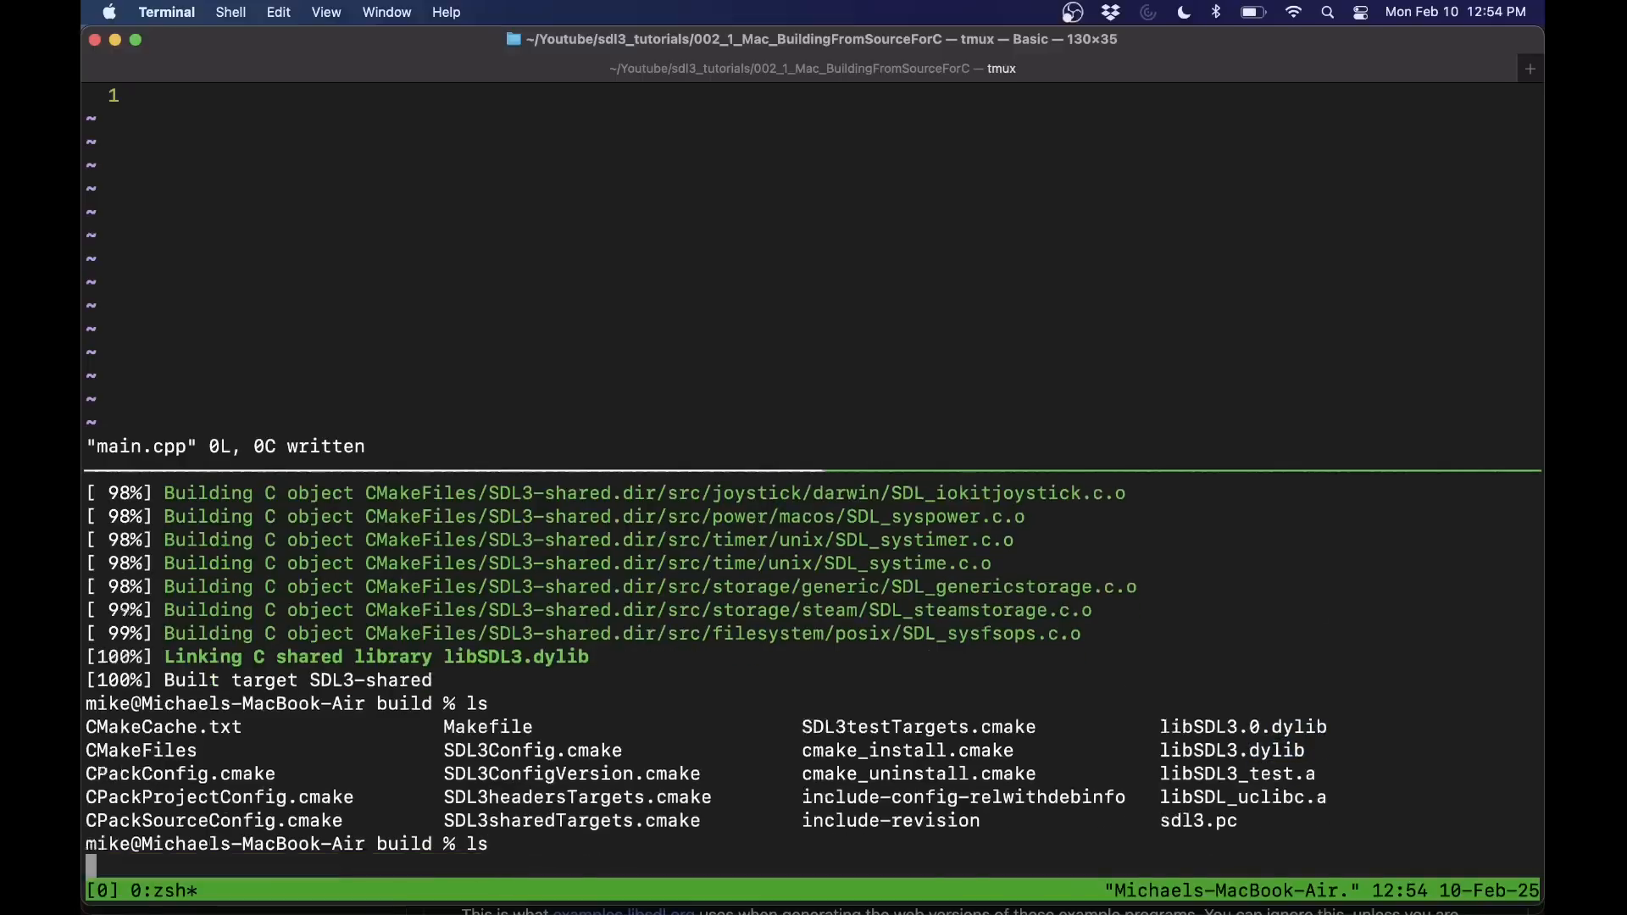
- Run sudo make install into /usr/local and list the folder showing install_manifest.txt
text(m)
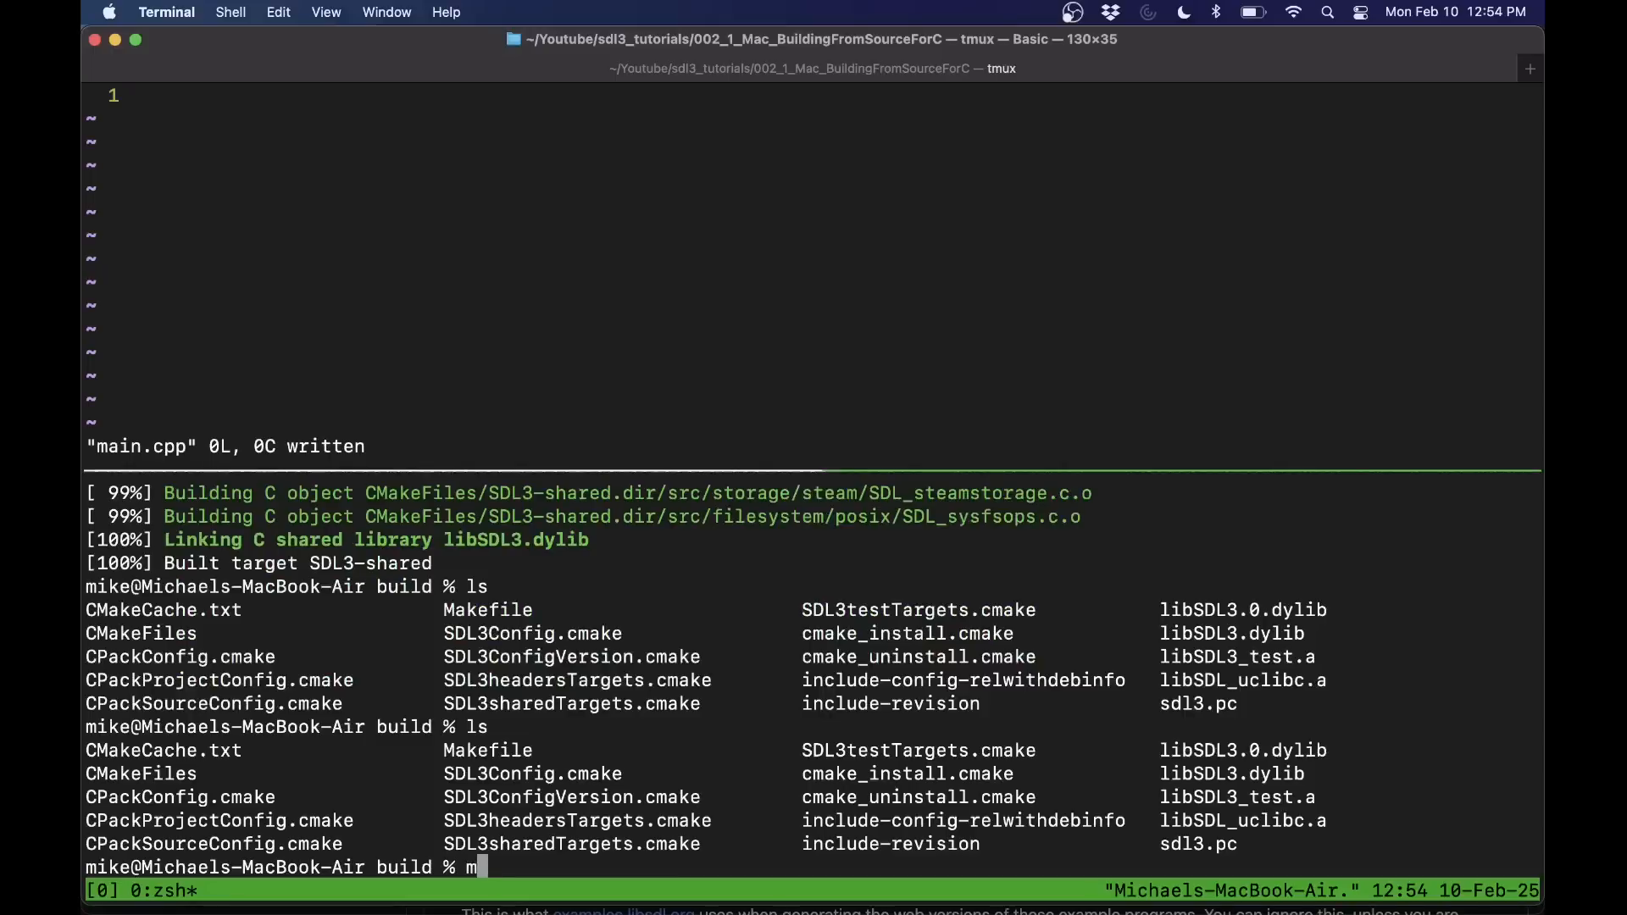
text(ake install)
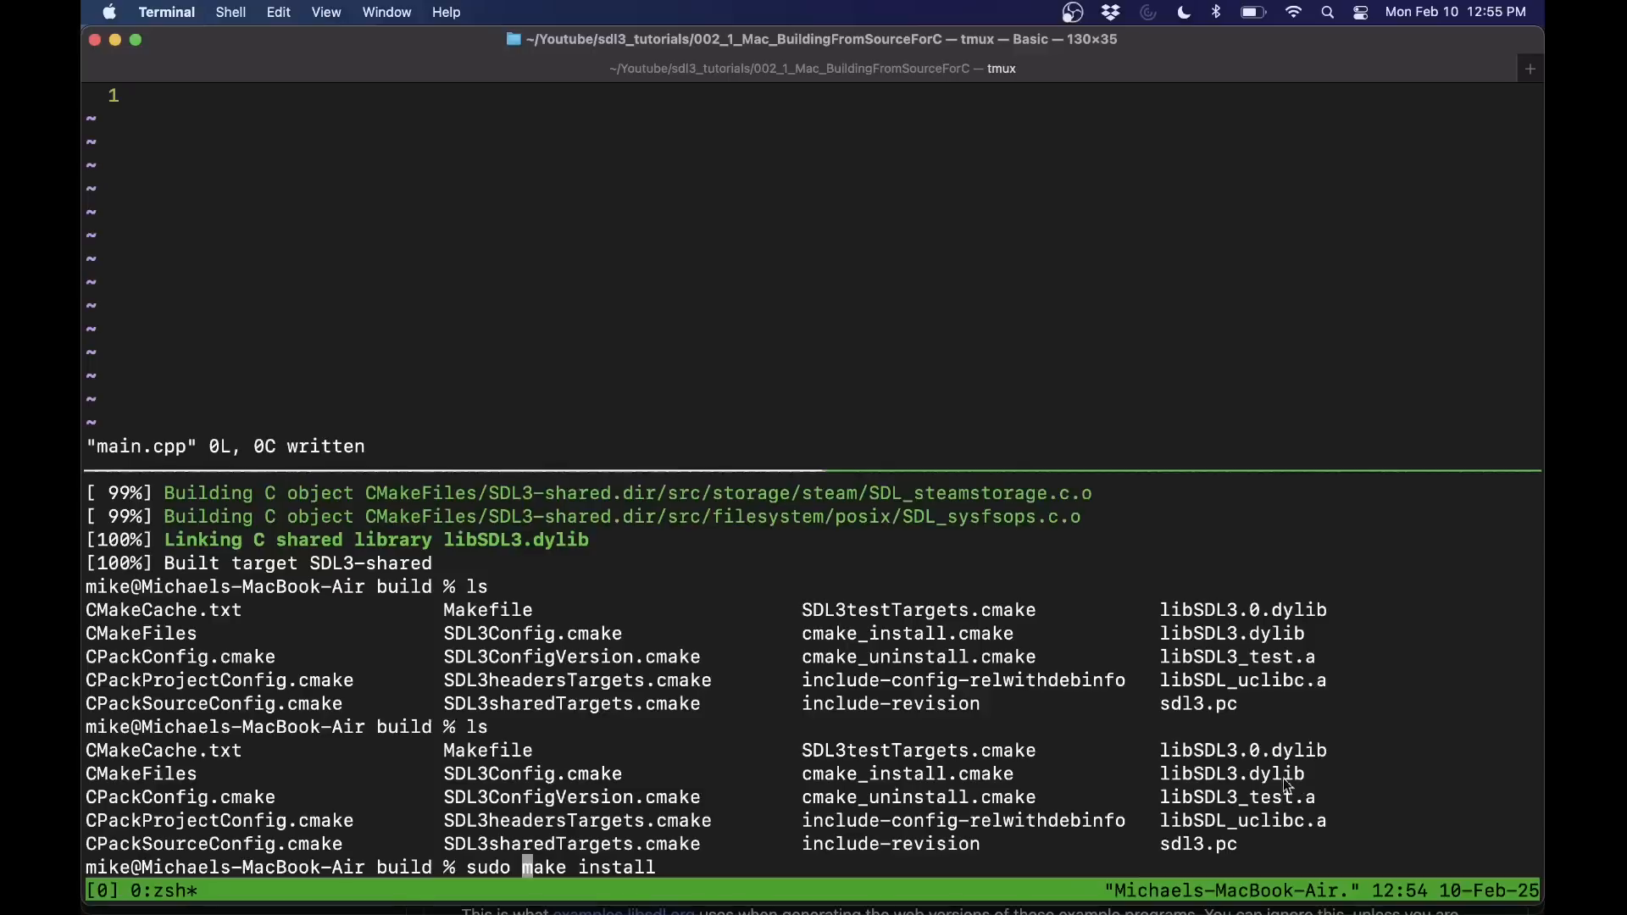
mouse_move(388, 735)
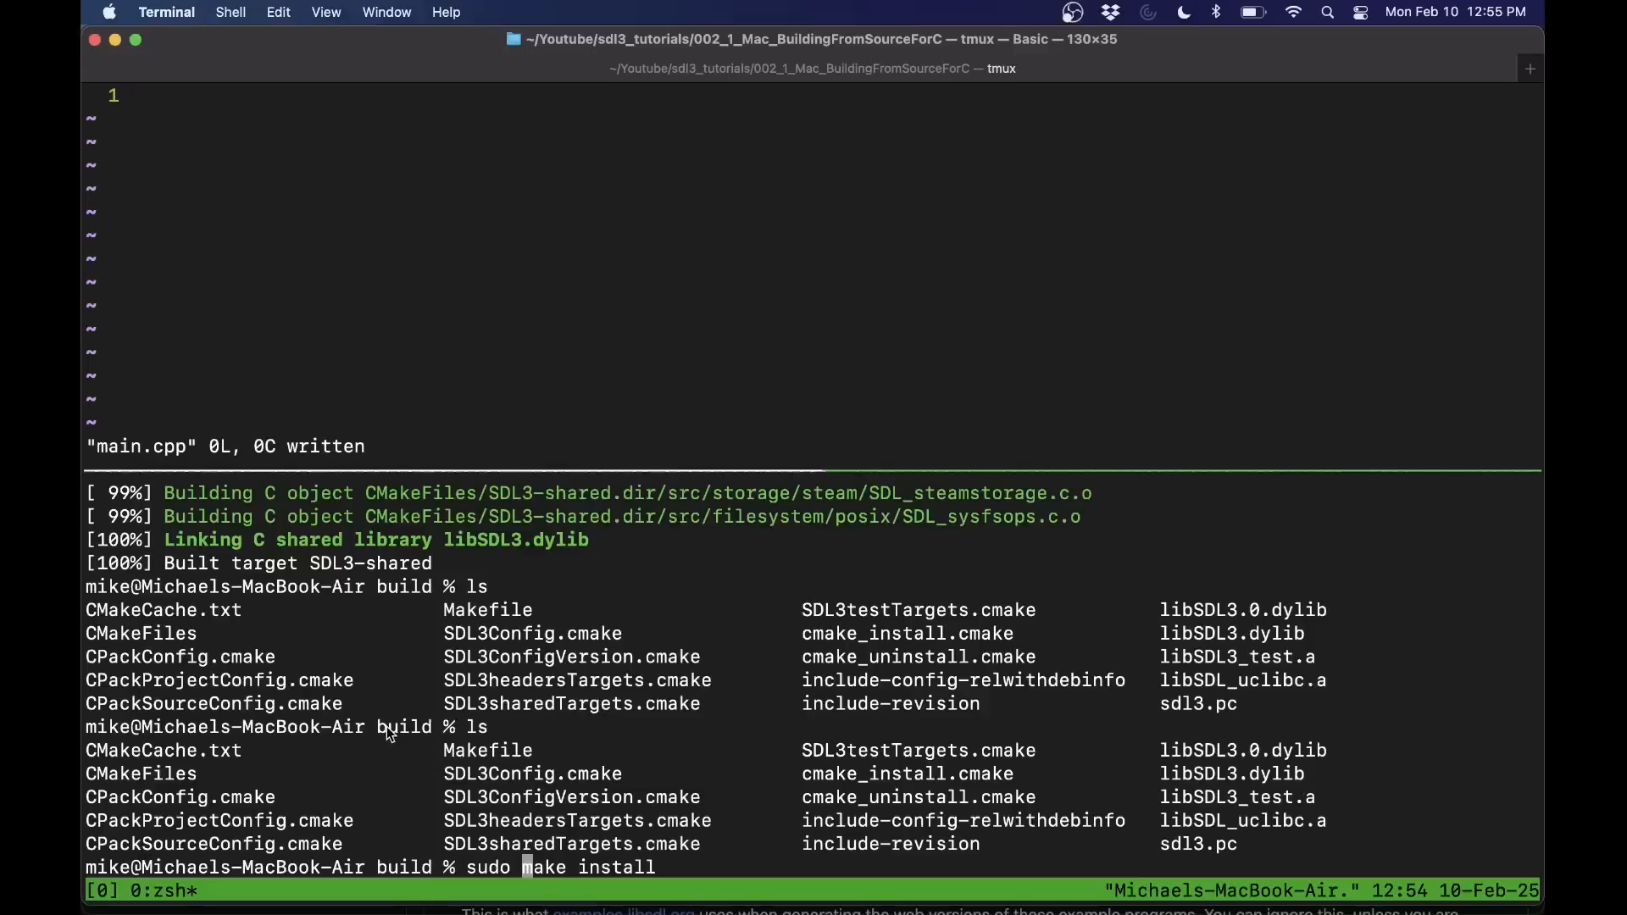
double_click(403, 727)
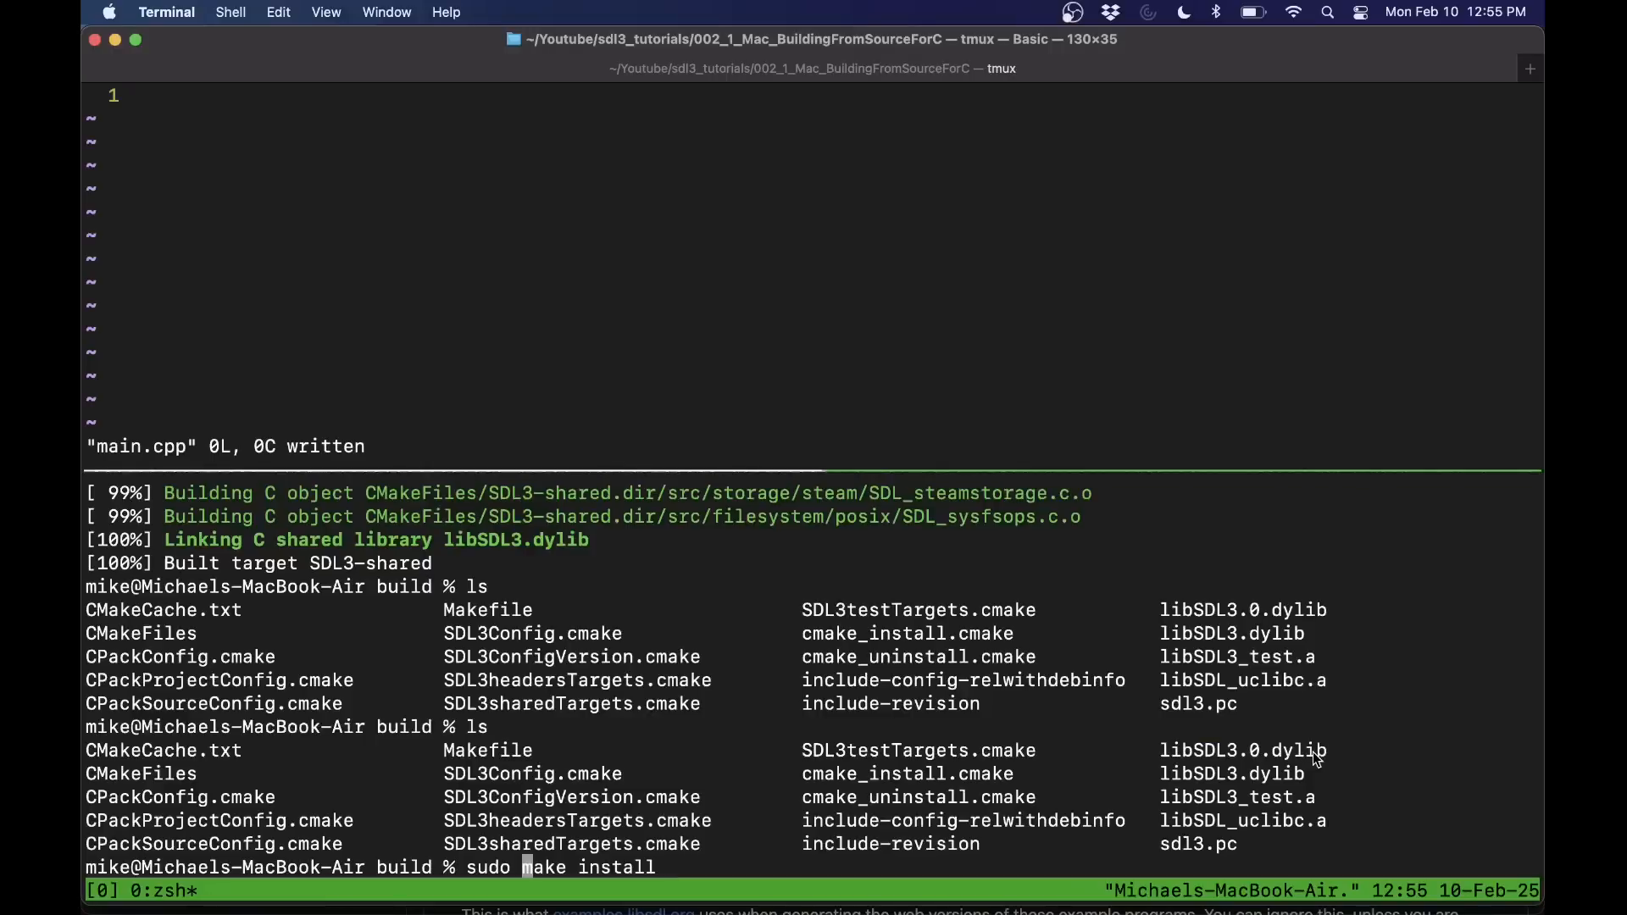
key(Return)
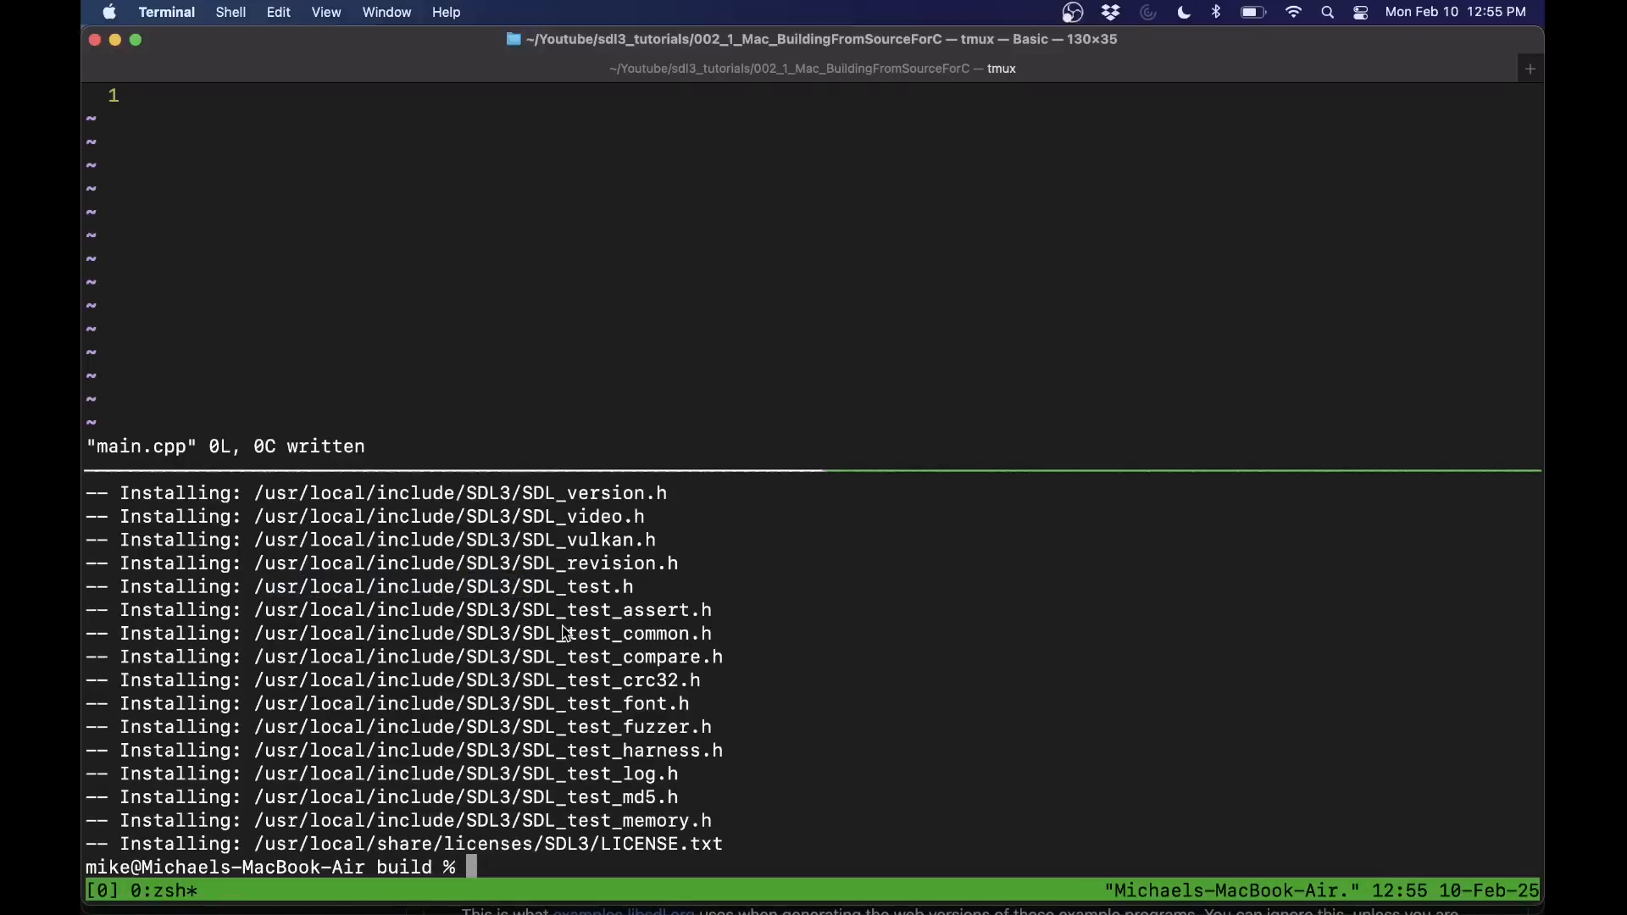
mouse_move(427, 595)
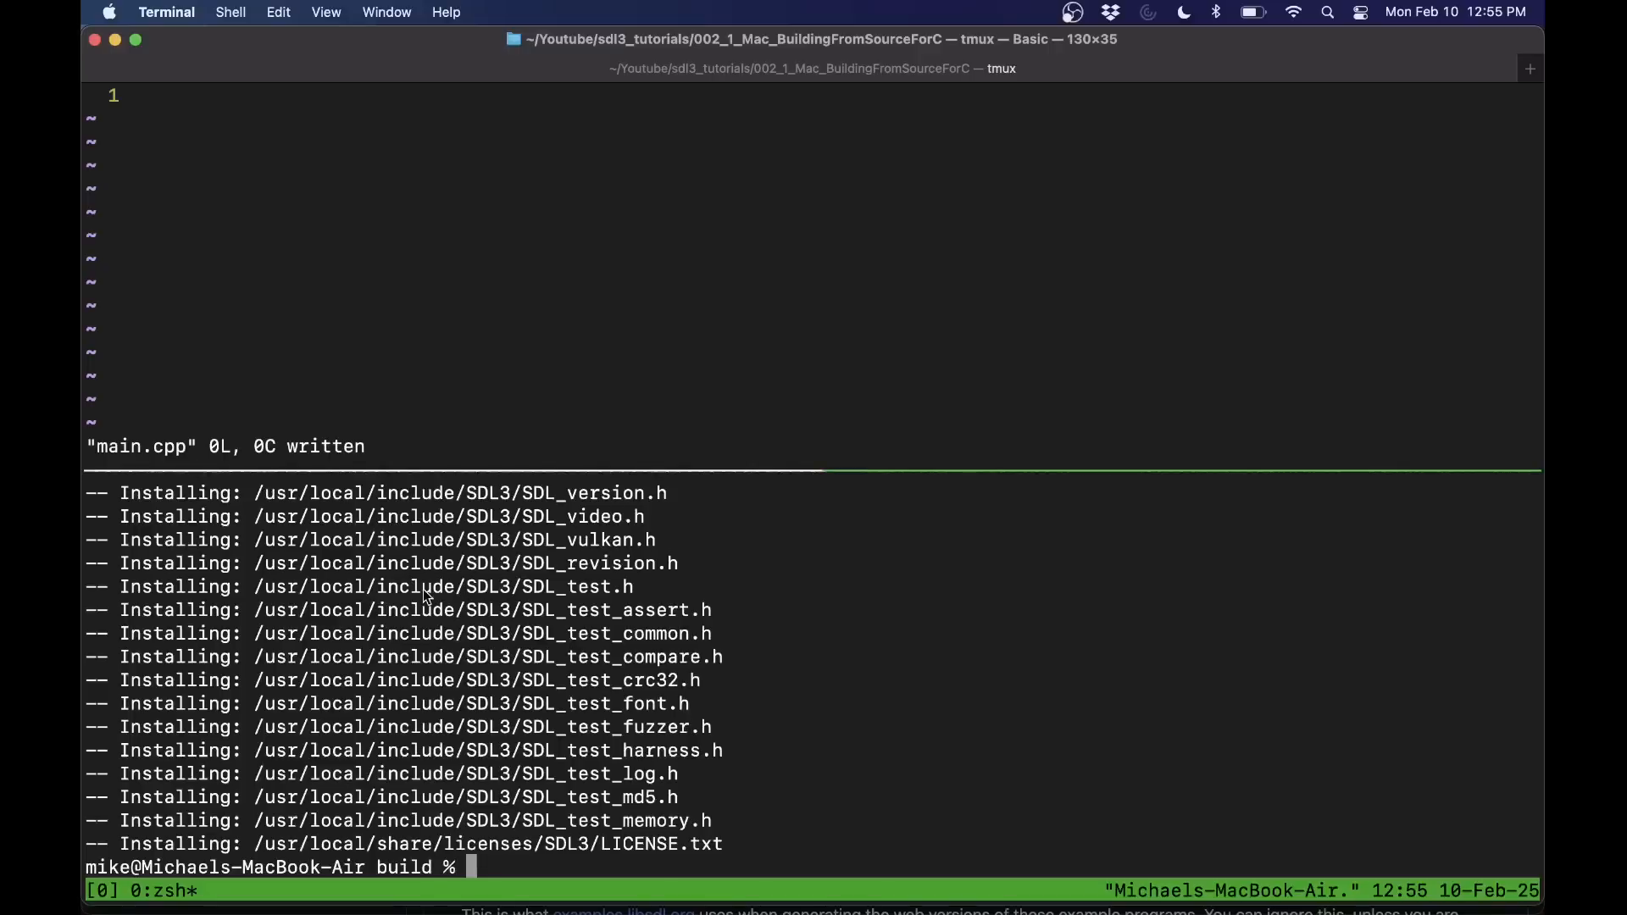
text(ls)
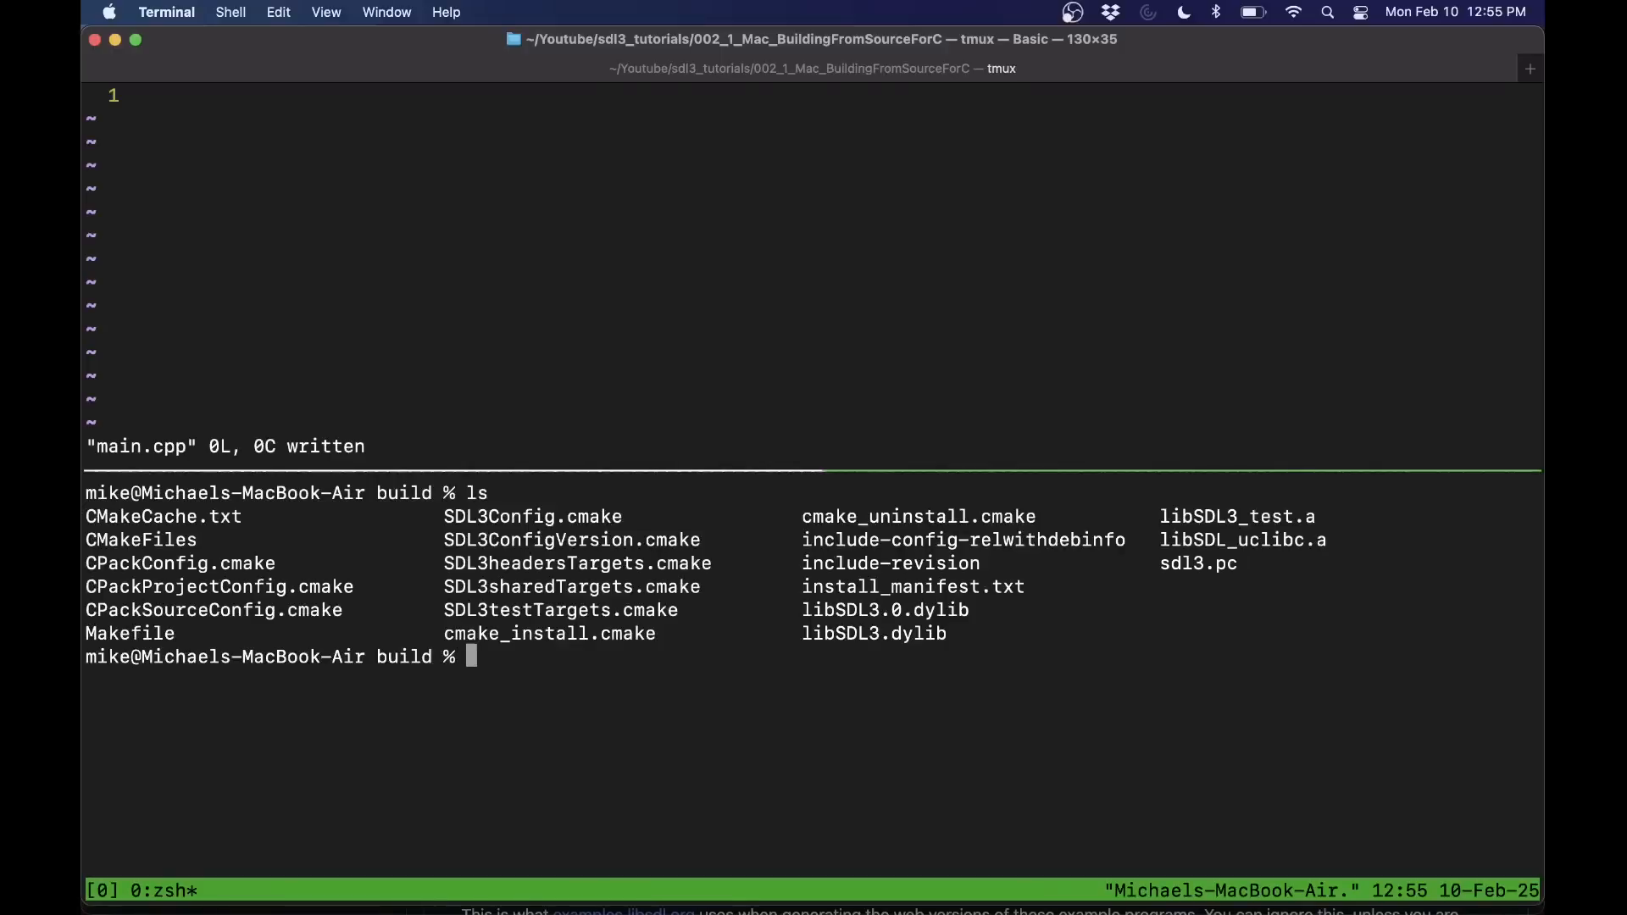
- Clear the terminal, list the build folder and highlight sdl3.pc
text(pkg-config)
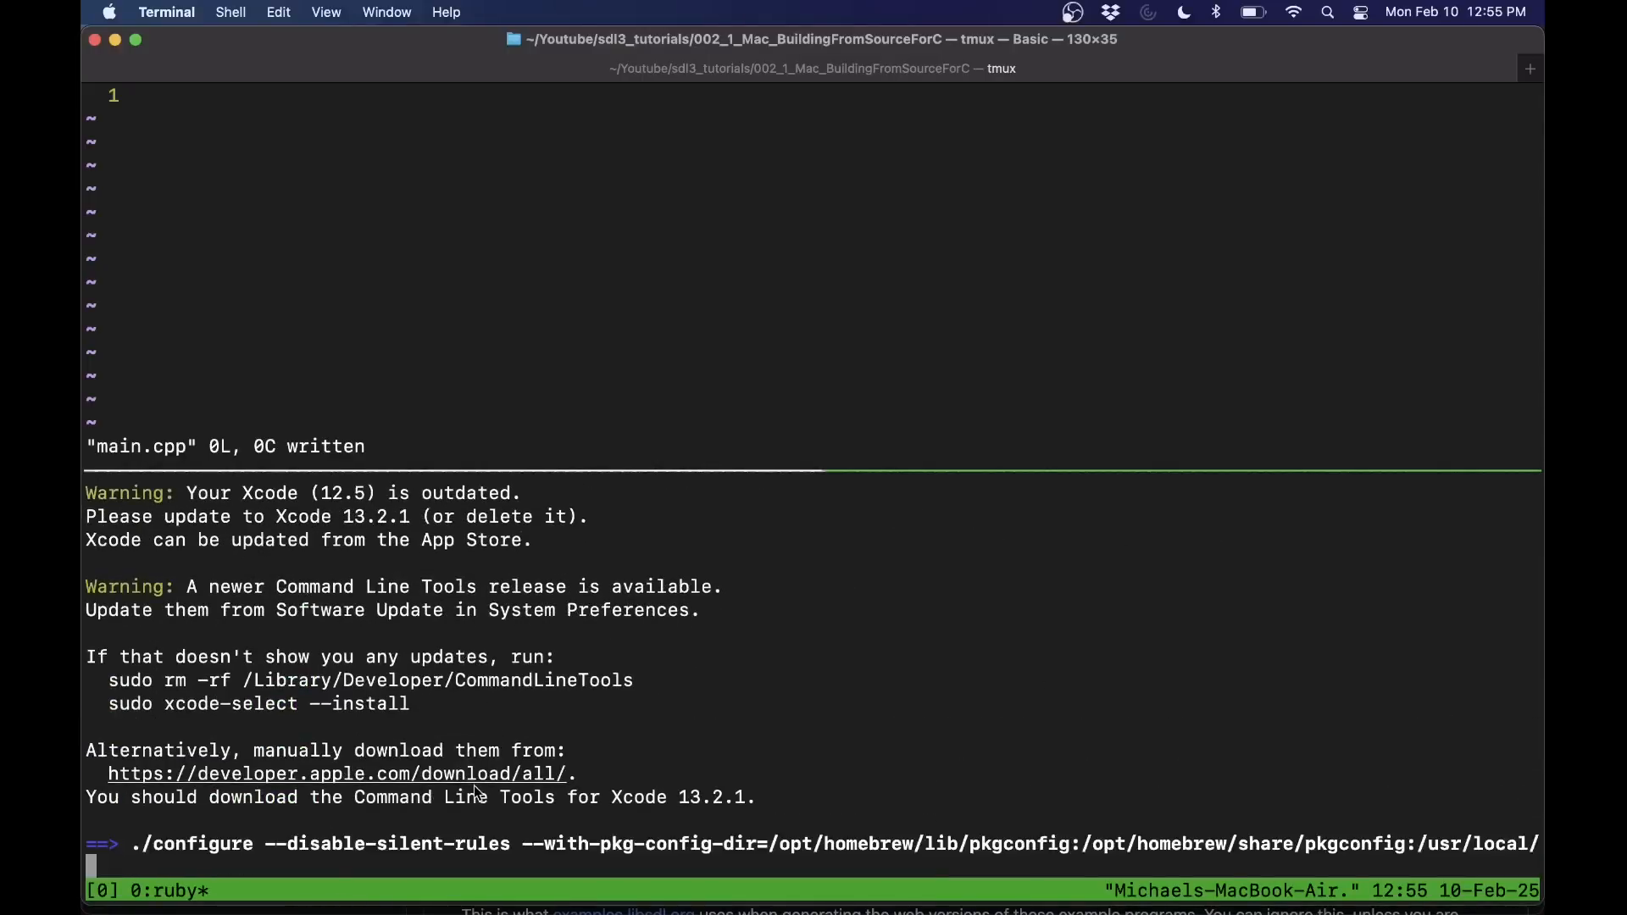
key(ctrl+c)
text(pkg-con)
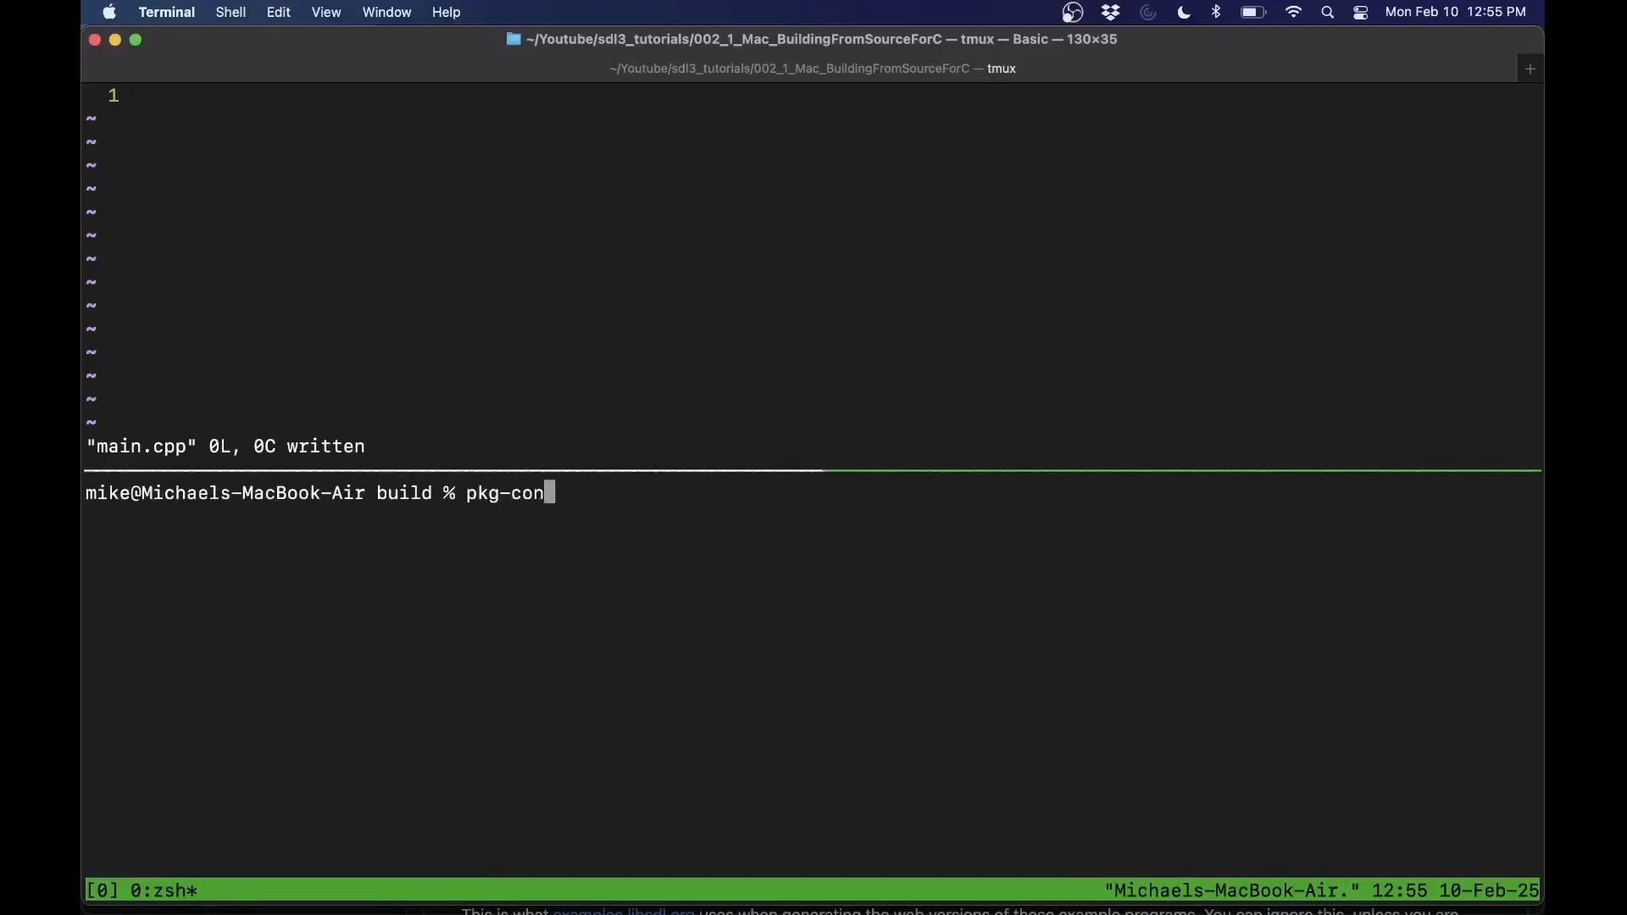
key(Backspace)
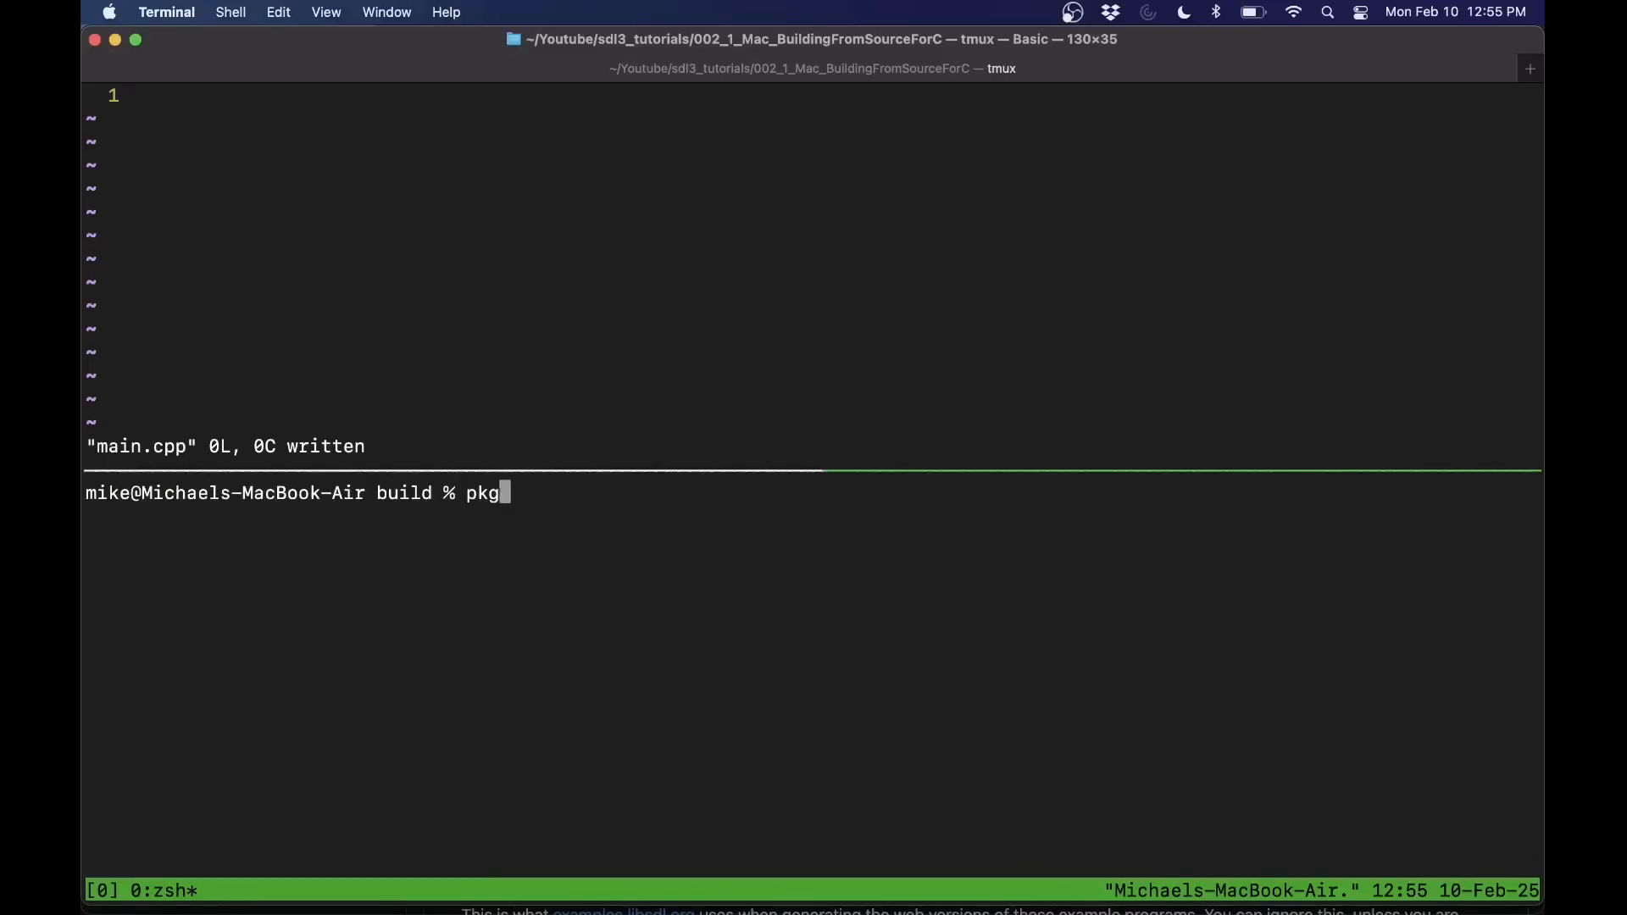
text(ls)
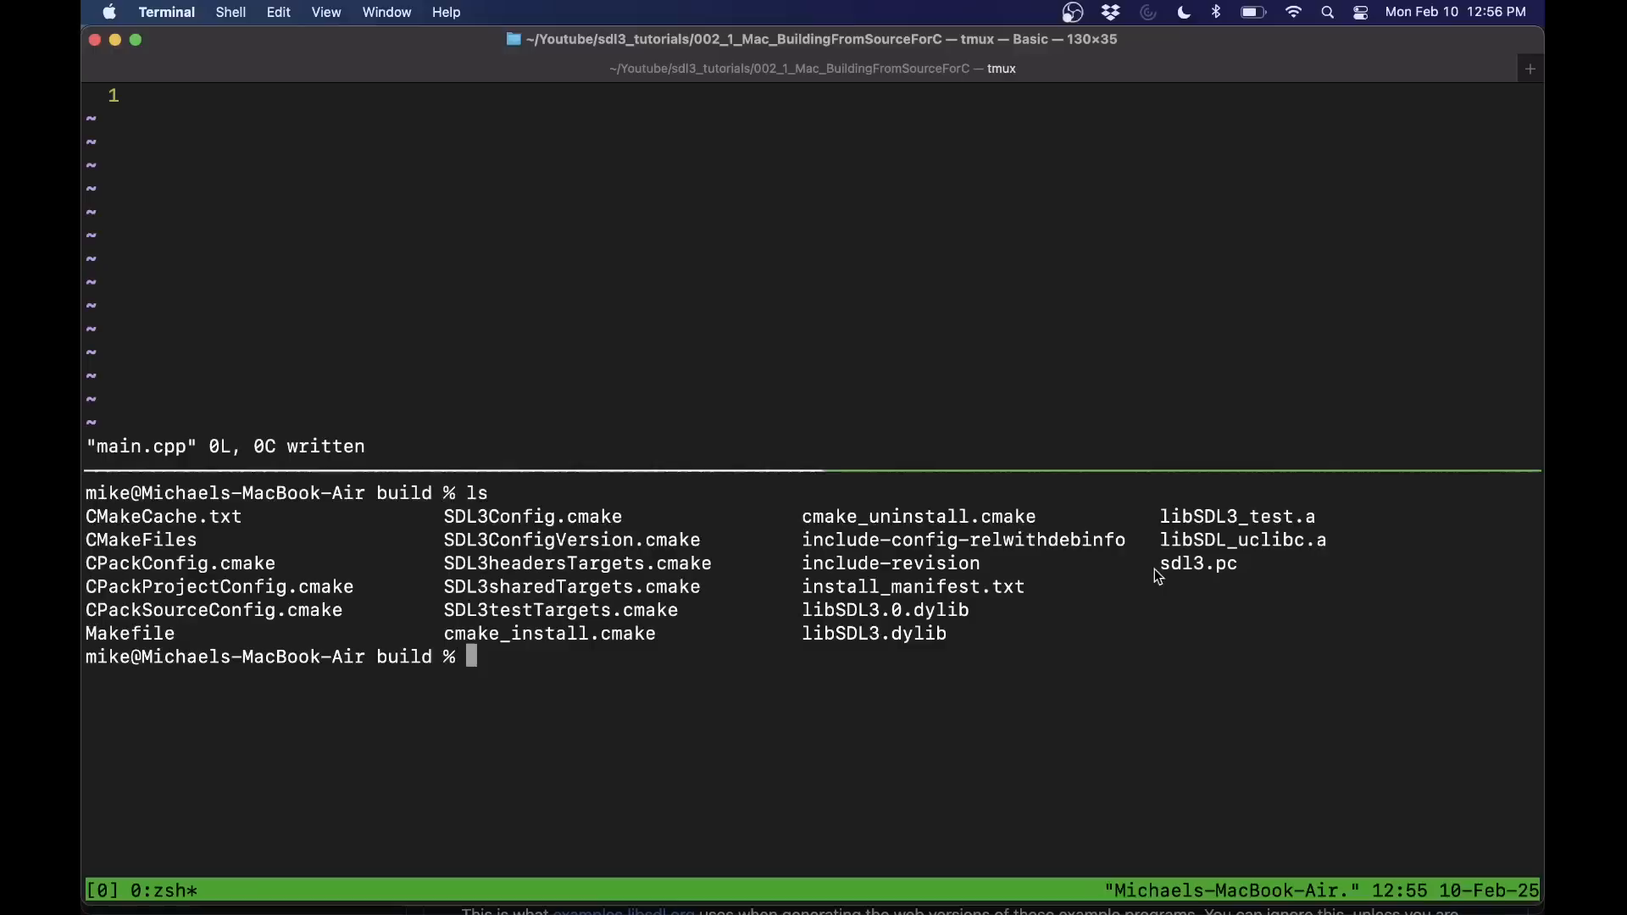
double_click(1197, 564)
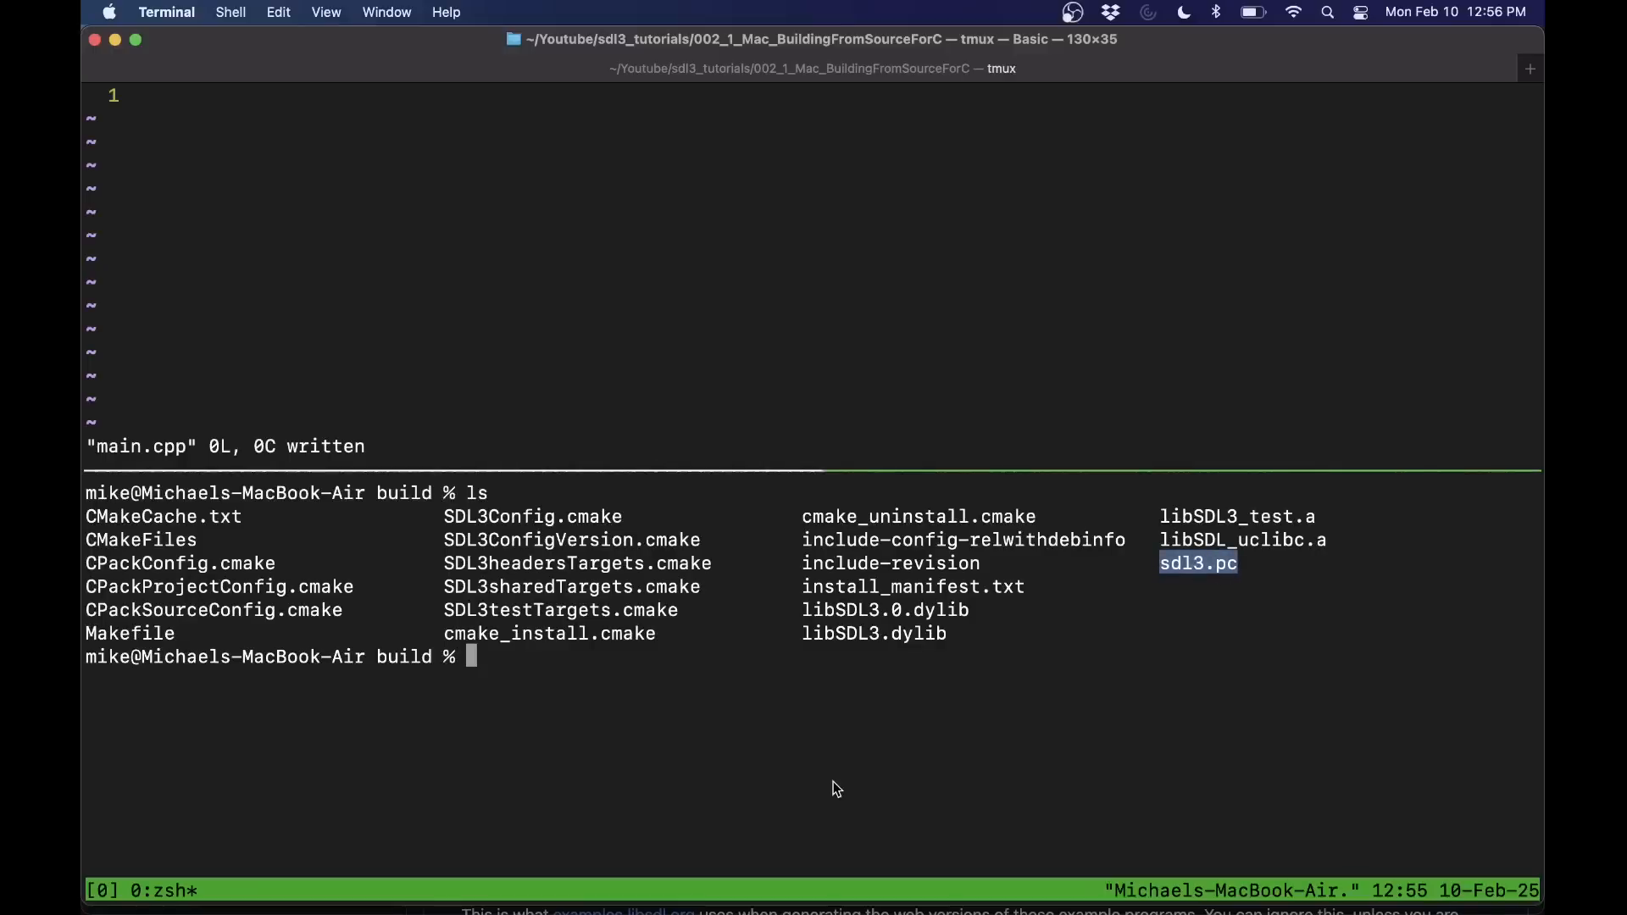
- Query pkg-config for sdl3's --libs and --cflags and select the reported flags
text(pkg-)
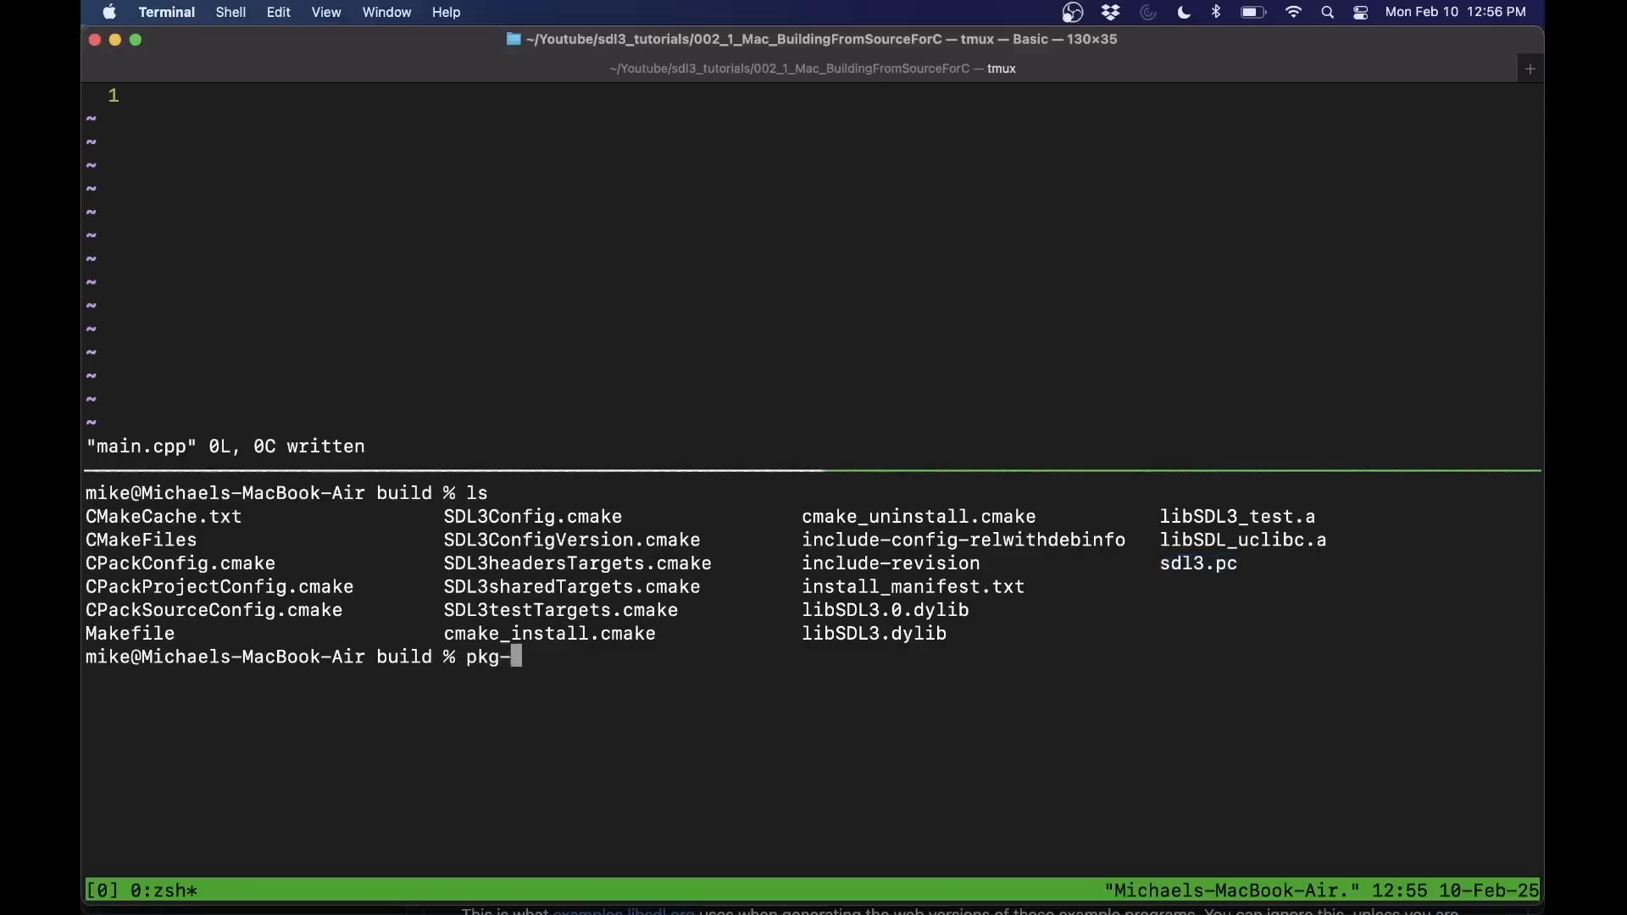
text(config --libs)
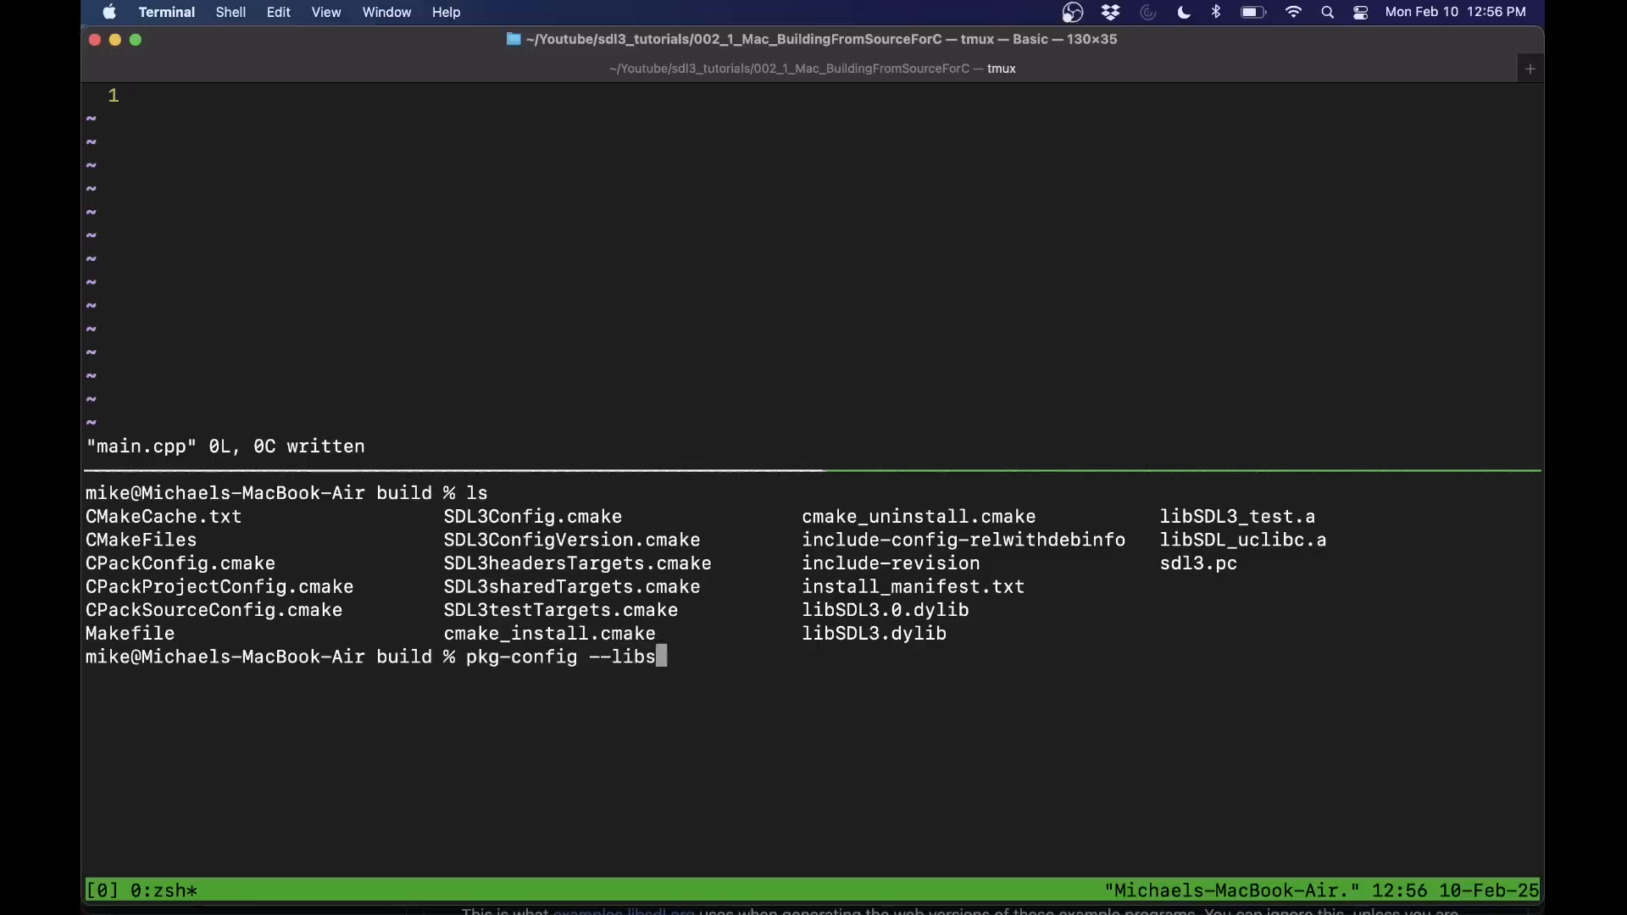
text(sdl3)
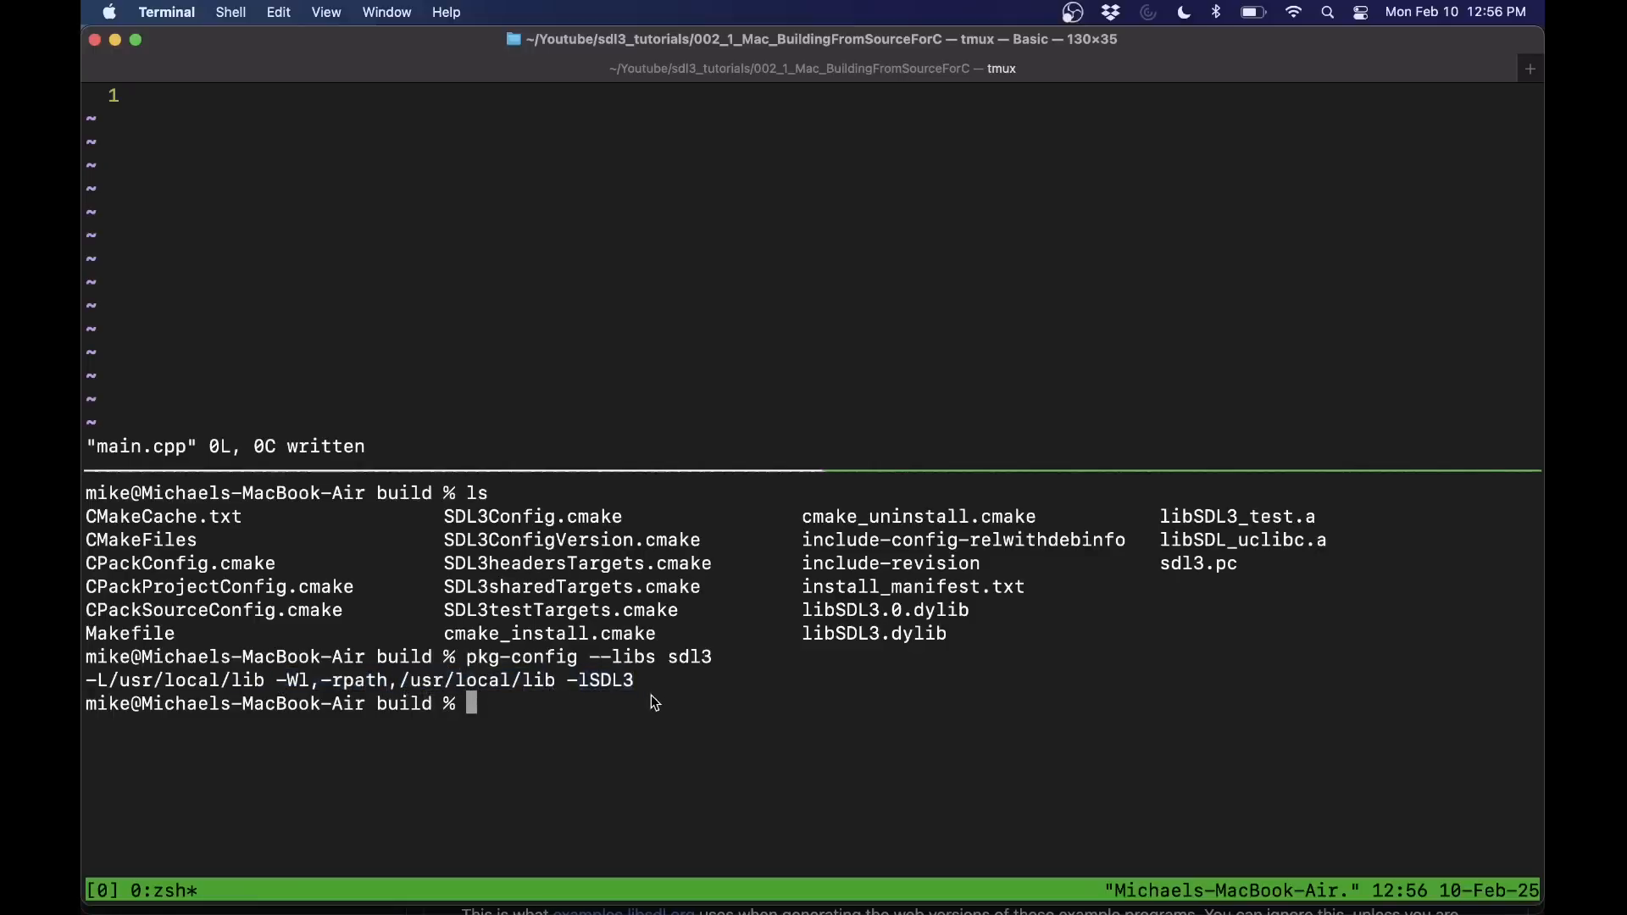
text(pkg-config --lib sdl3)
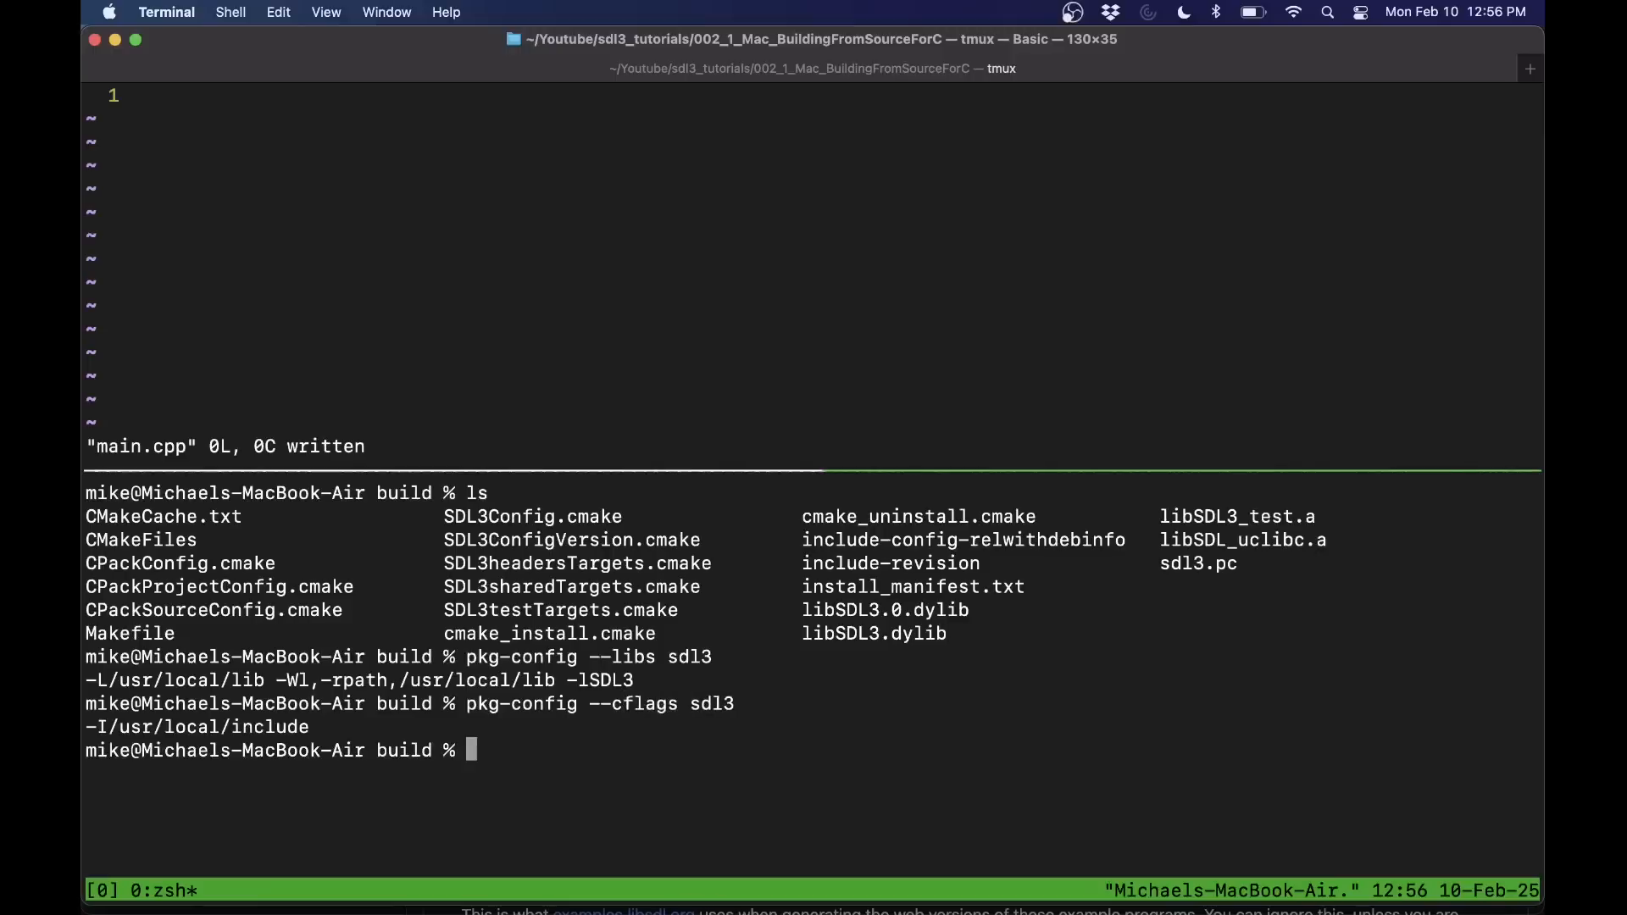
drag(85, 727, 309, 727)
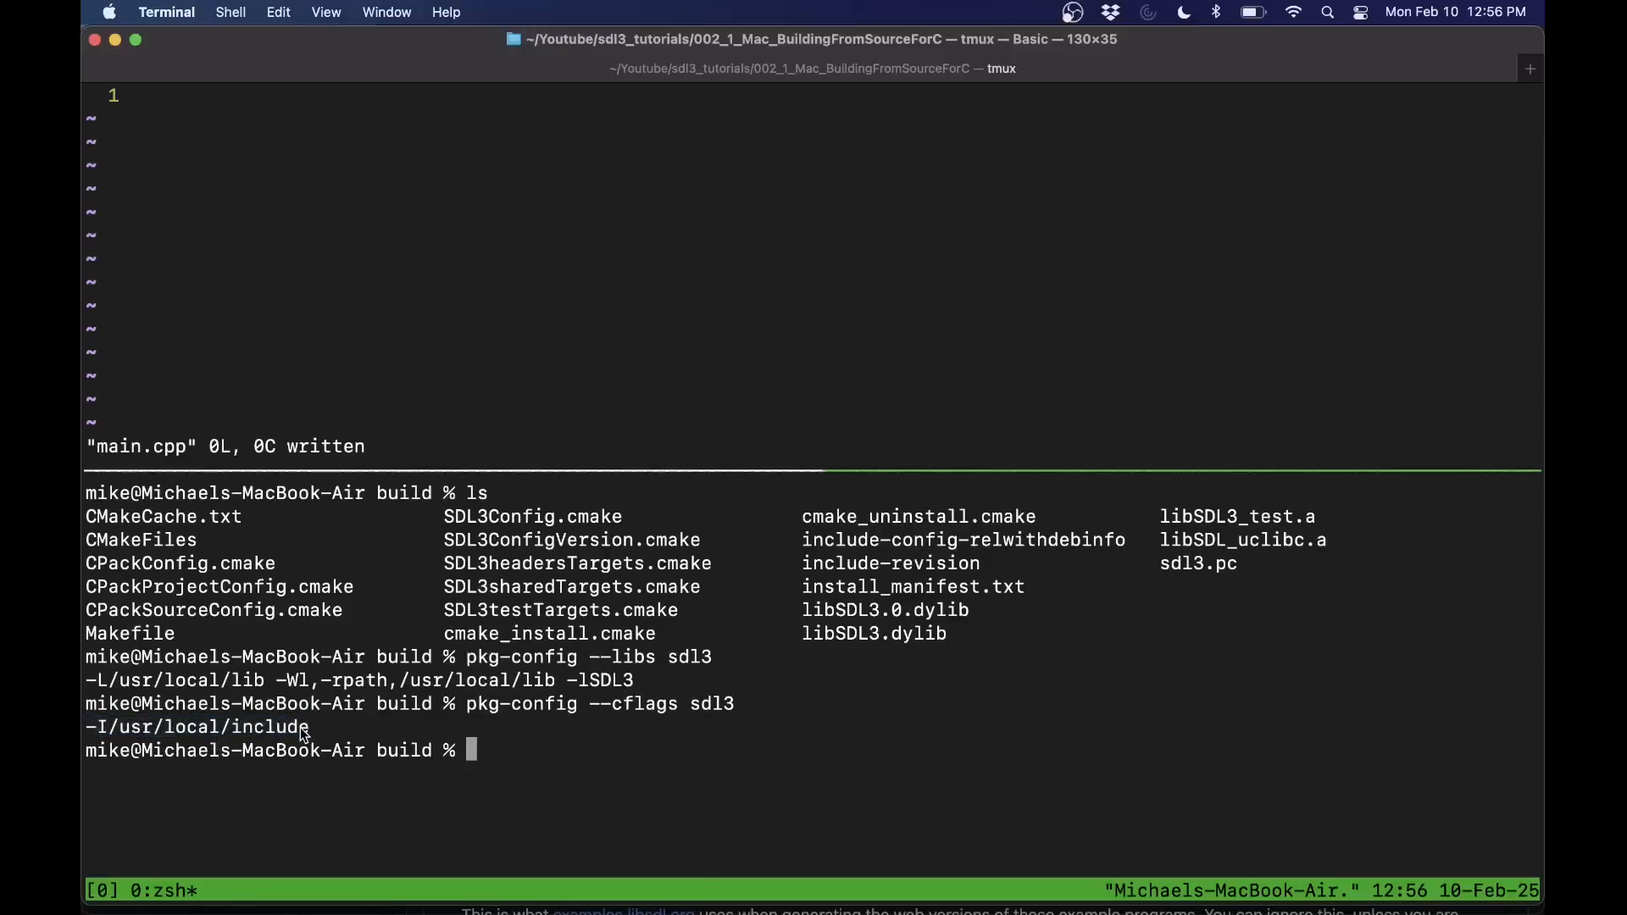
- Change into /usr/local/include/SDL3 to check the installed headers
text(cd /usr/local/include/SDL3/)
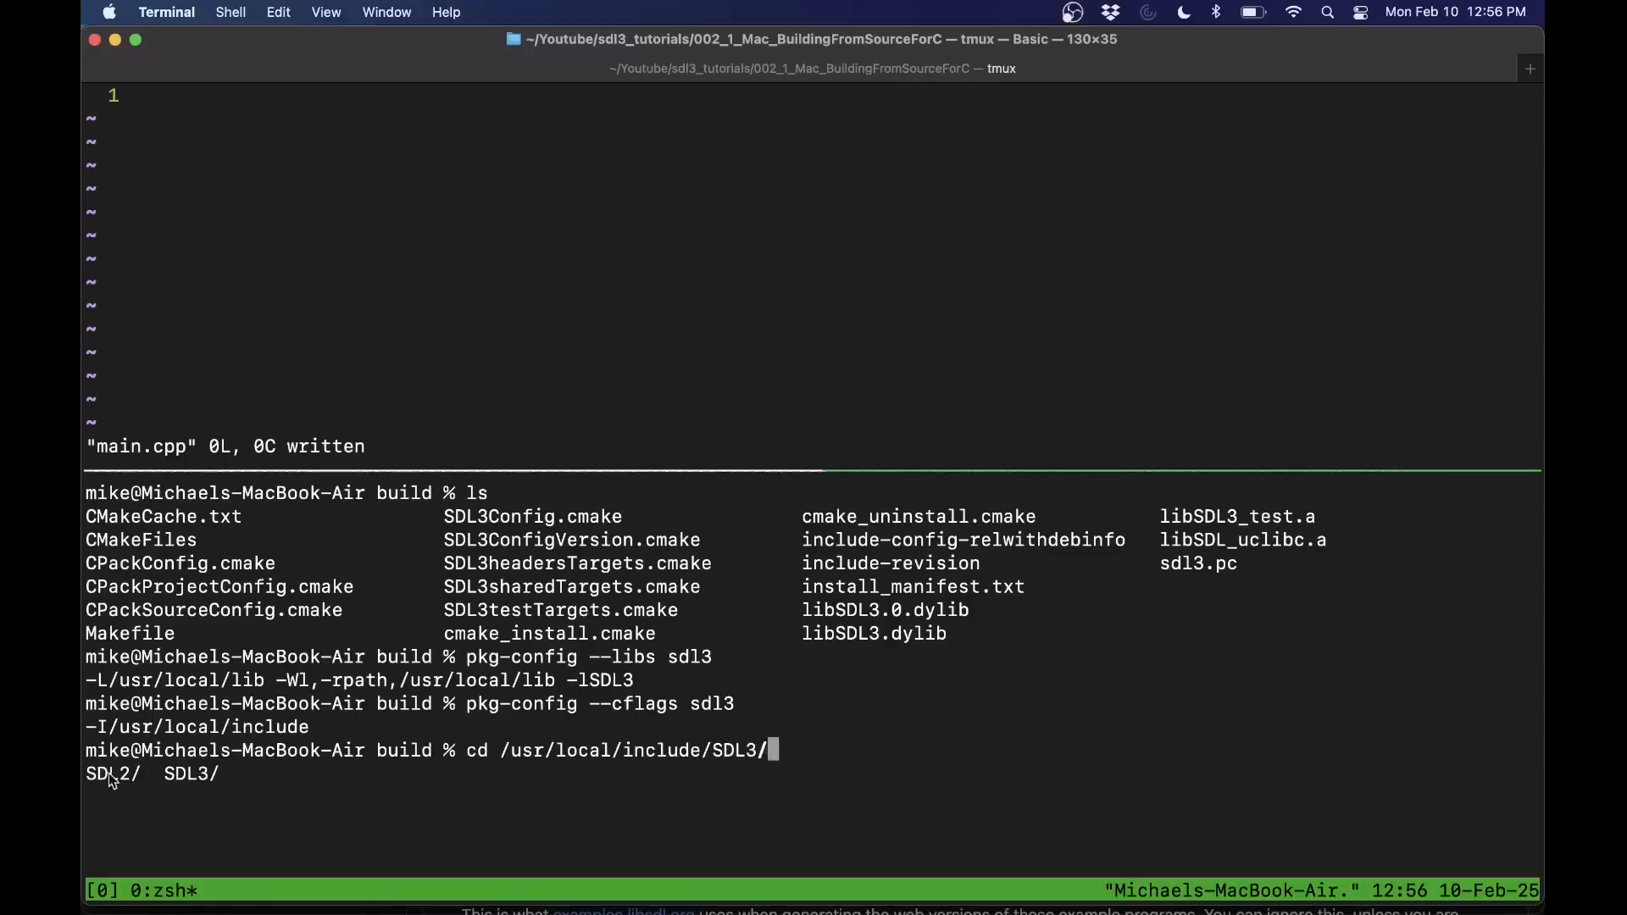
key(Enter)
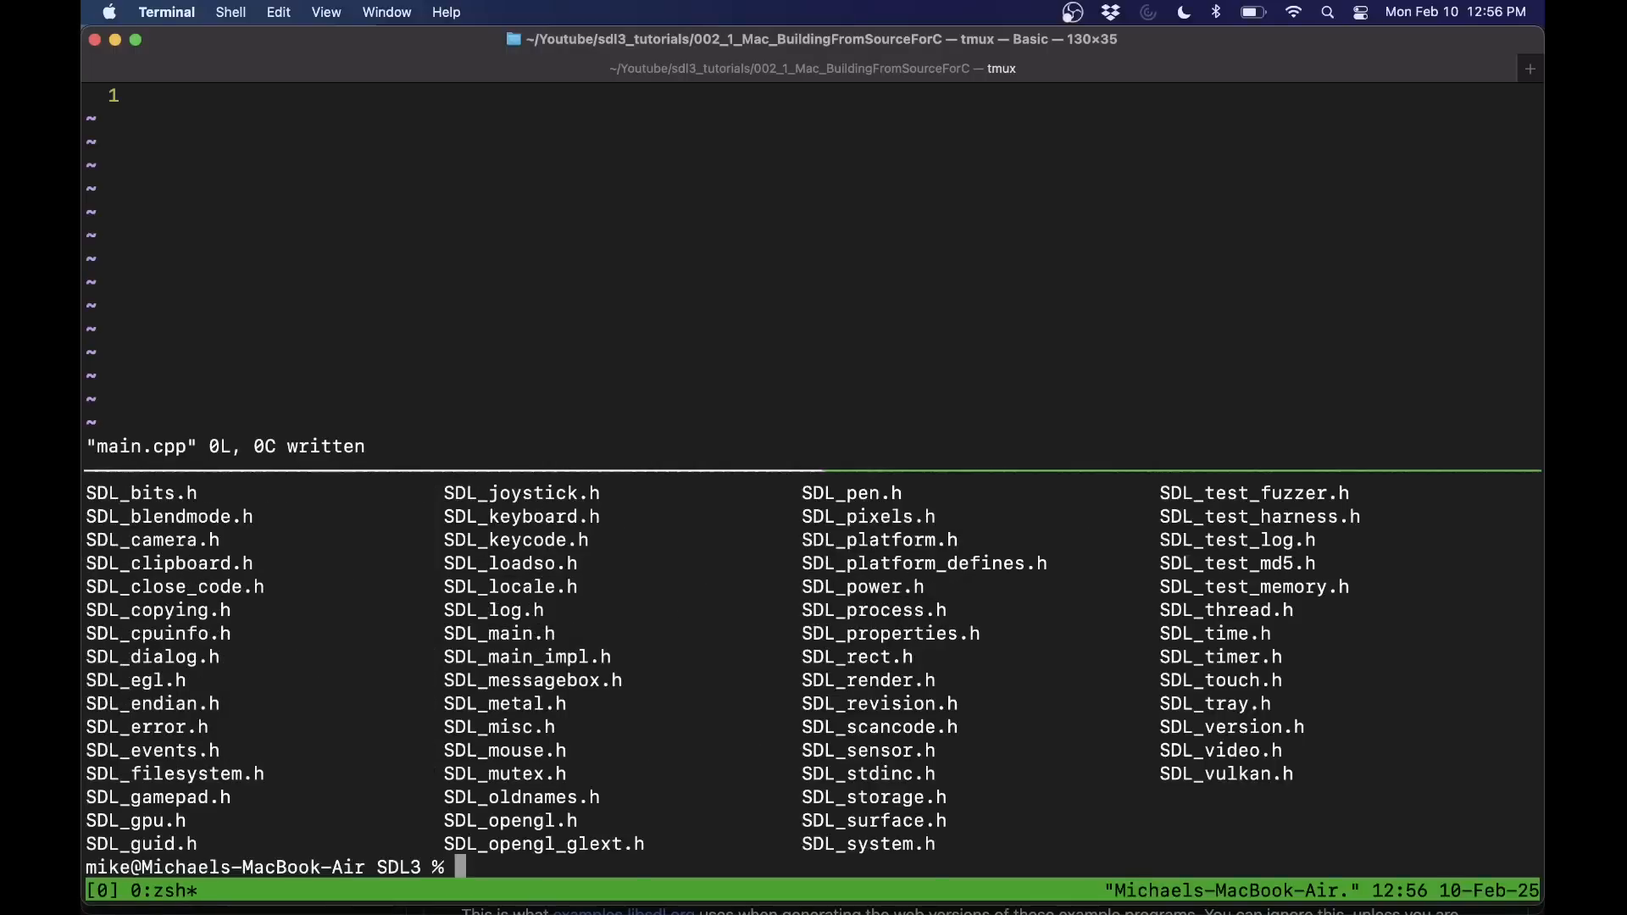
mouse_move(360, 481)
text(l)
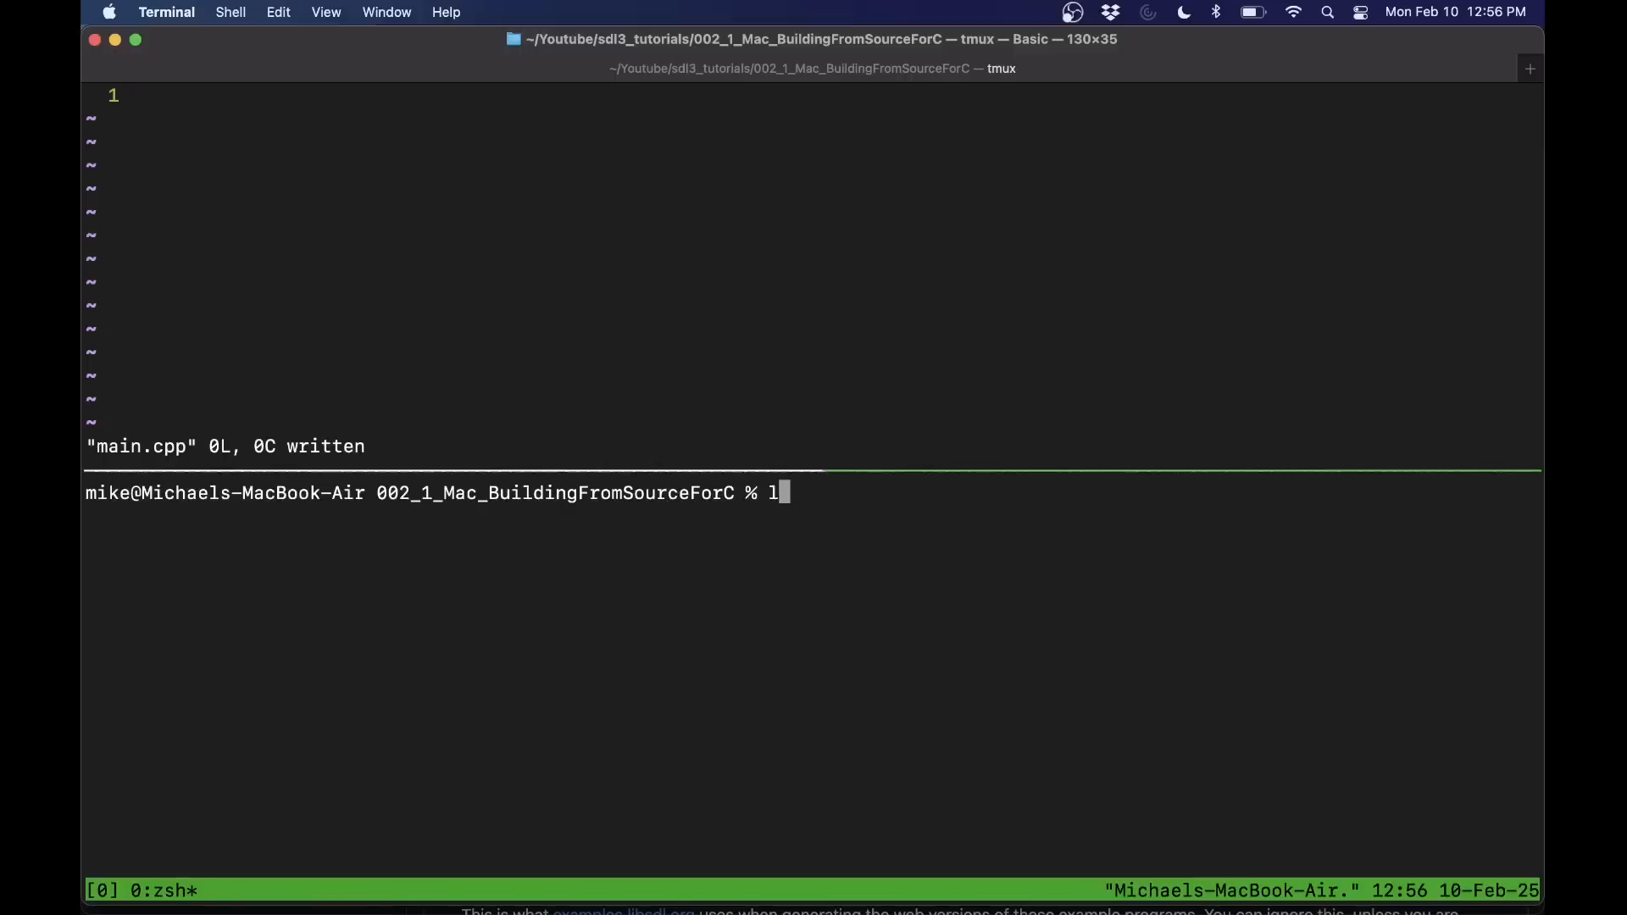
- List the project folder, then copy the SDL_CreateWindowAndRenderer example code from the wiki
key(Return)
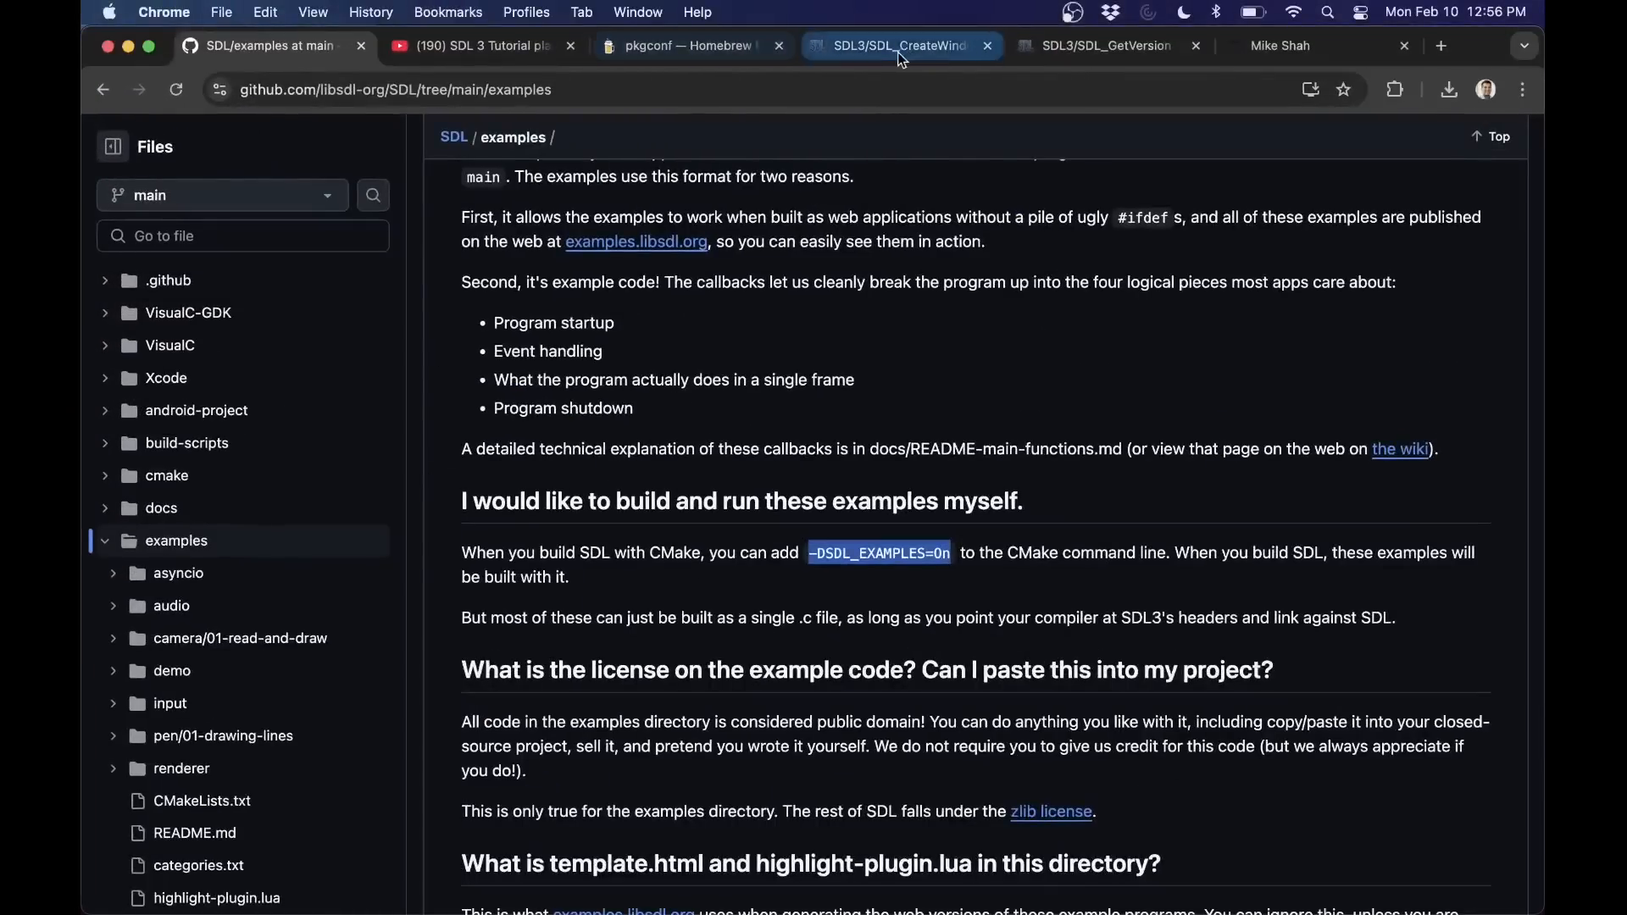
click(898, 46)
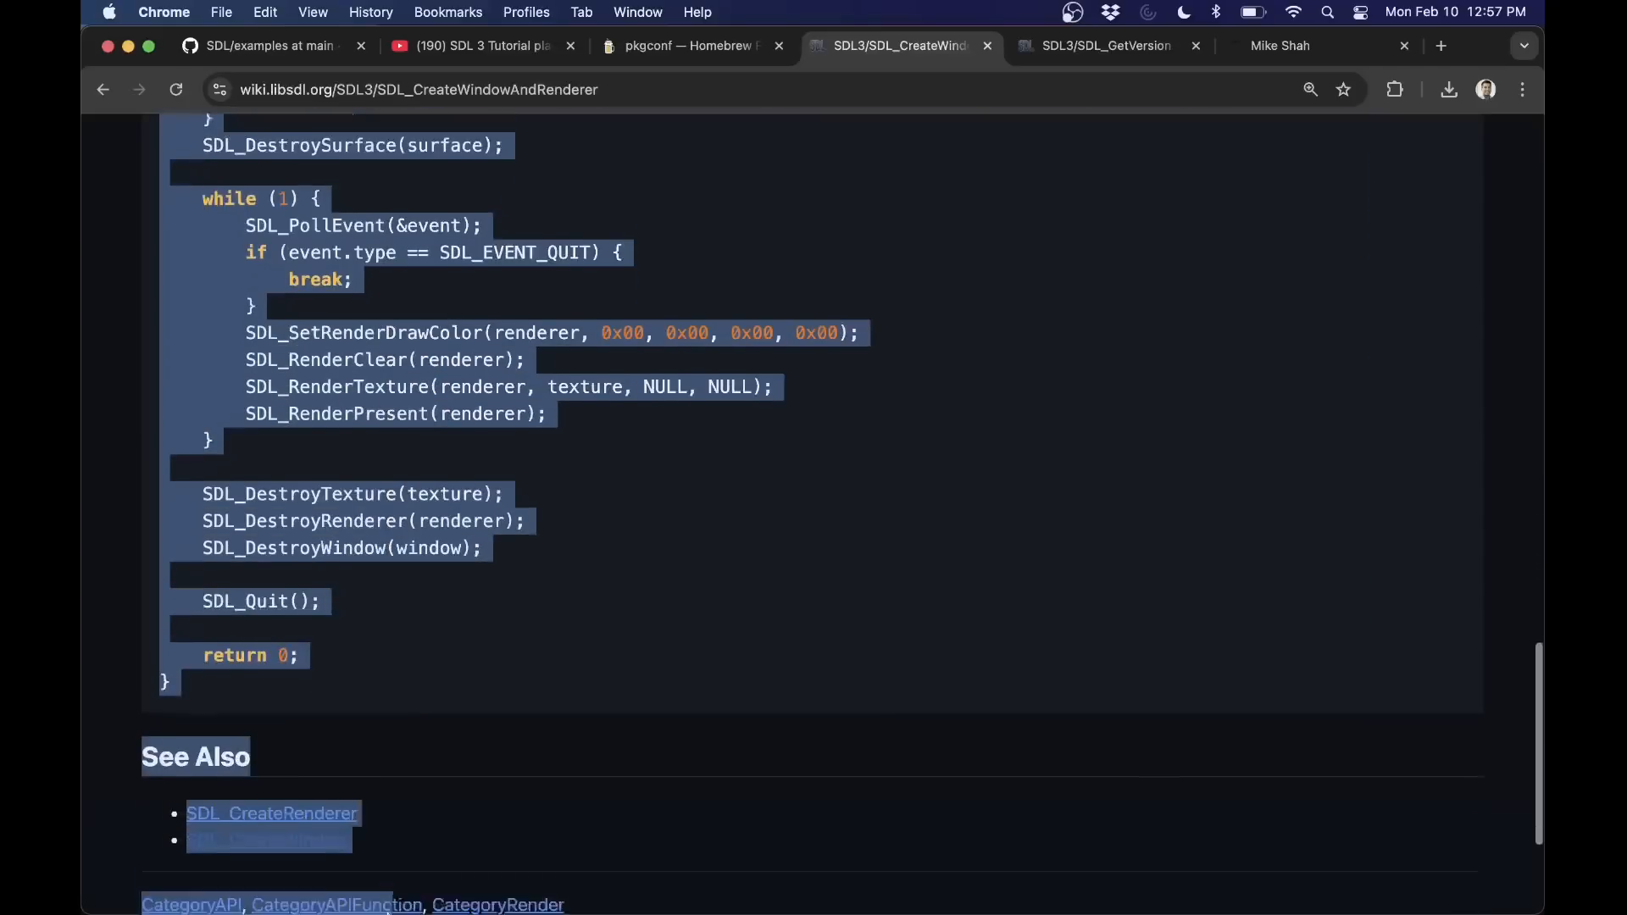
right_click(329, 519)
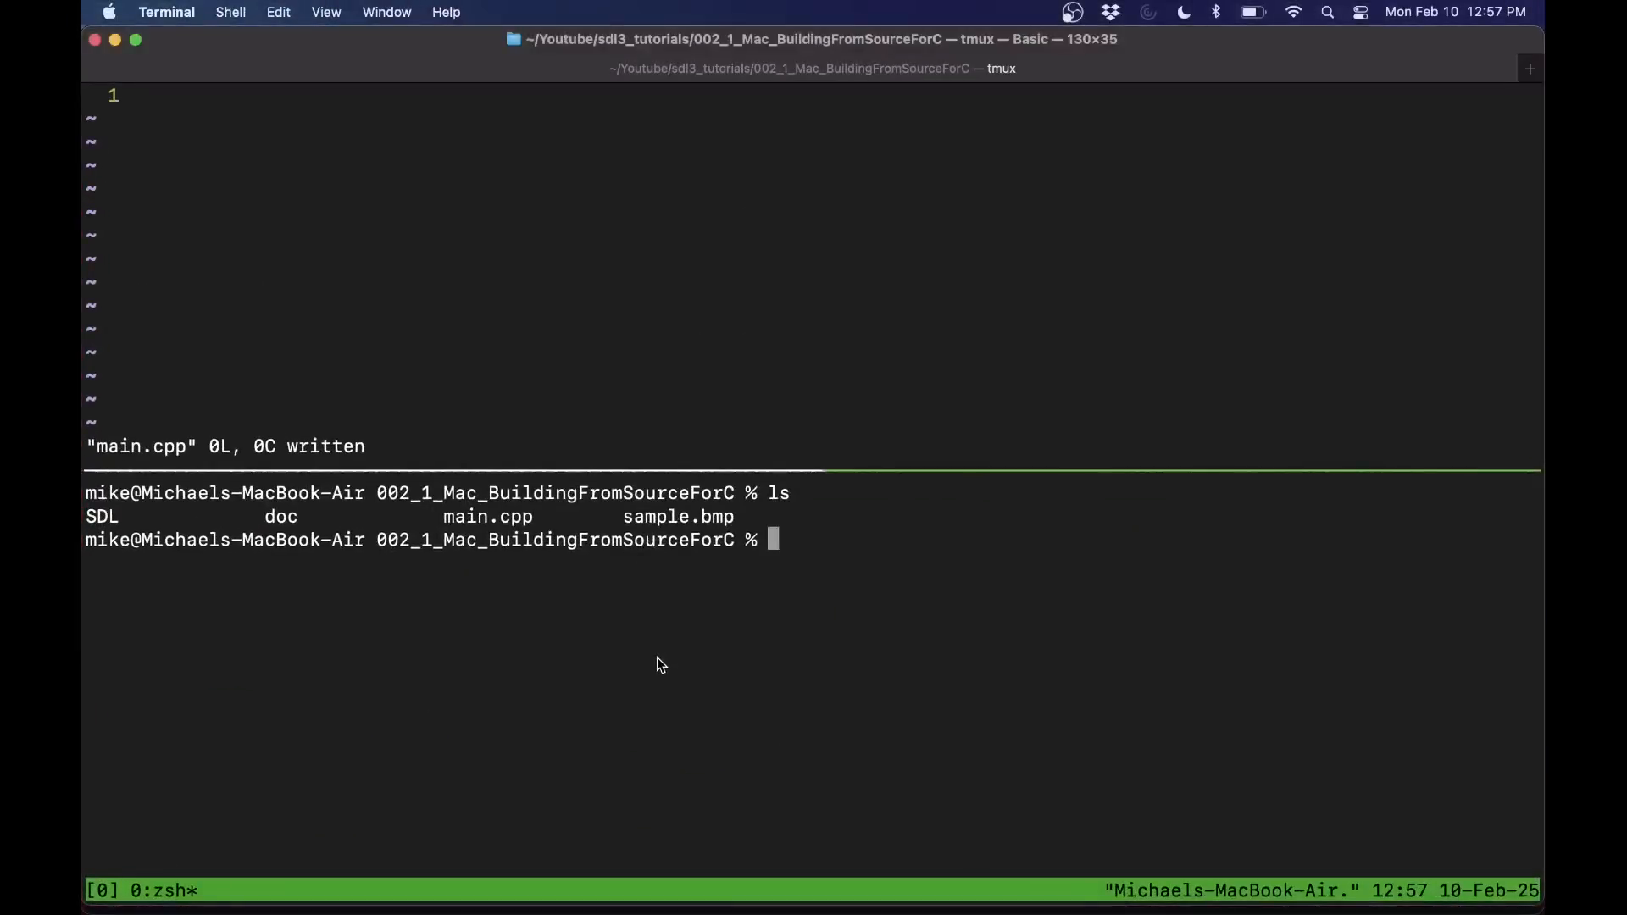
- Paste the example into main.cpp in vim with :set paste, then go to the SDL_GetVersion page
text(:set paste)
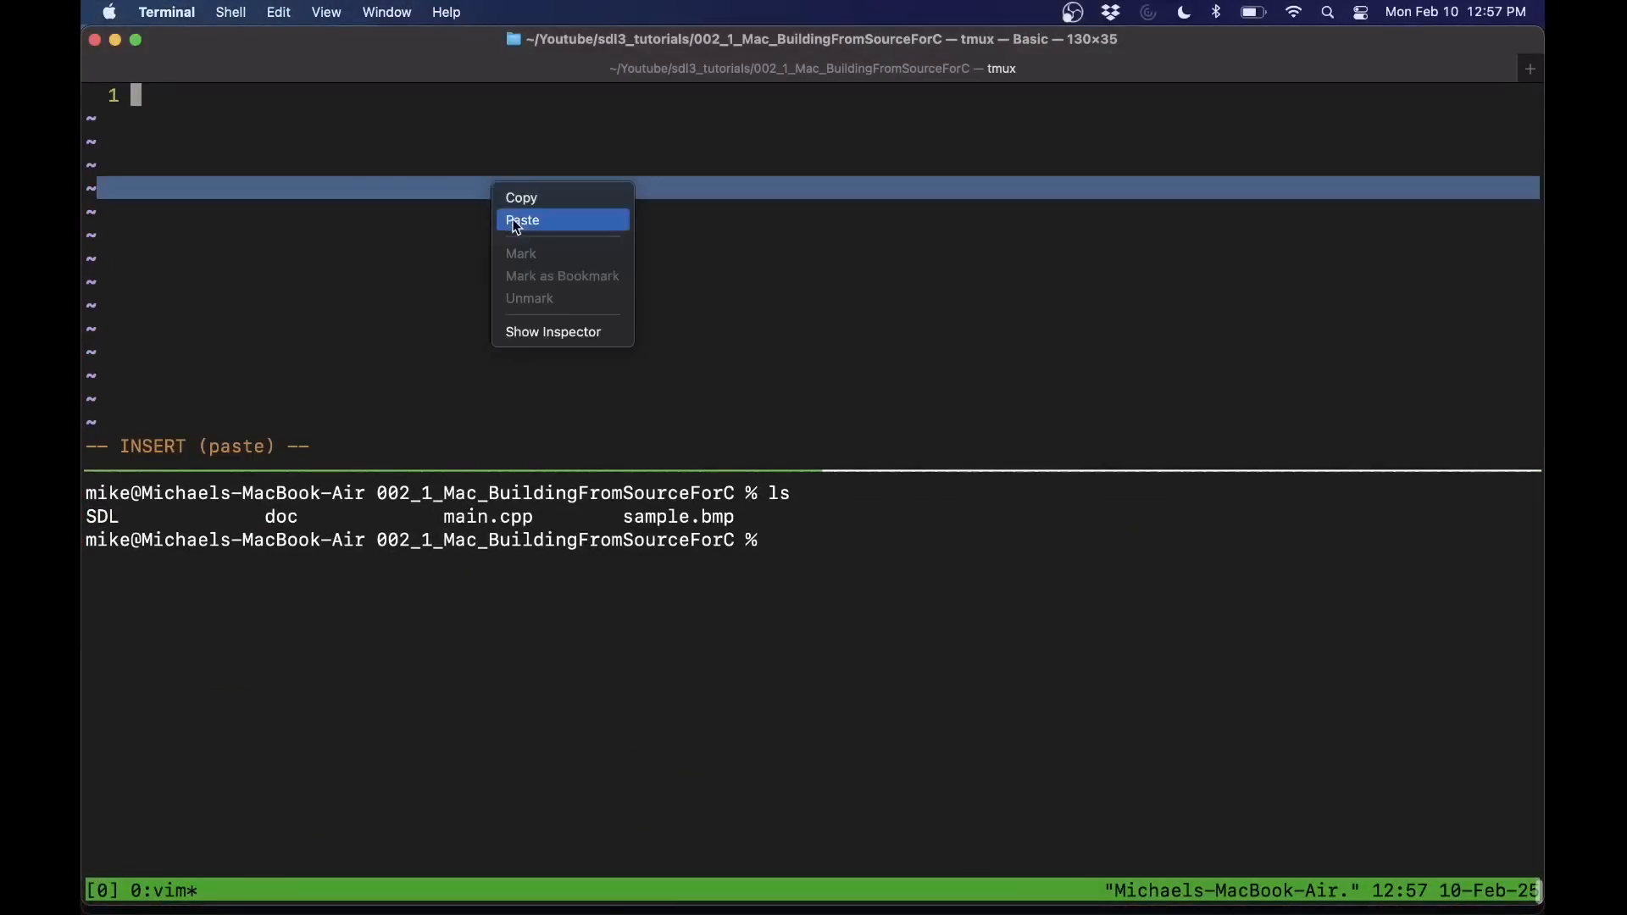
click(521, 218)
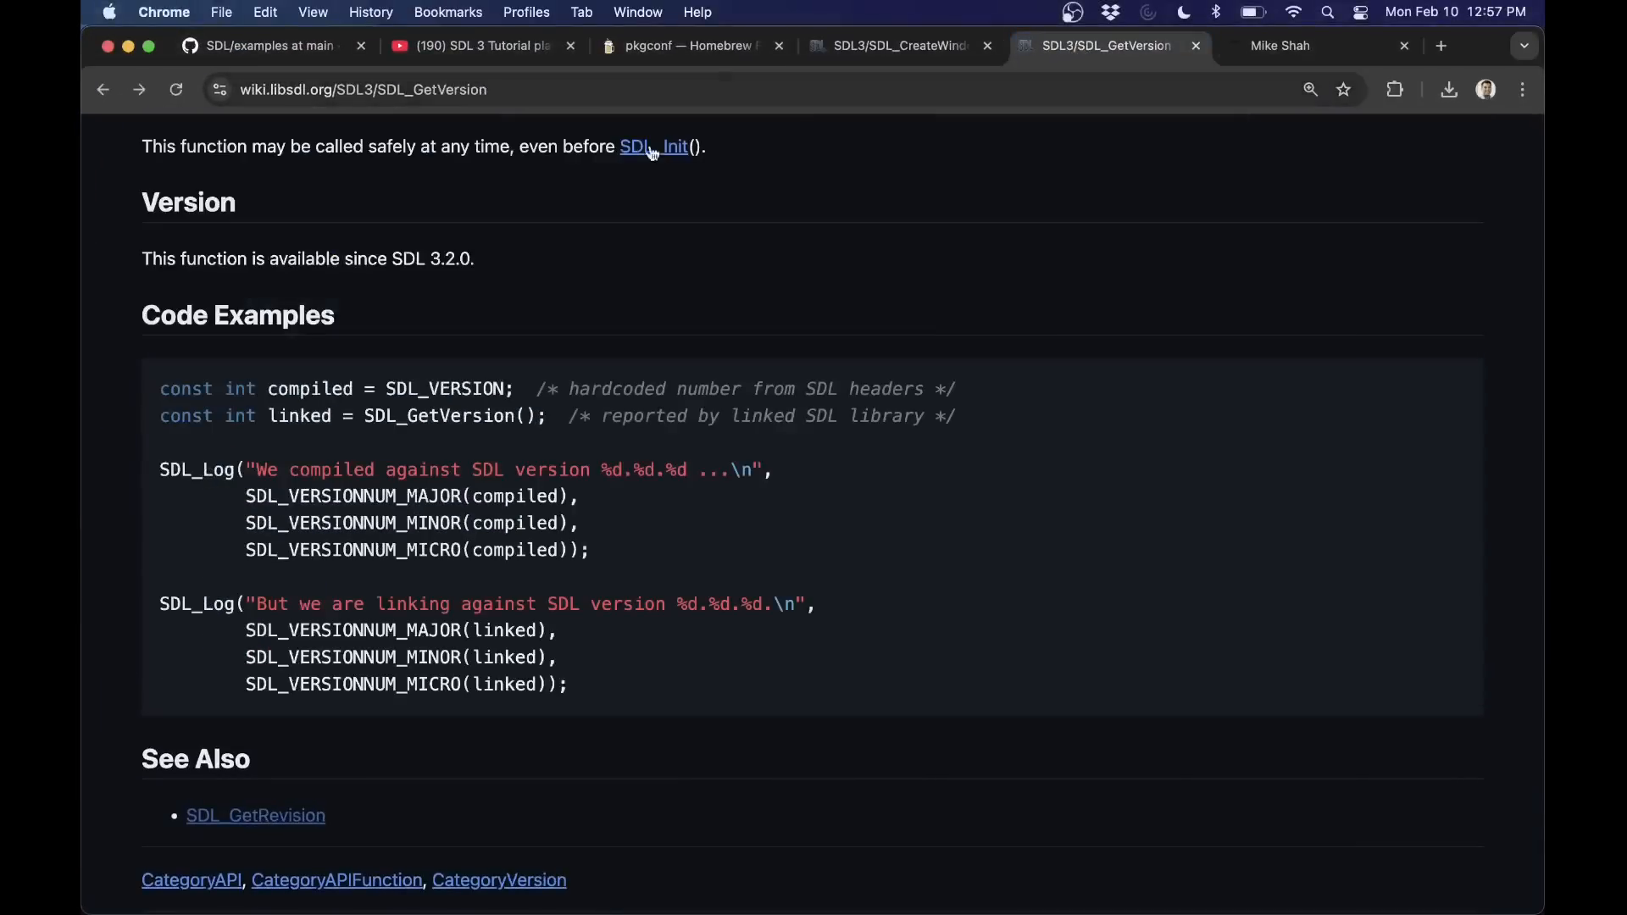
click(407, 90)
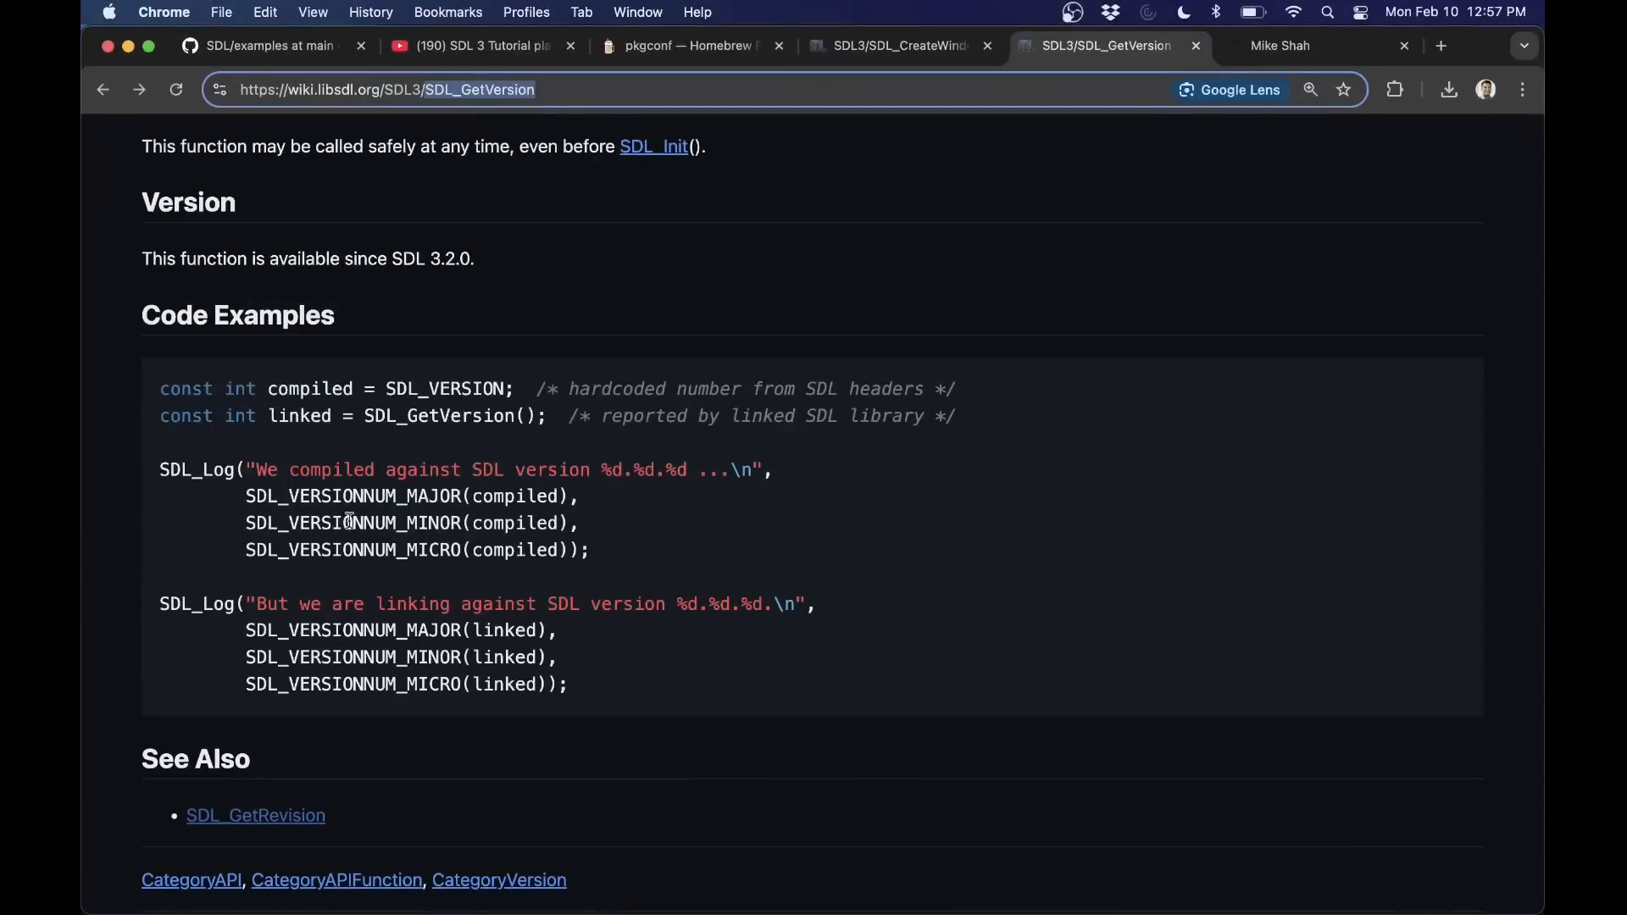
mouse_move(739, 526)
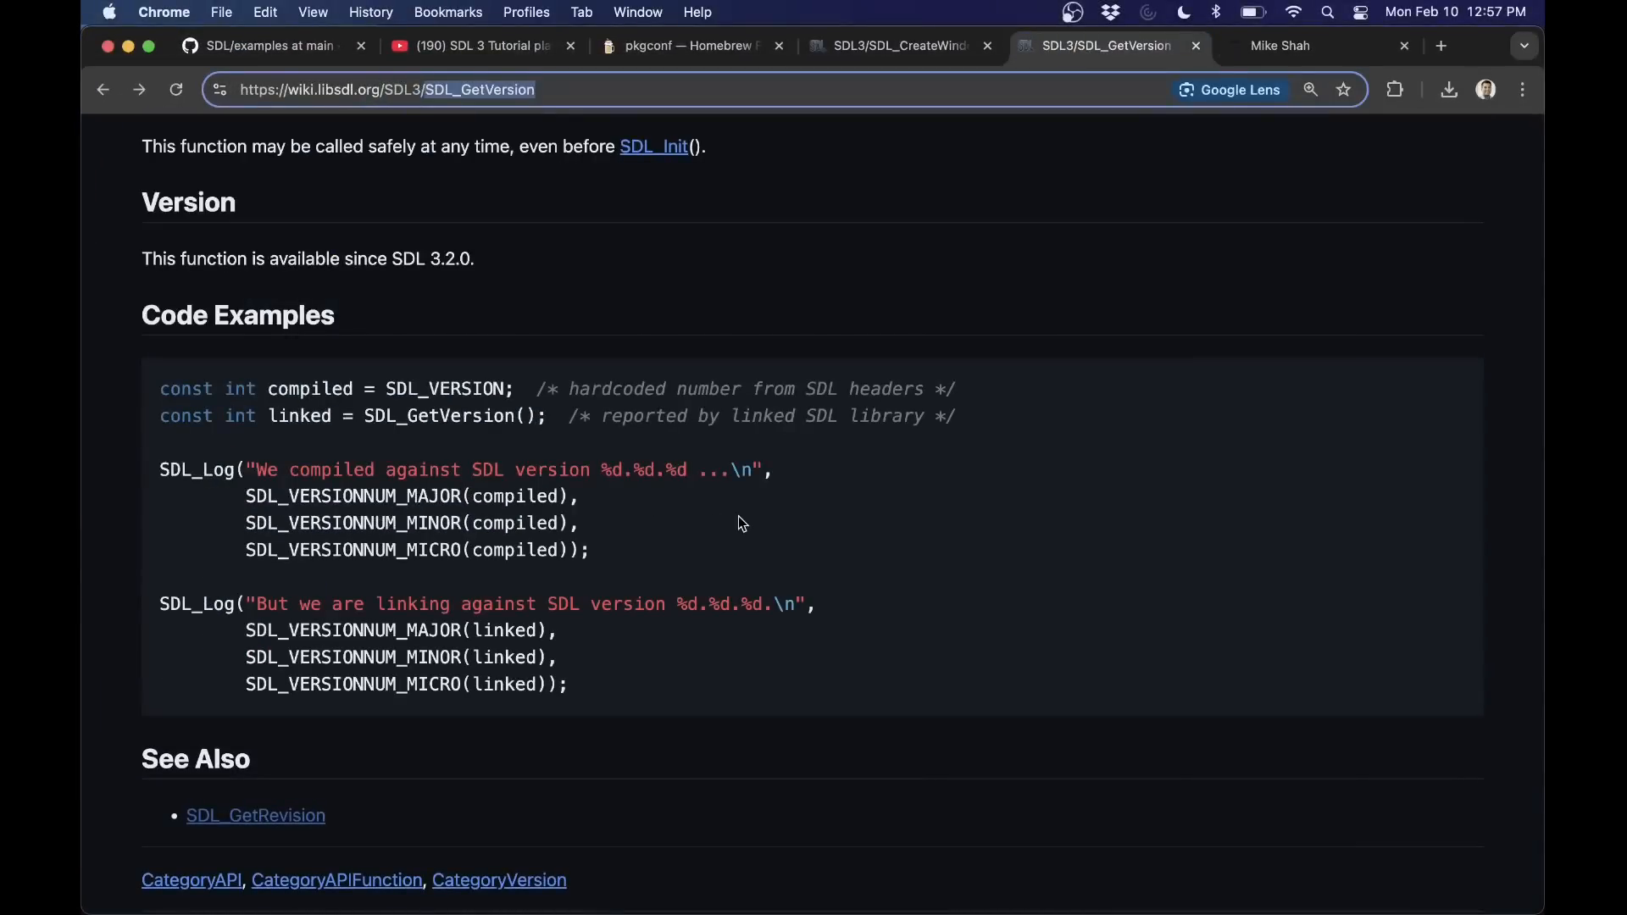
mouse_move(795, 567)
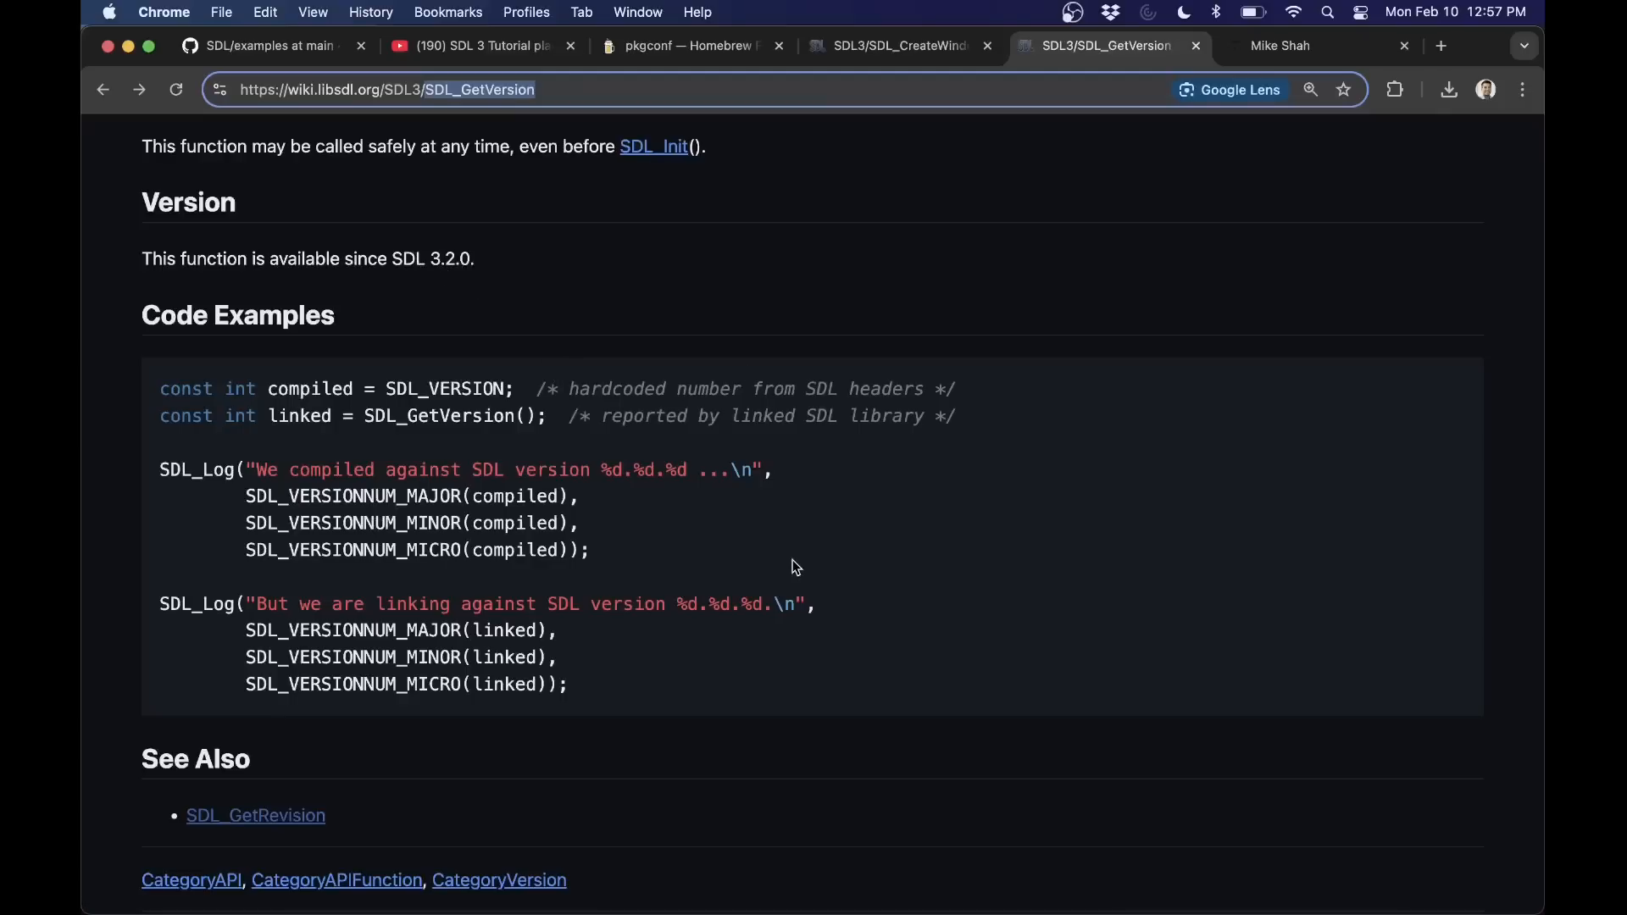
mouse_move(850, 78)
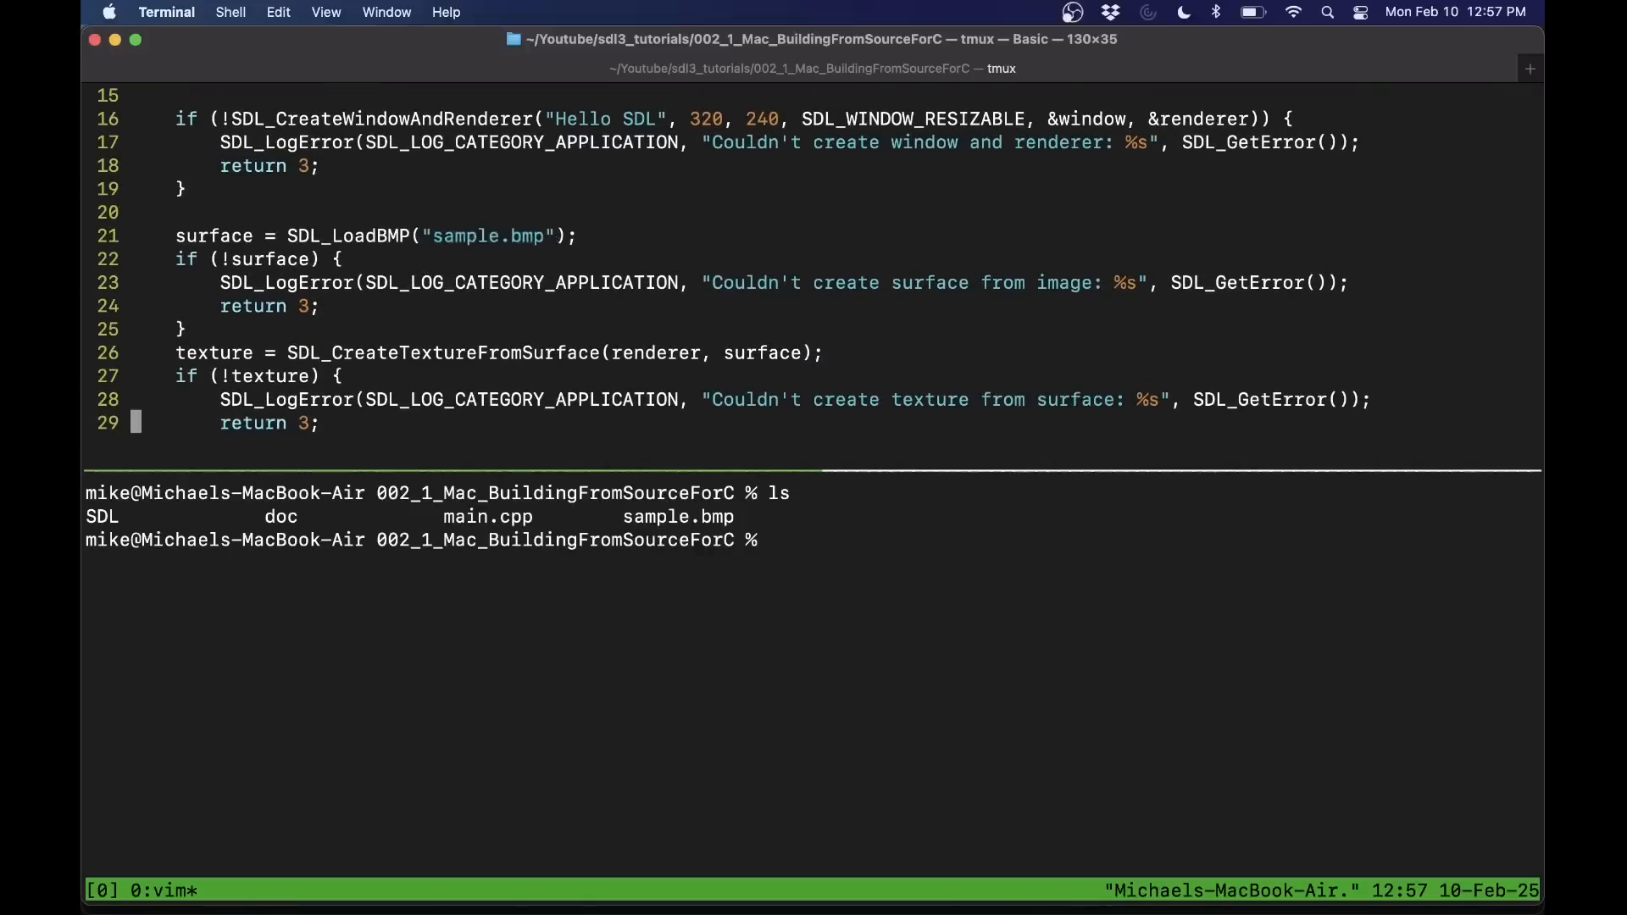
- View sample.bmp, then compile main.cpp into prog with g++ and inspect the undefined-symbol linker errors
text(open sample.bmp)
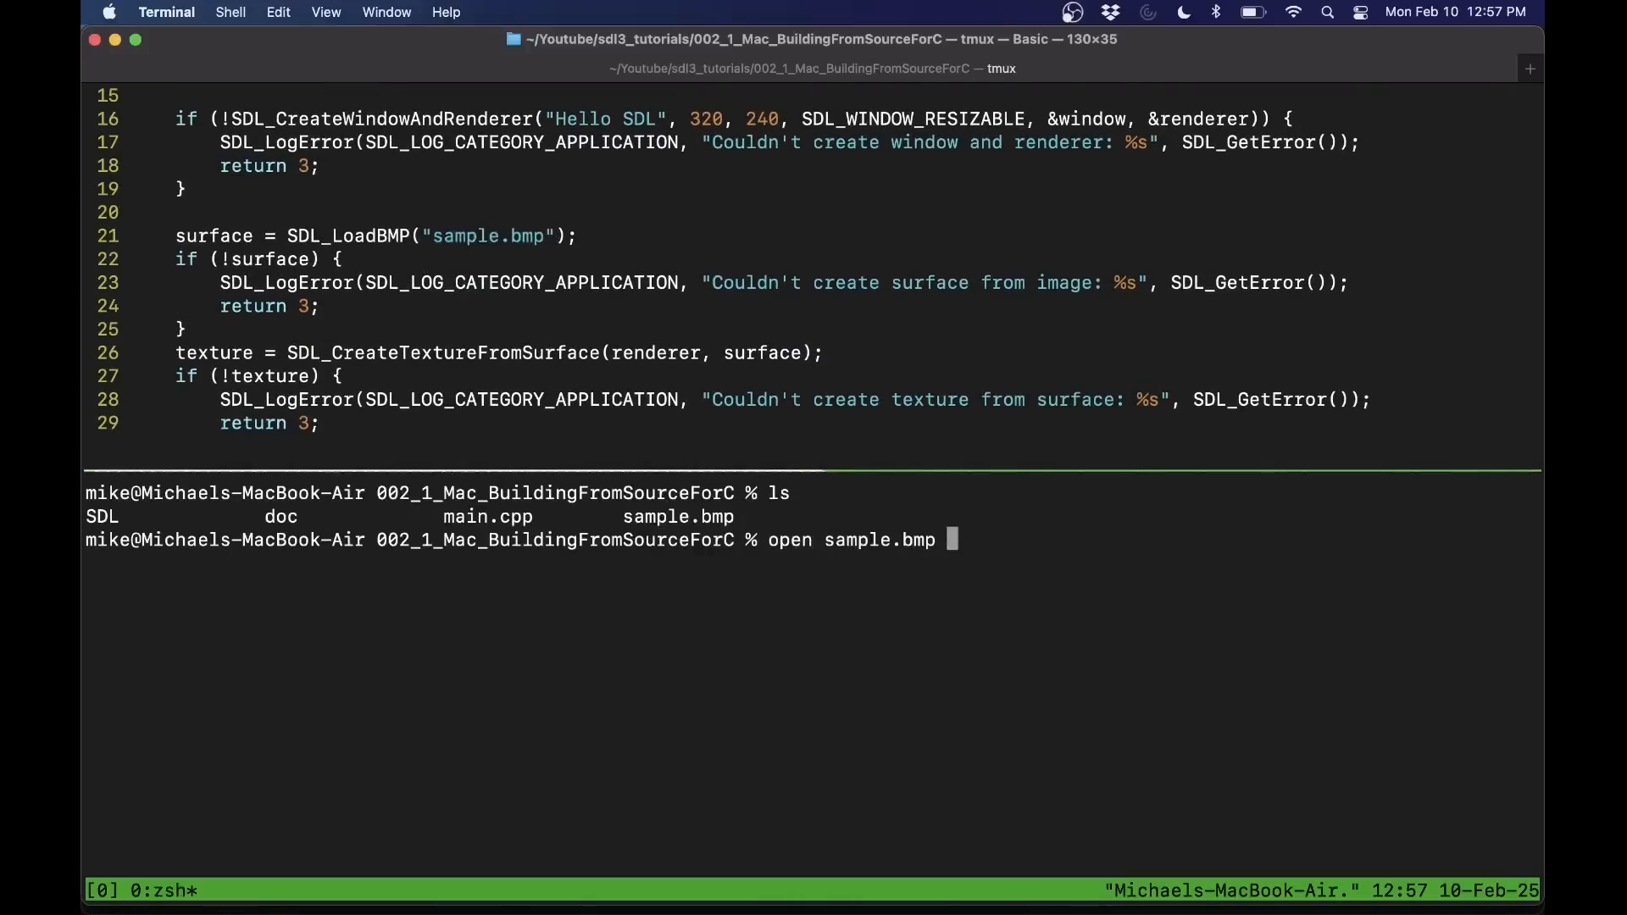
key(Return)
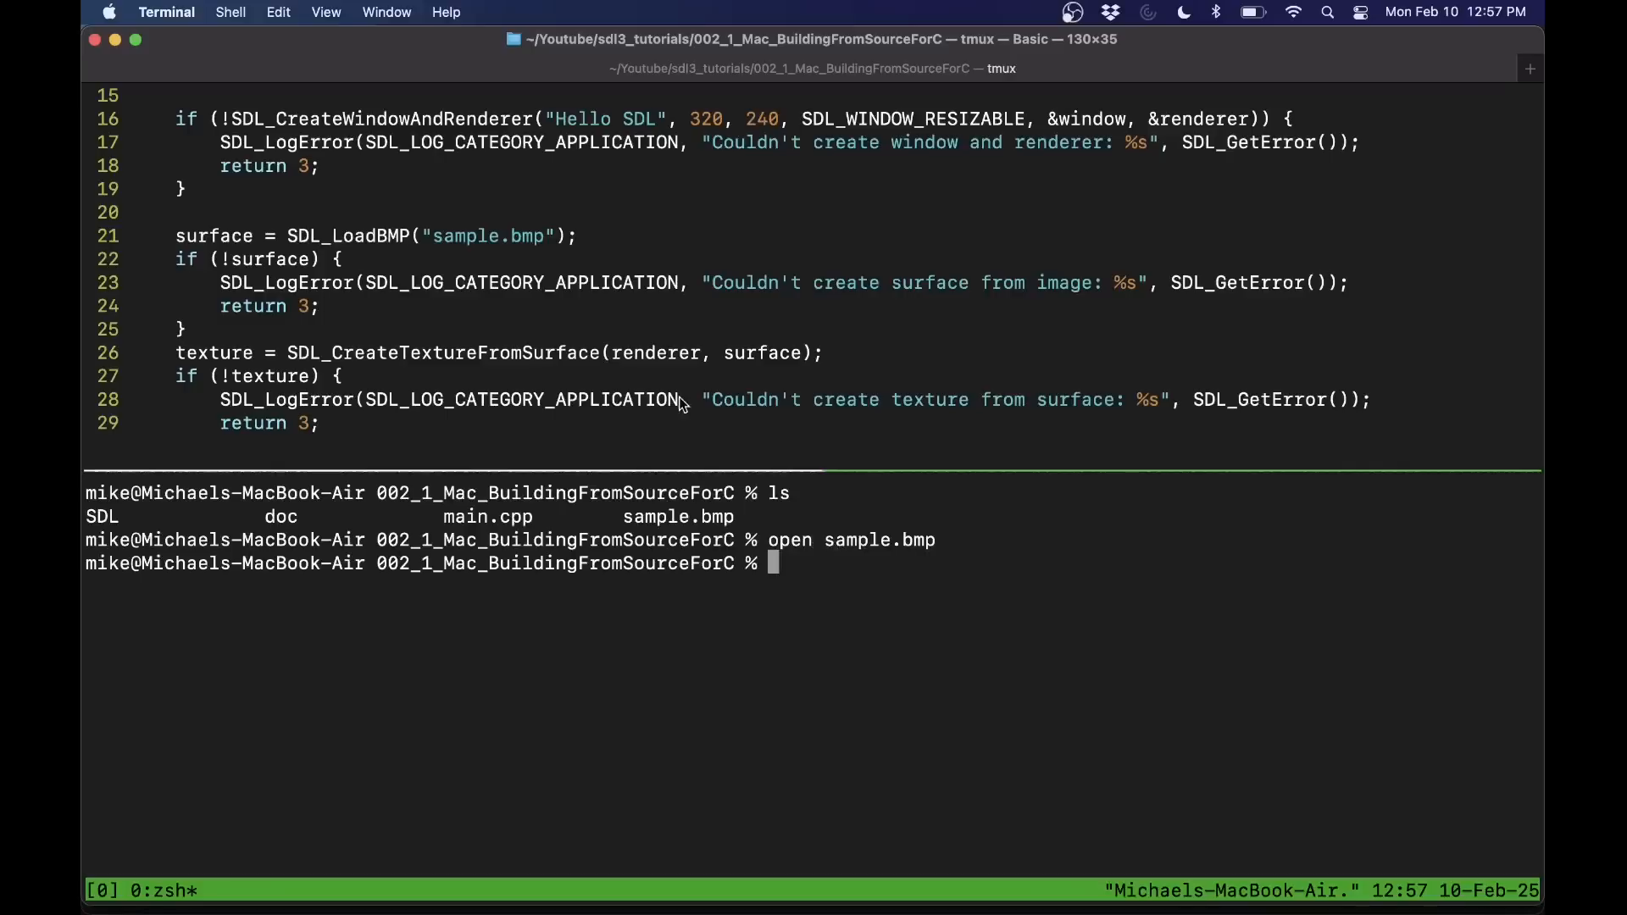
mouse_move(679, 400)
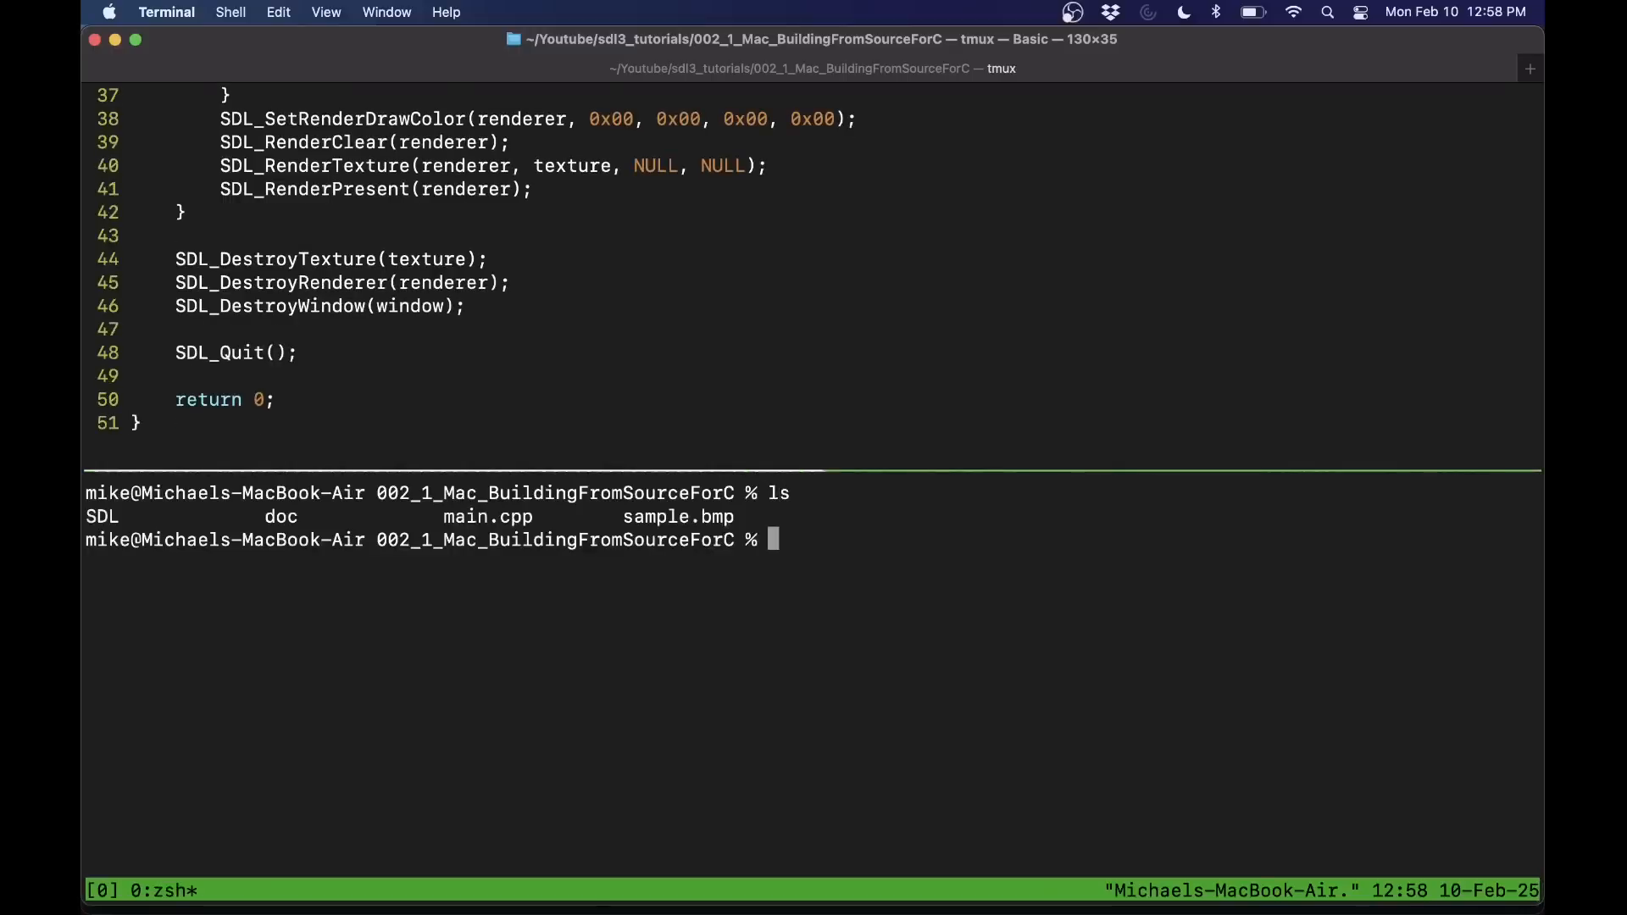
text(g++ main.cpp -o prog)
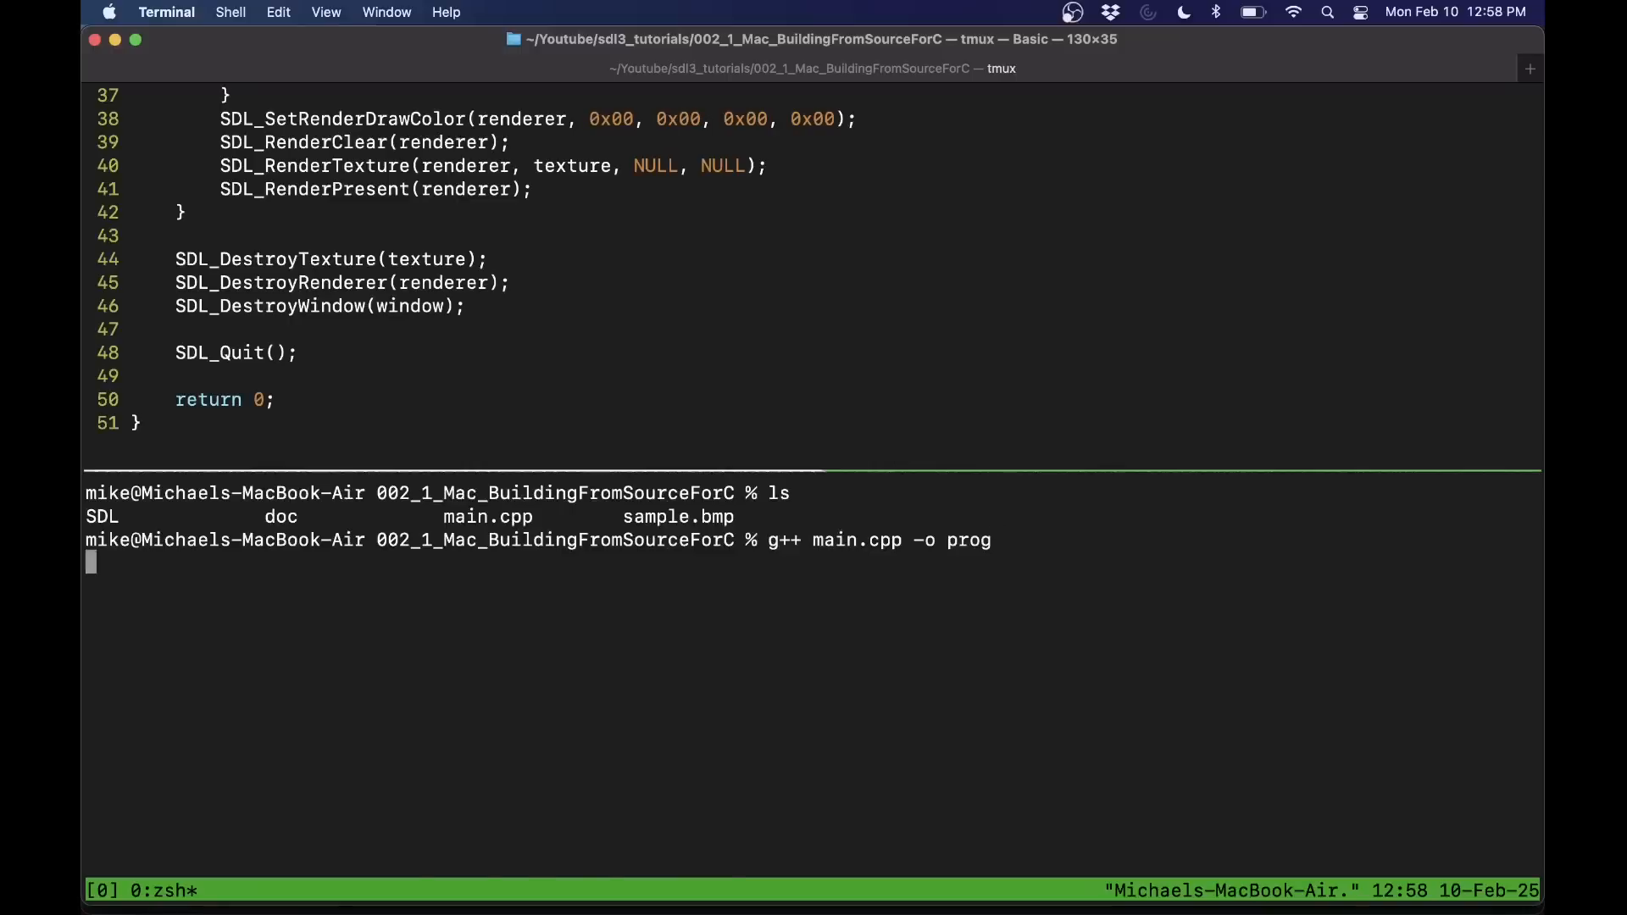
key(Return)
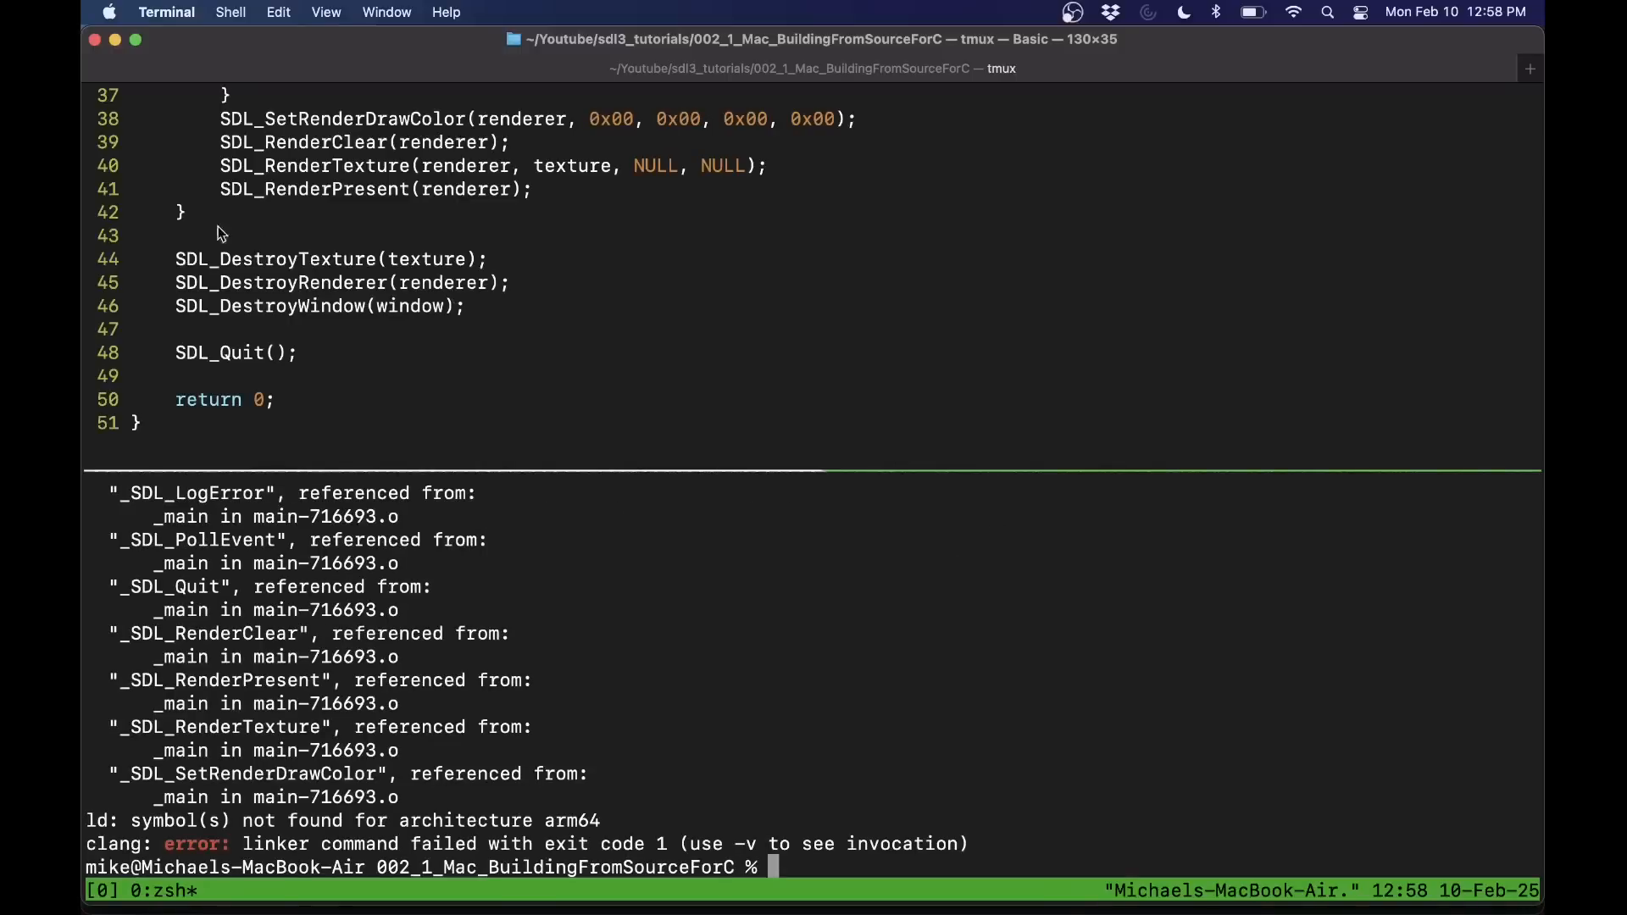
drag(156, 610, 435, 632)
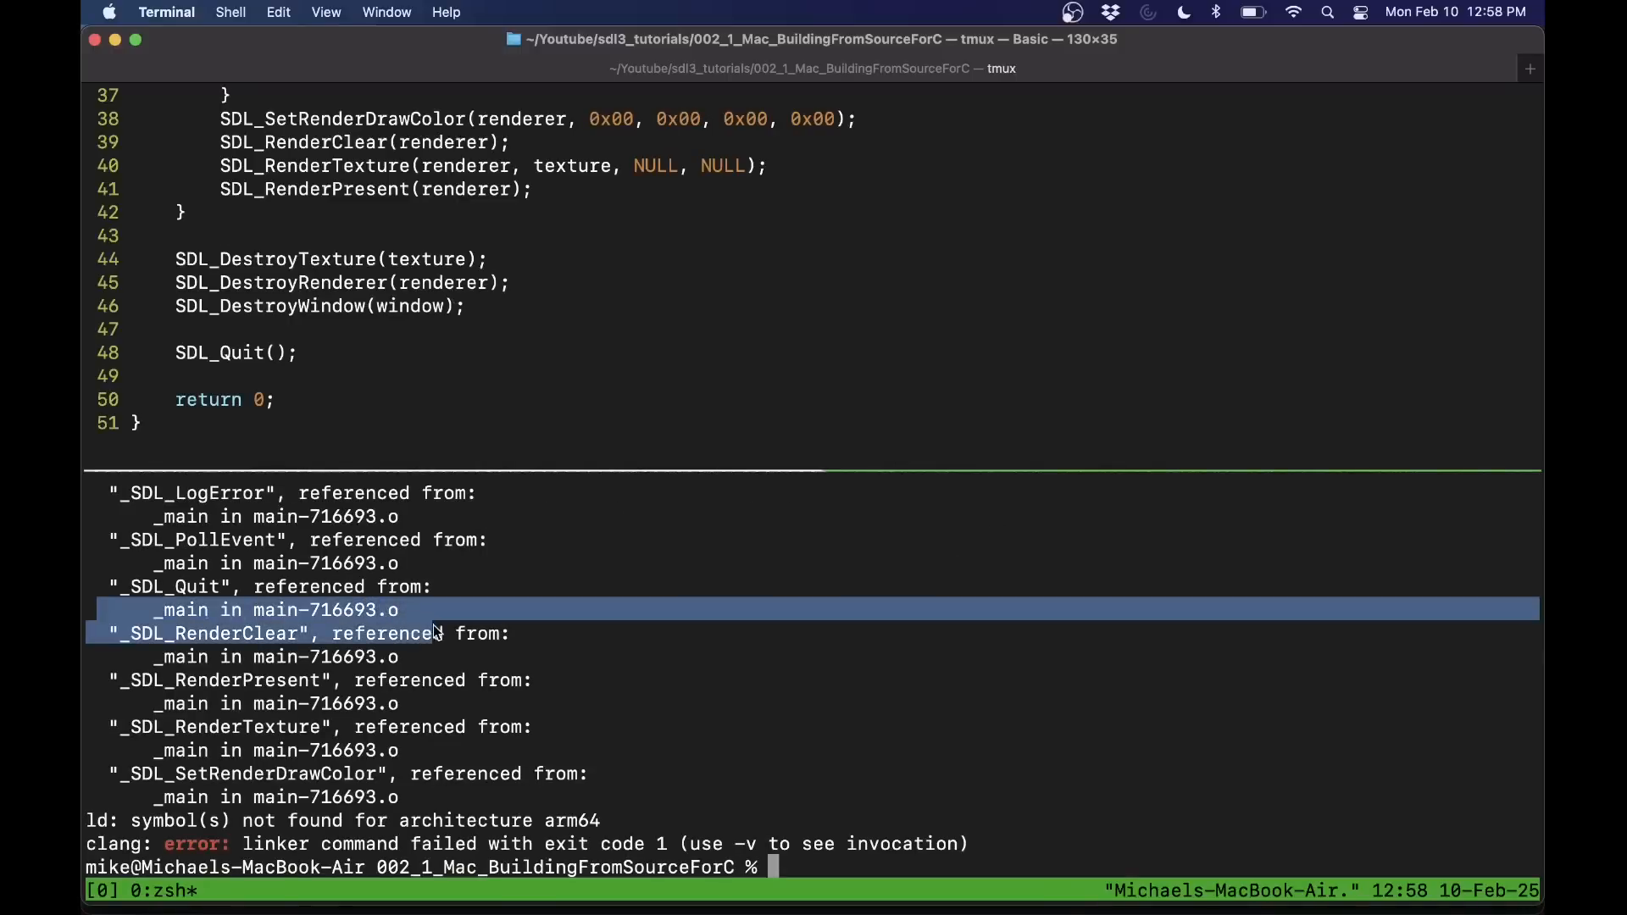
double_click(204, 634)
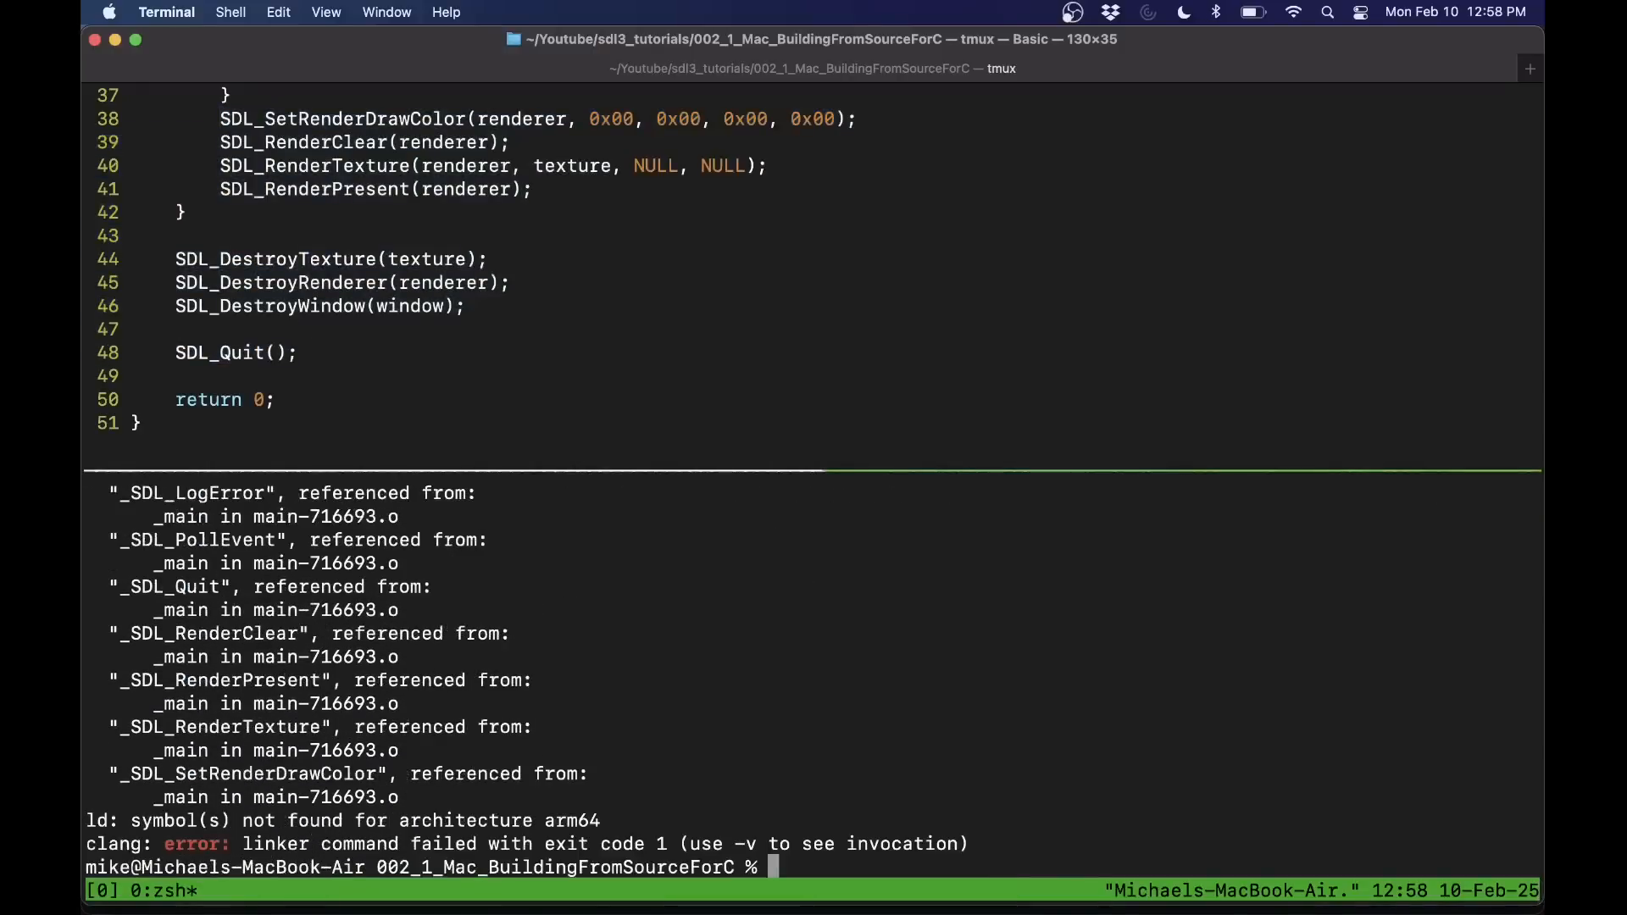
text(ls)
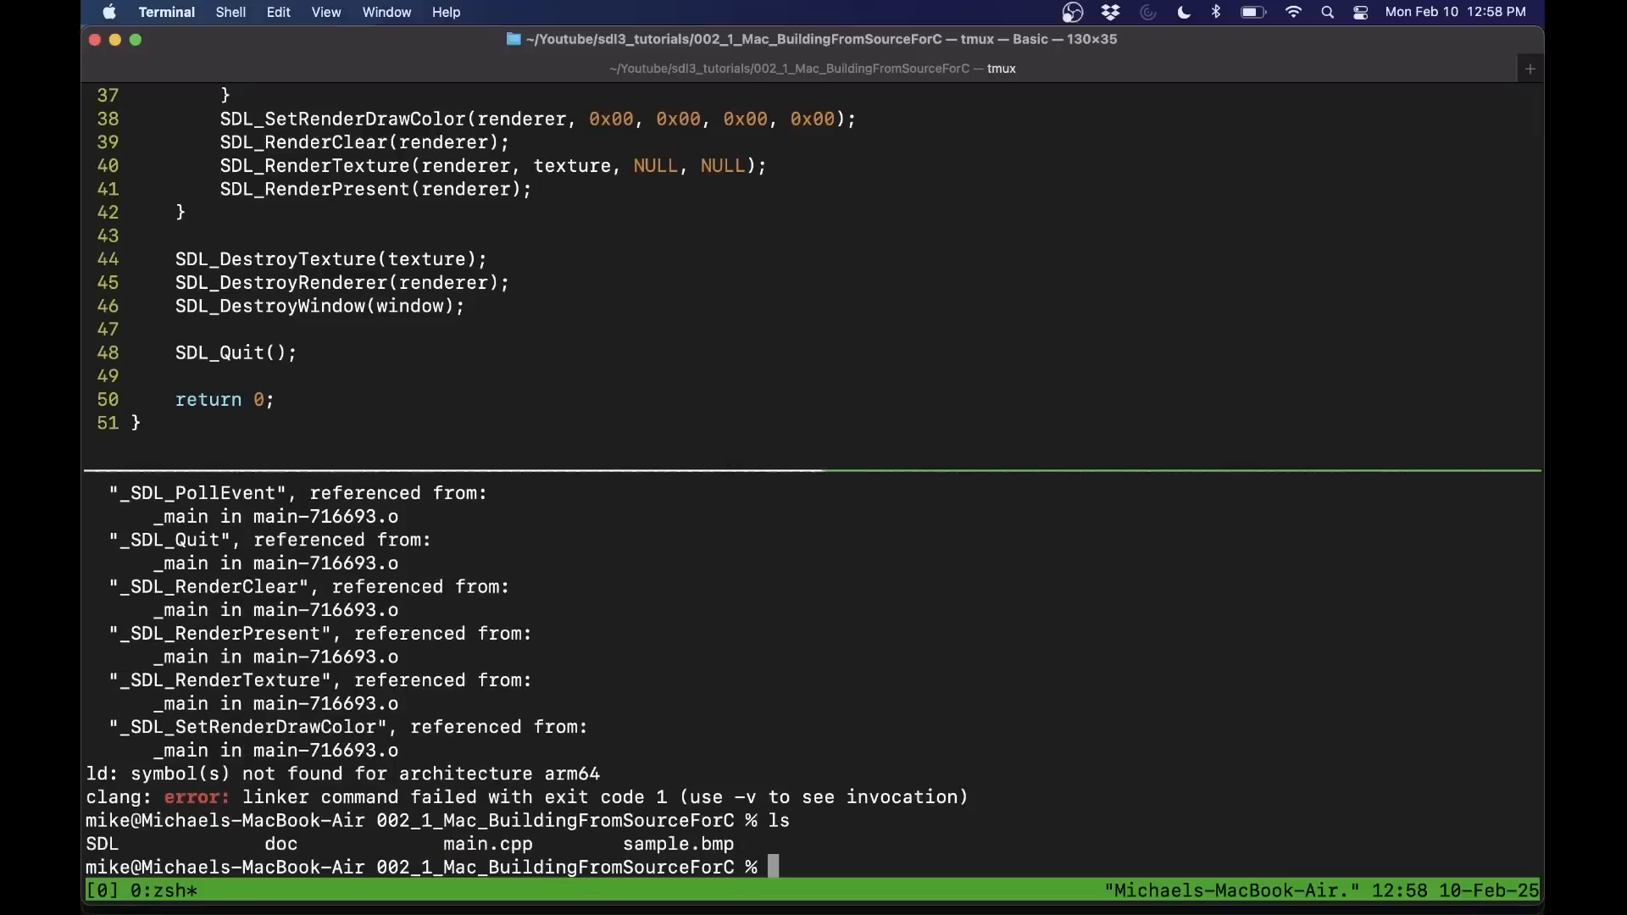
mouse_move(414, 569)
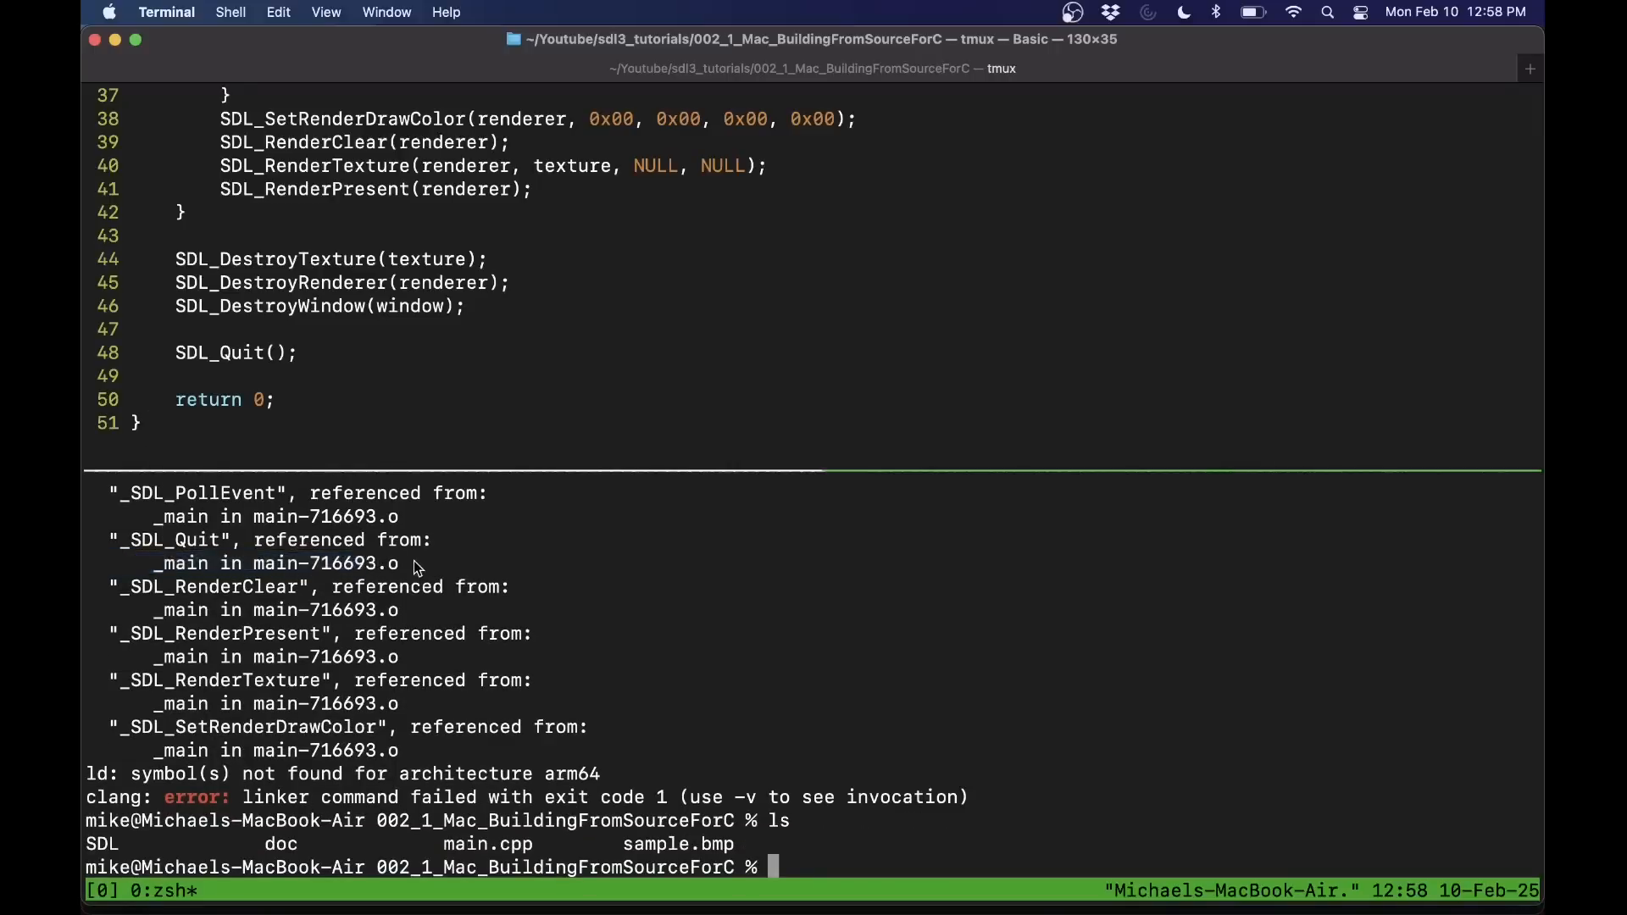
- Recompile main.cpp into prog with g++ using `pkg-config --libs sdl3`
text(g++ main.cpp -o prog)
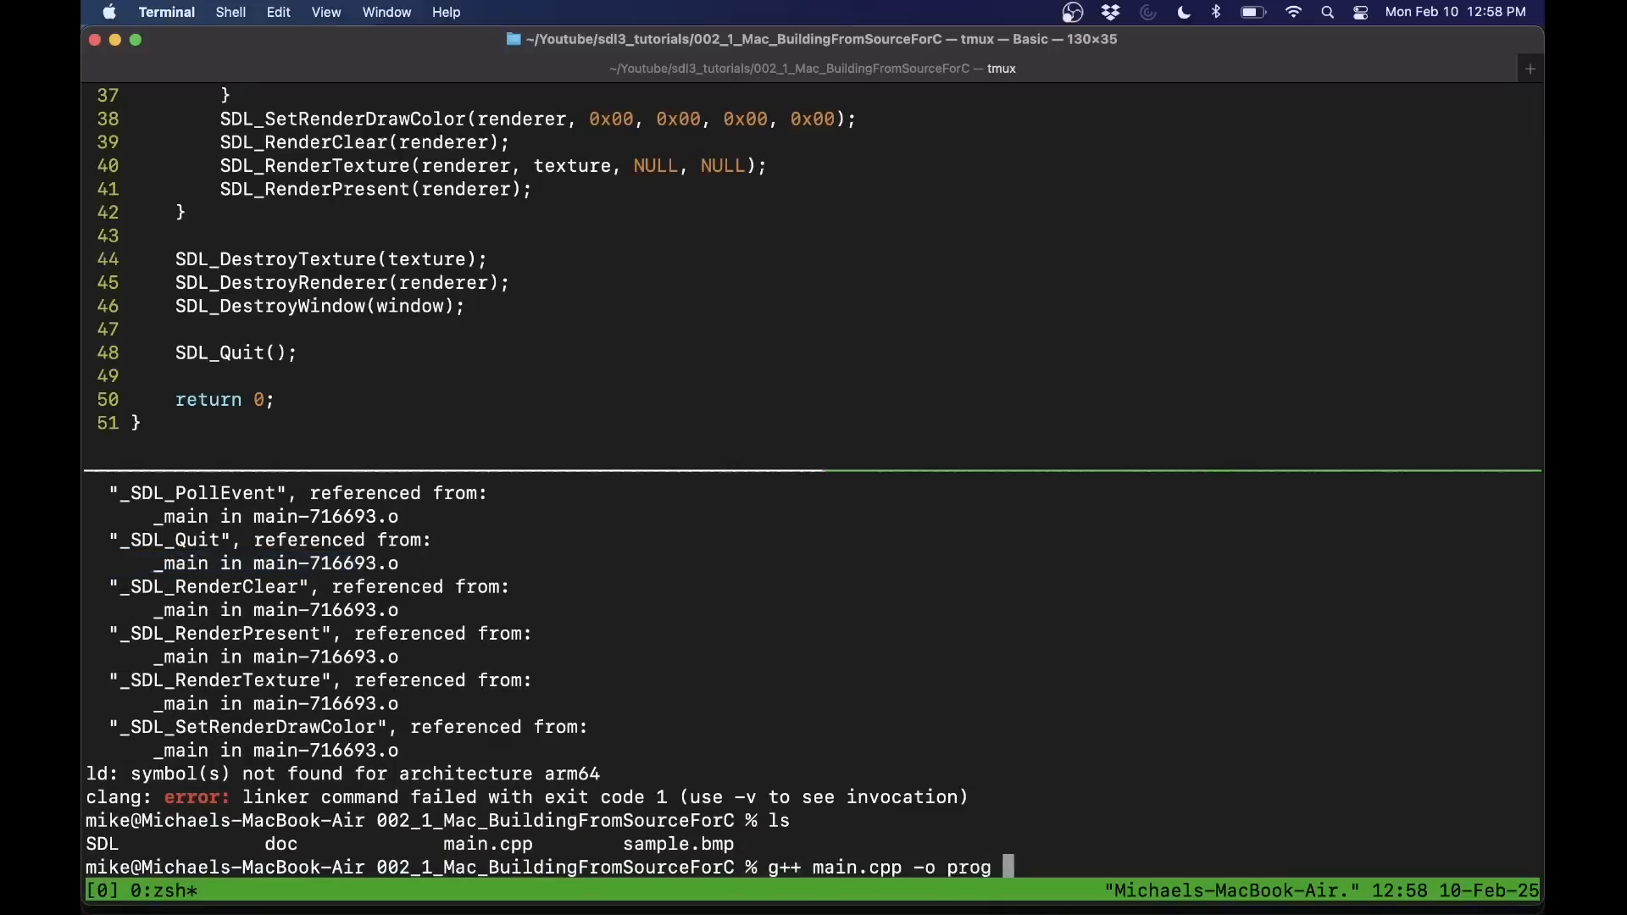
text(`pk)
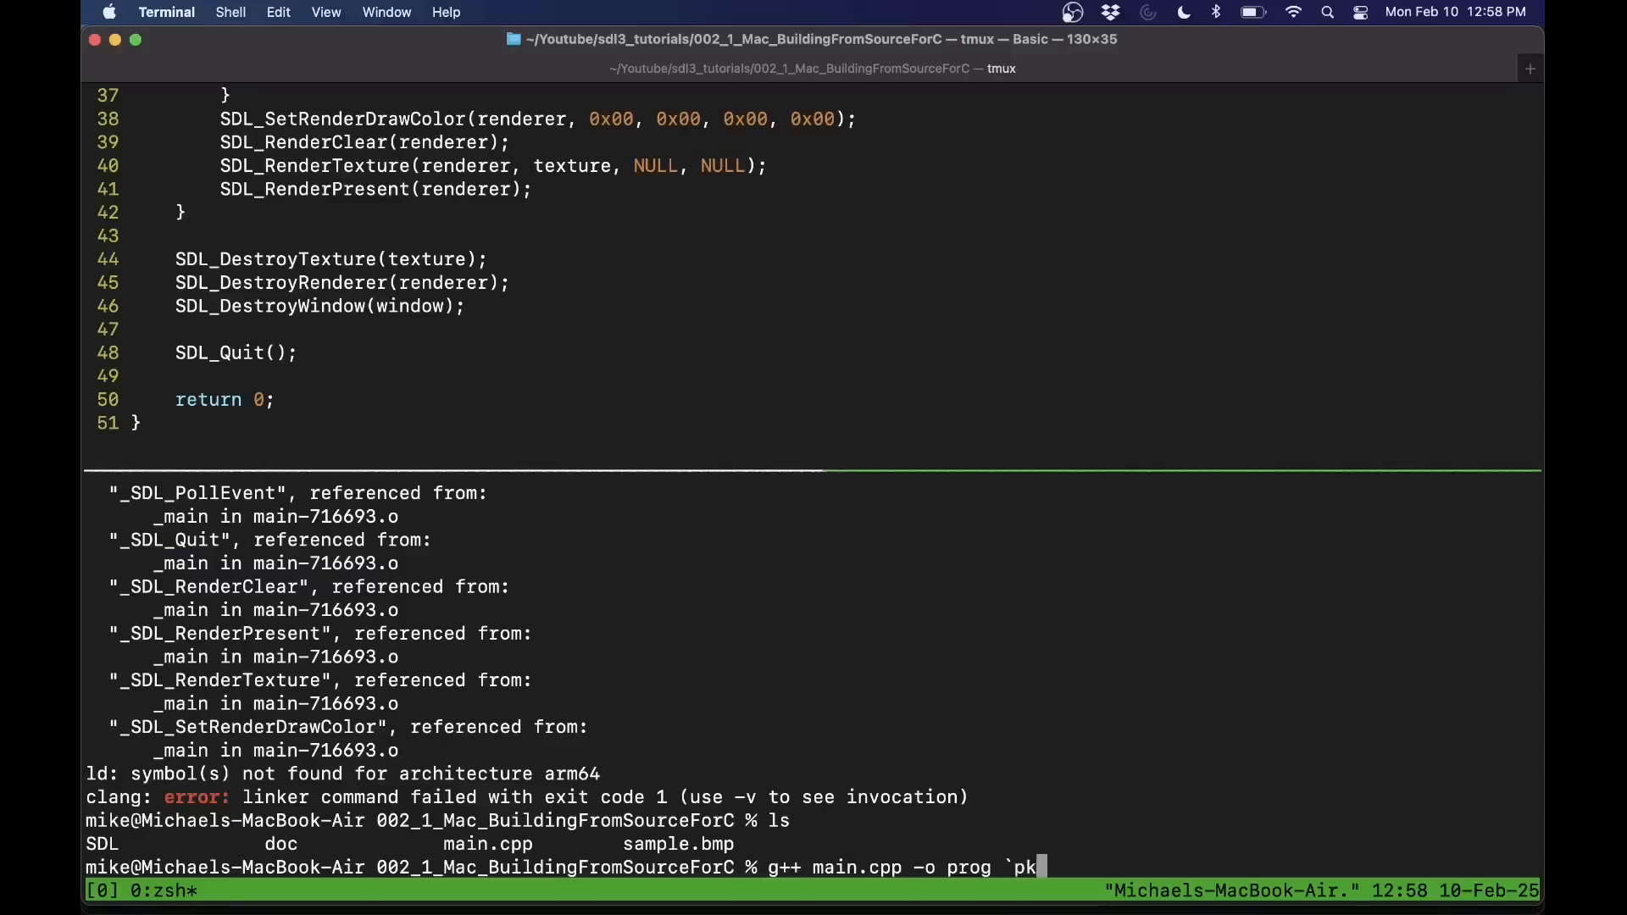
text(g-config -)
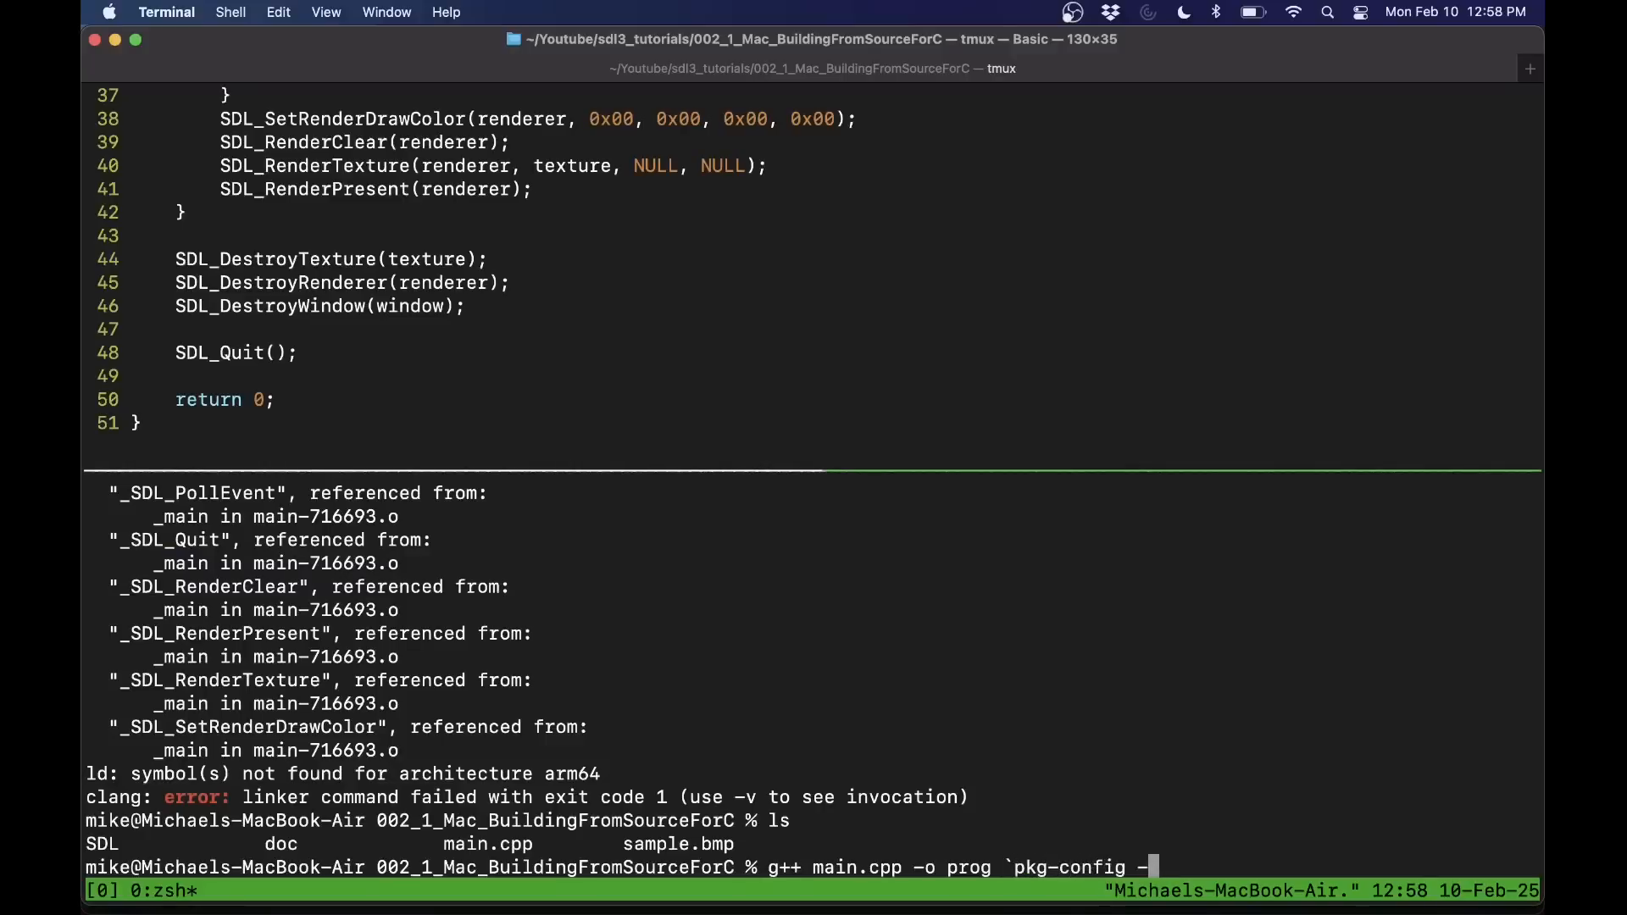
text(-libs sdl3)
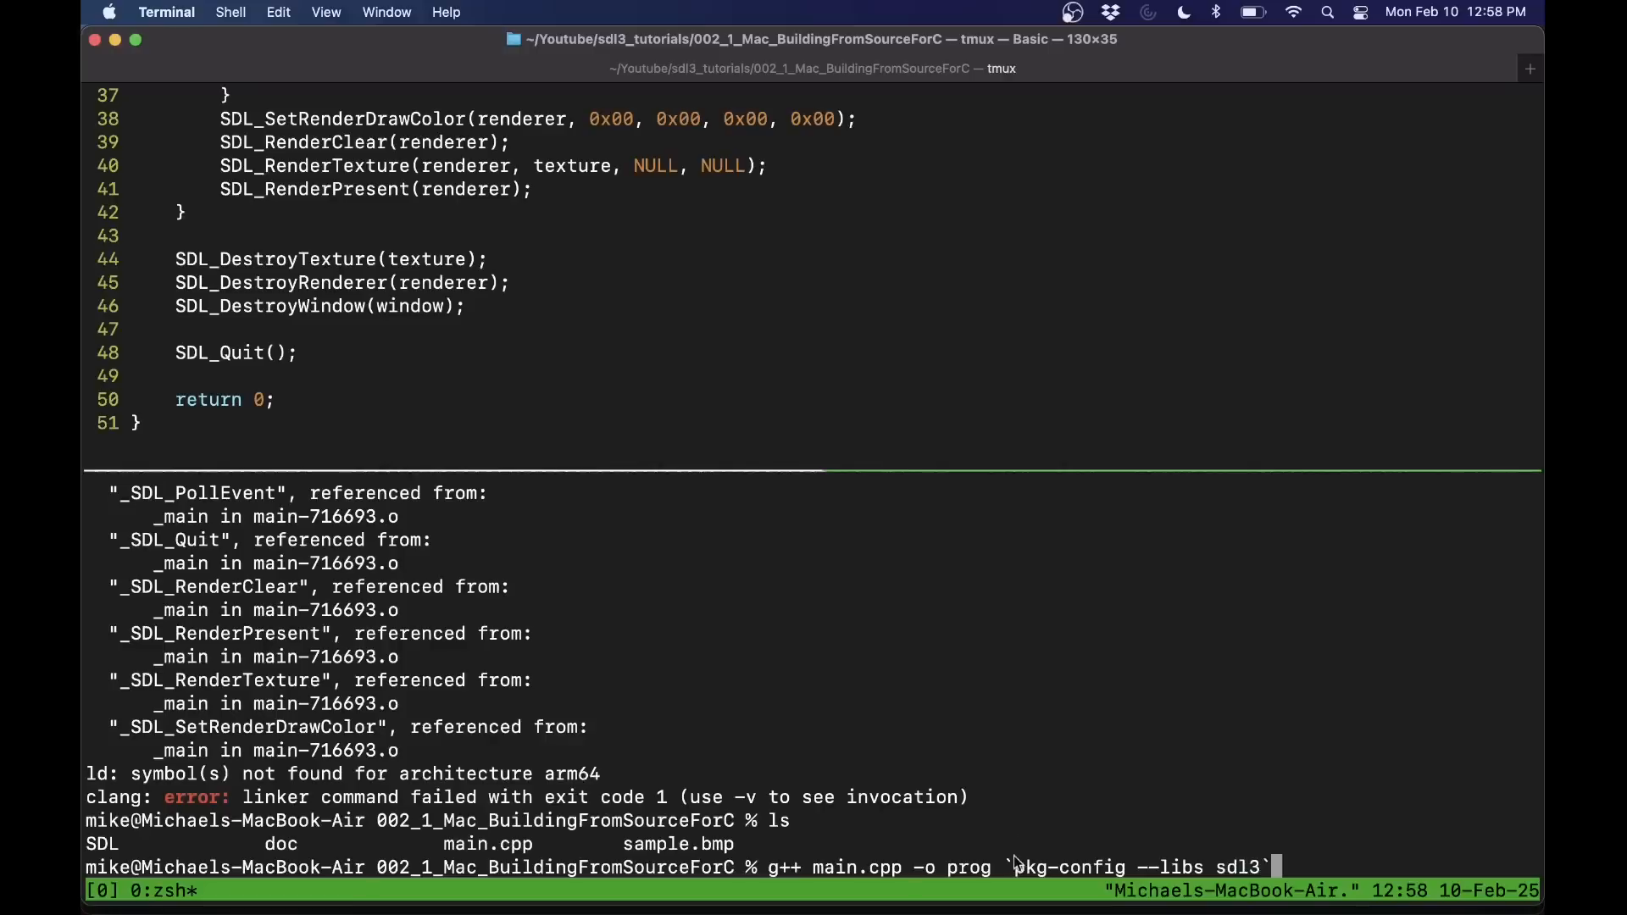
mouse_move(1163, 867)
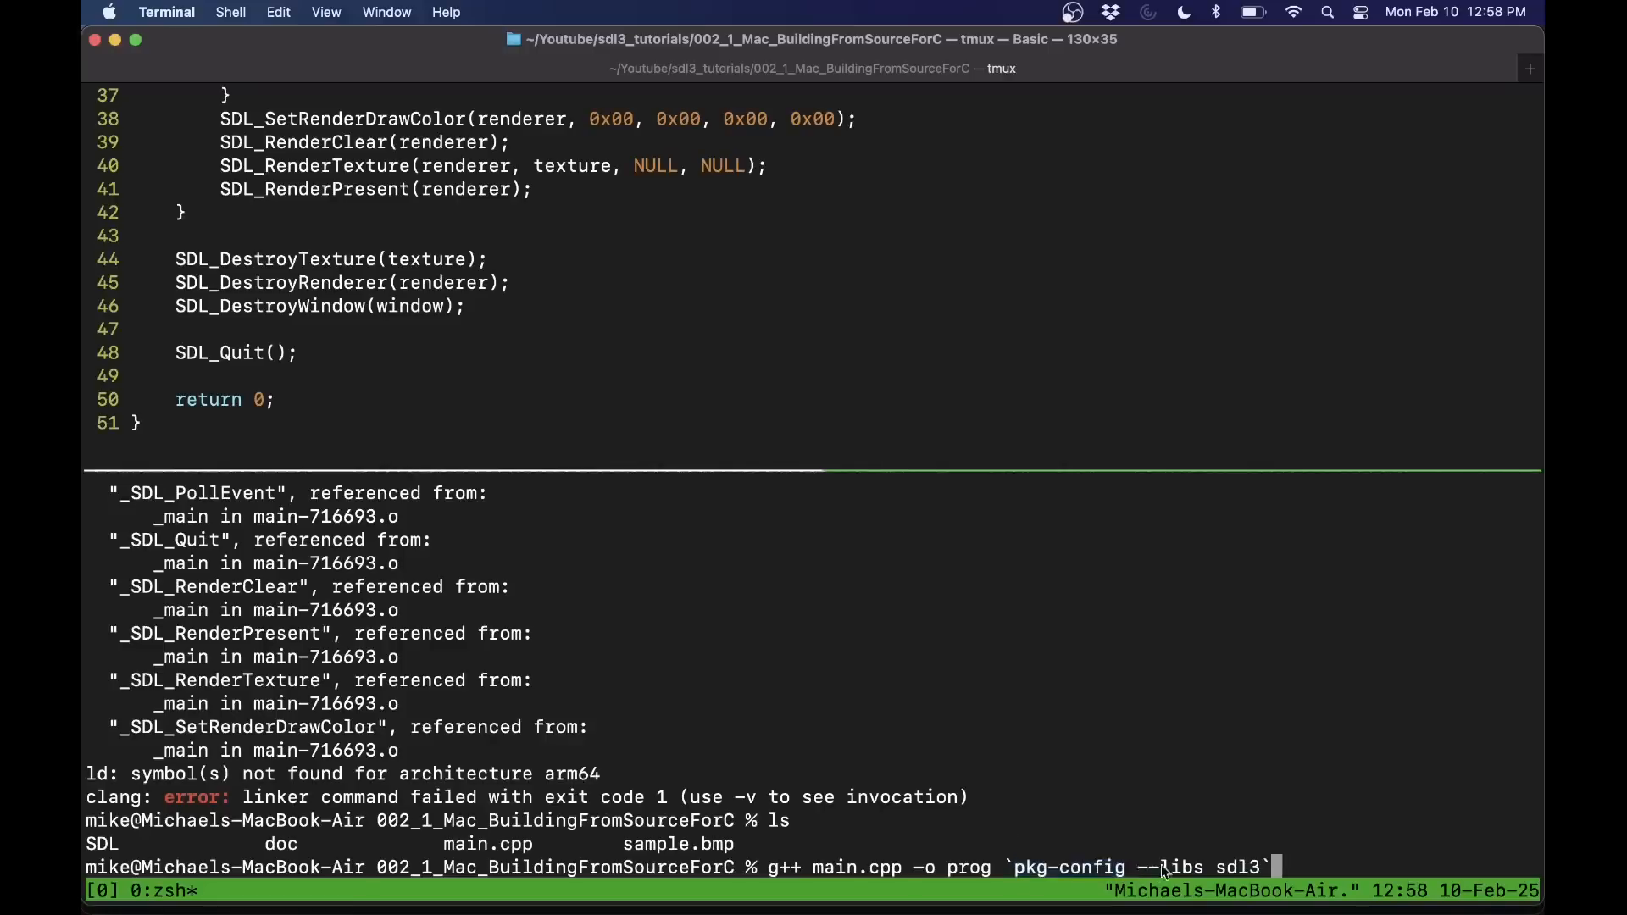
double_click(1166, 866)
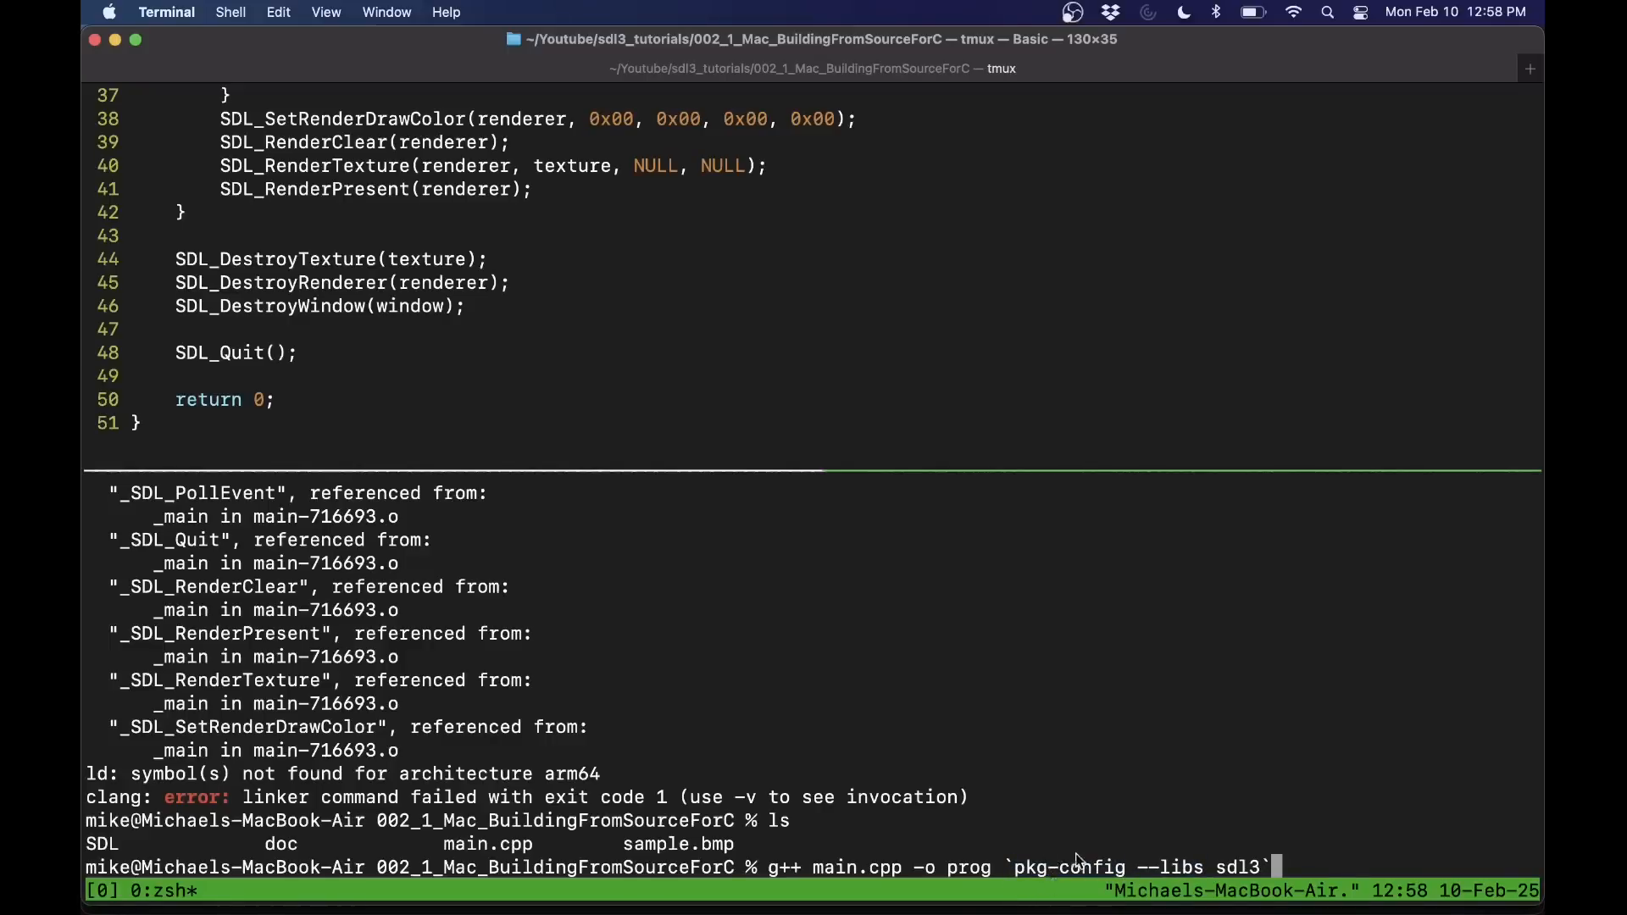
double_click(1071, 867)
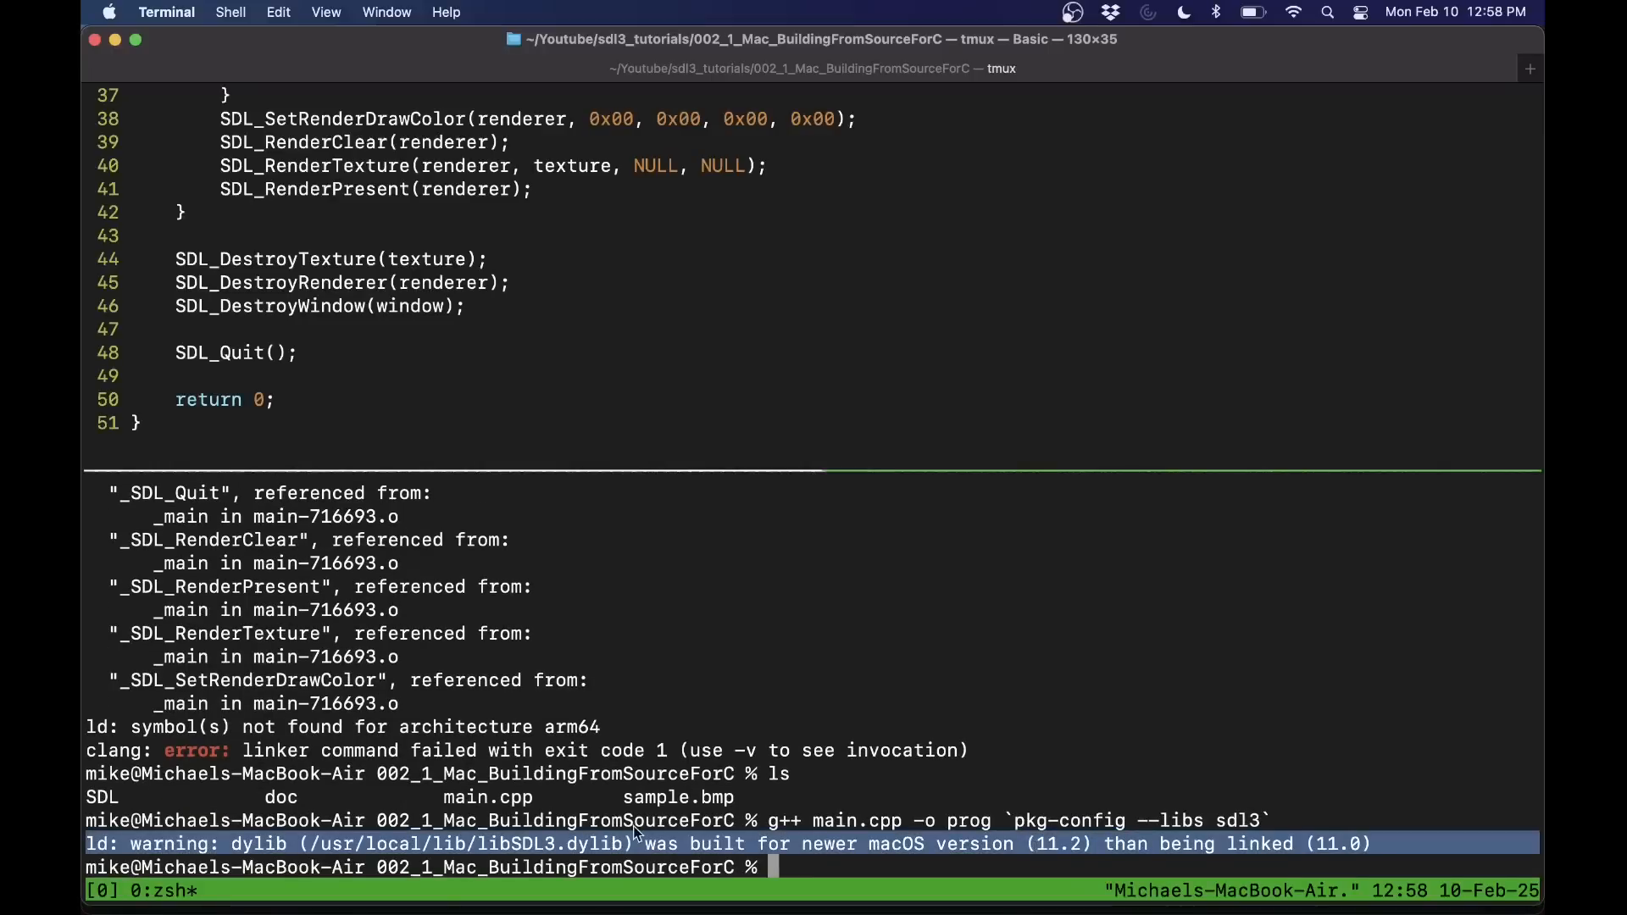
mouse_move(878, 846)
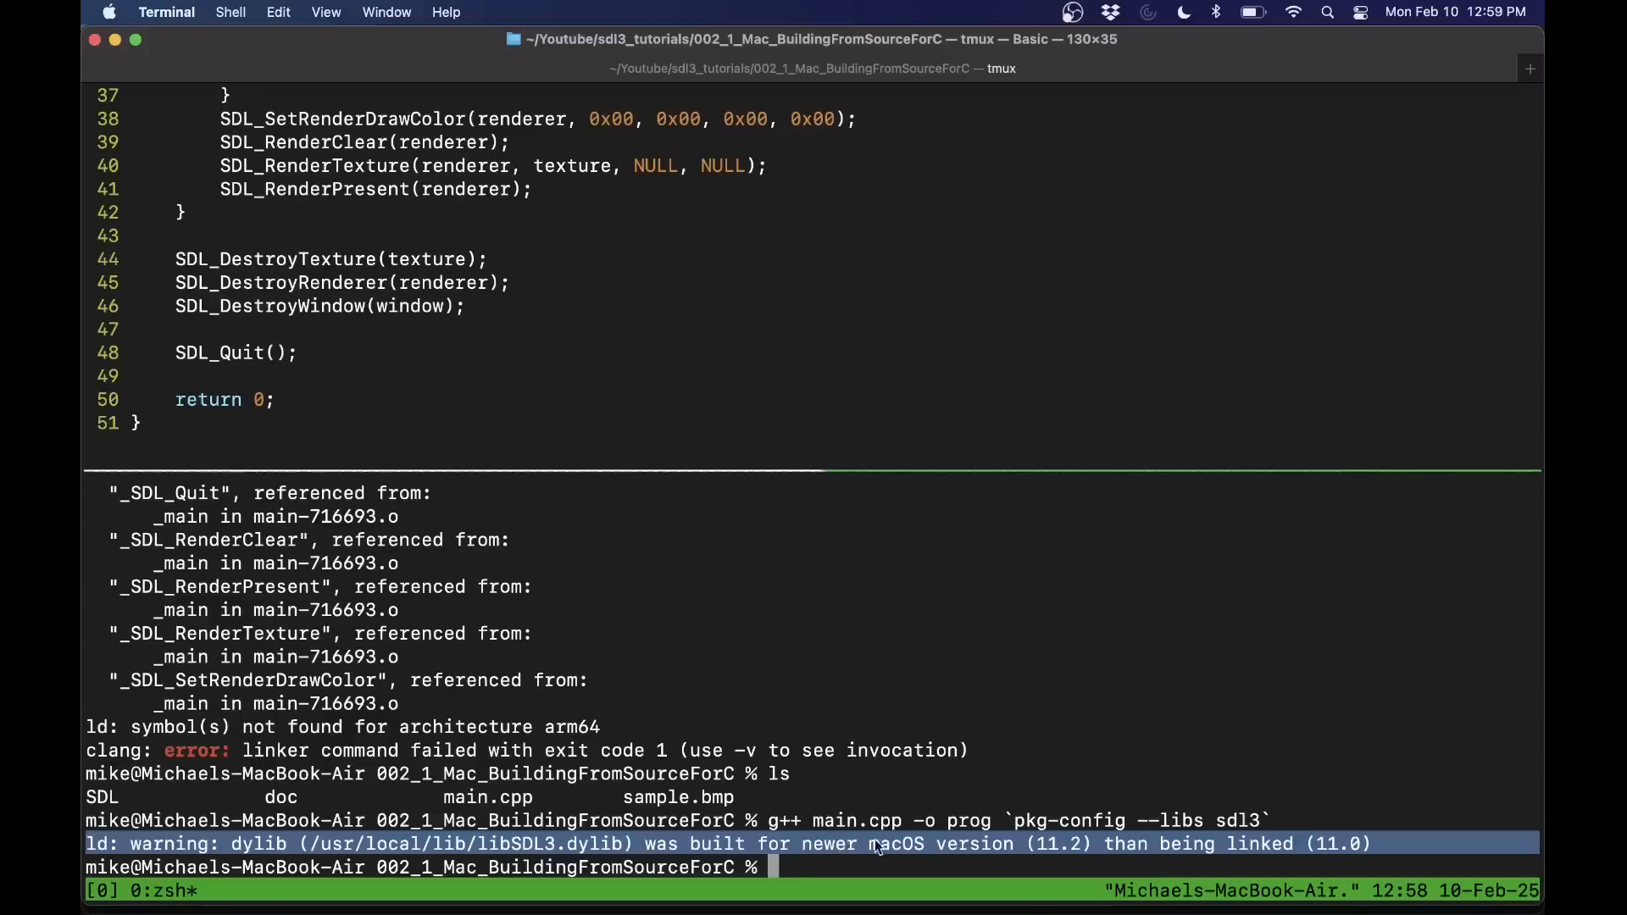
mouse_move(1346, 850)
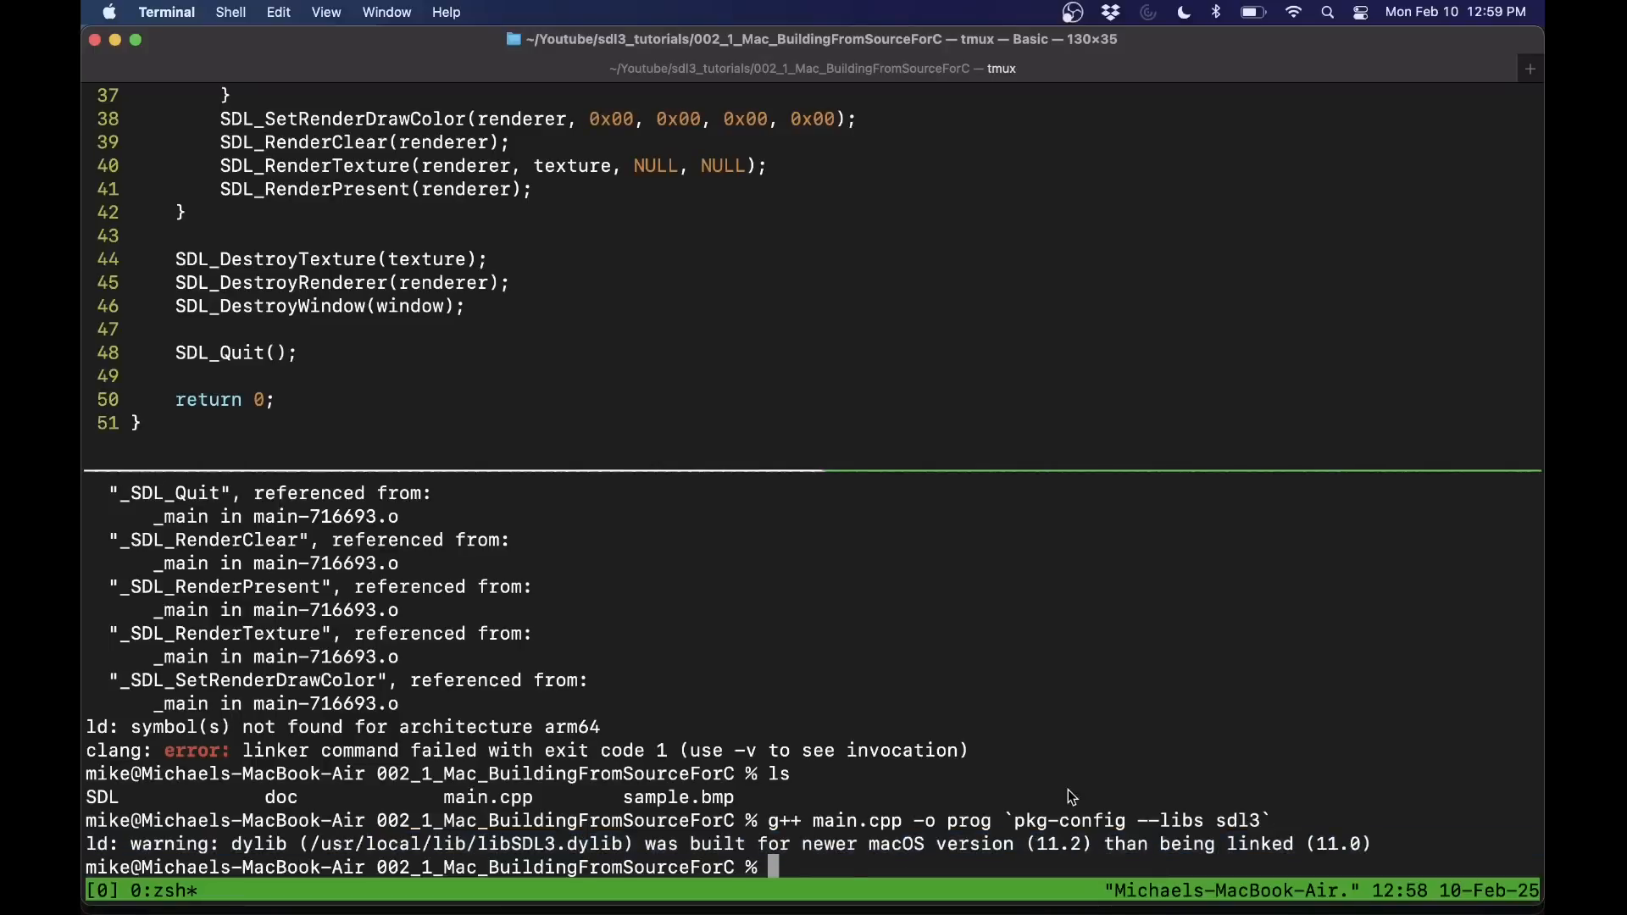
- Run ./prog so the Hello SDL window appears, then close it
text(./prog)
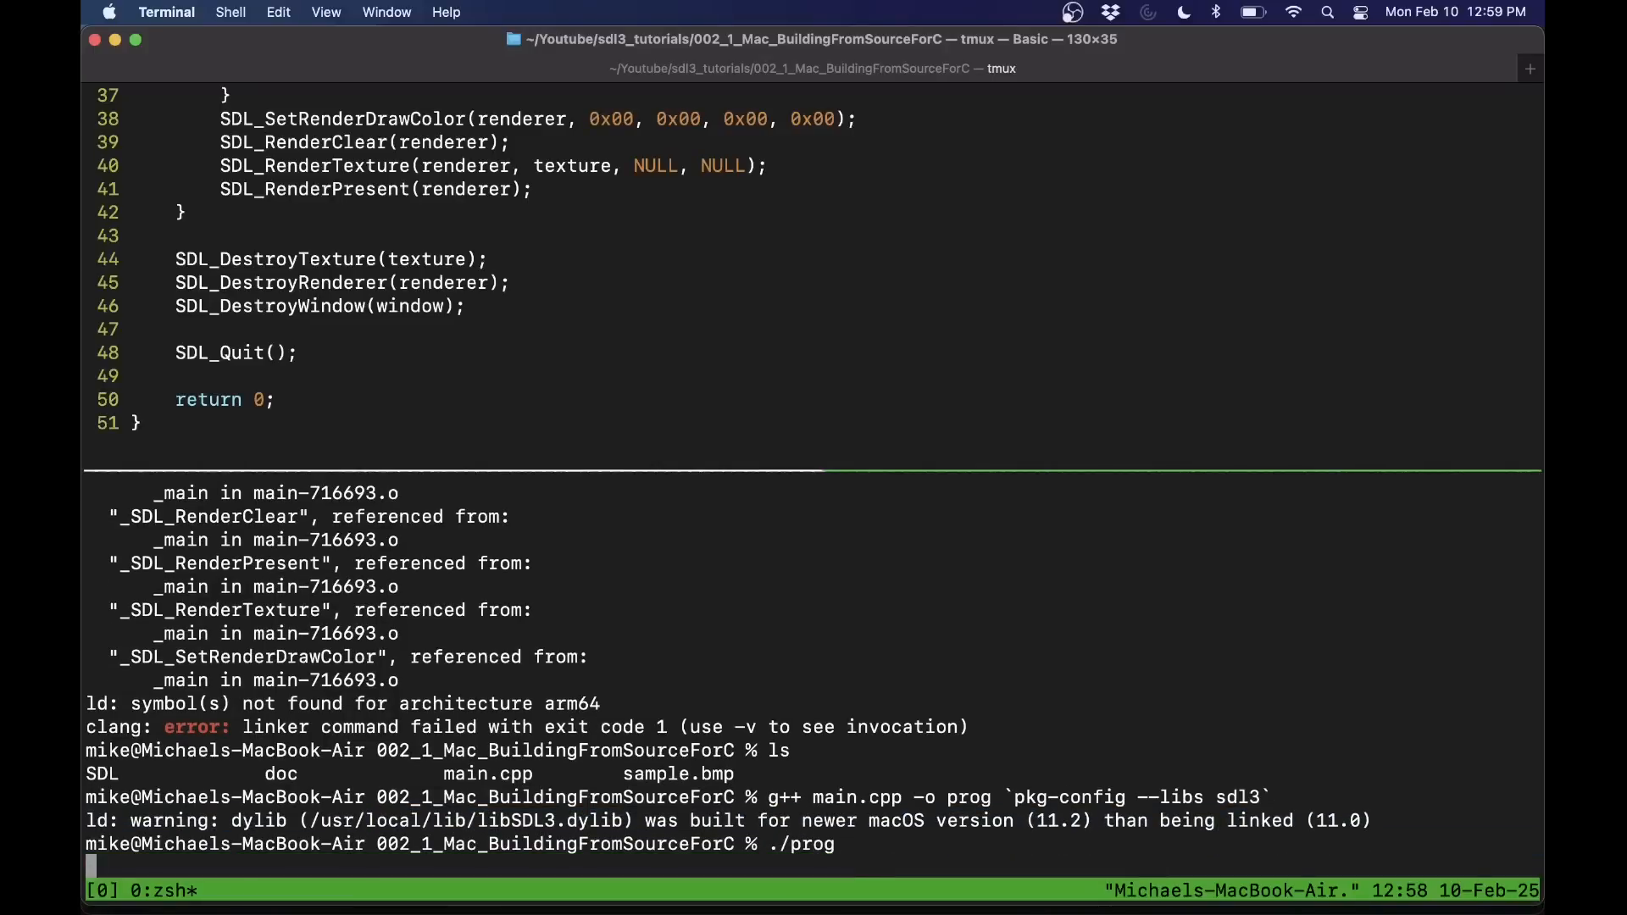
key(Return)
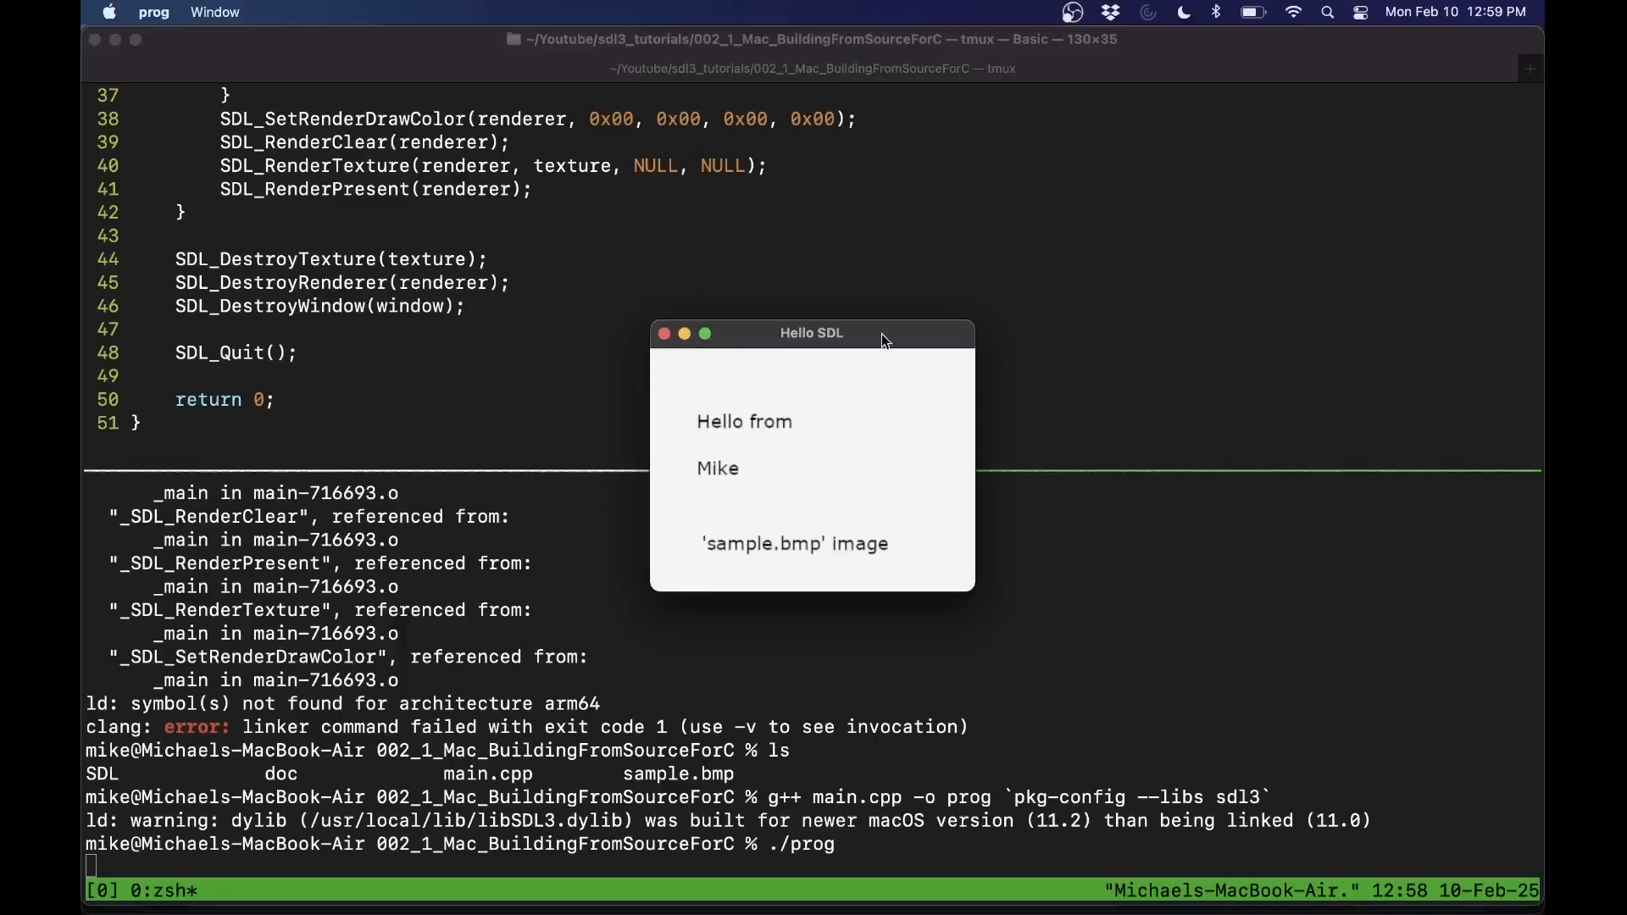
drag(881, 340, 713, 344)
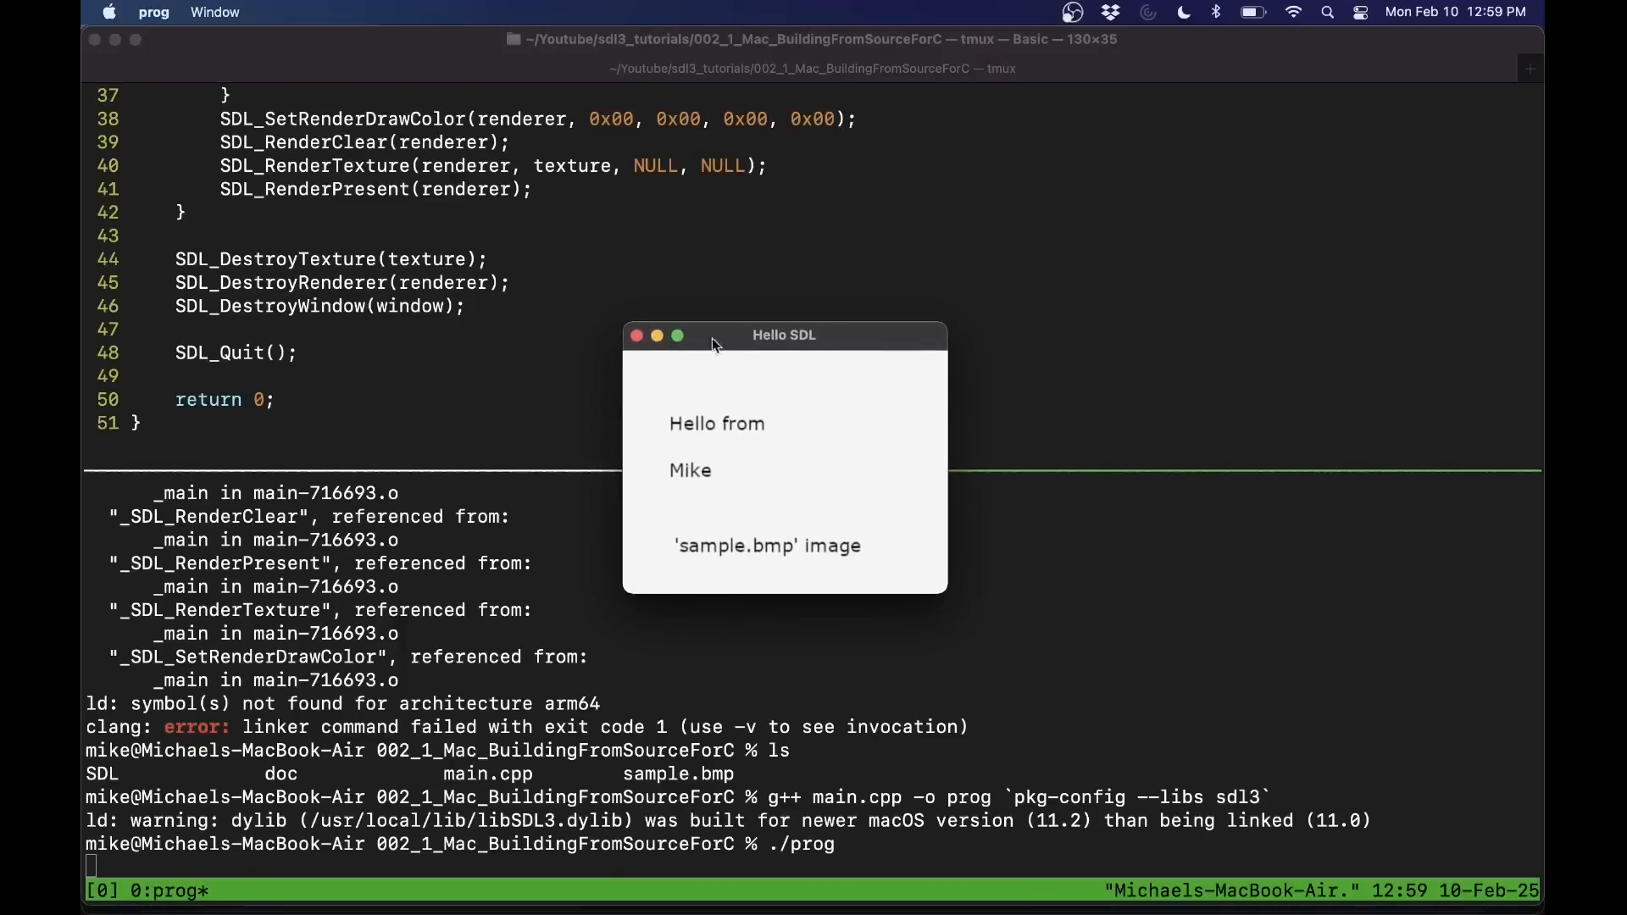
click(636, 336)
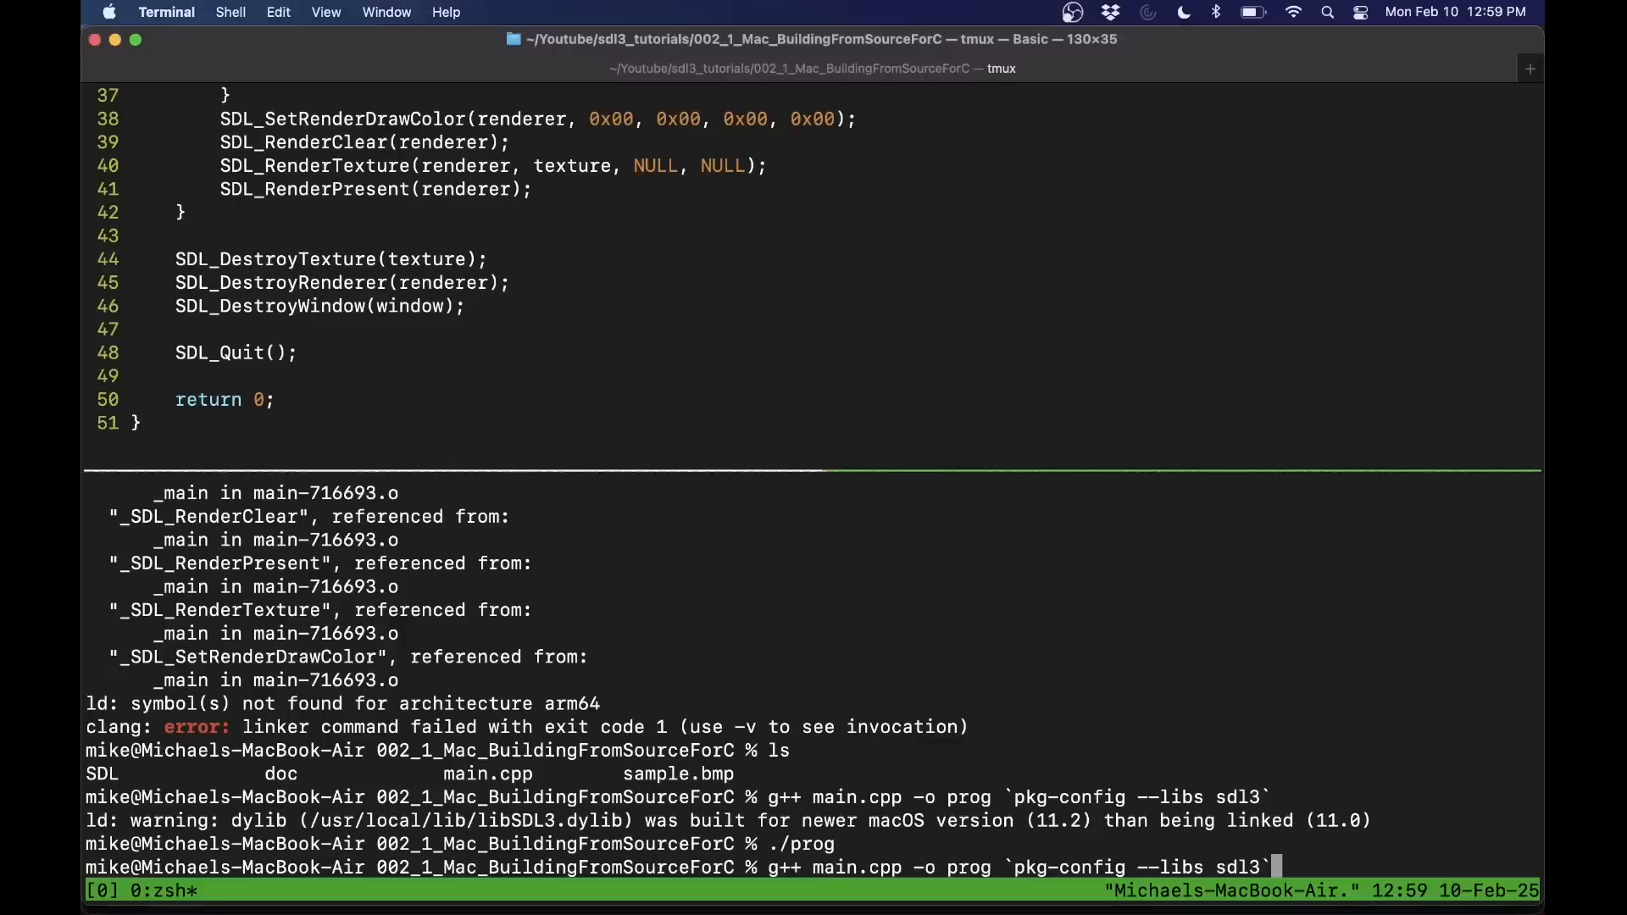
- Rebuild prog with clang++ main.cpp -o prog `pkg-config --libs --cflags sdl3`
text(--c)
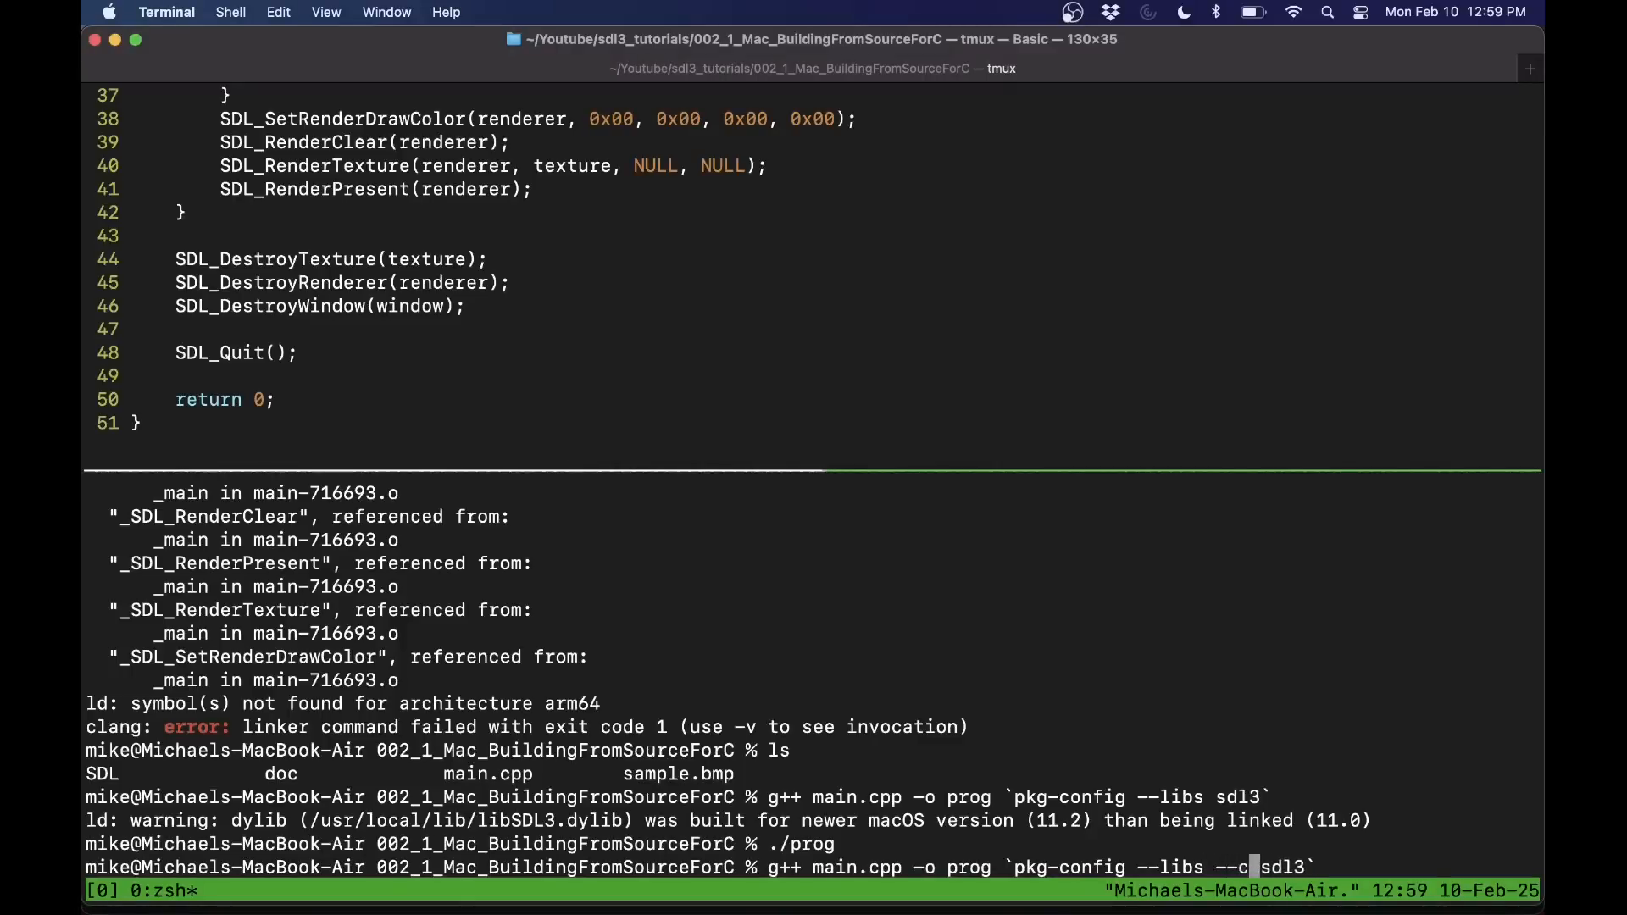
text(flags)
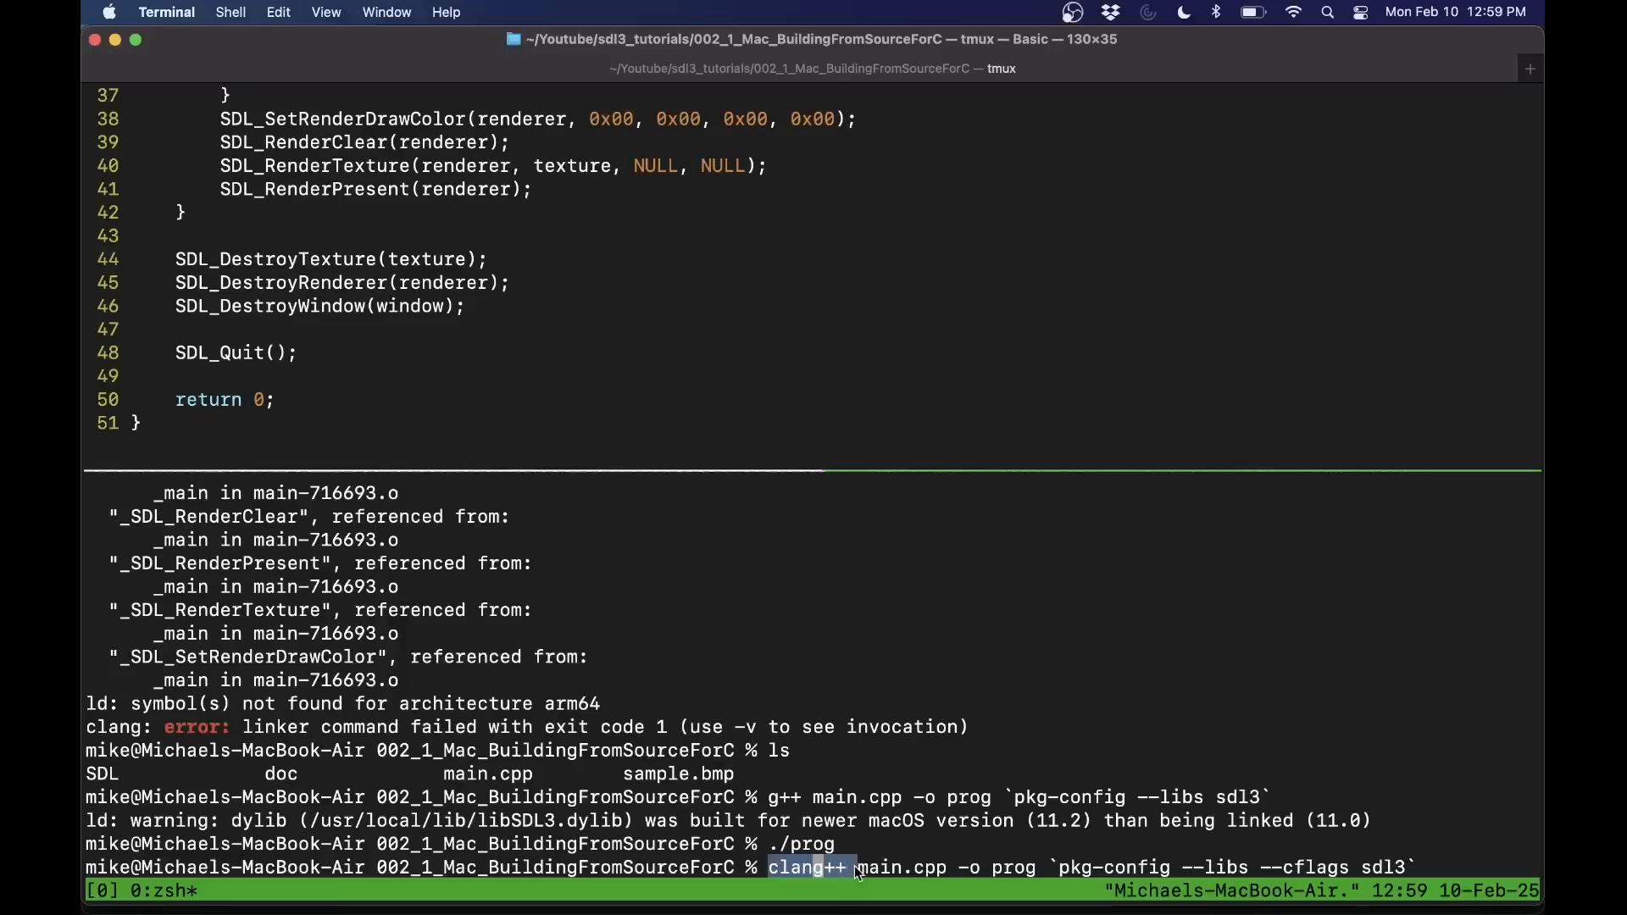
drag(851, 867, 1432, 868)
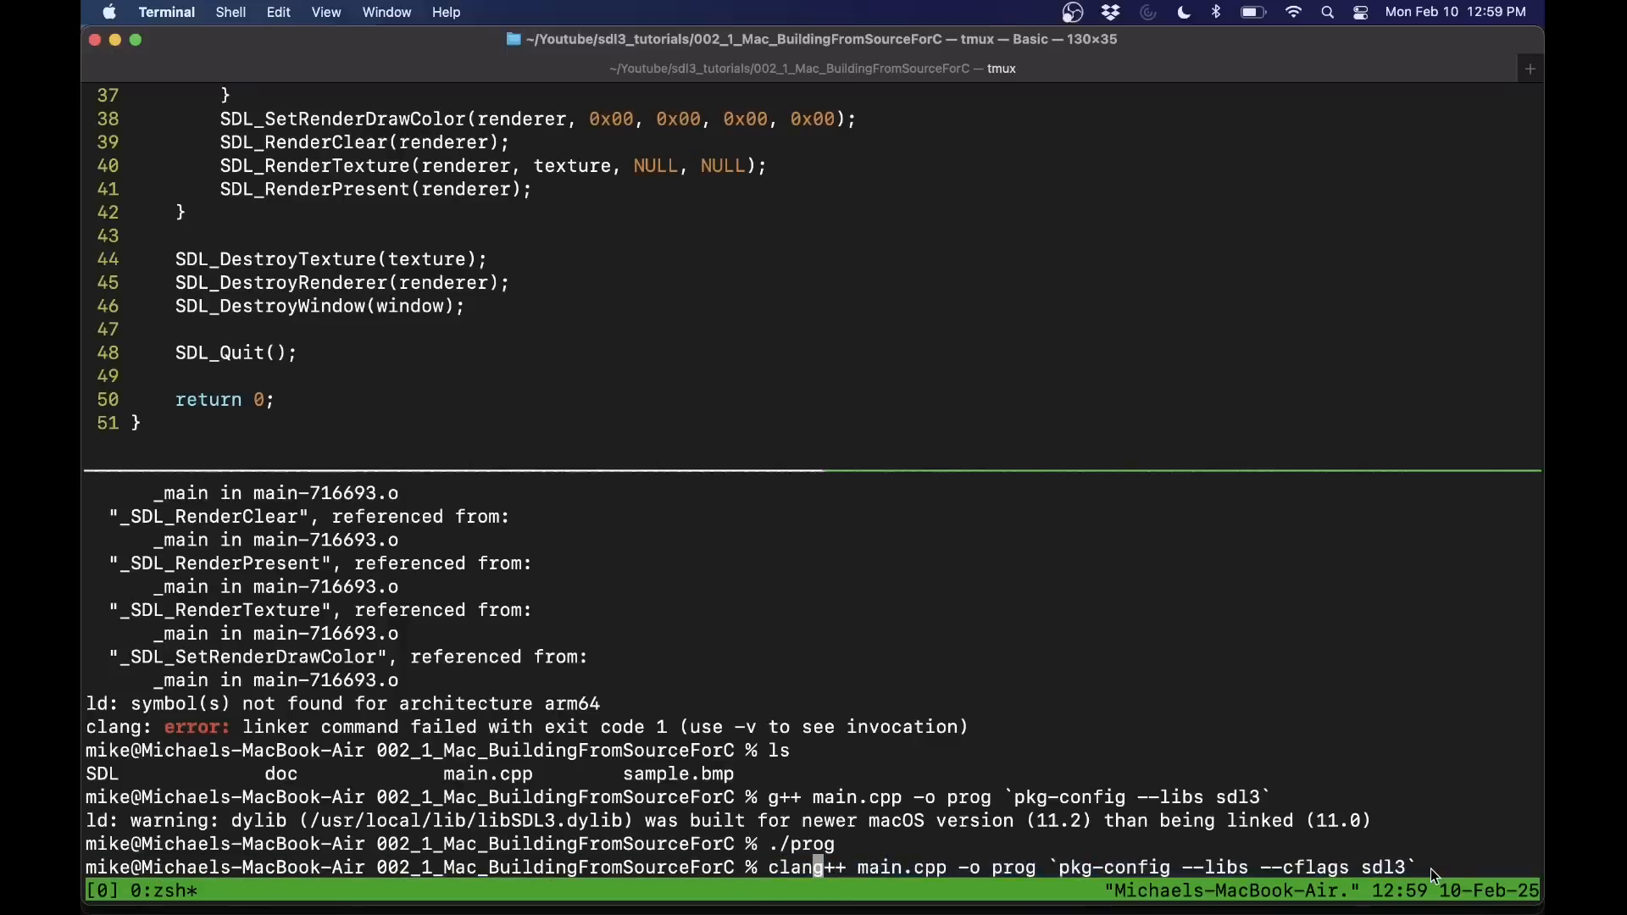
key(Enter)
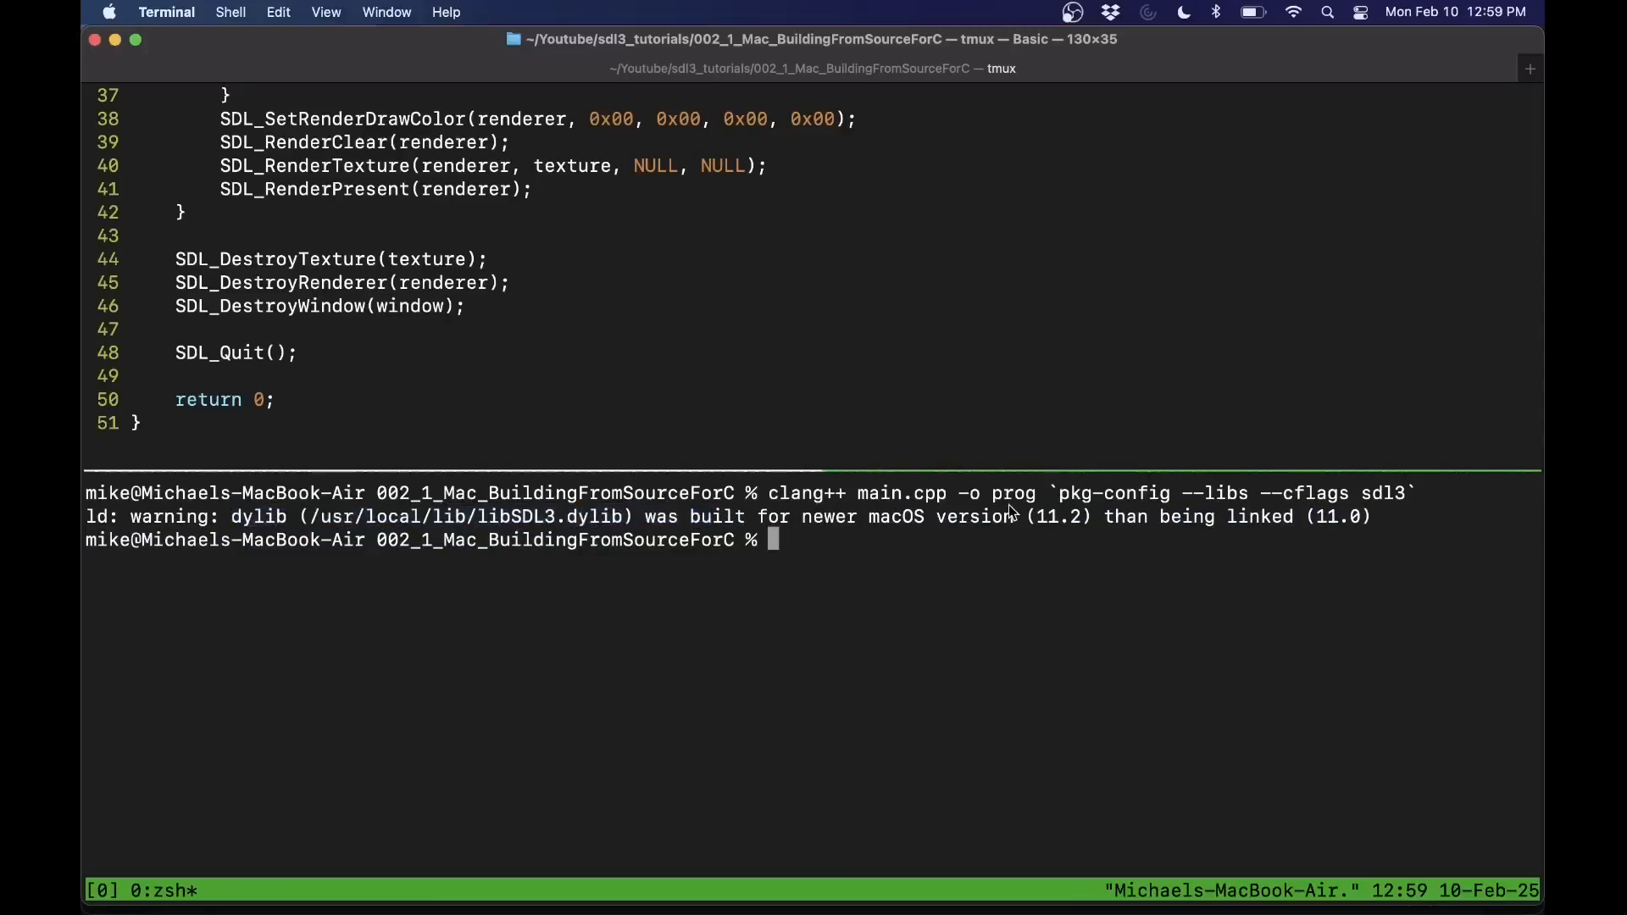
mouse_move(810, 515)
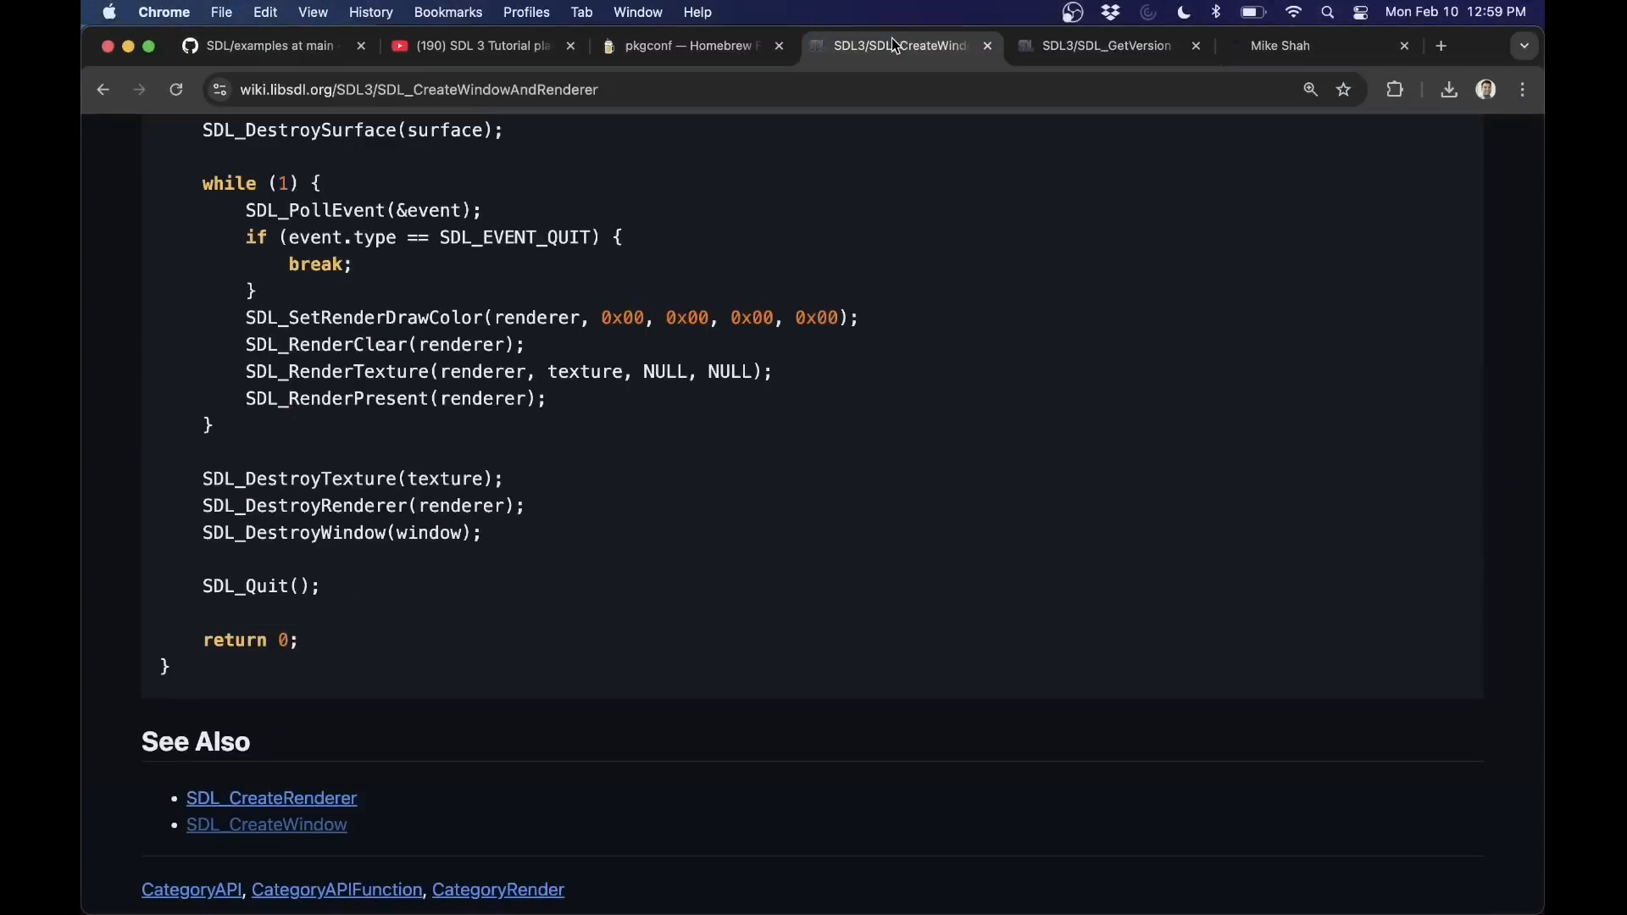
- Browse the libsdl-org/SDL docs folder on GitHub and open INTRO-xcode.md
scroll(up, 3)
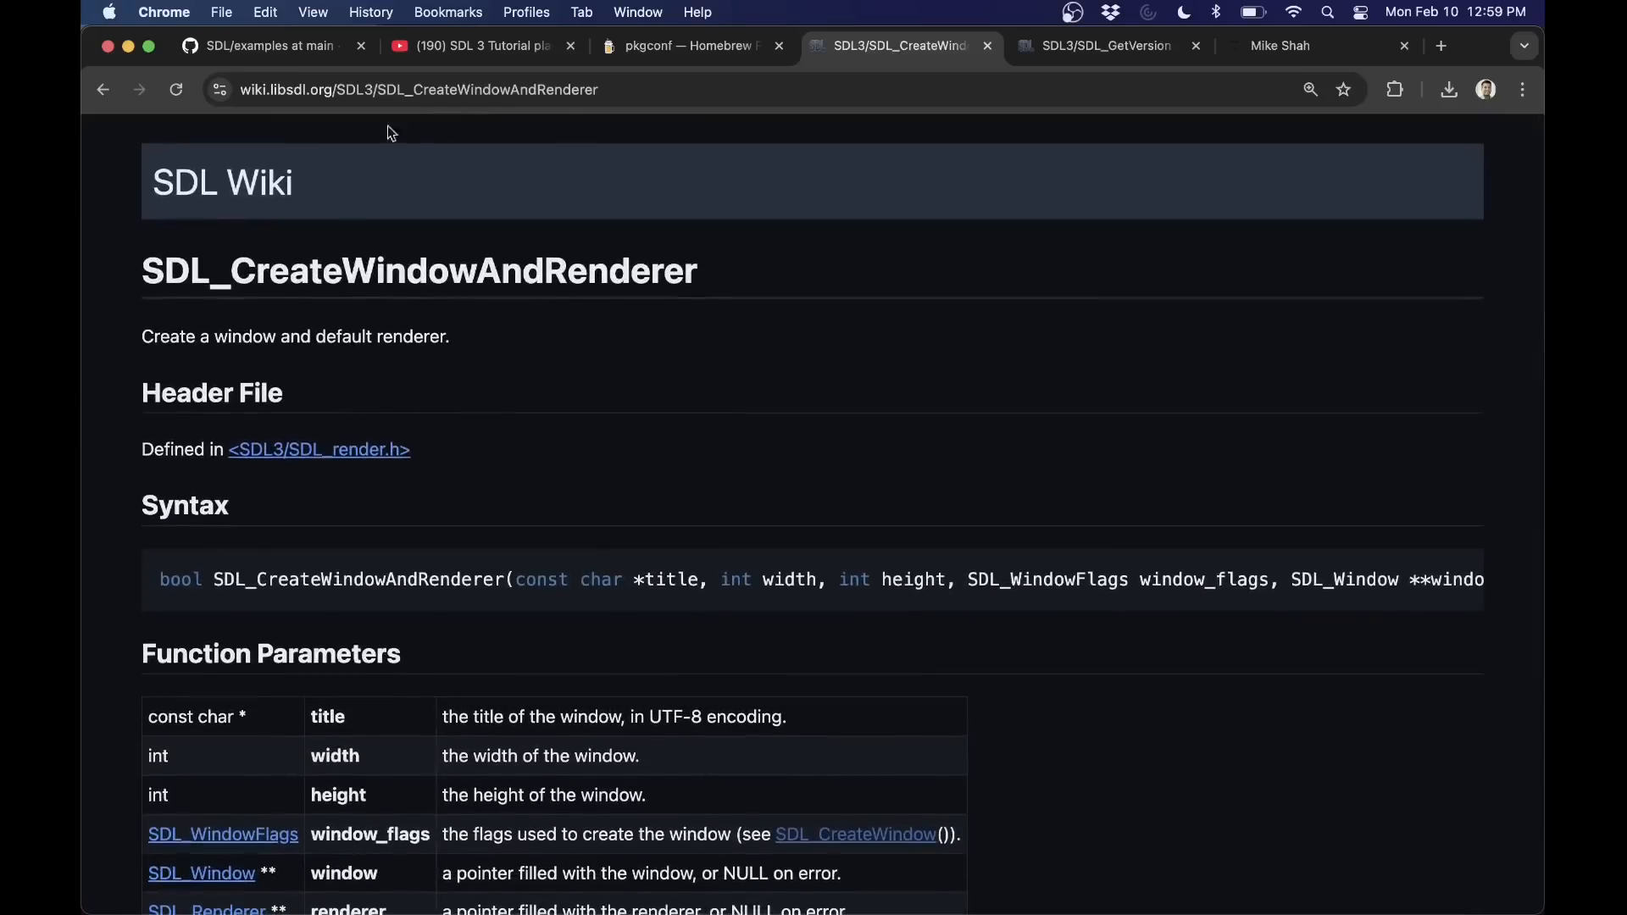
click(269, 46)
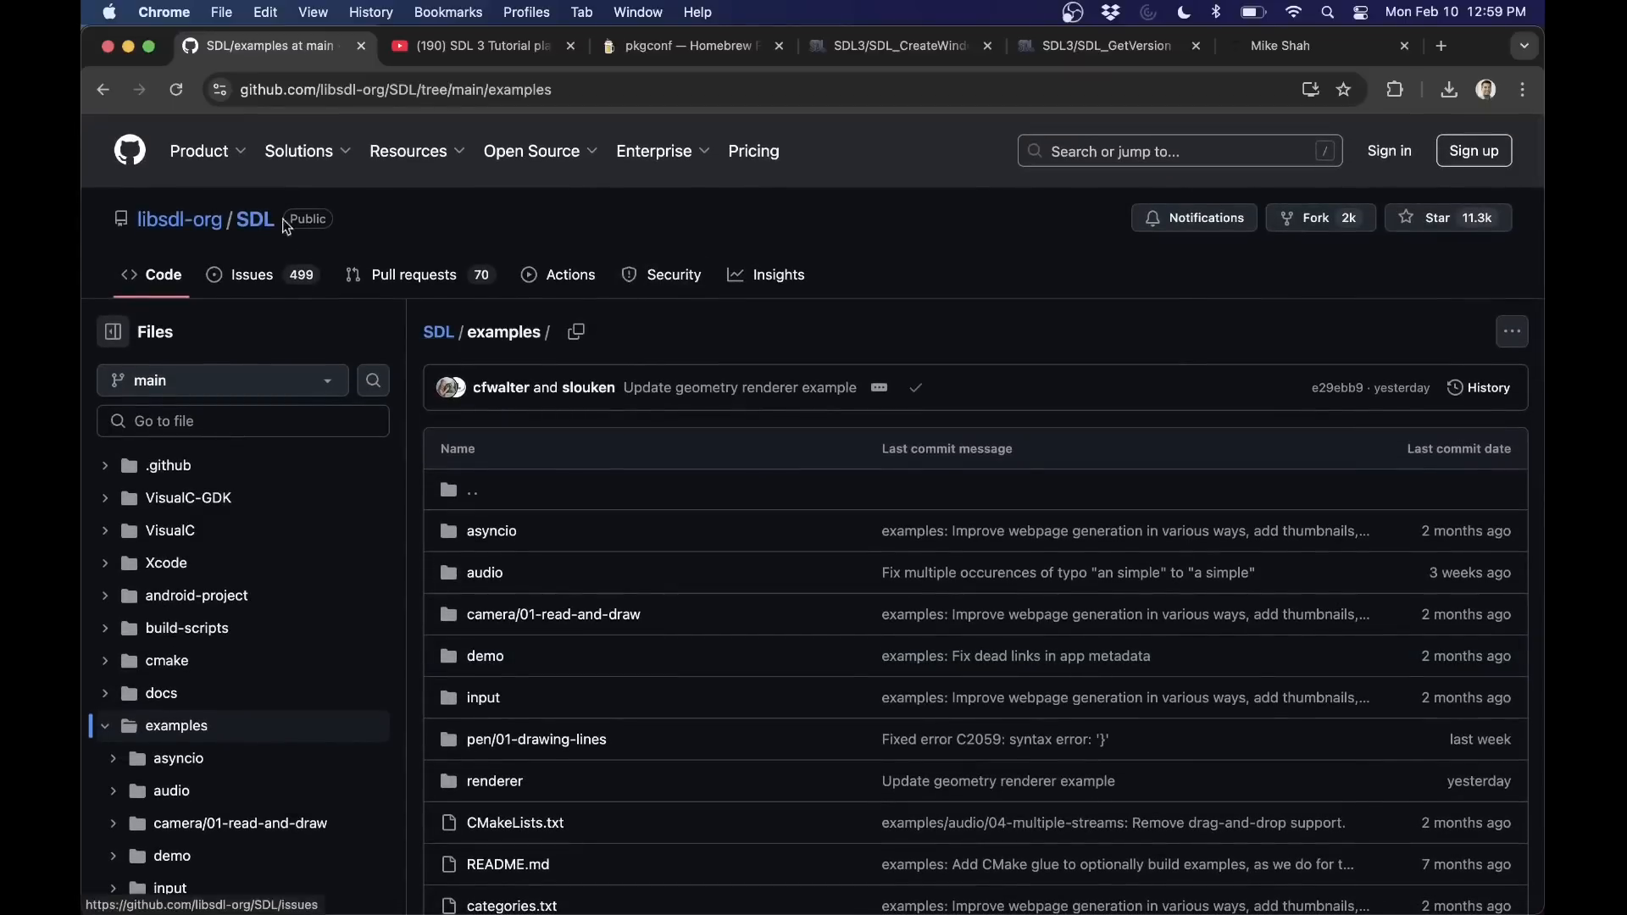
mouse_move(312, 217)
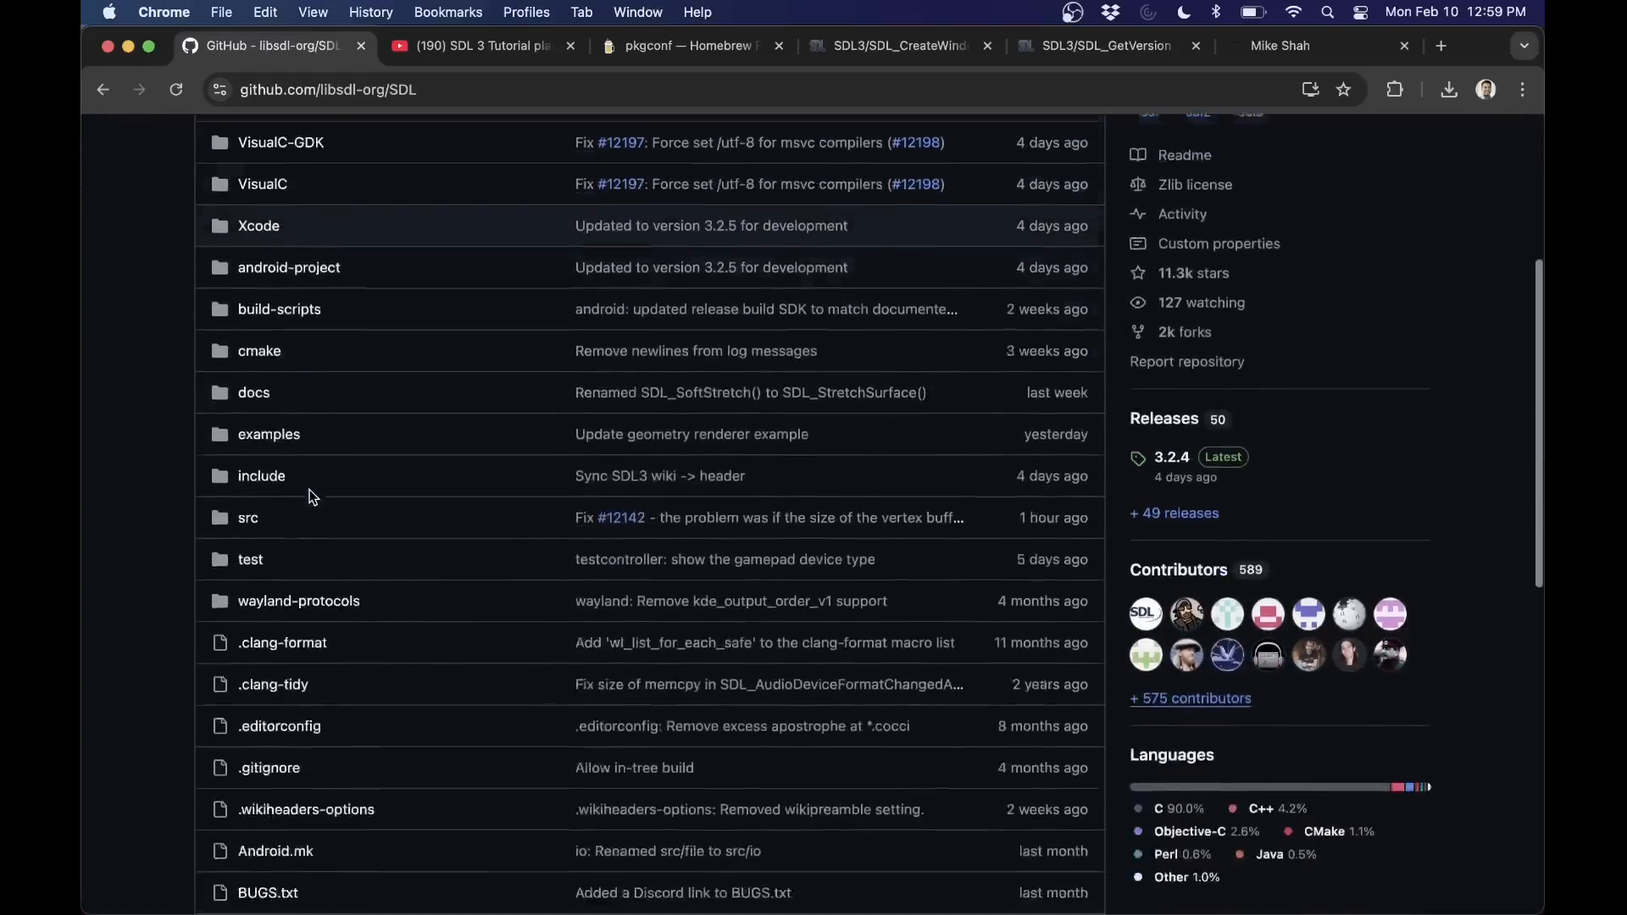
scroll(down, 3)
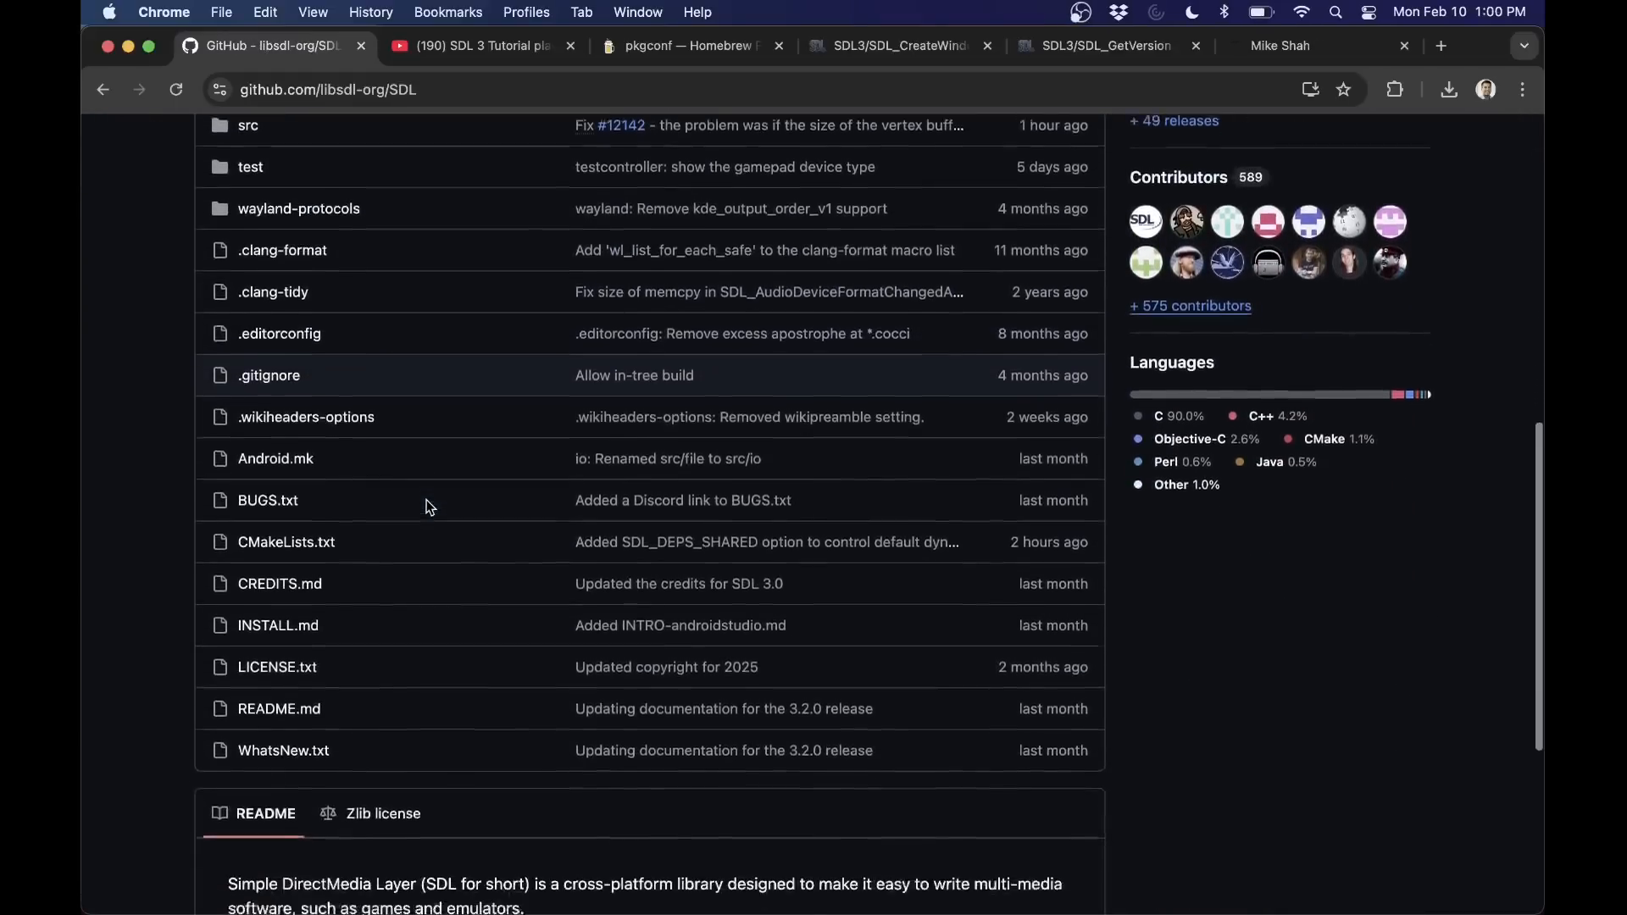
click(277, 625)
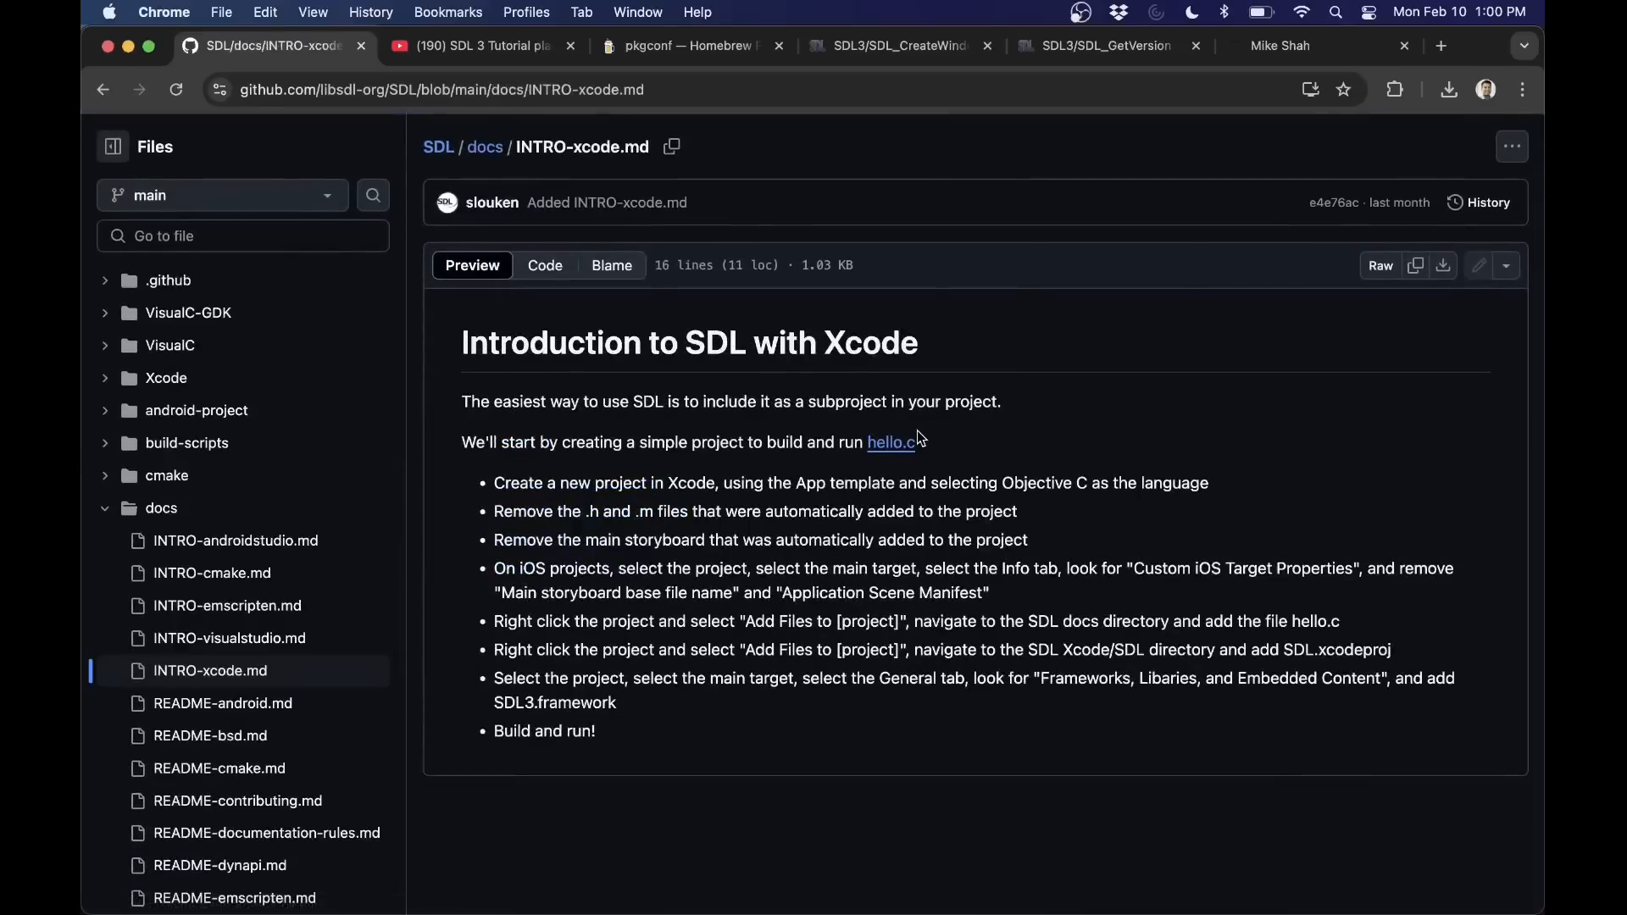
mouse_move(1158, 597)
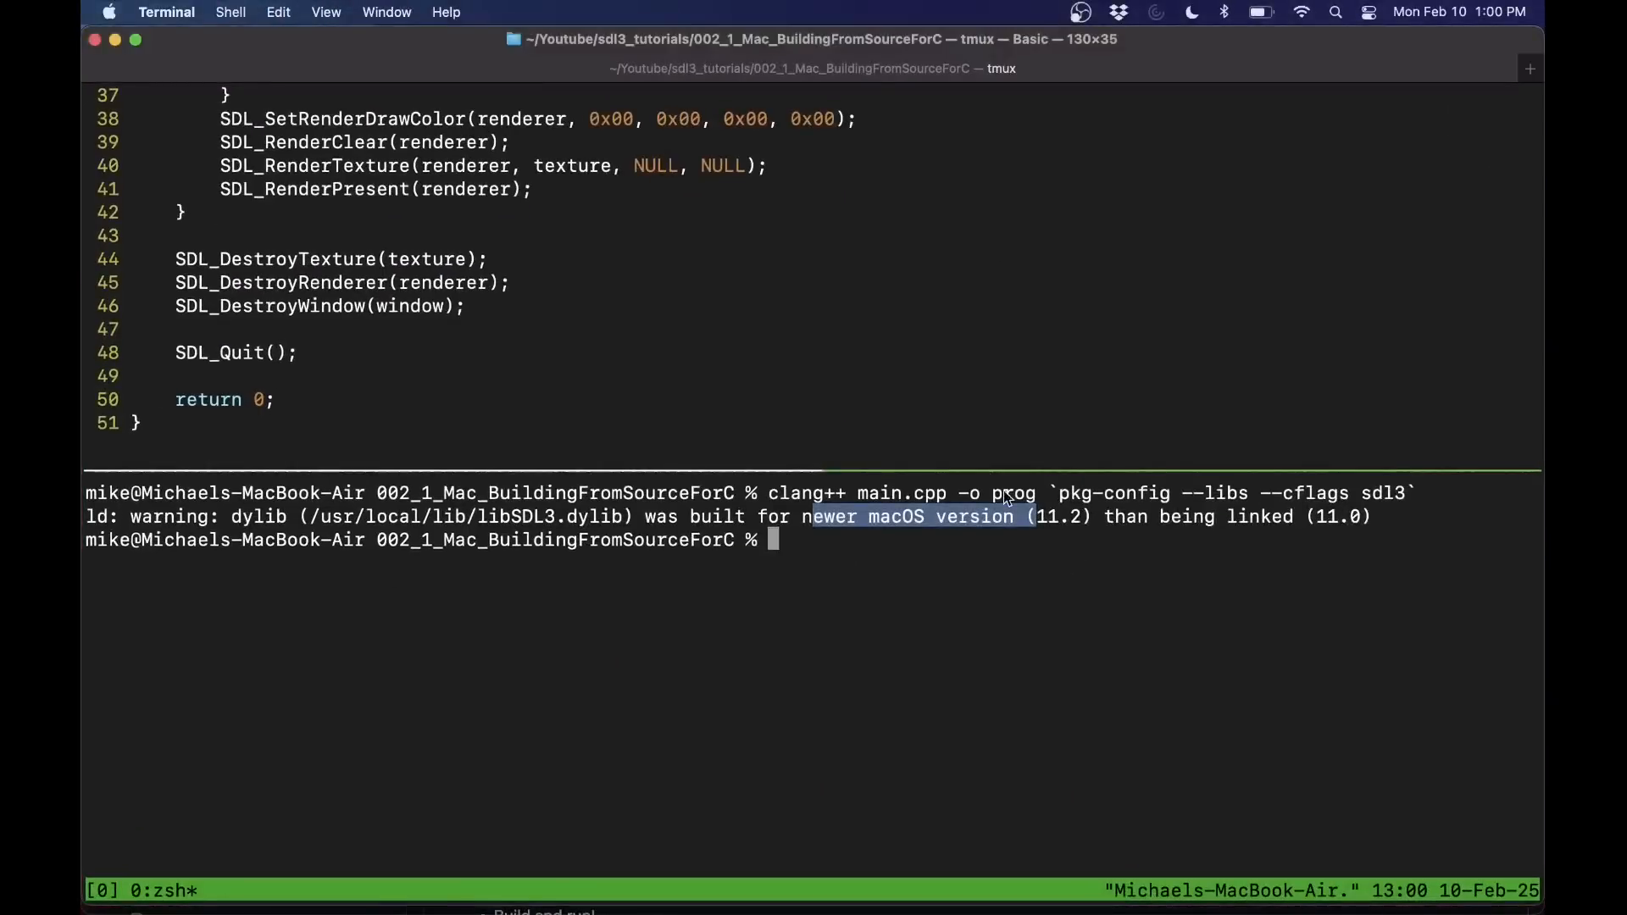
- Run ./prog, then ld ./prog to see the linker's platform warnings and can't-link error
text(./prog)
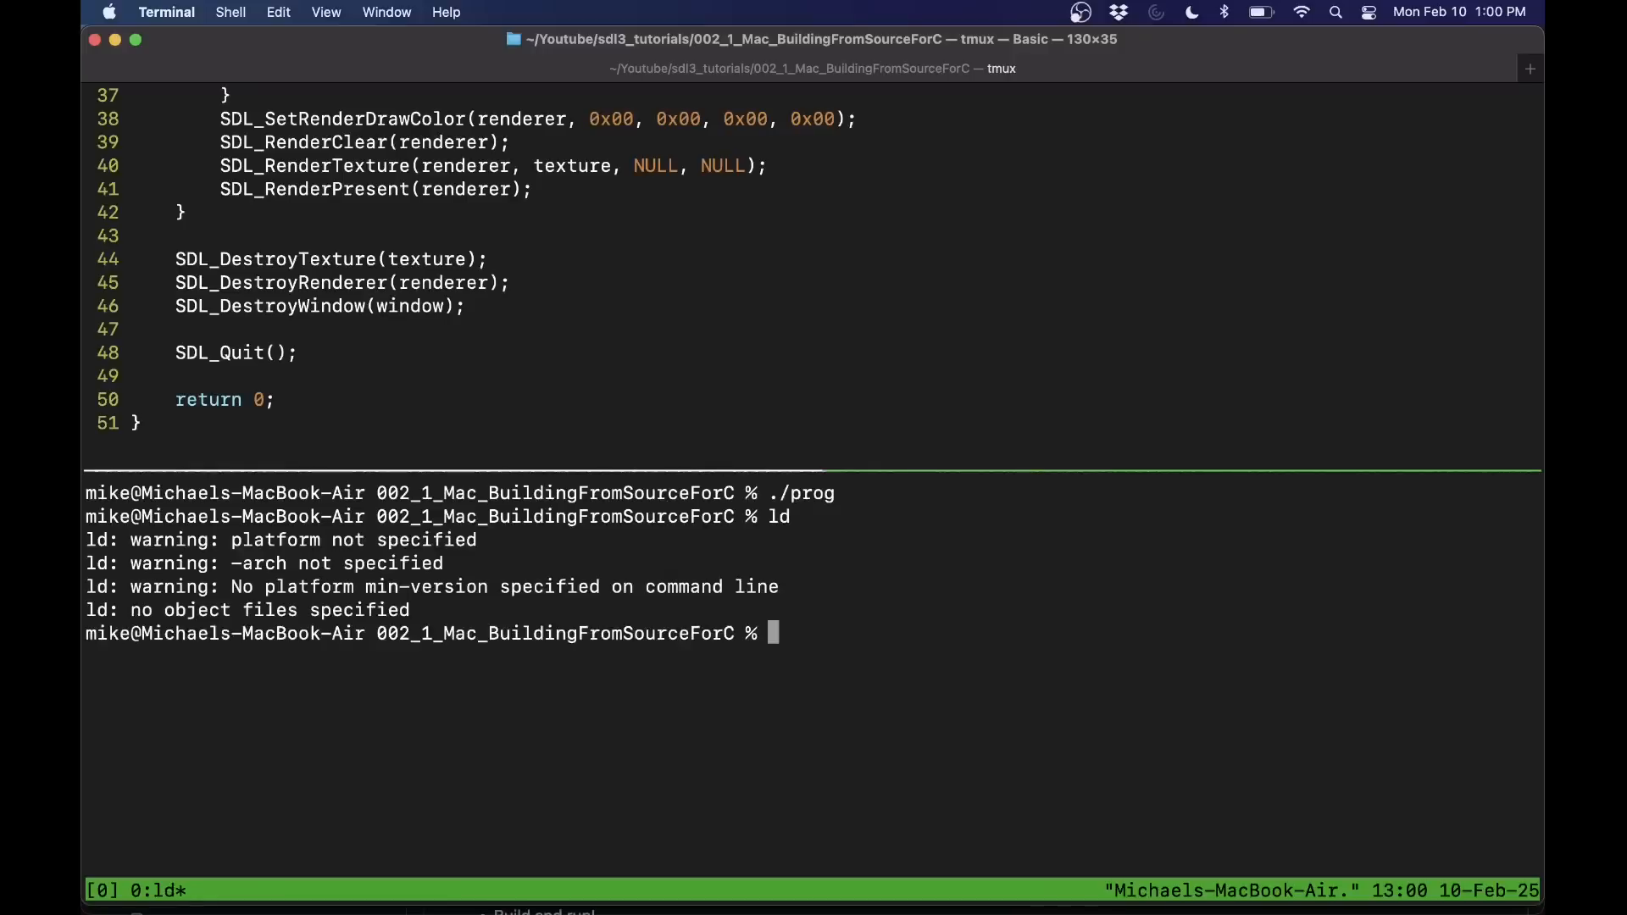
text(ld ./prog)
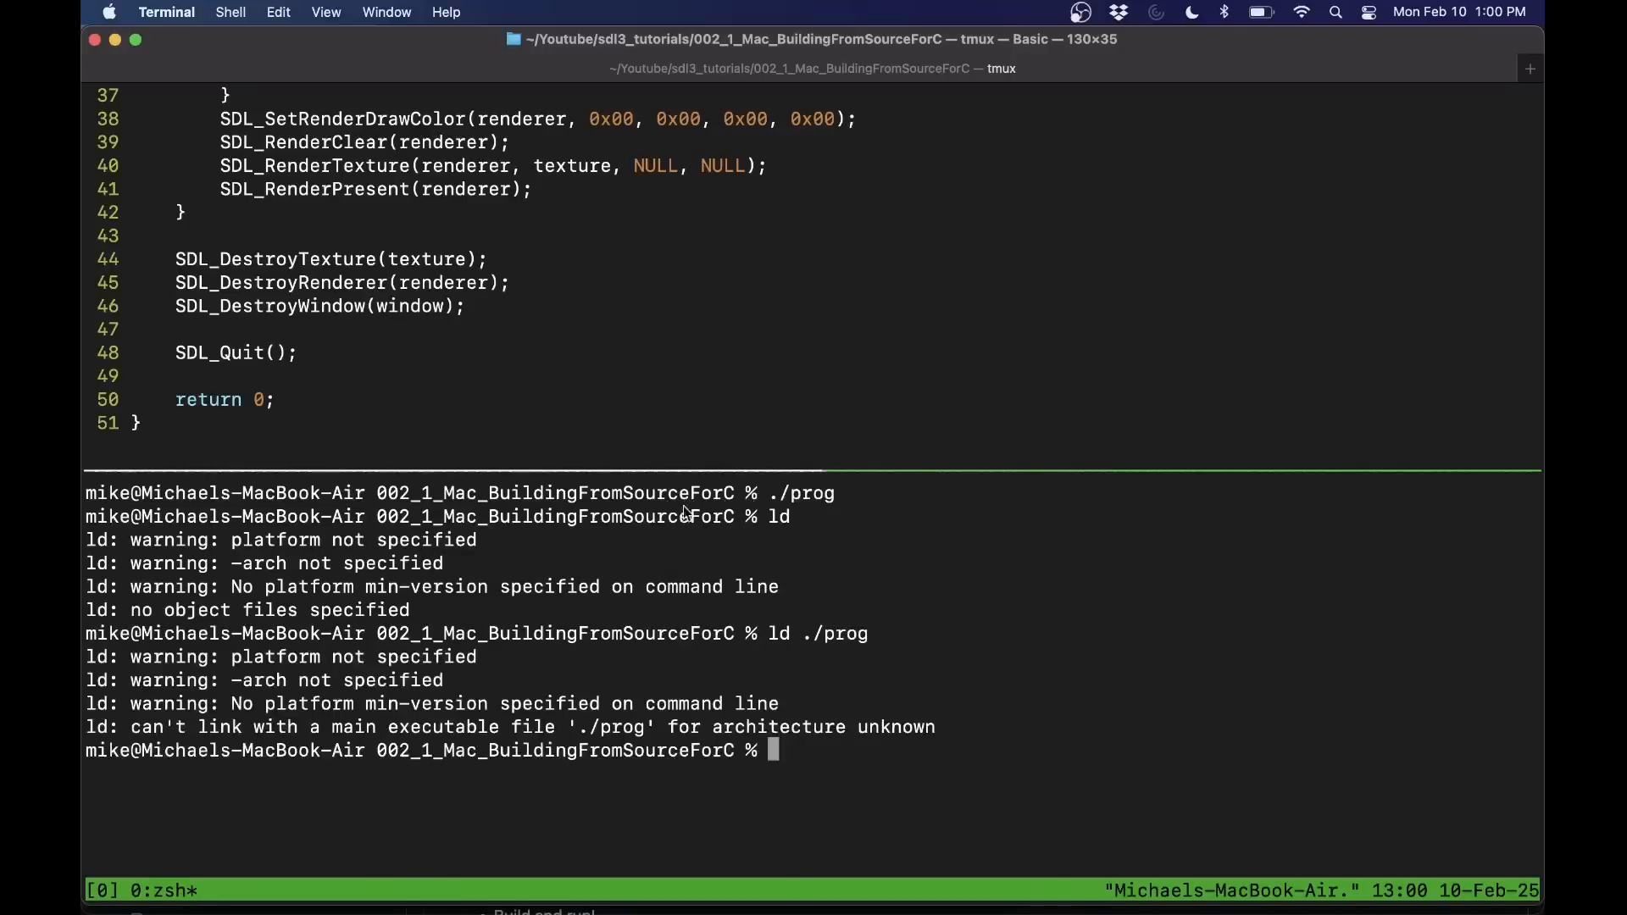
mouse_move(395, 664)
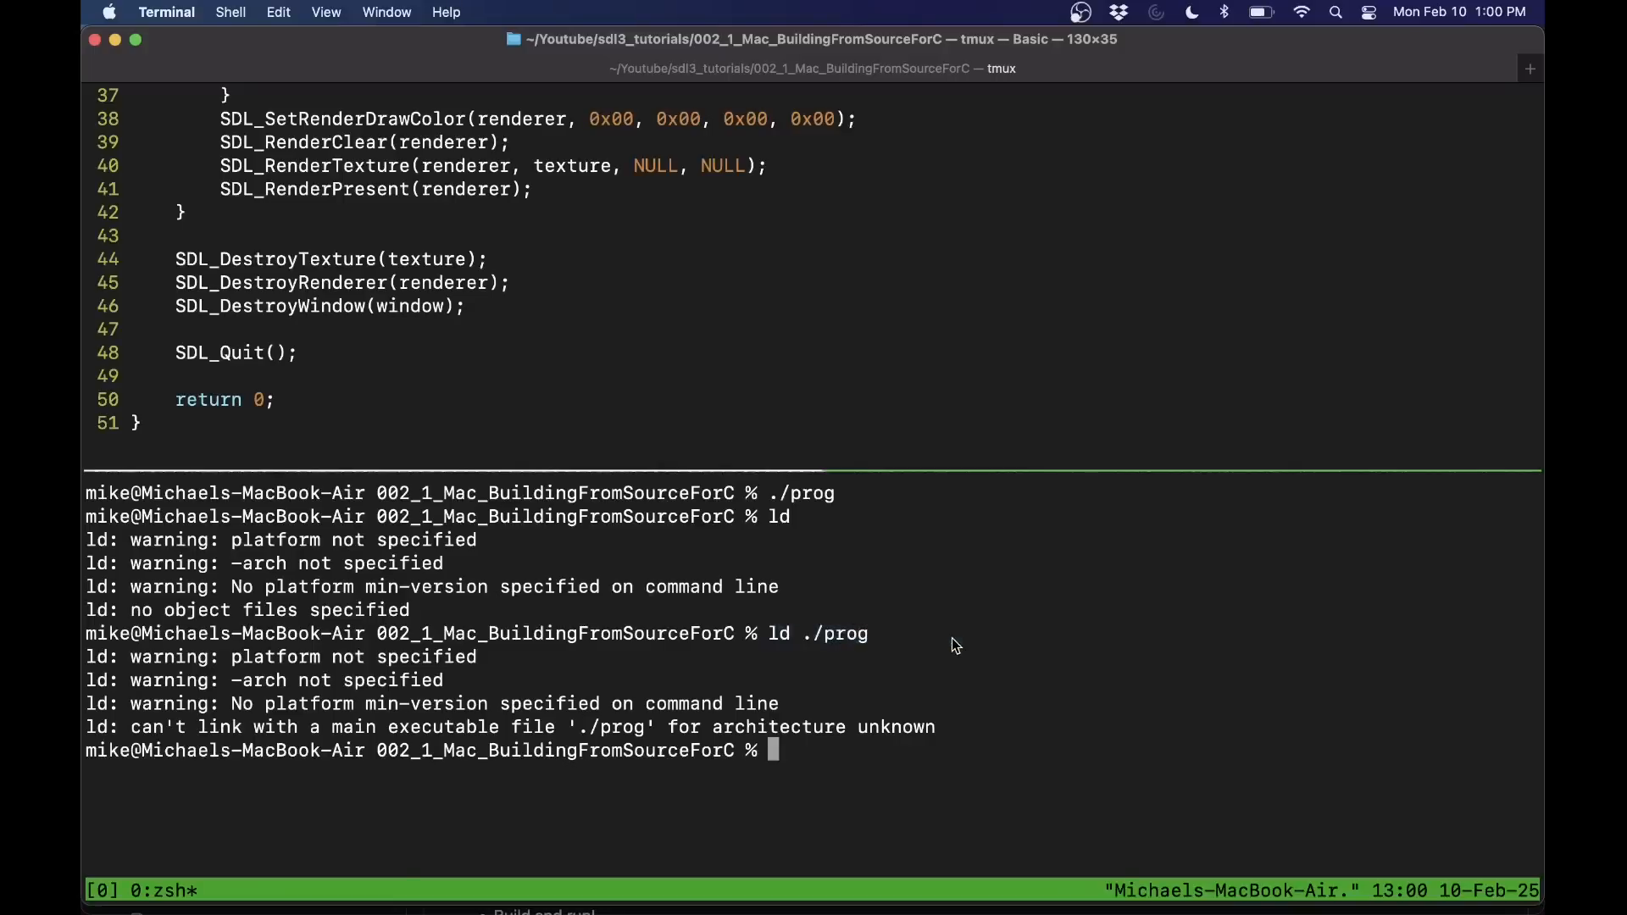
double_click(778, 633)
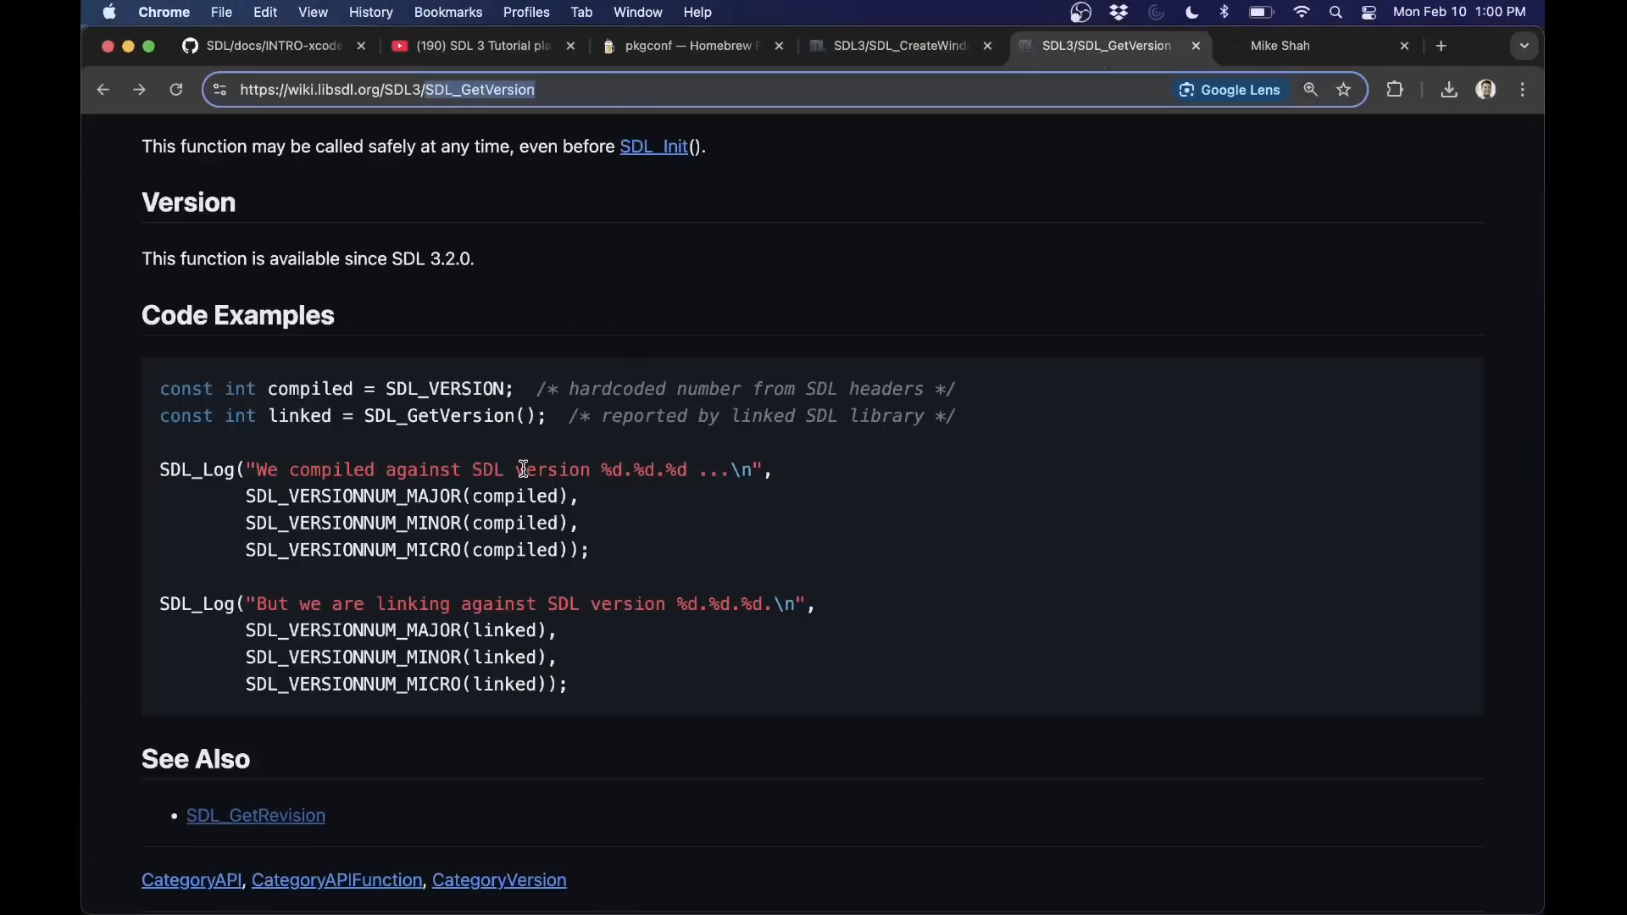
- Paste the SDL_GetVersion example into main.cpp, rebuild, and run ./prog reporting SDL 3.2.5
drag(159, 388, 568, 682)
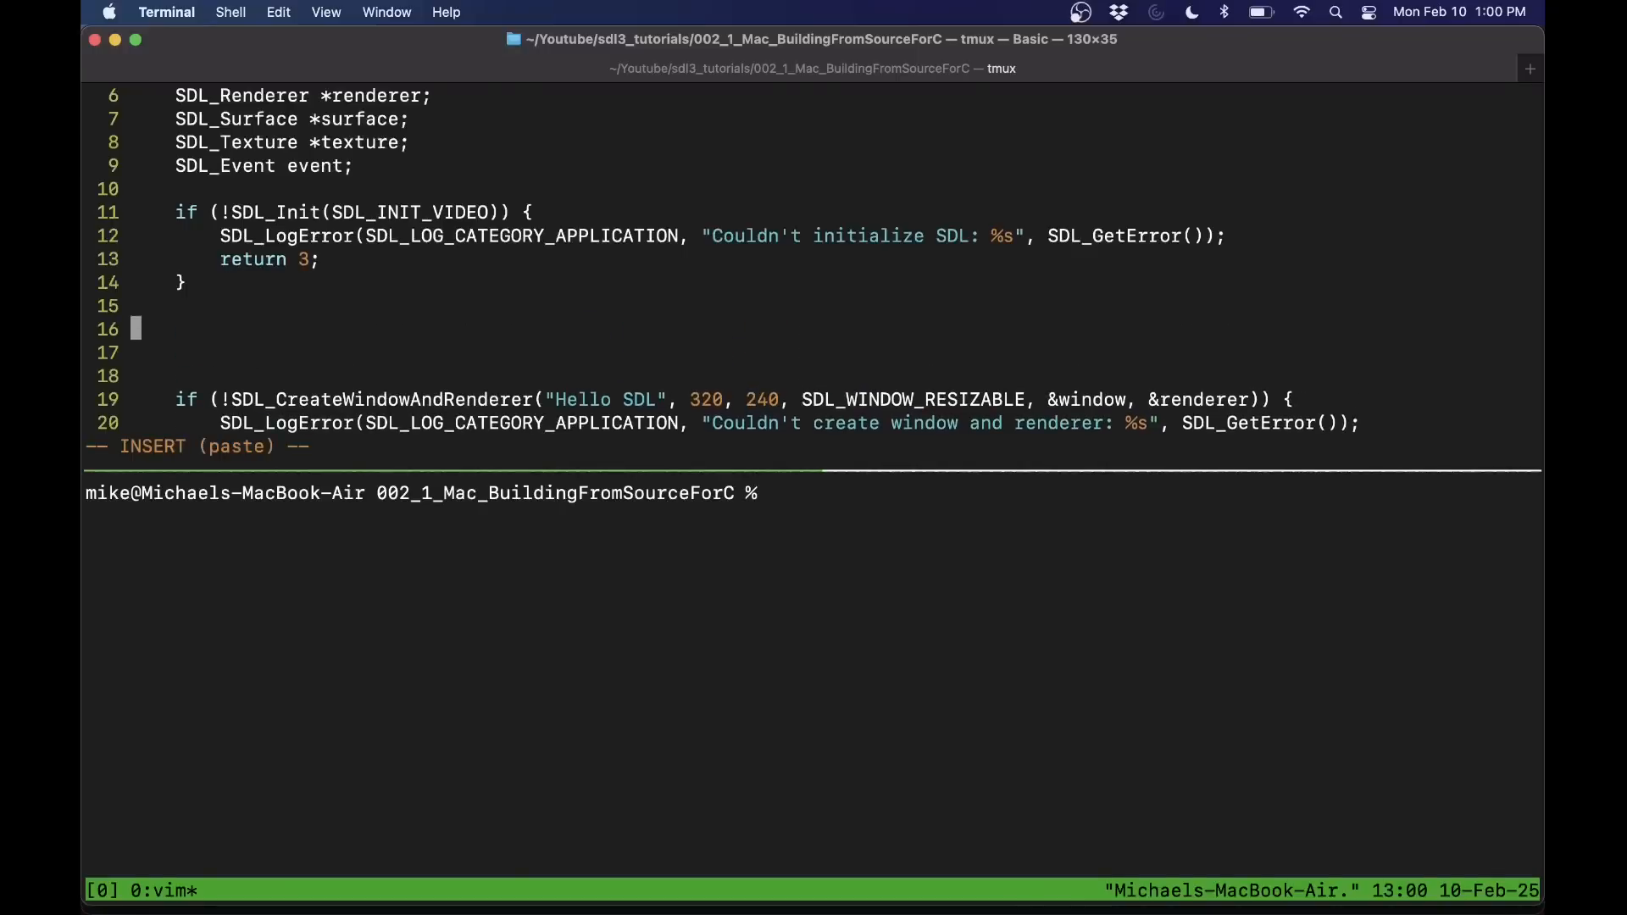
right_click(313, 352)
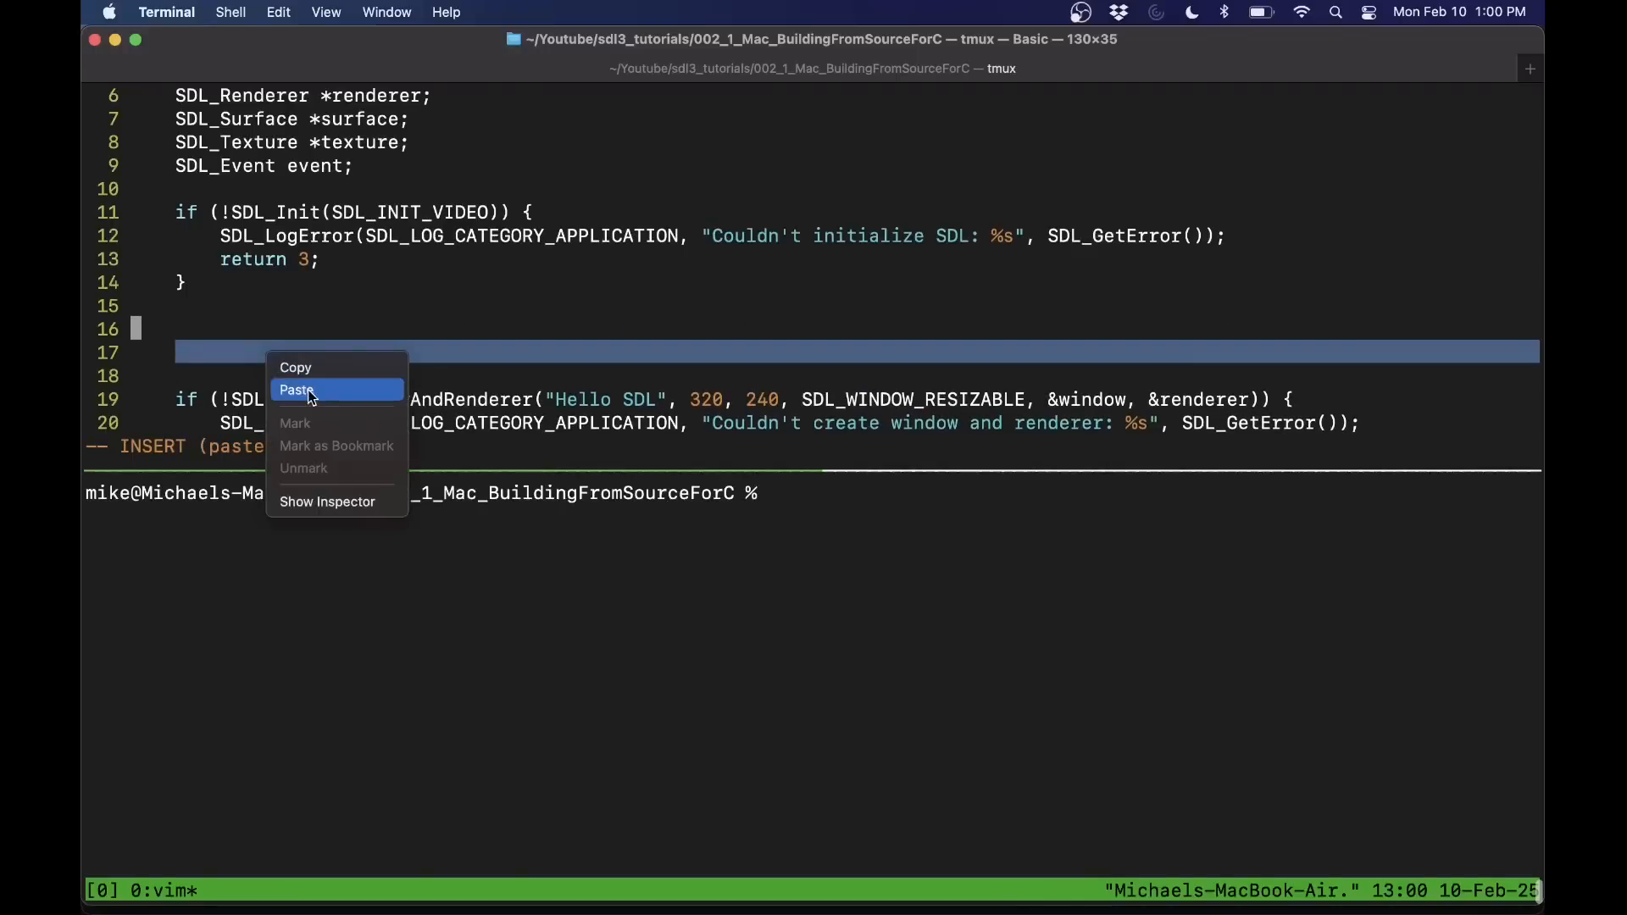
click(296, 390)
text(clang++ main.cpp -o prog `pkg-config --libs --cflags sdl3)
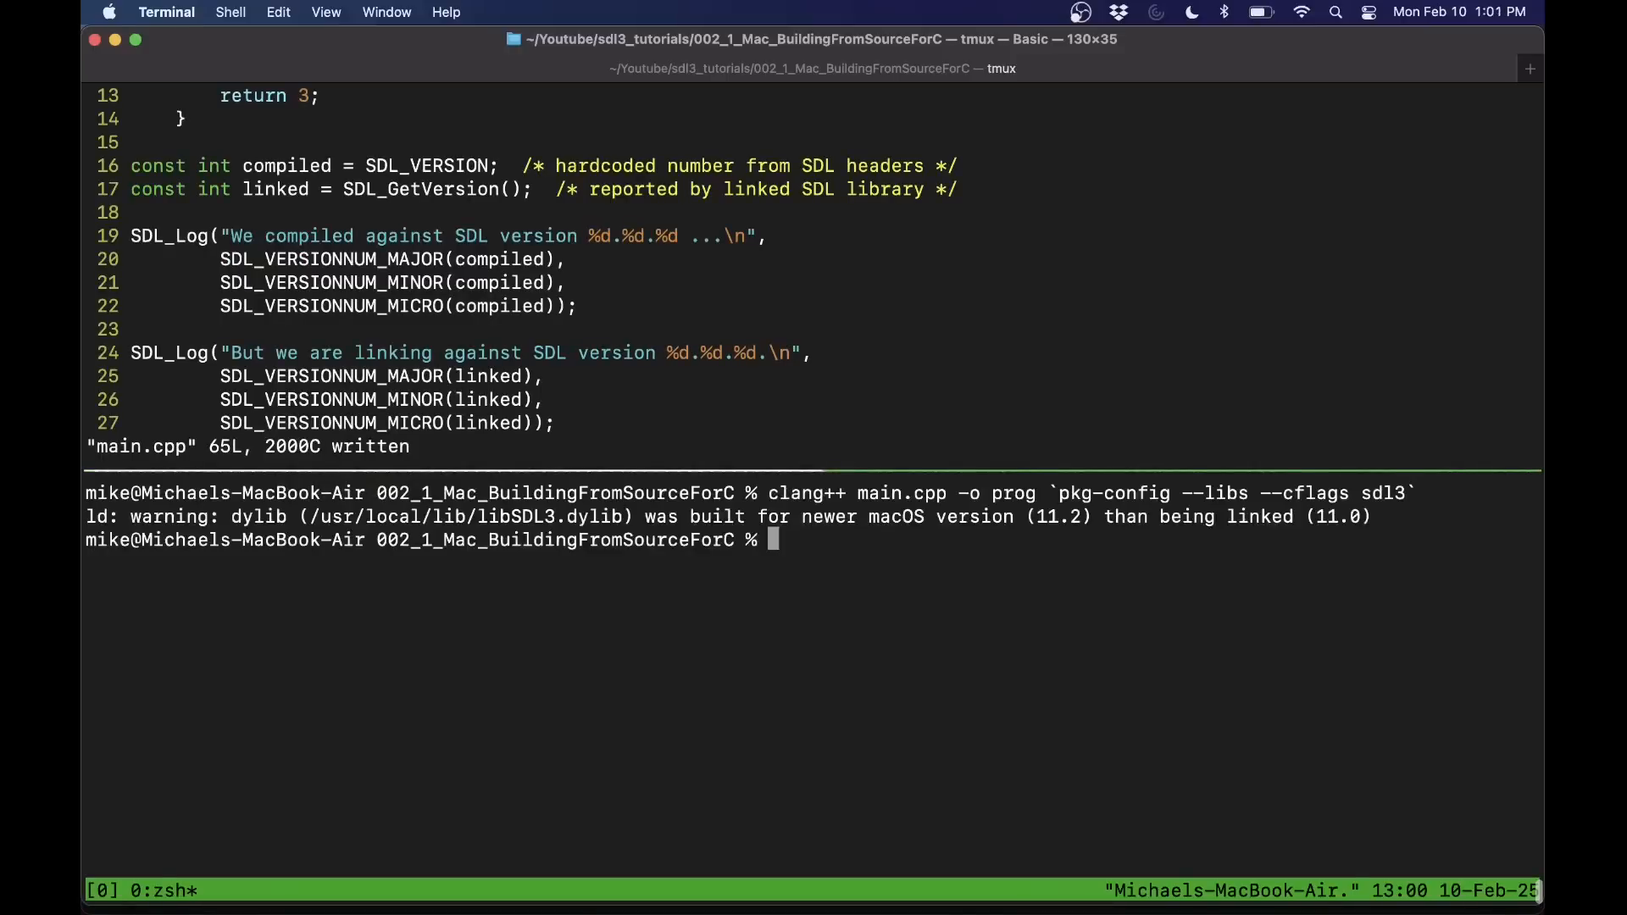
text(./prog)
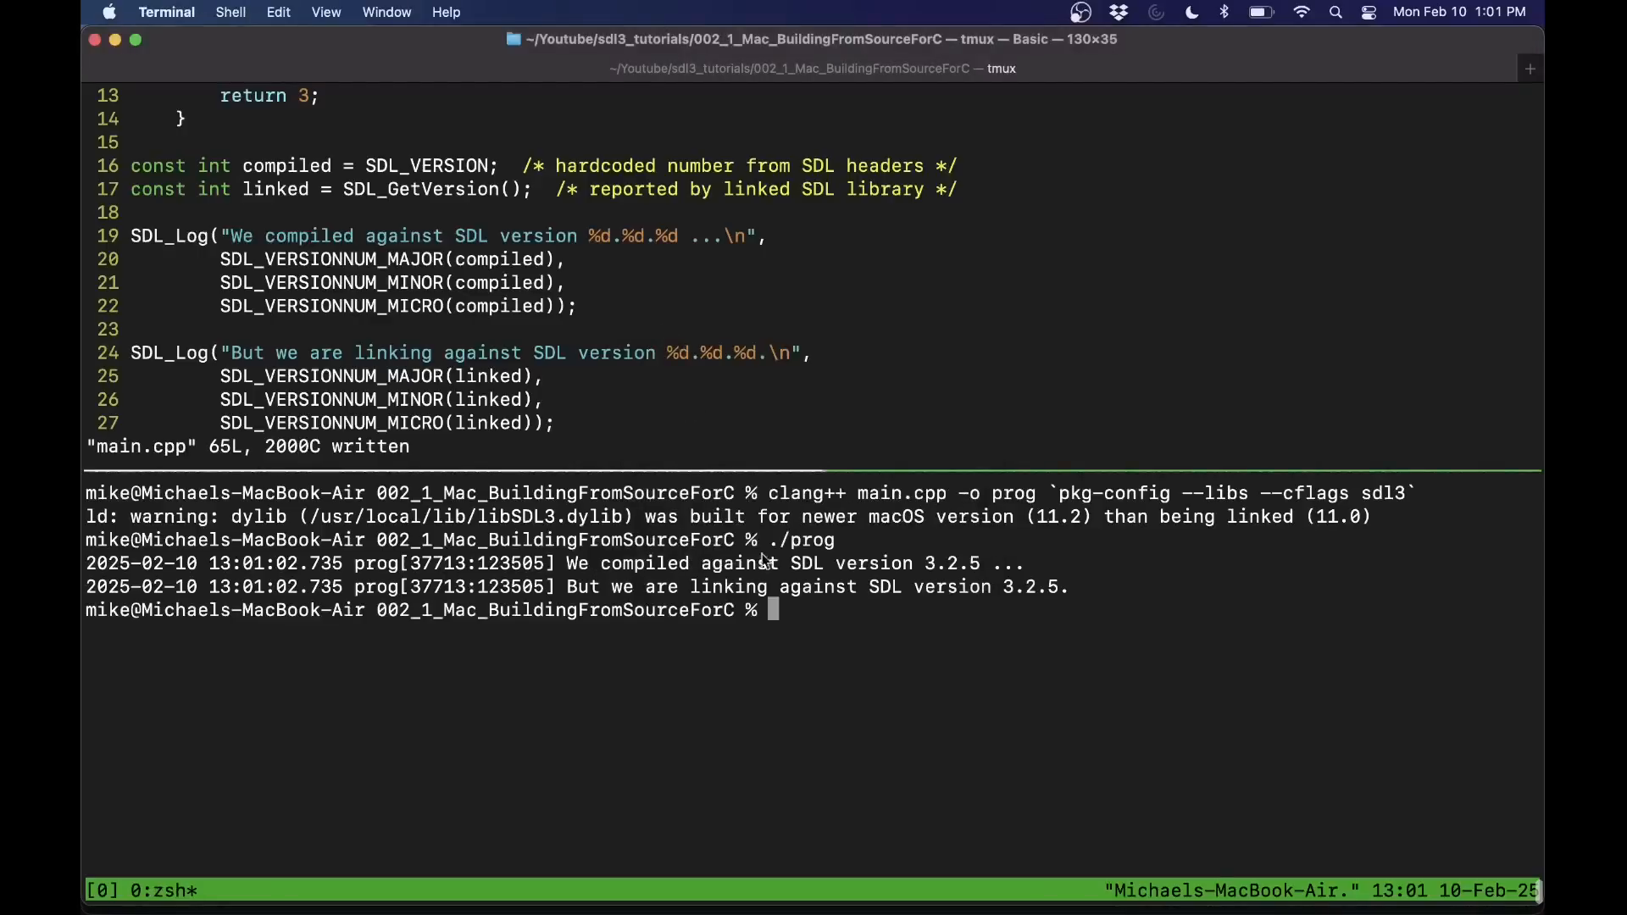
mouse_move(949, 569)
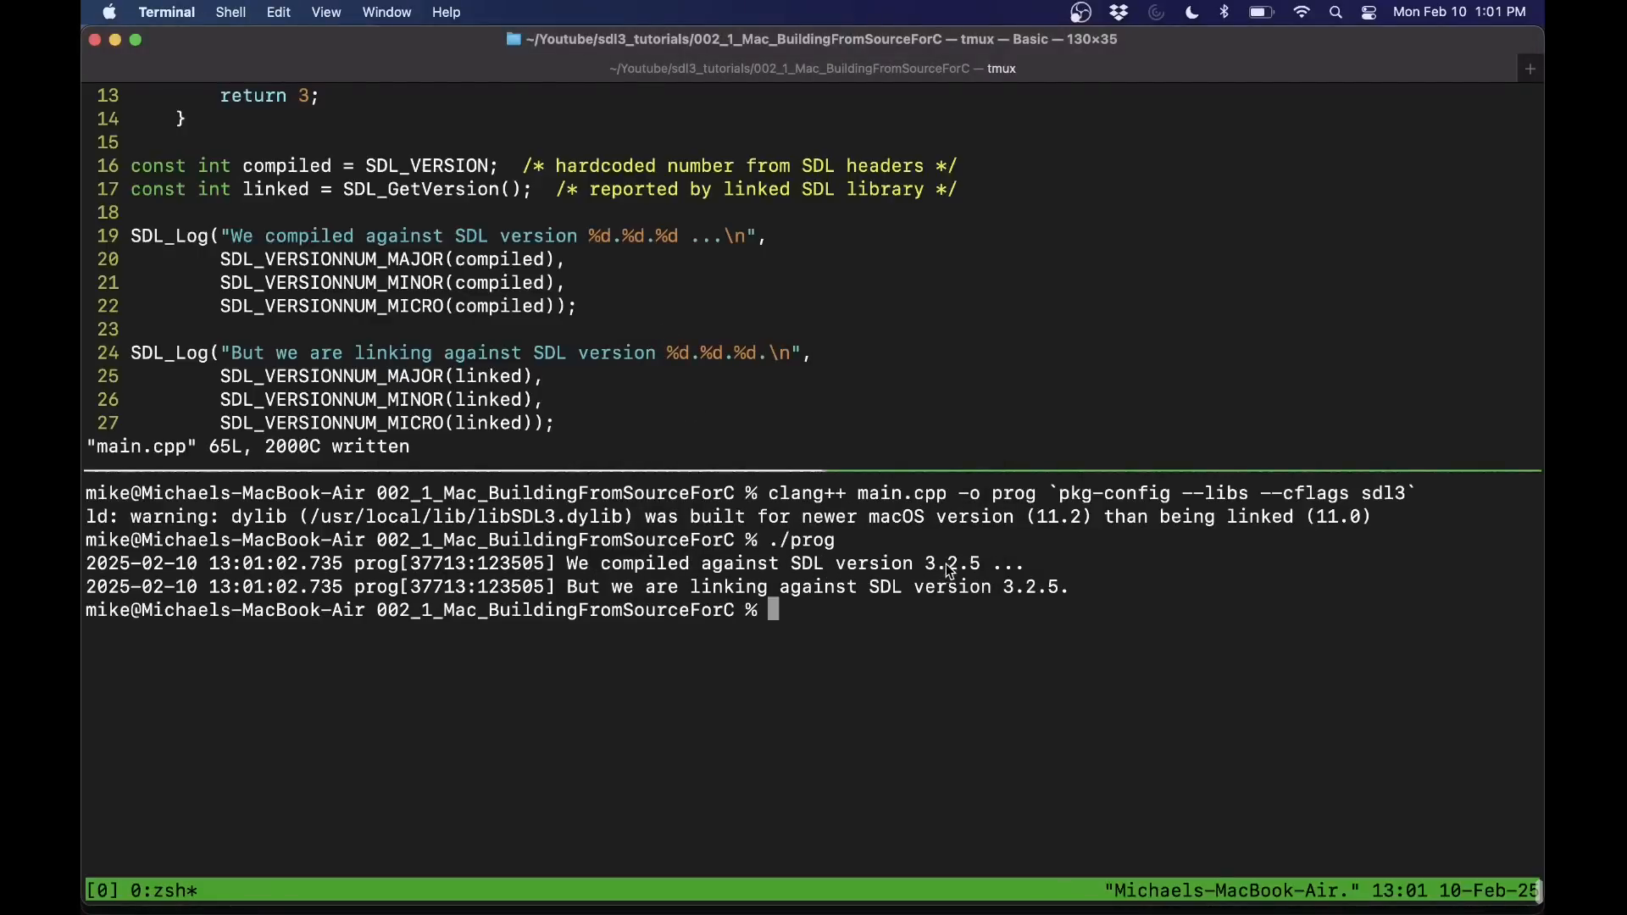
mouse_move(193, 278)
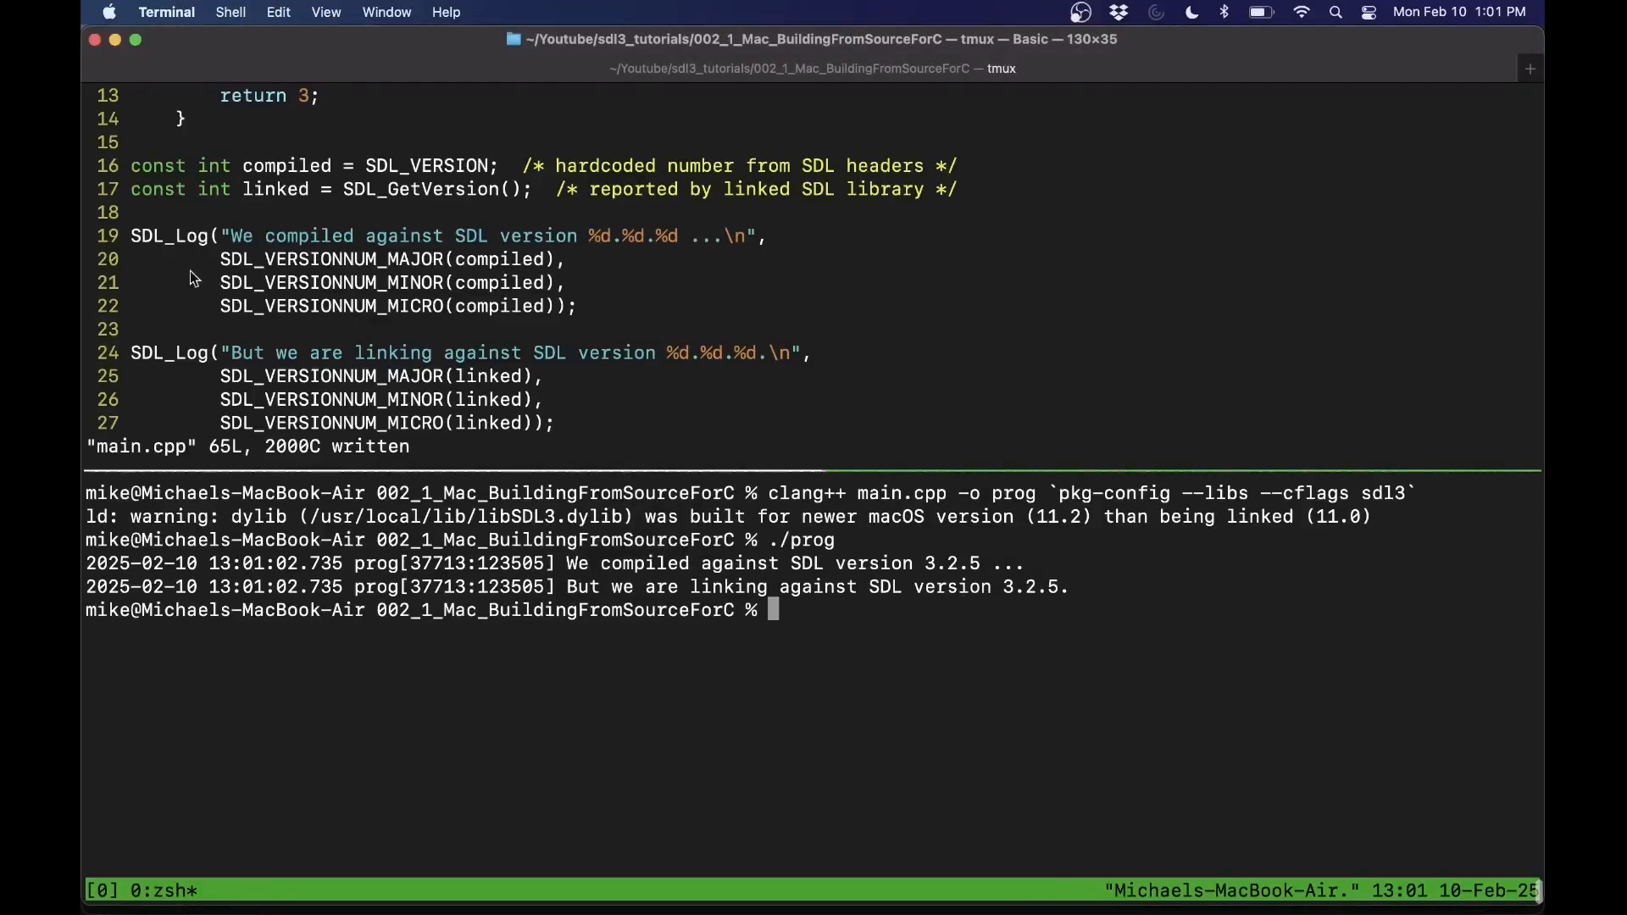
mouse_move(472, 198)
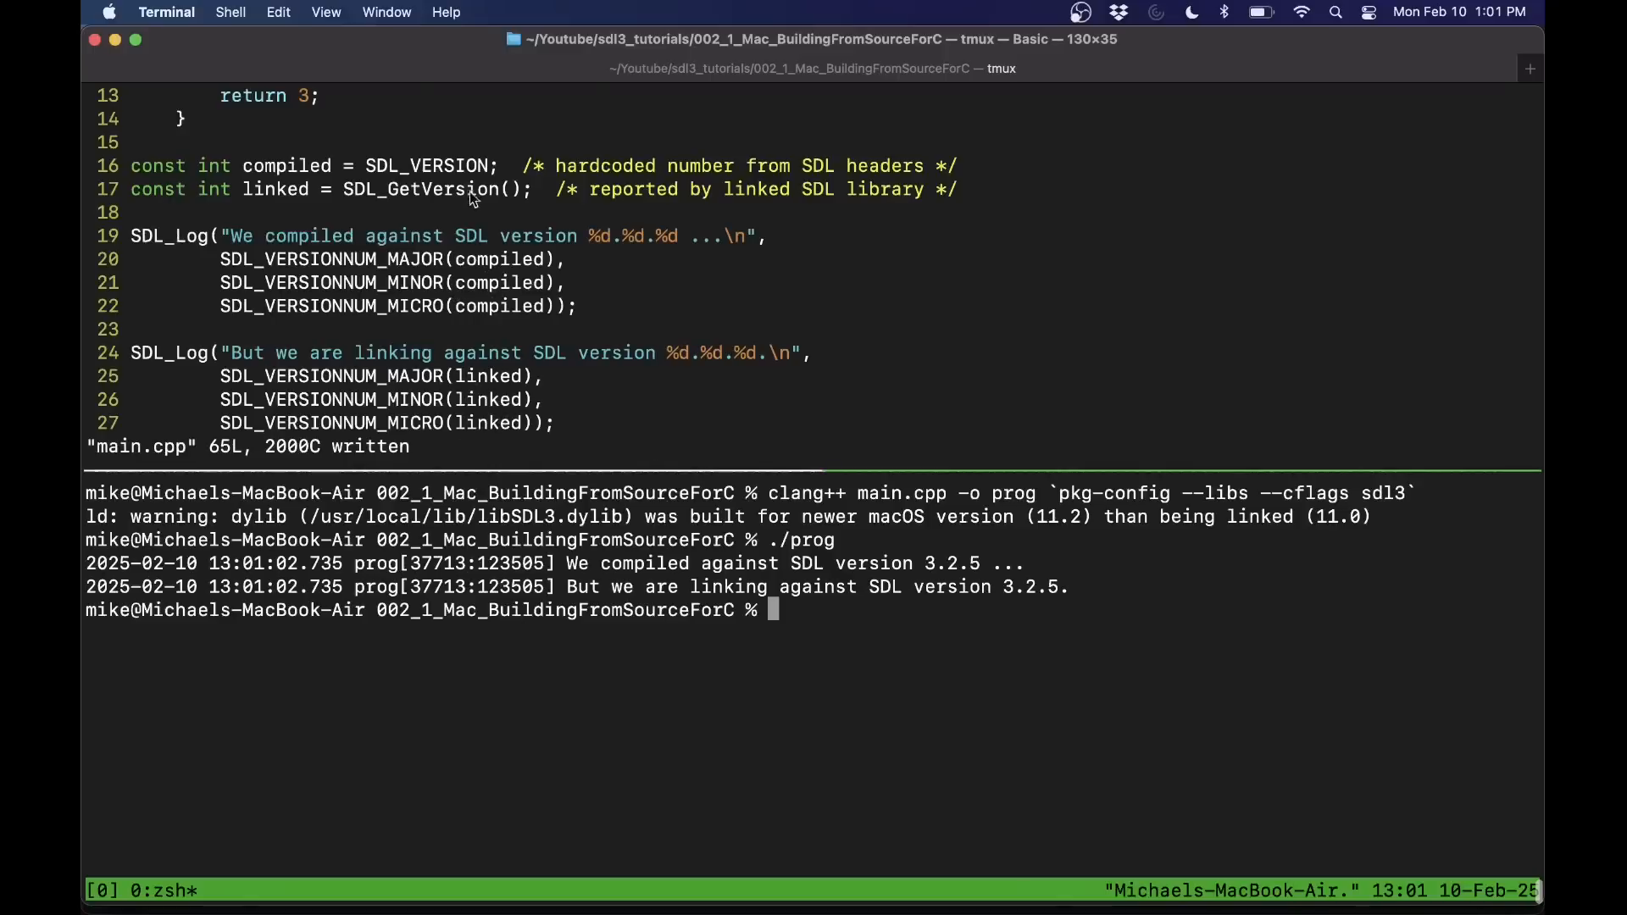
mouse_move(857, 545)
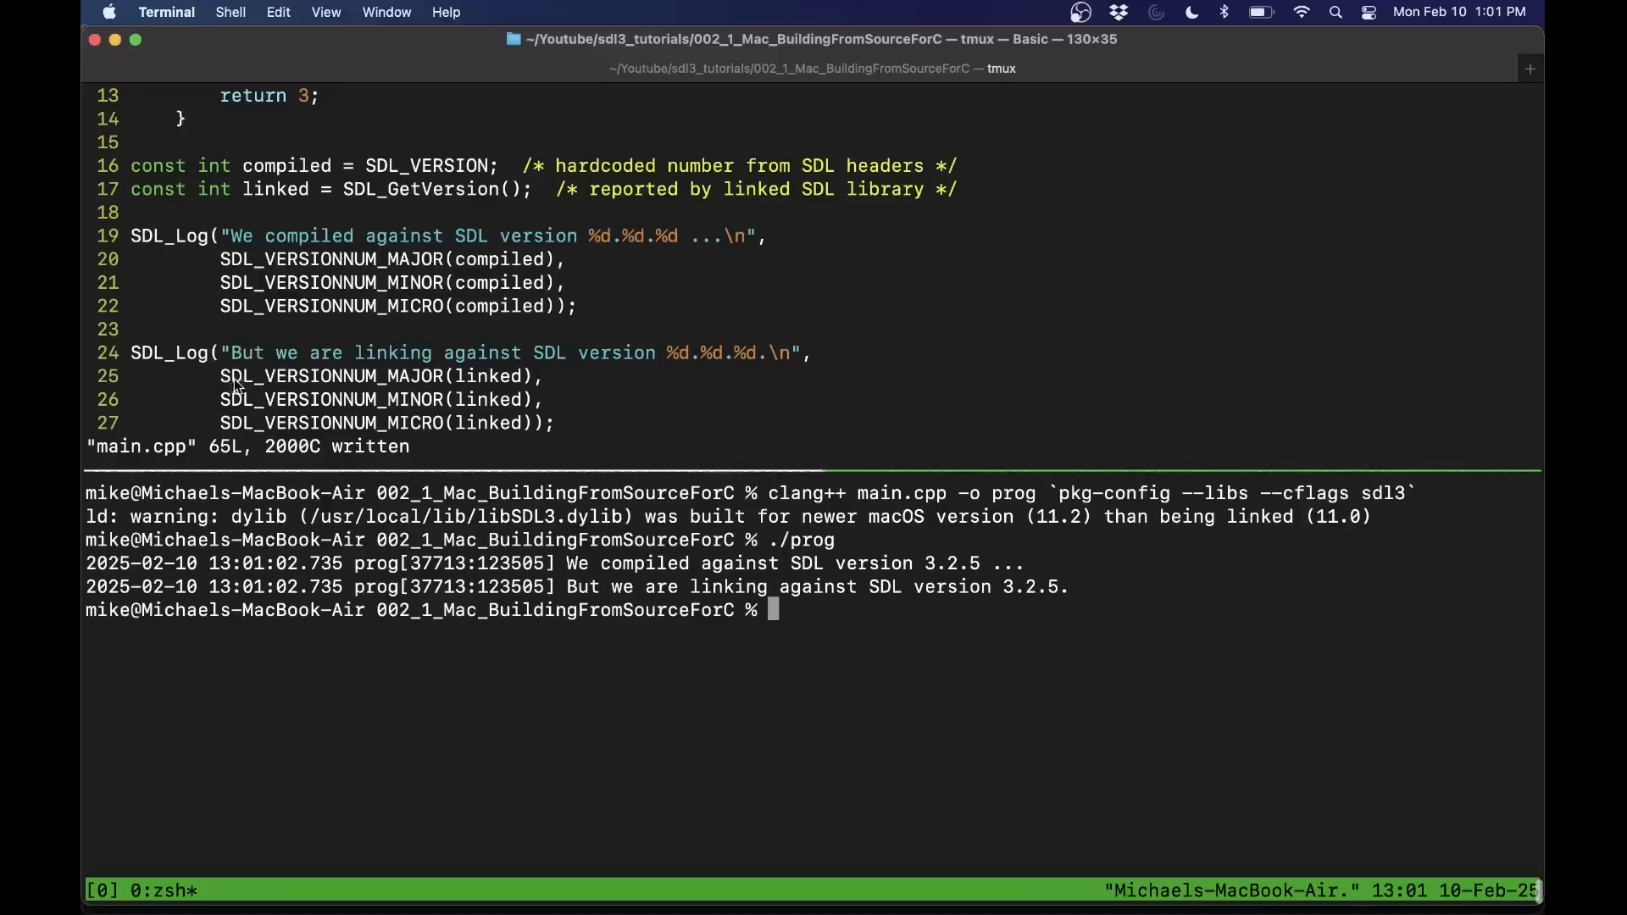
mouse_move(680, 610)
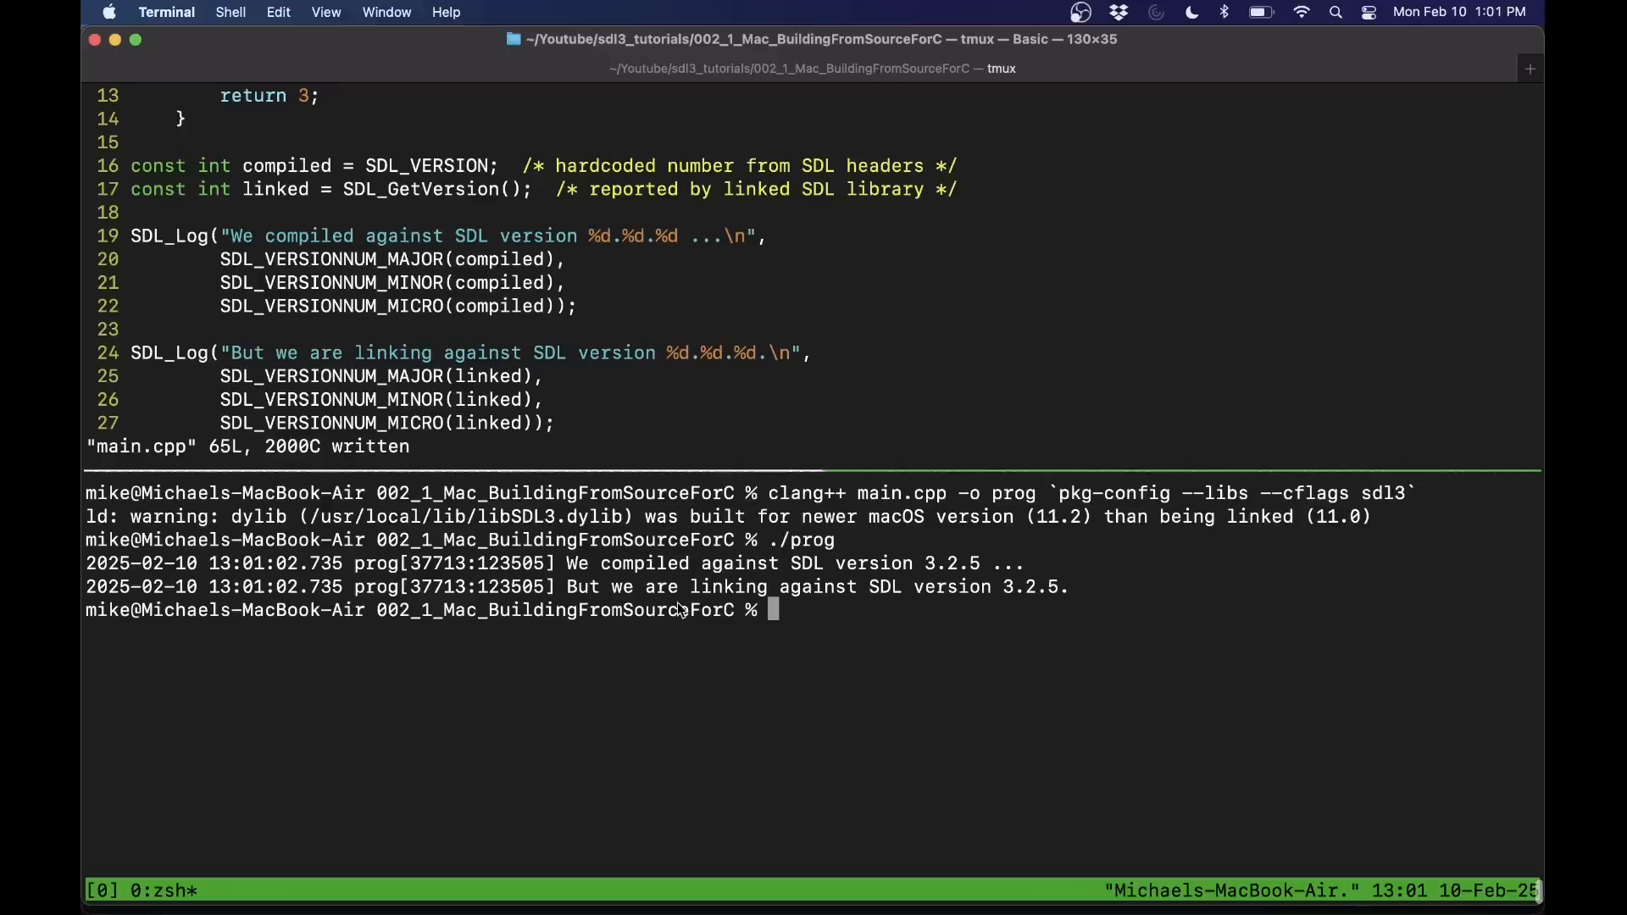
mouse_move(908, 576)
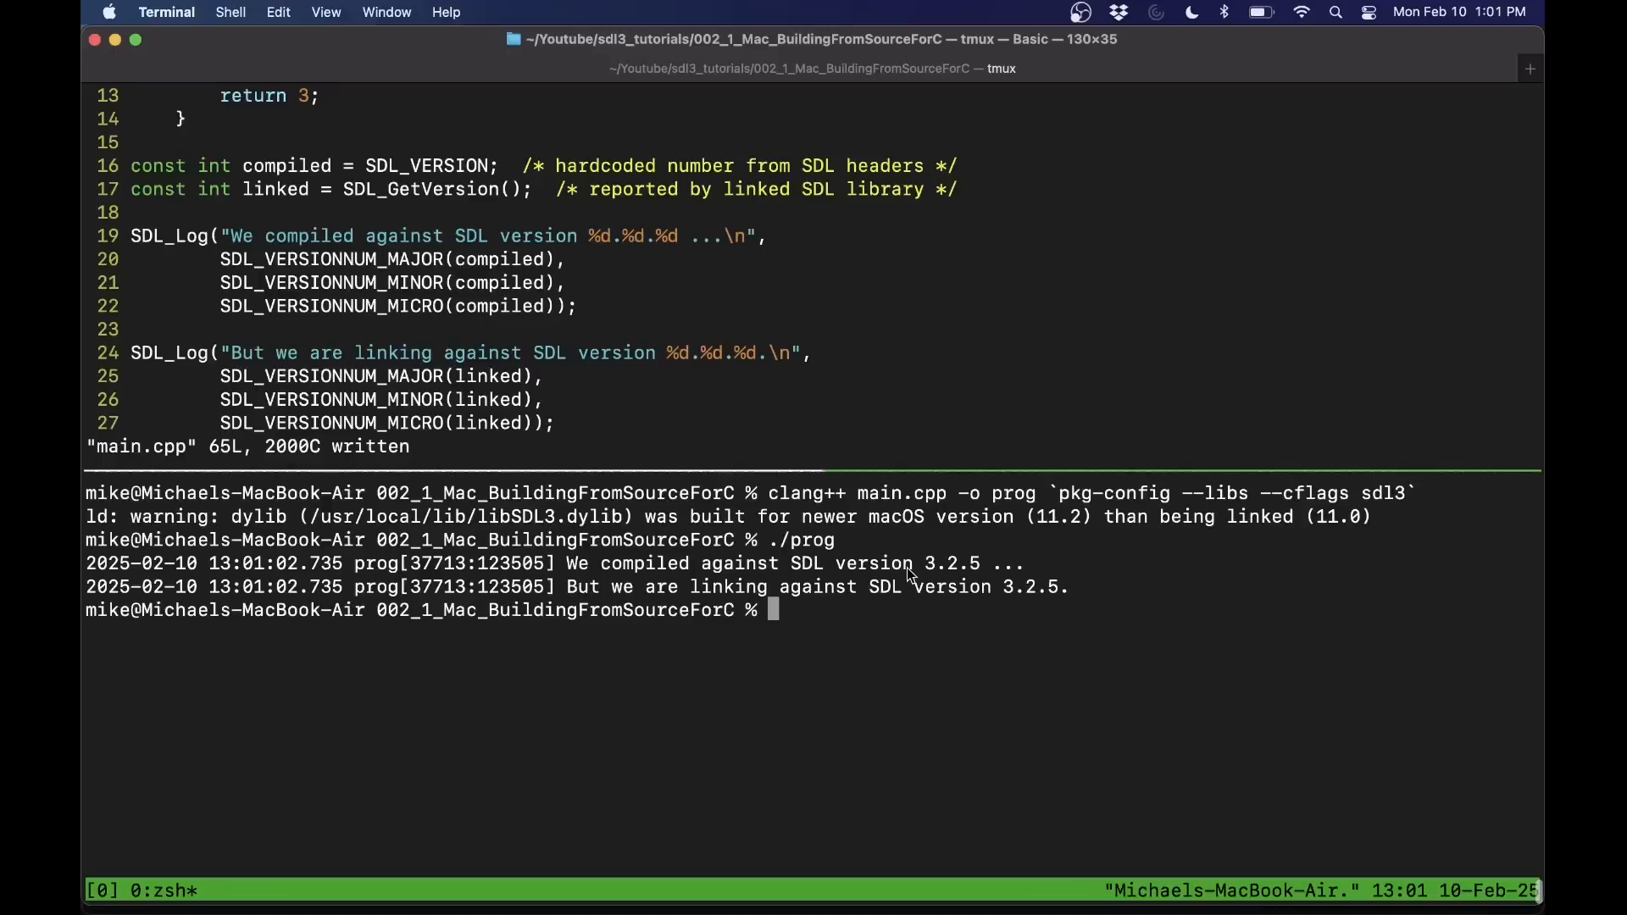
mouse_move(949, 615)
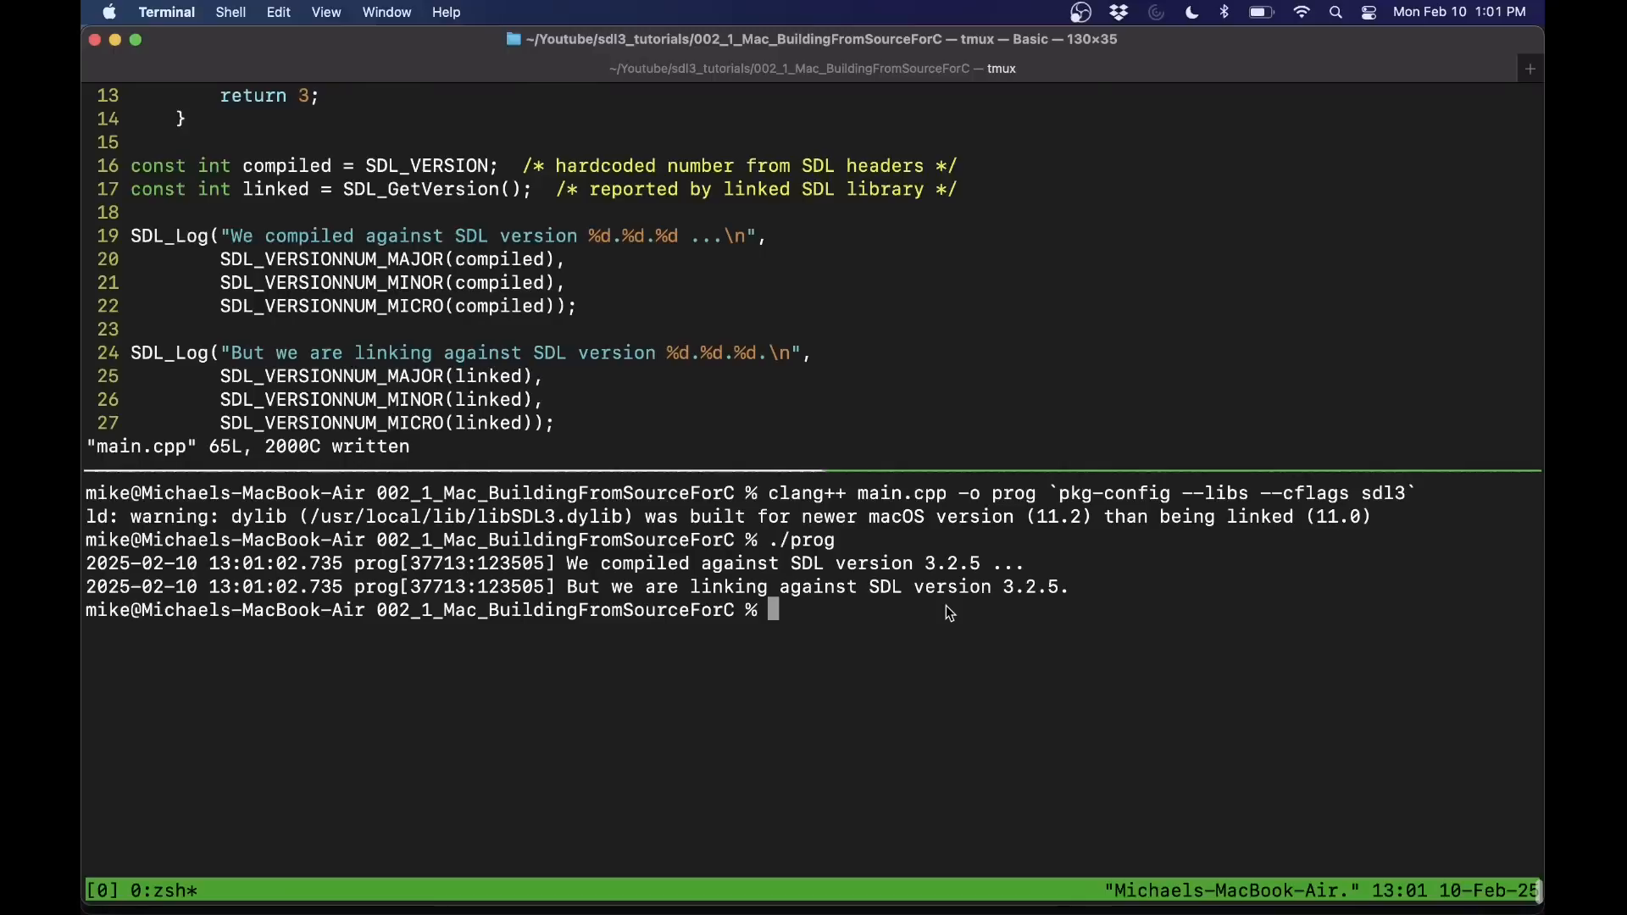
mouse_move(908, 533)
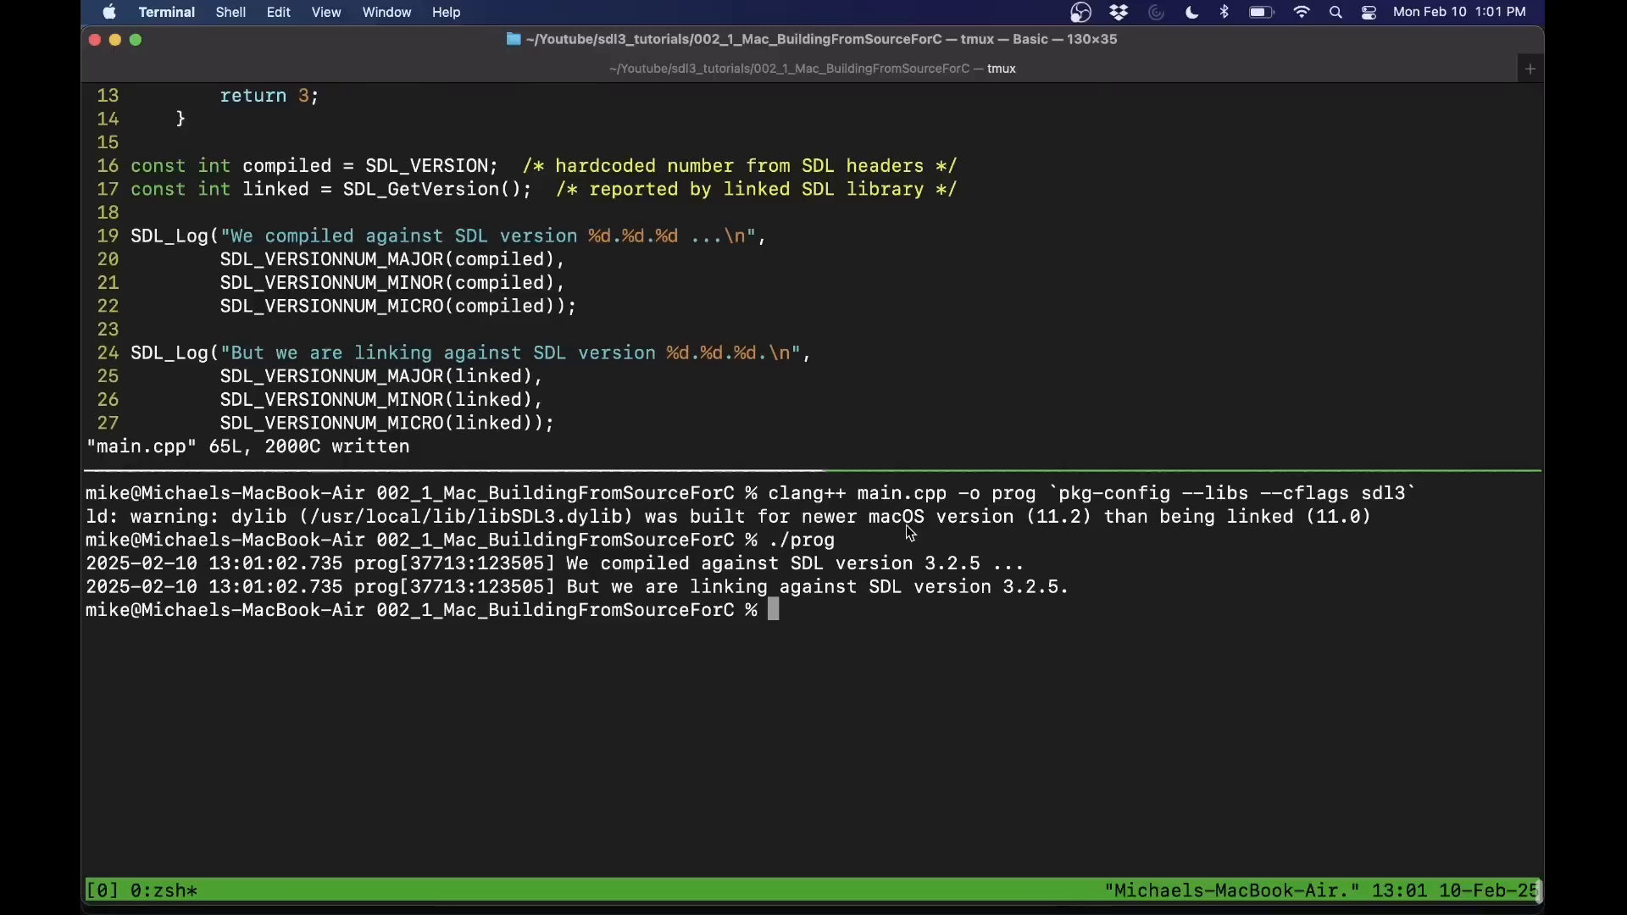
mouse_move(942, 576)
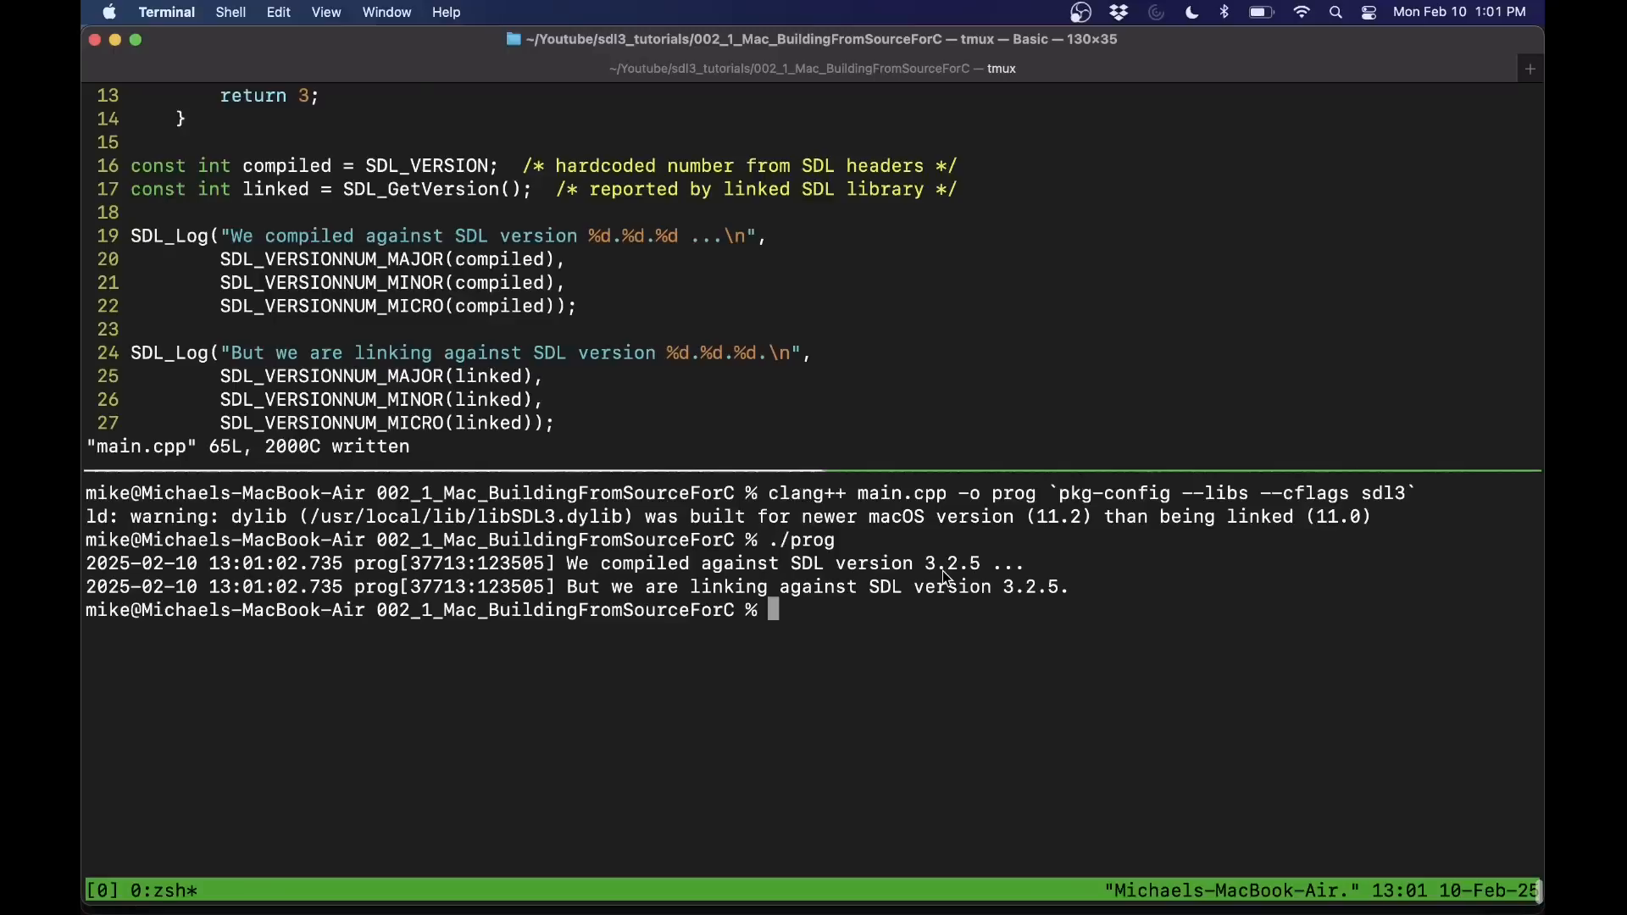
- Run ./prog once more, then switch to the courses.mshah.io website tab
text(./prog)
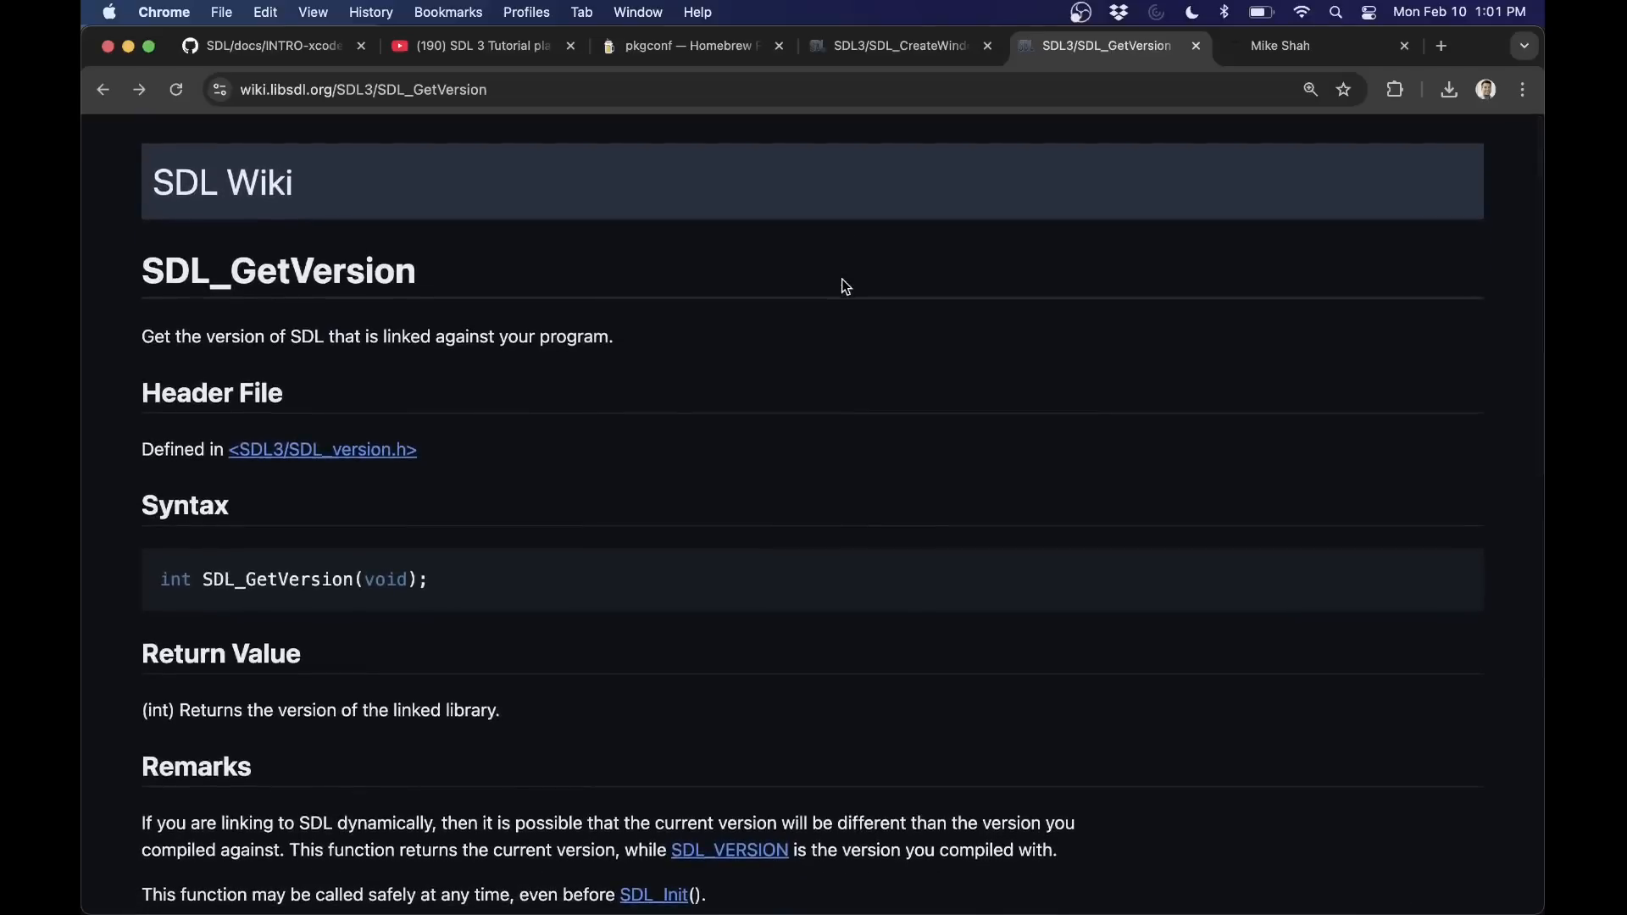
click(1281, 46)
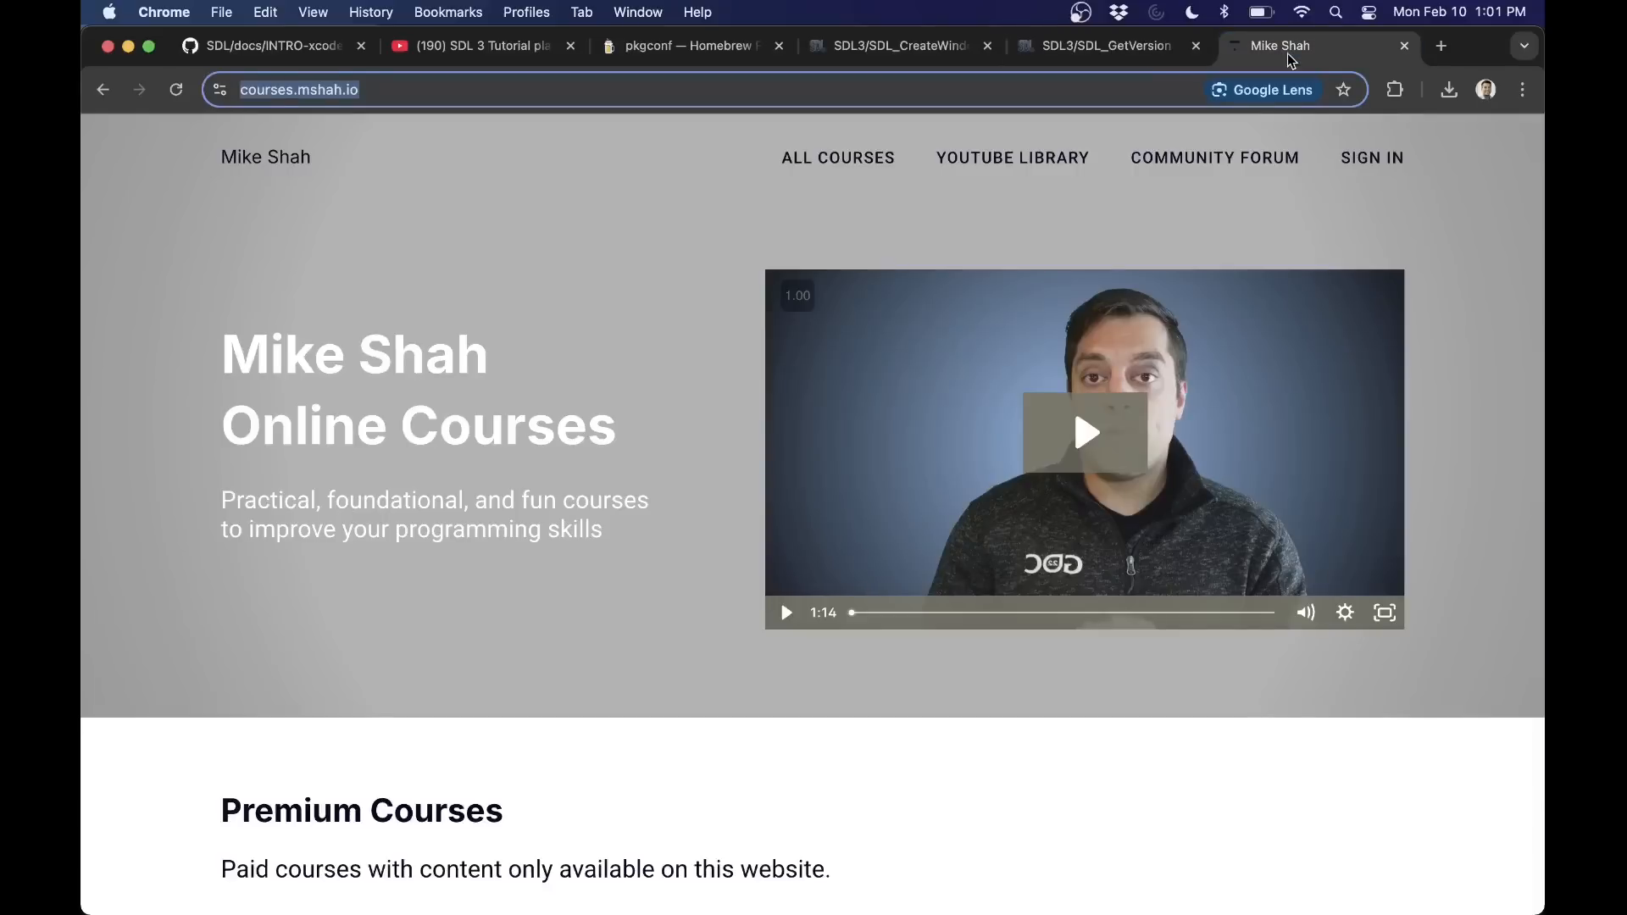
mouse_move(703, 320)
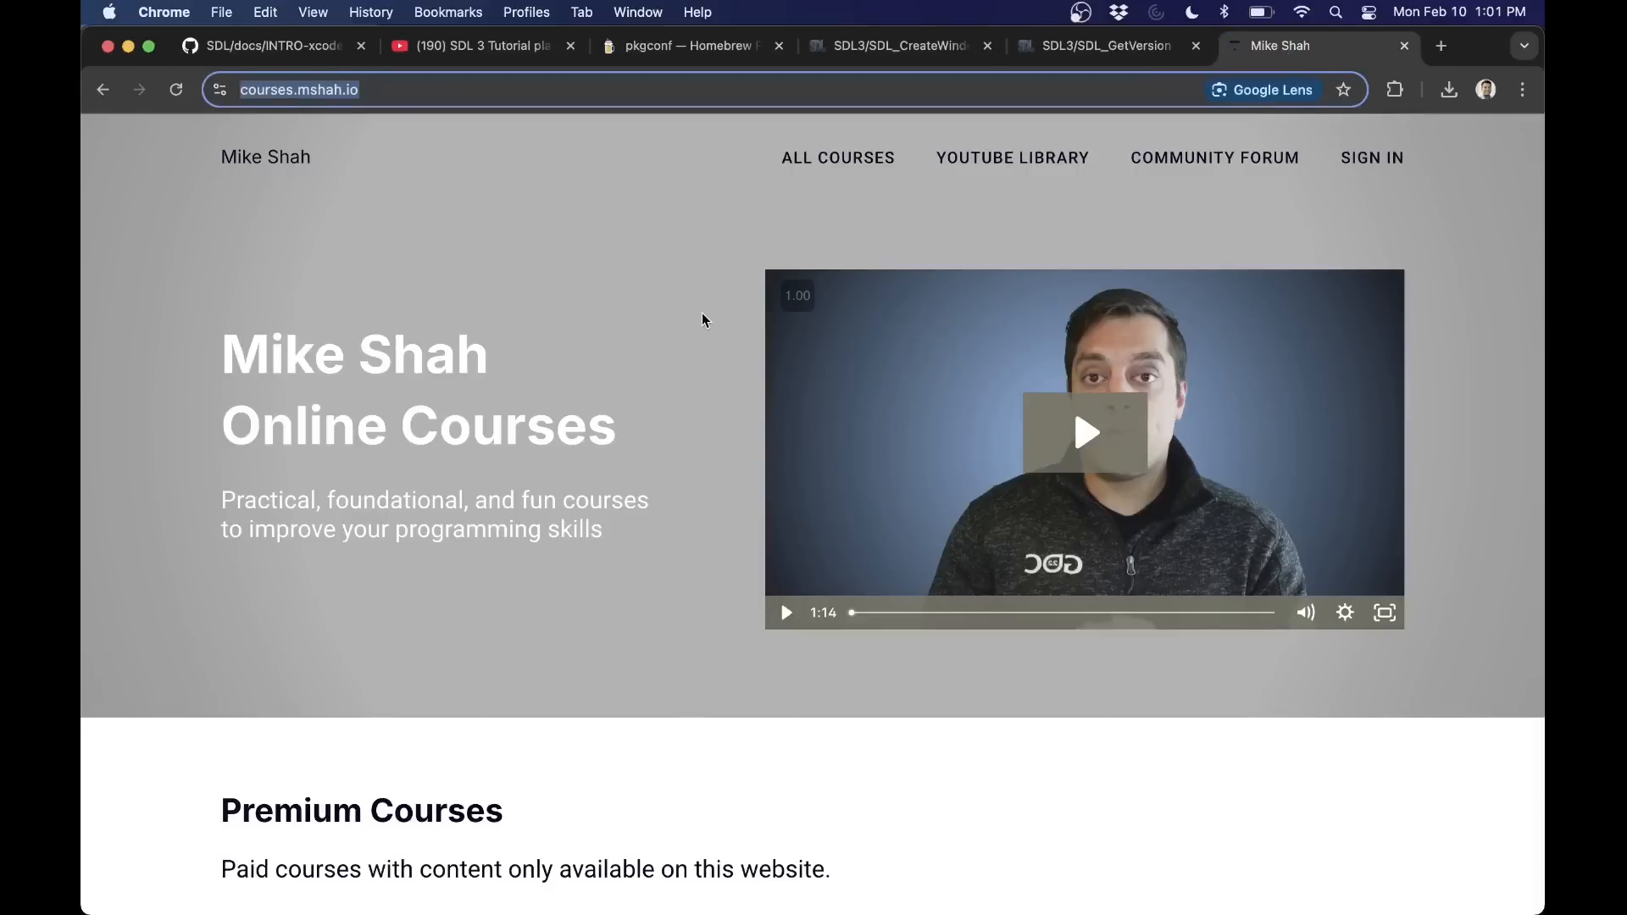